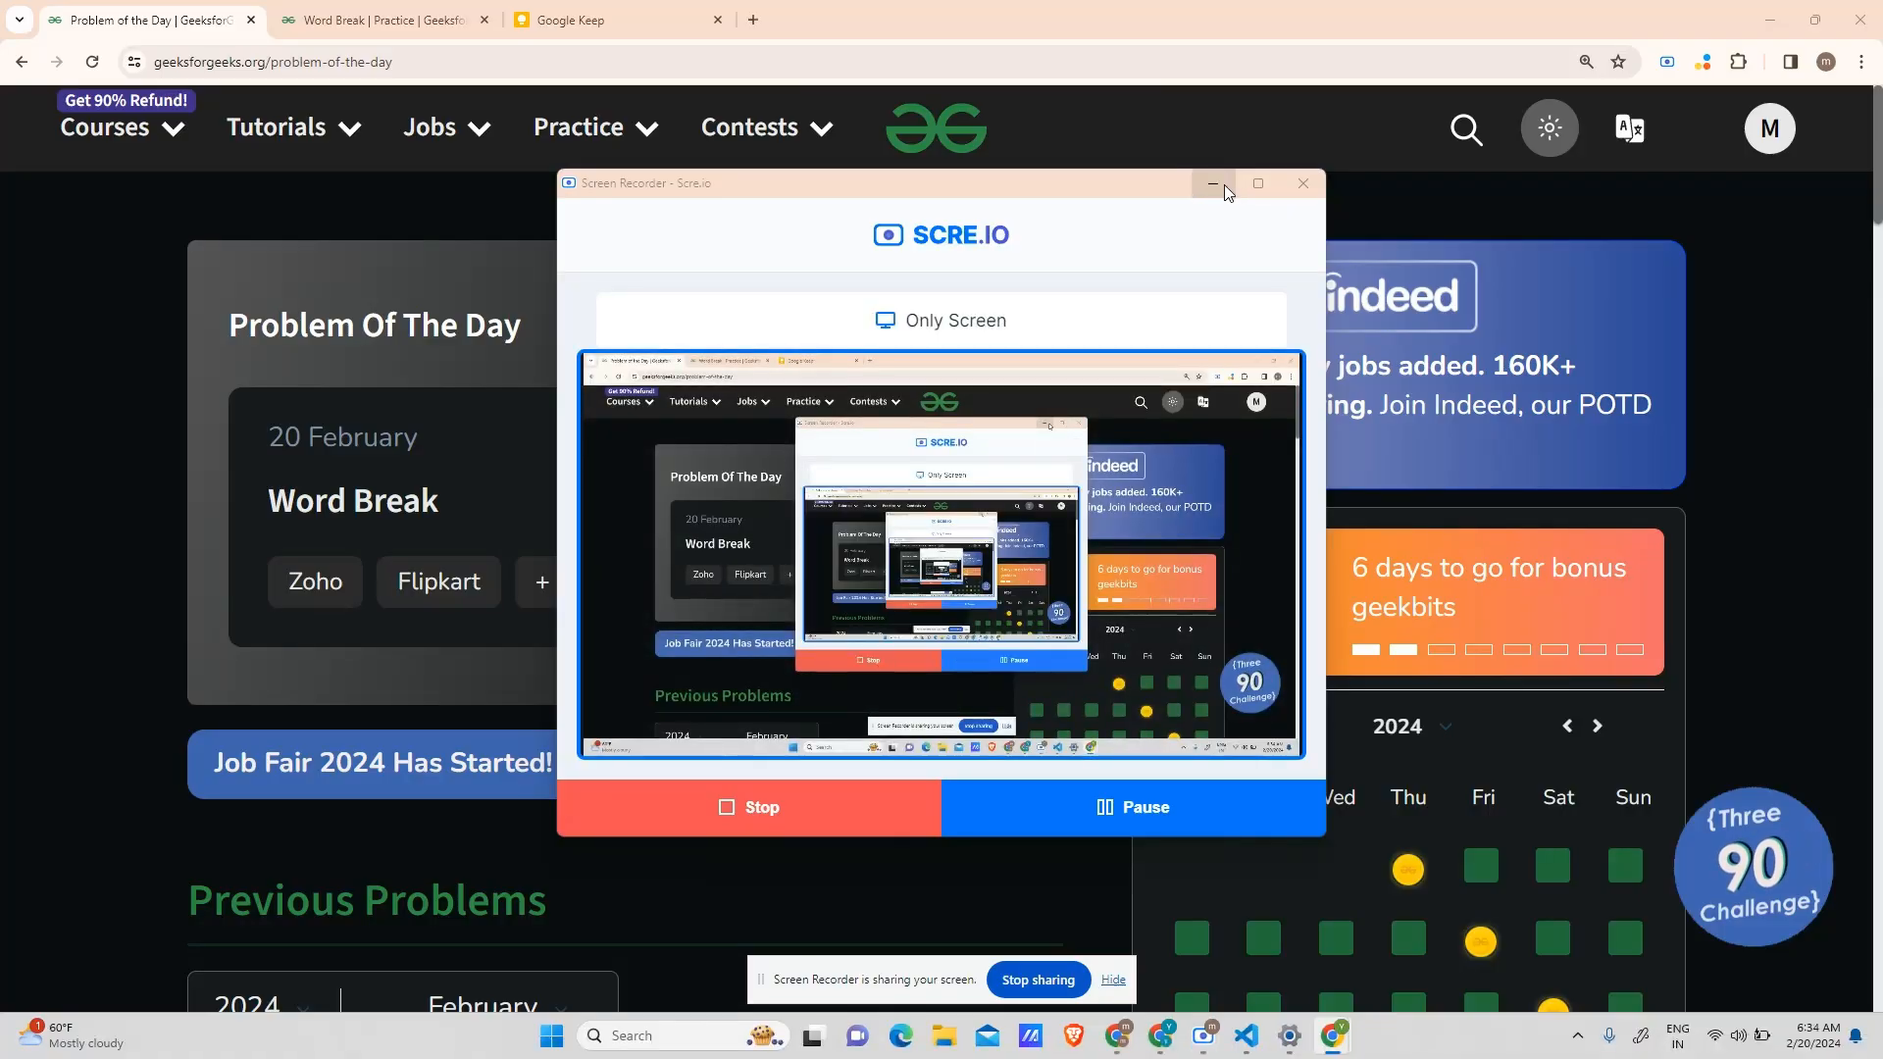
- Select the Word Break problem title and switch to the handwritten Google Keep note
click(1212, 182)
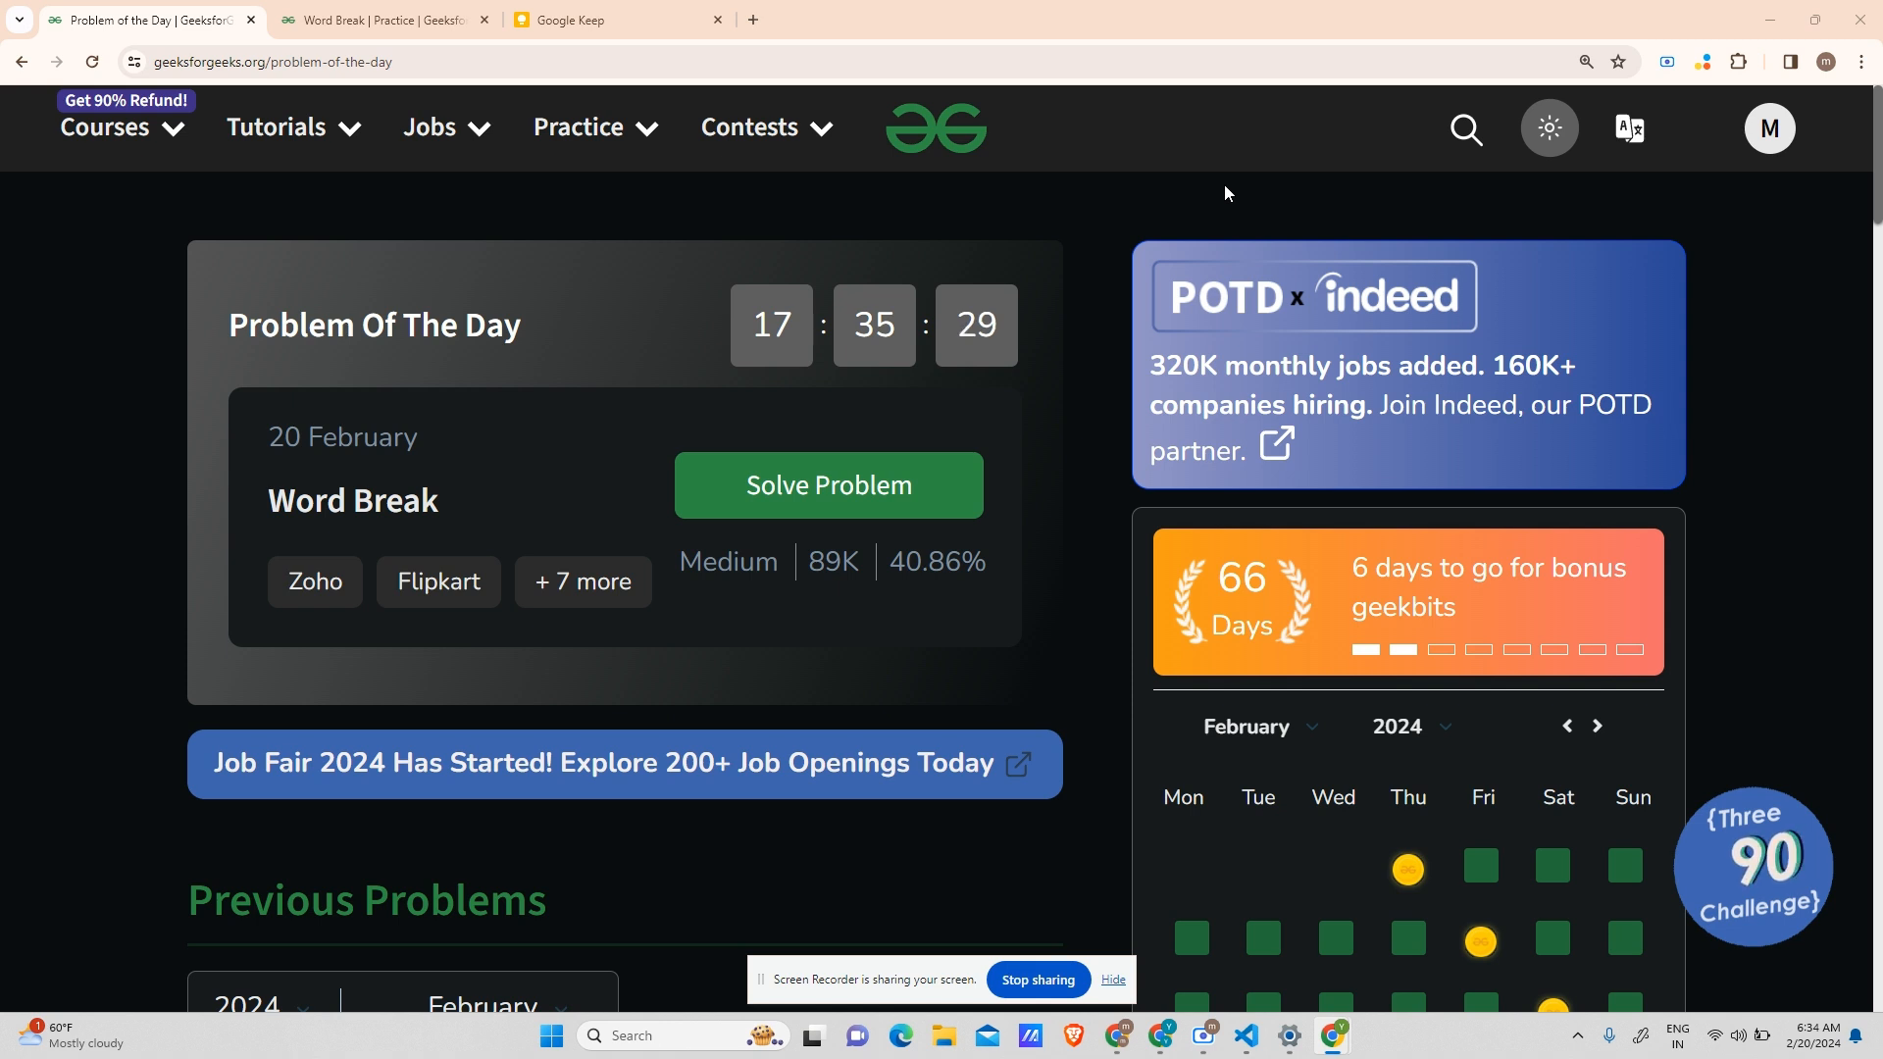
mouse_move(808, 310)
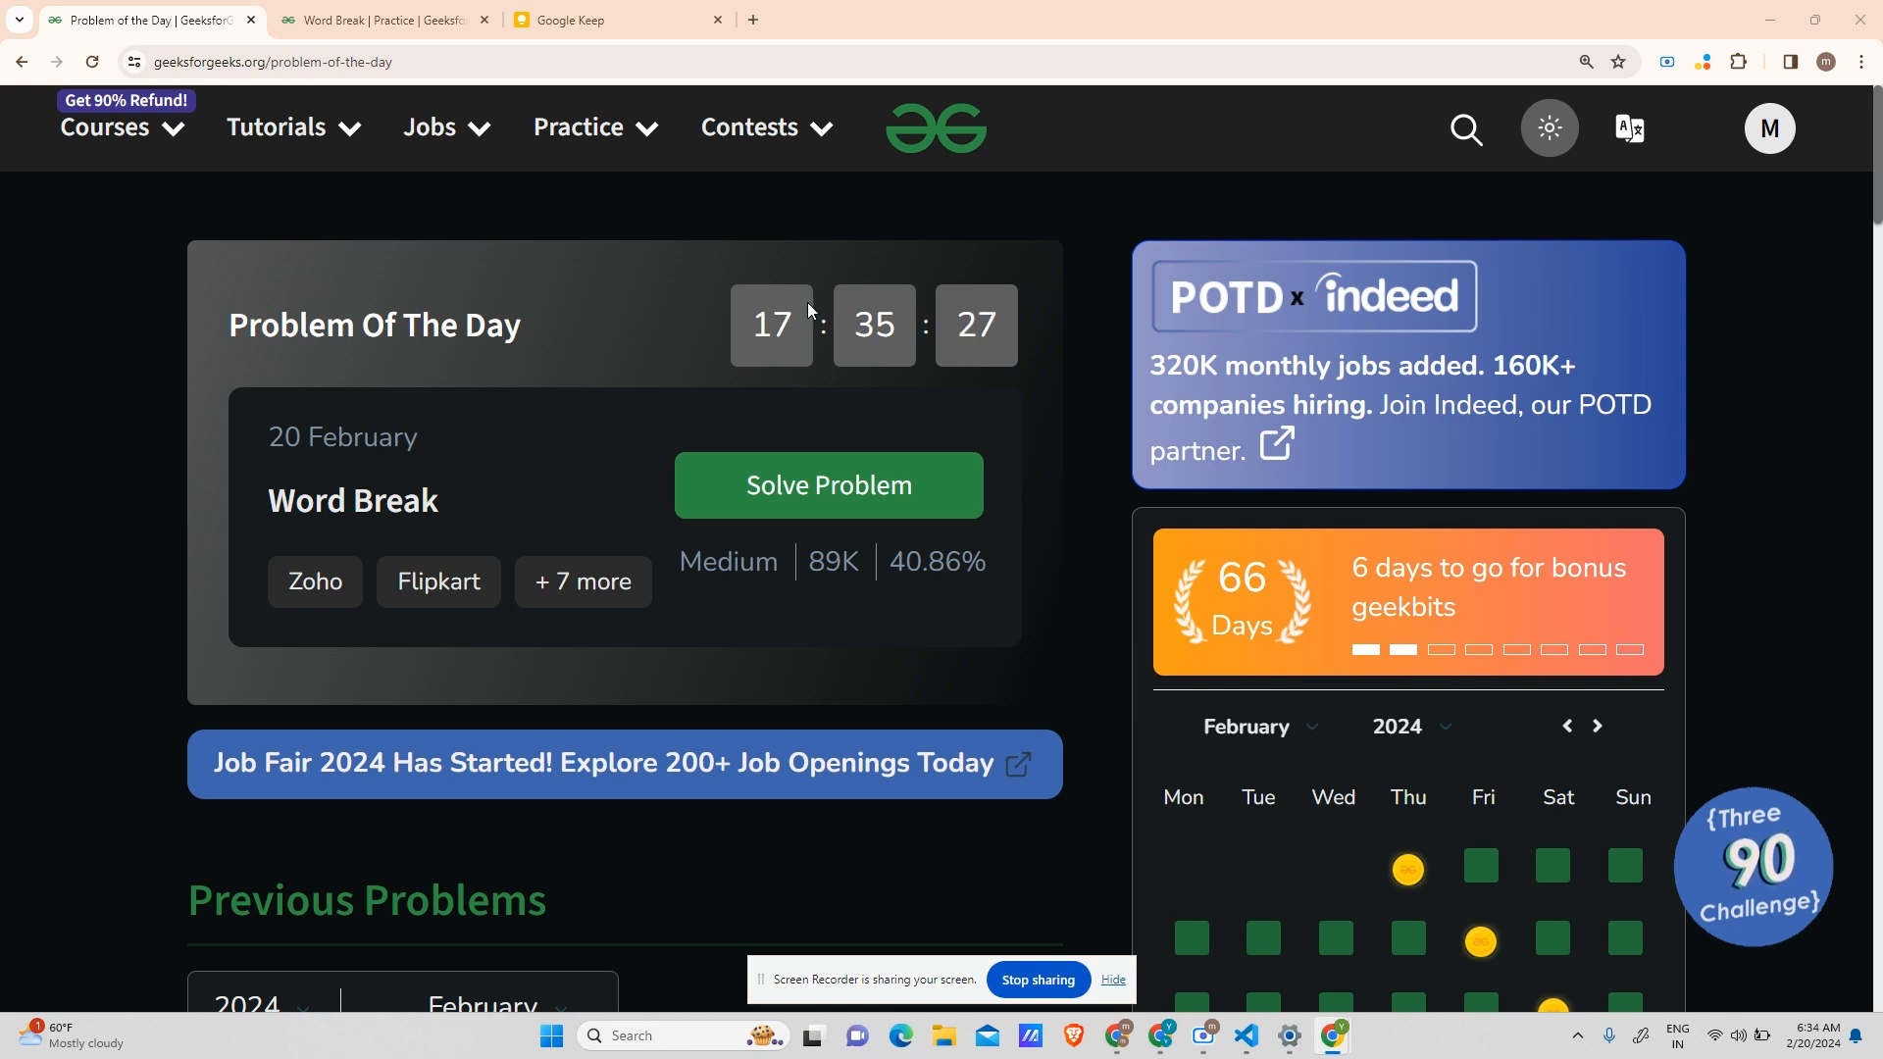
double_click(352, 501)
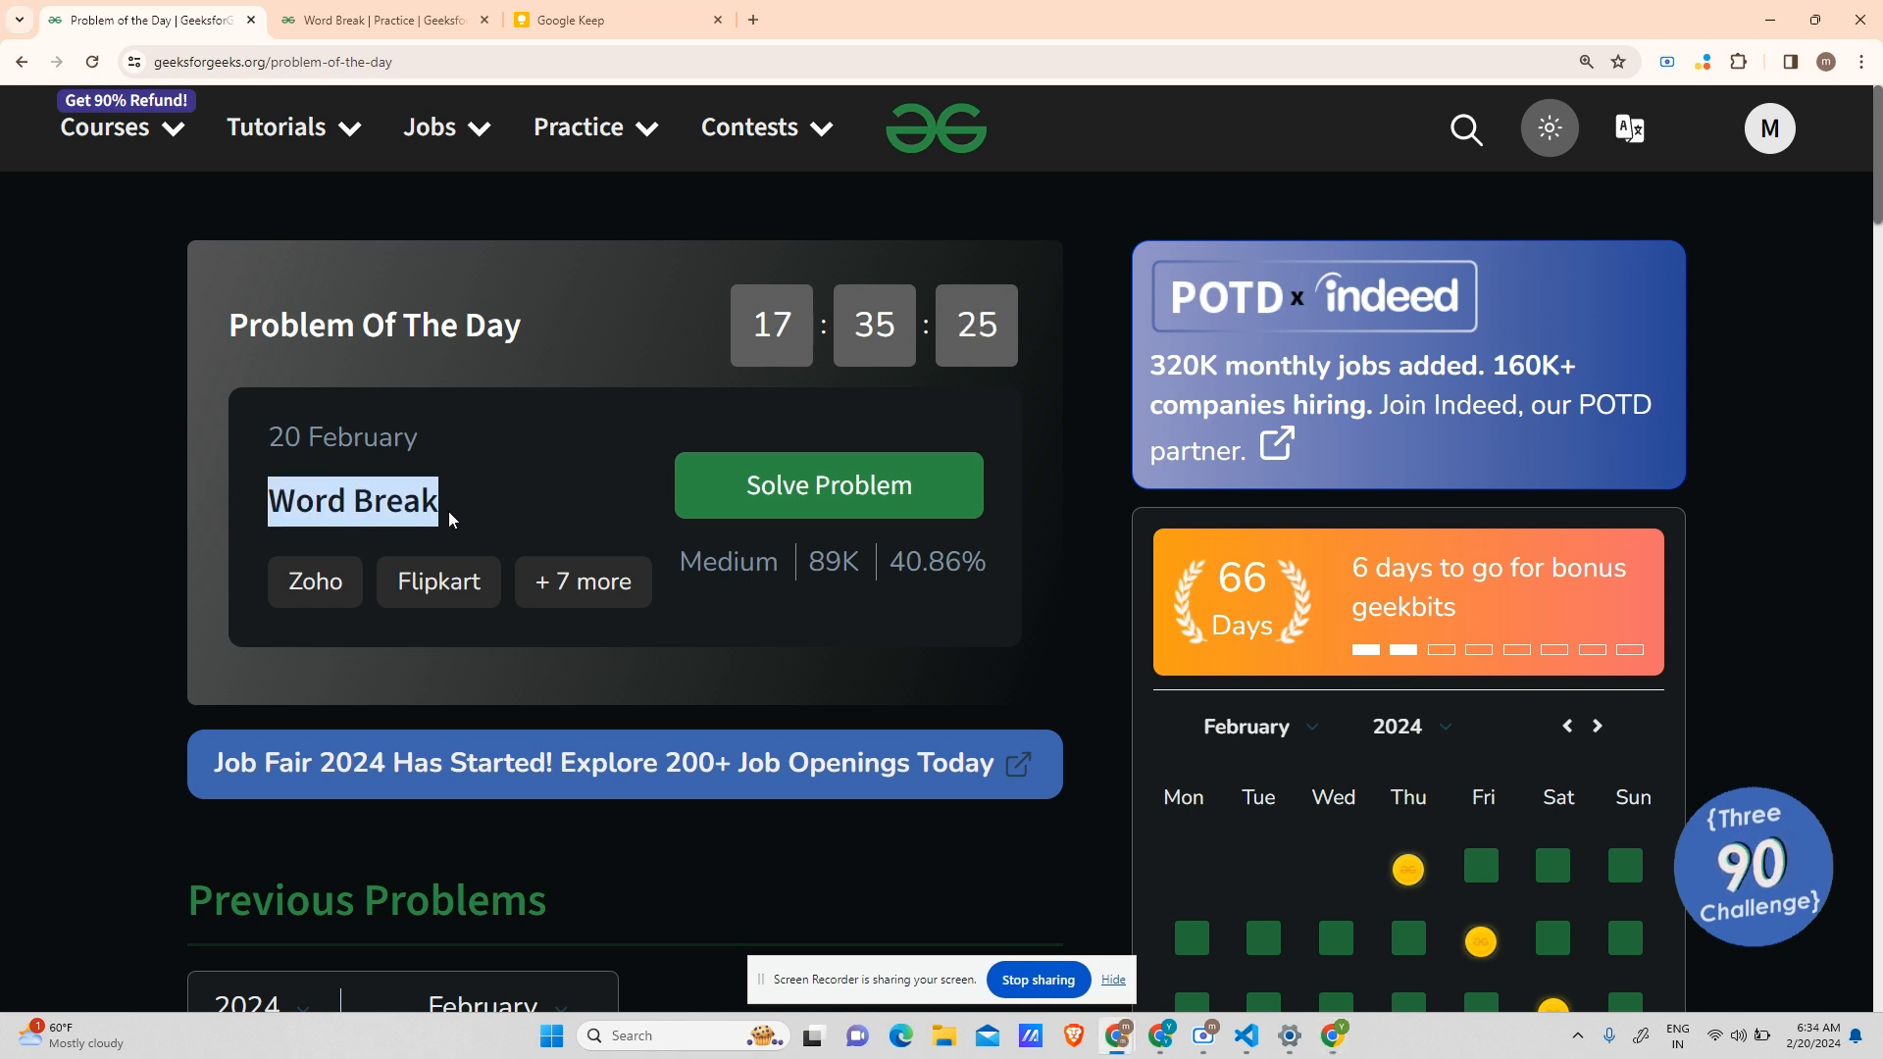
click(606, 20)
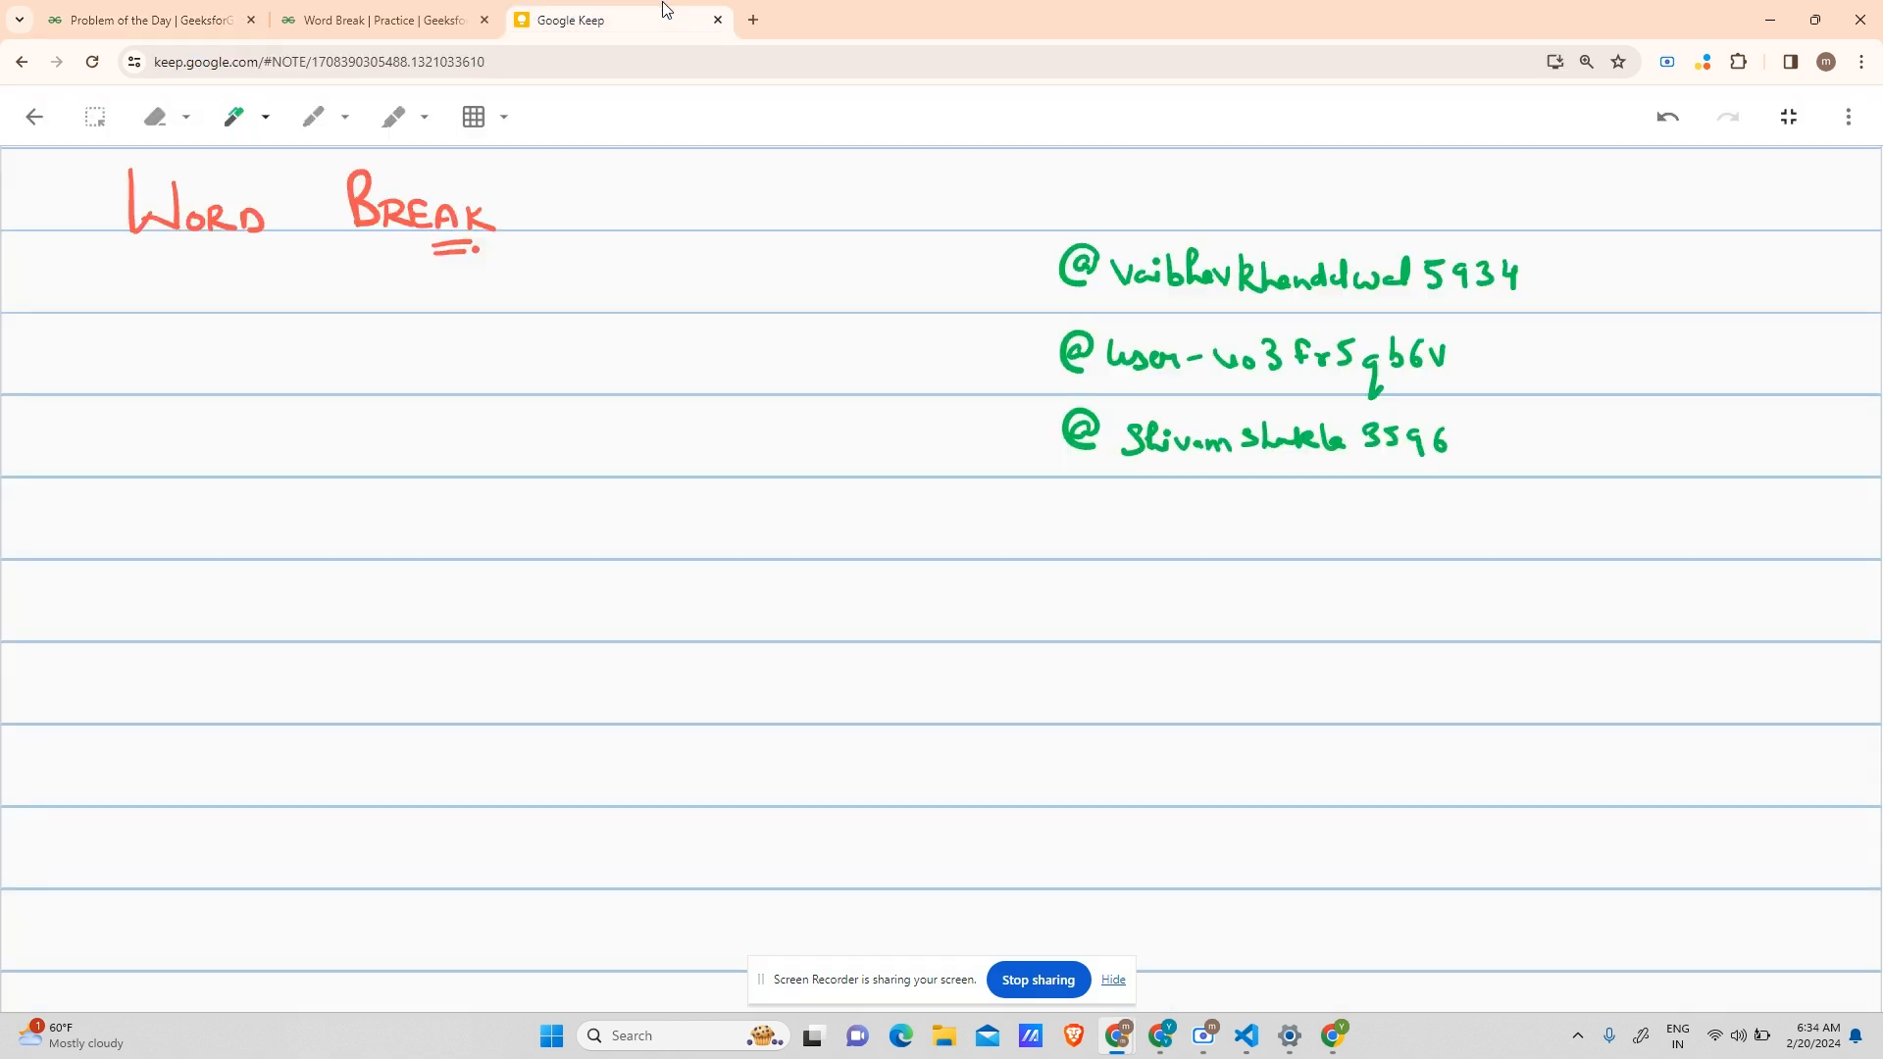
mouse_move(1075, 263)
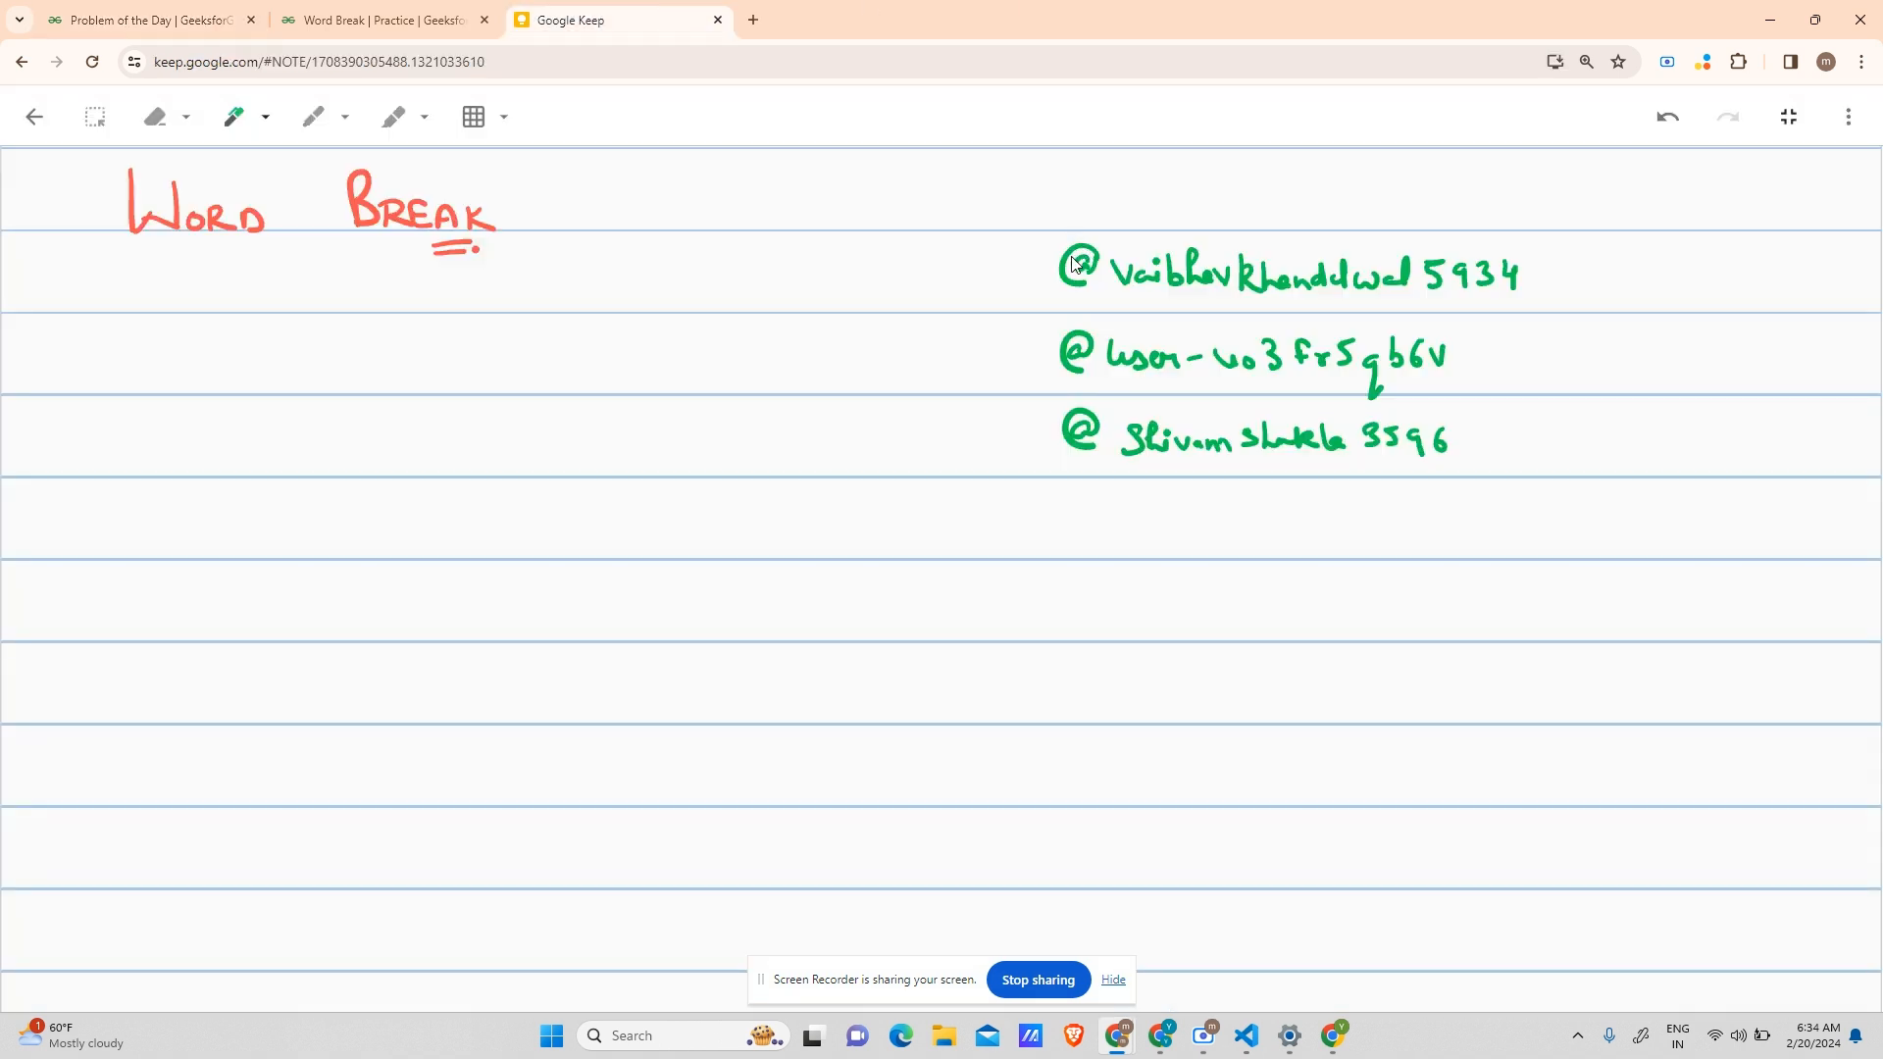
mouse_move(1016, 286)
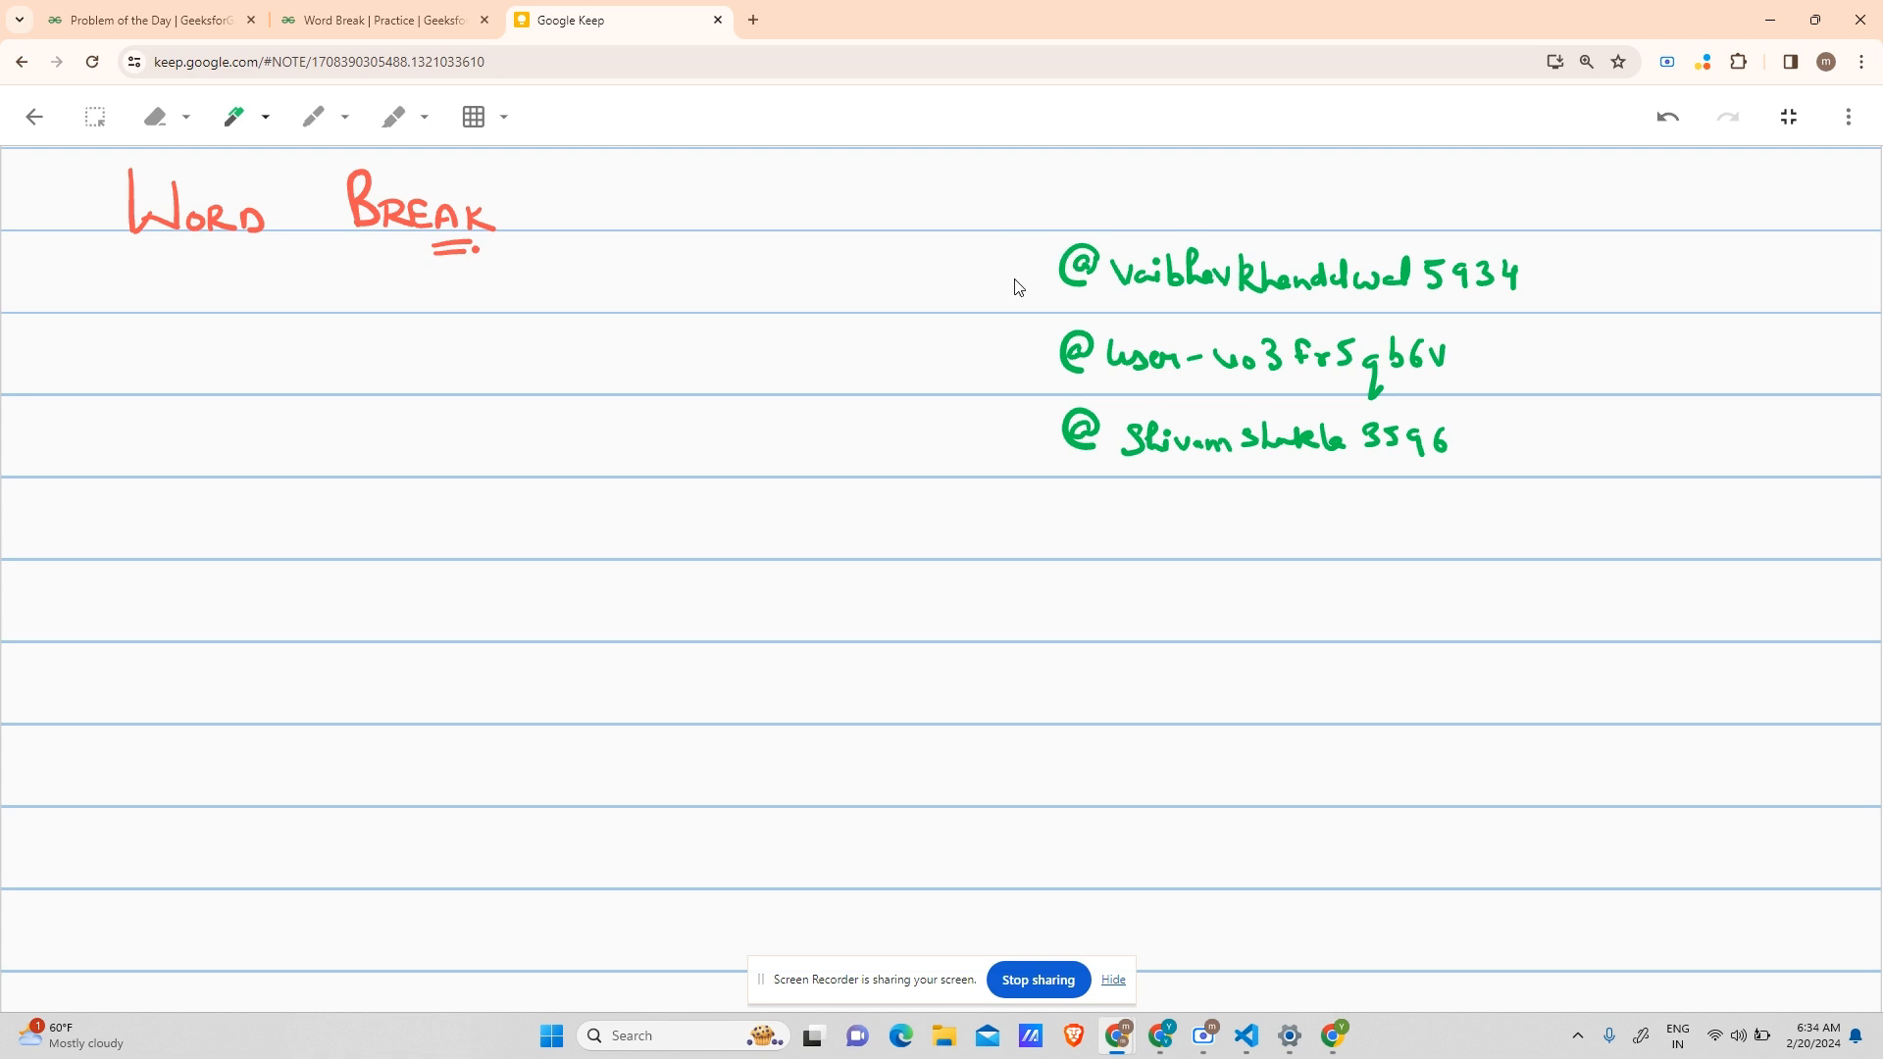
mouse_move(1020, 262)
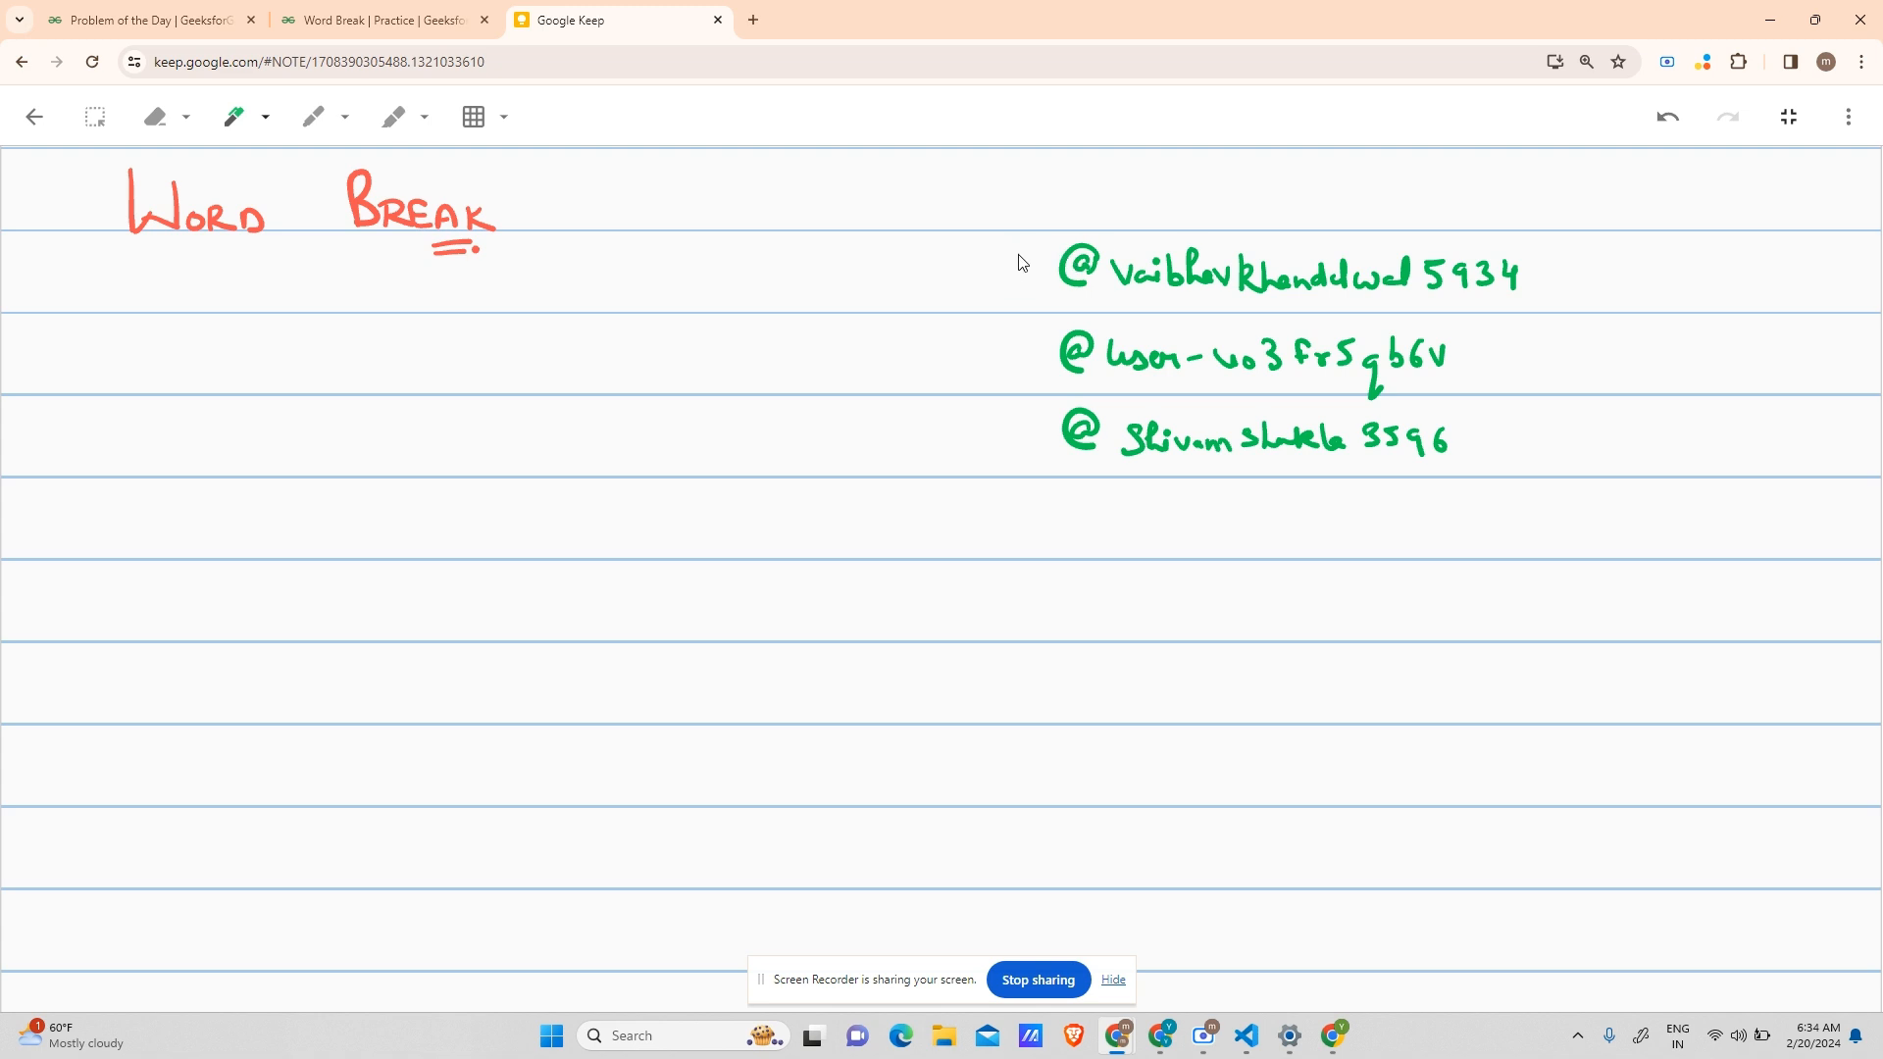
mouse_move(1487, 268)
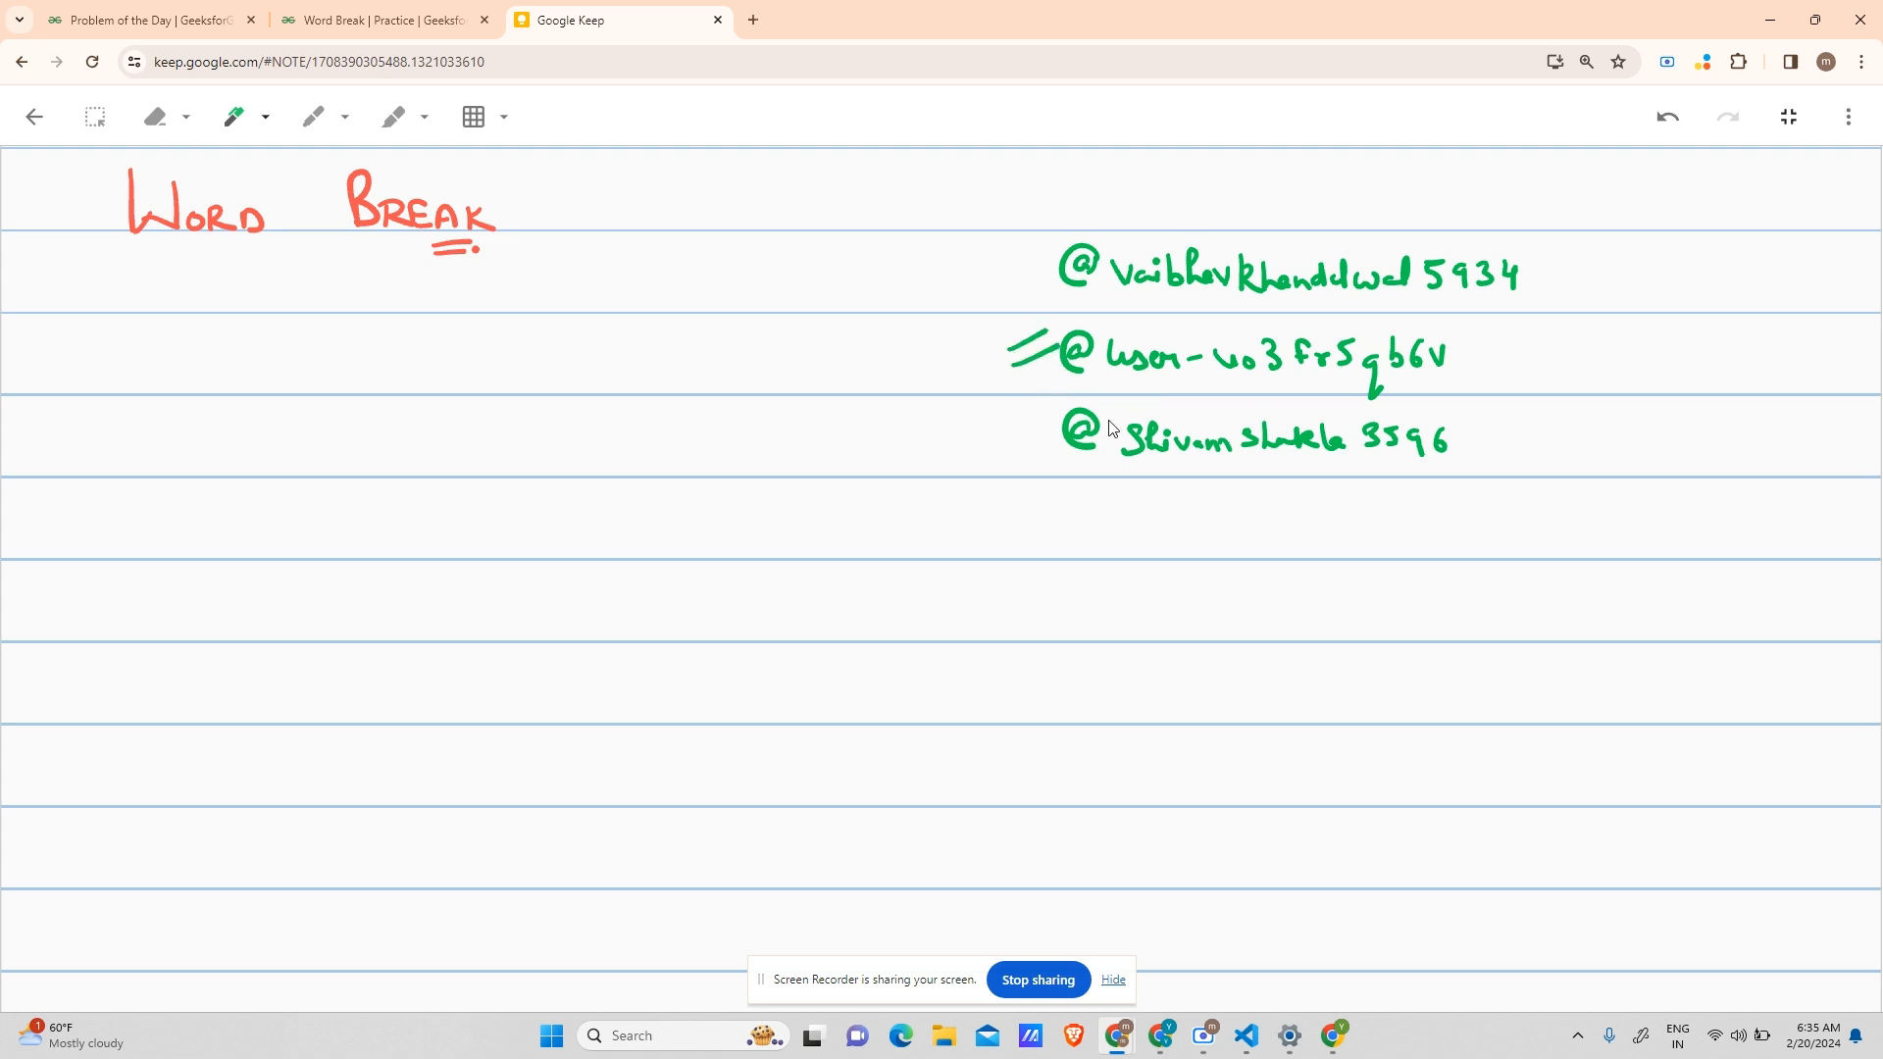
mouse_move(1396, 430)
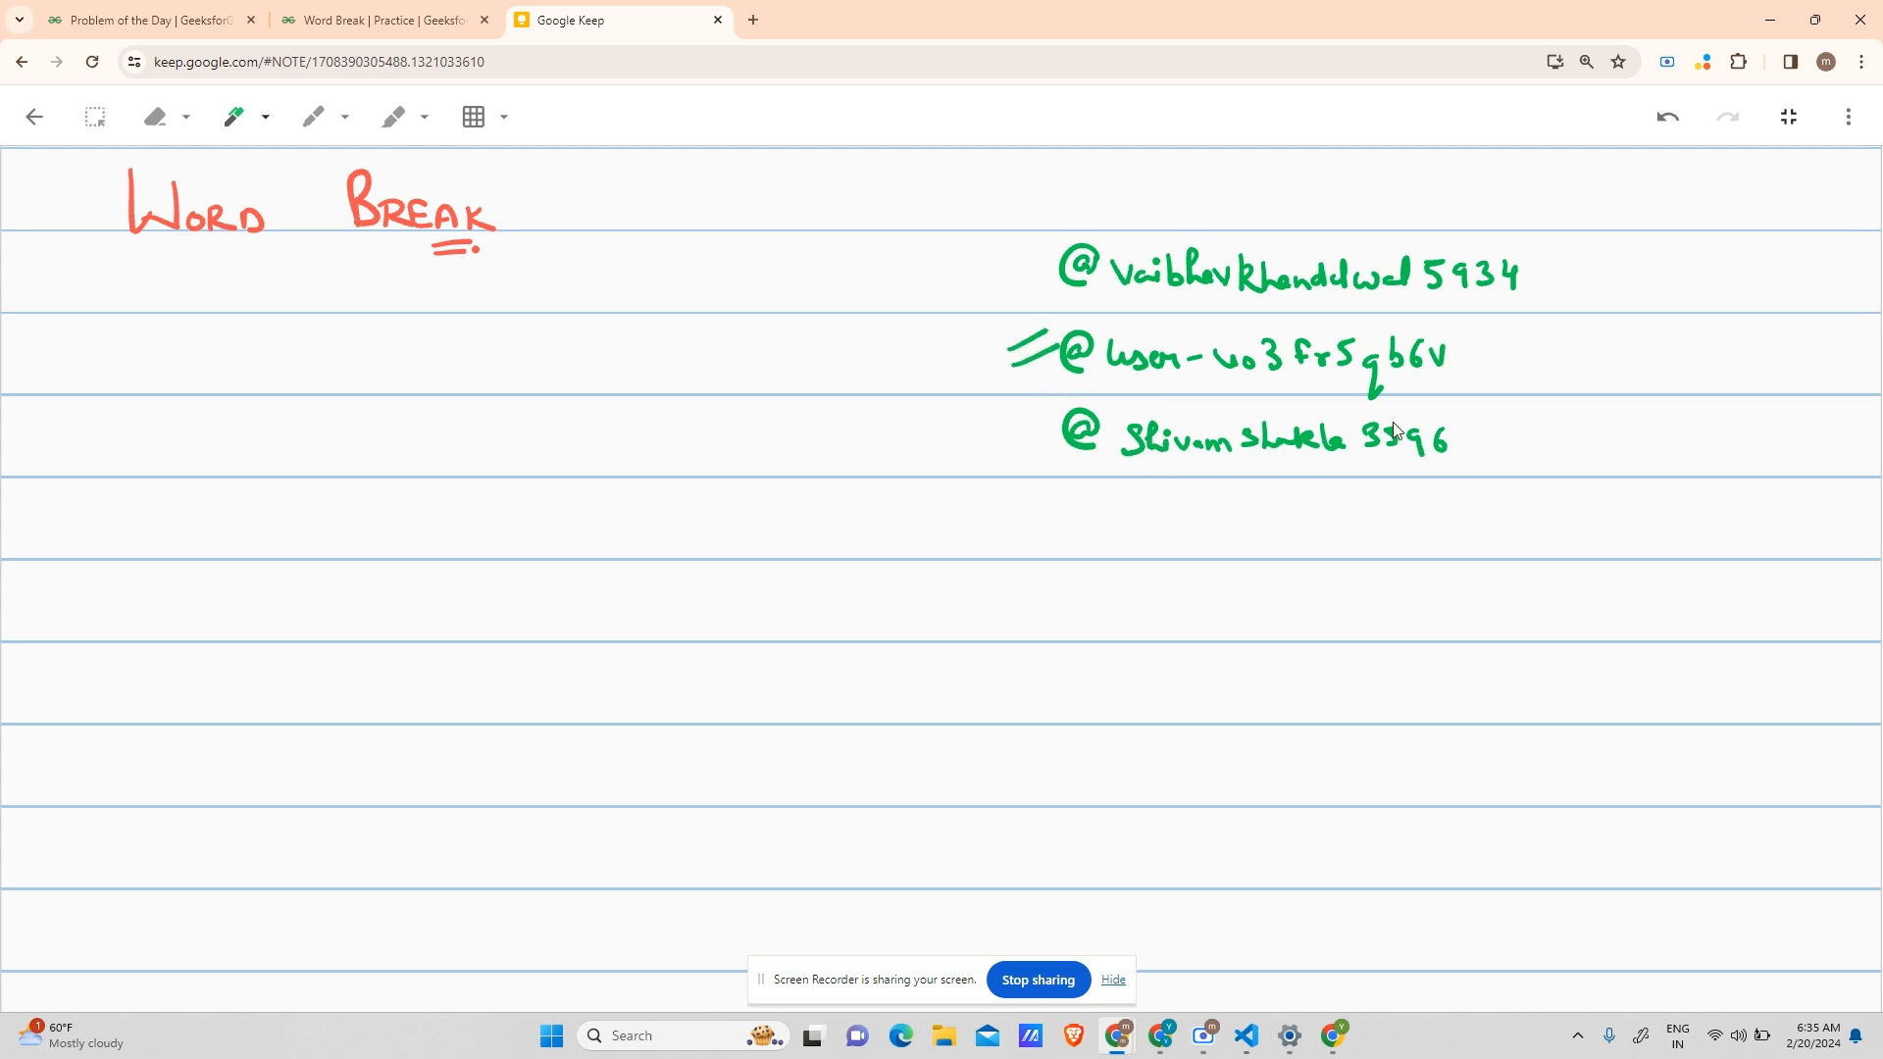
mouse_move(905, 422)
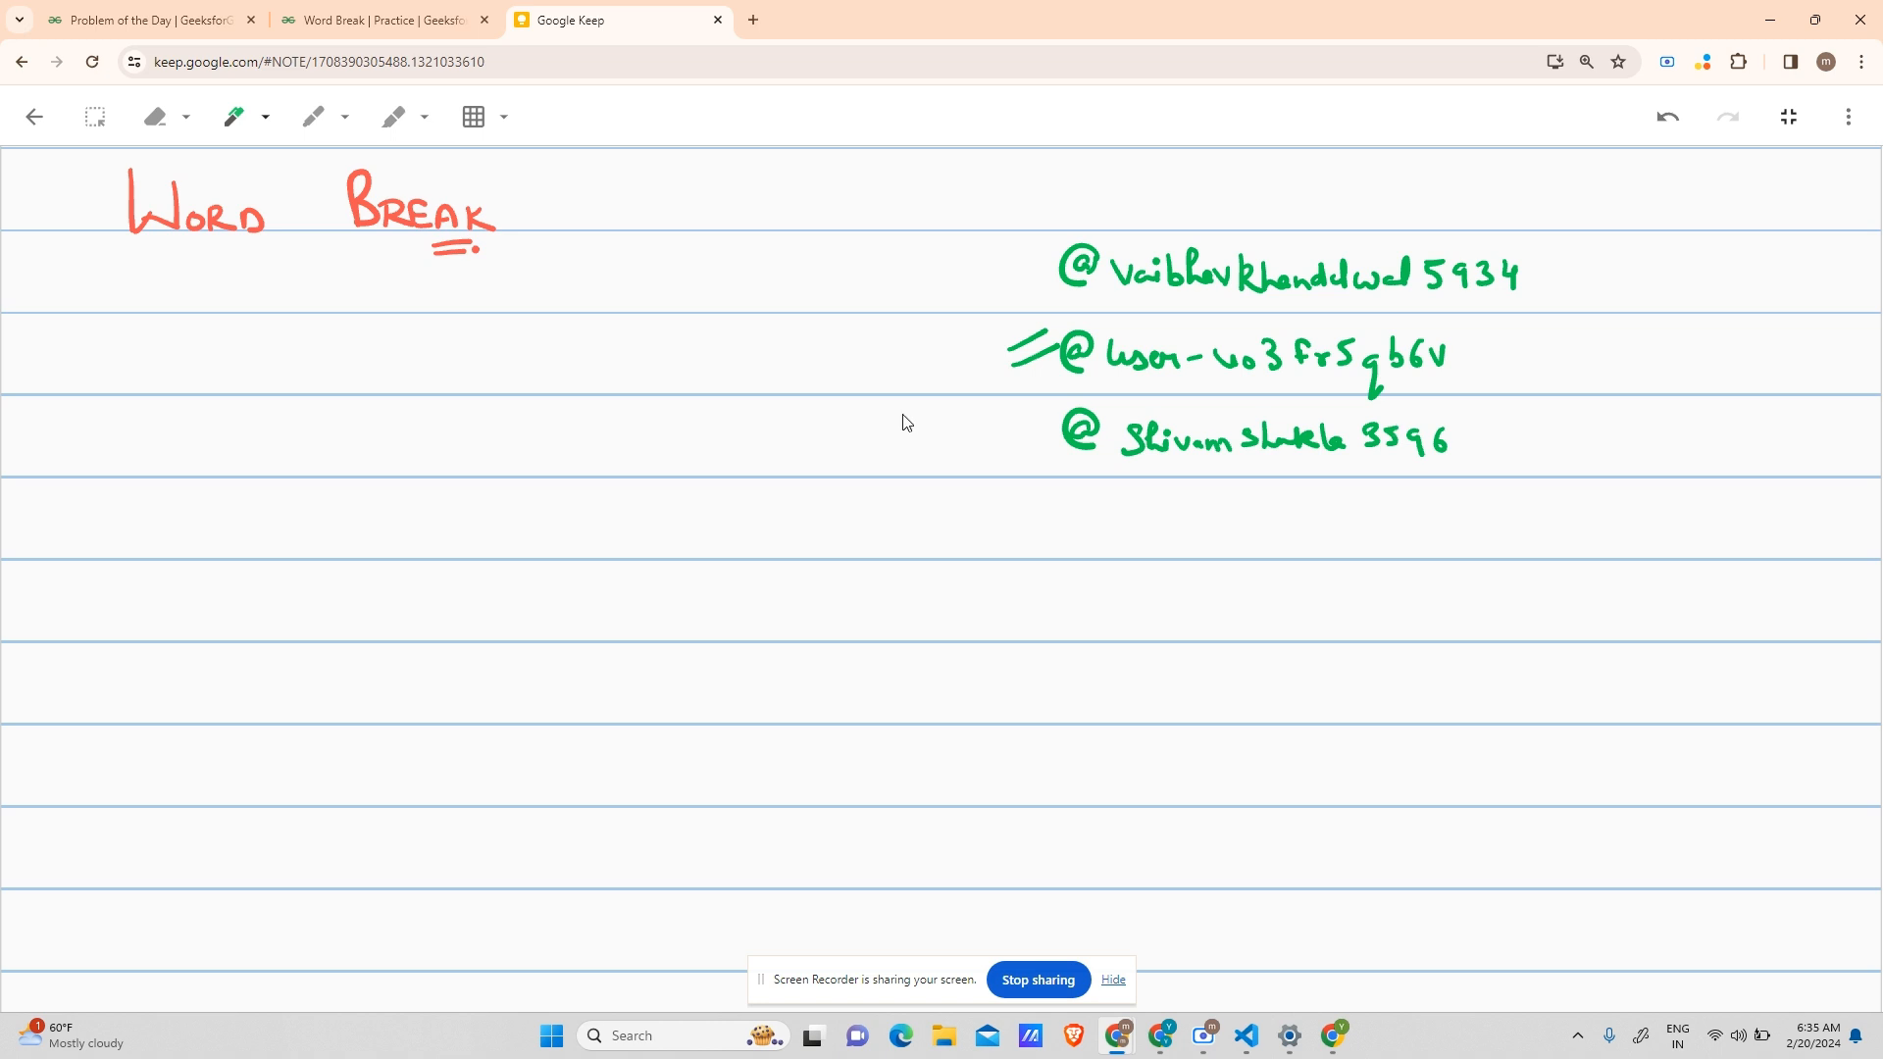
mouse_move(938, 428)
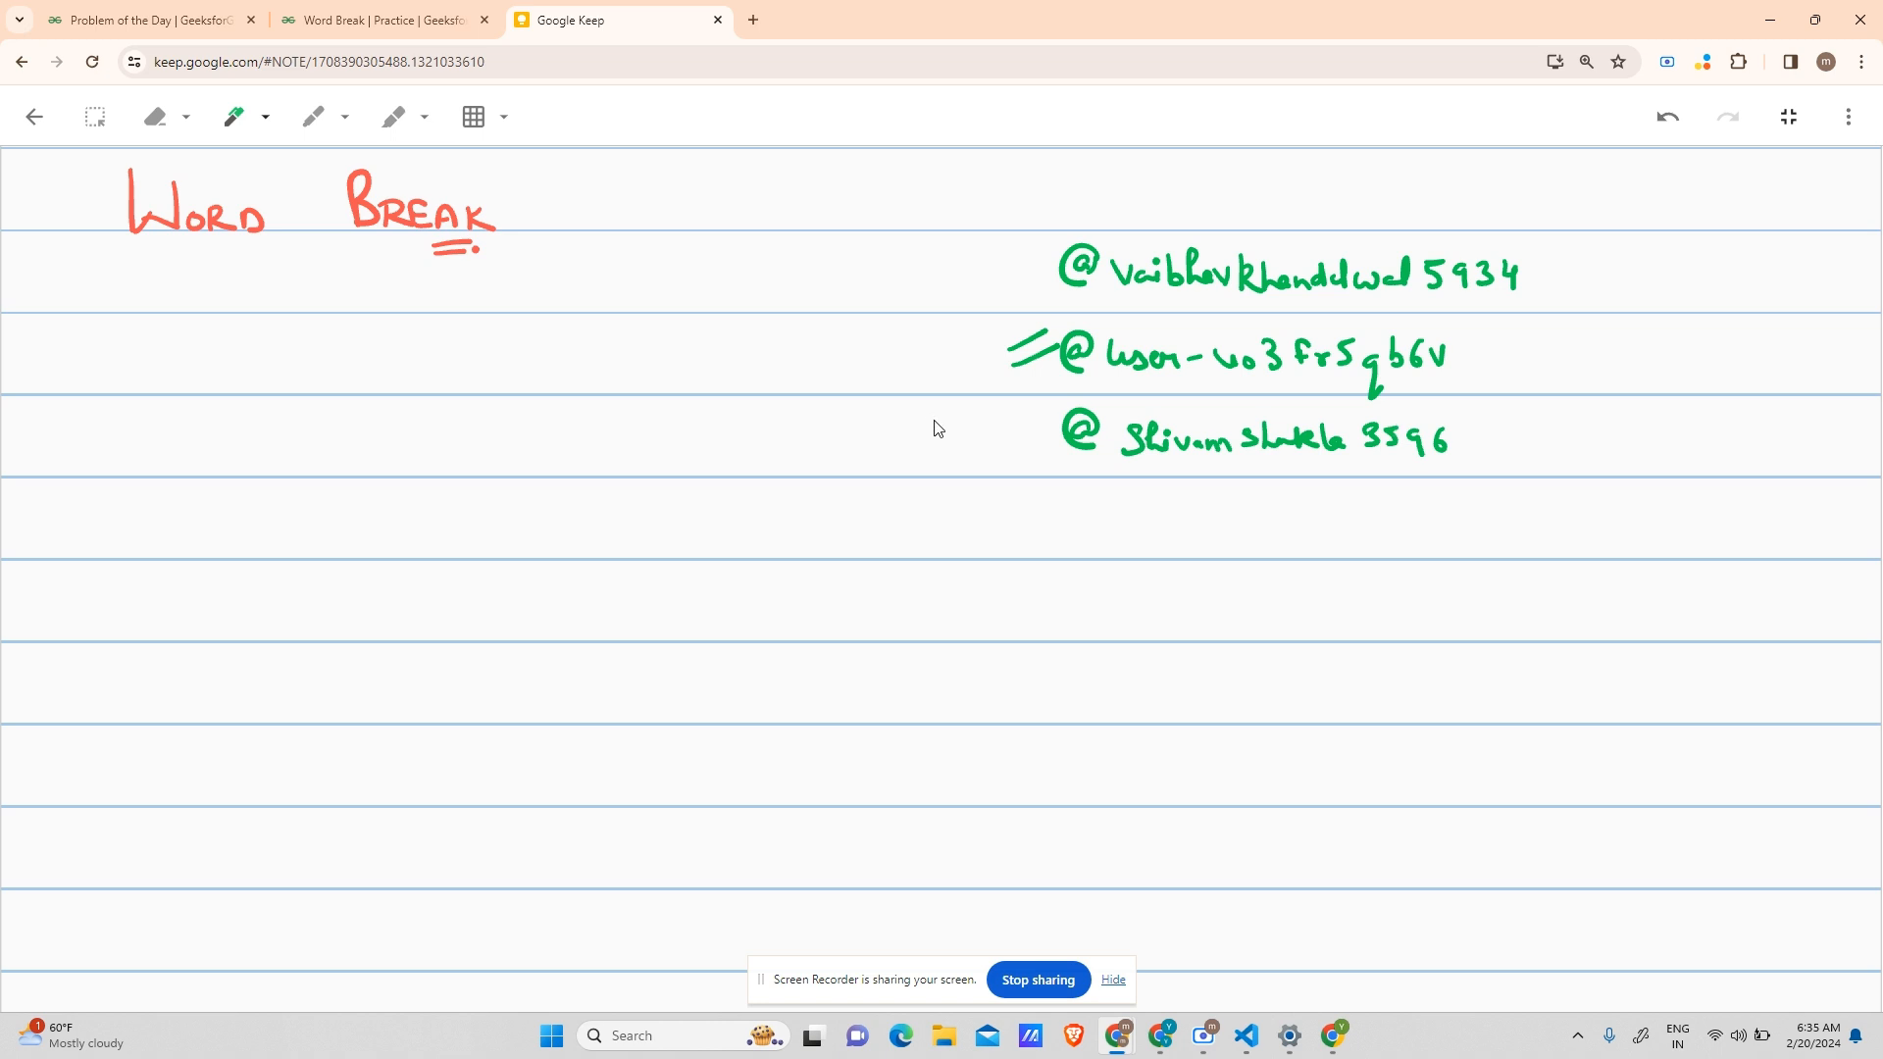
mouse_move(558, 370)
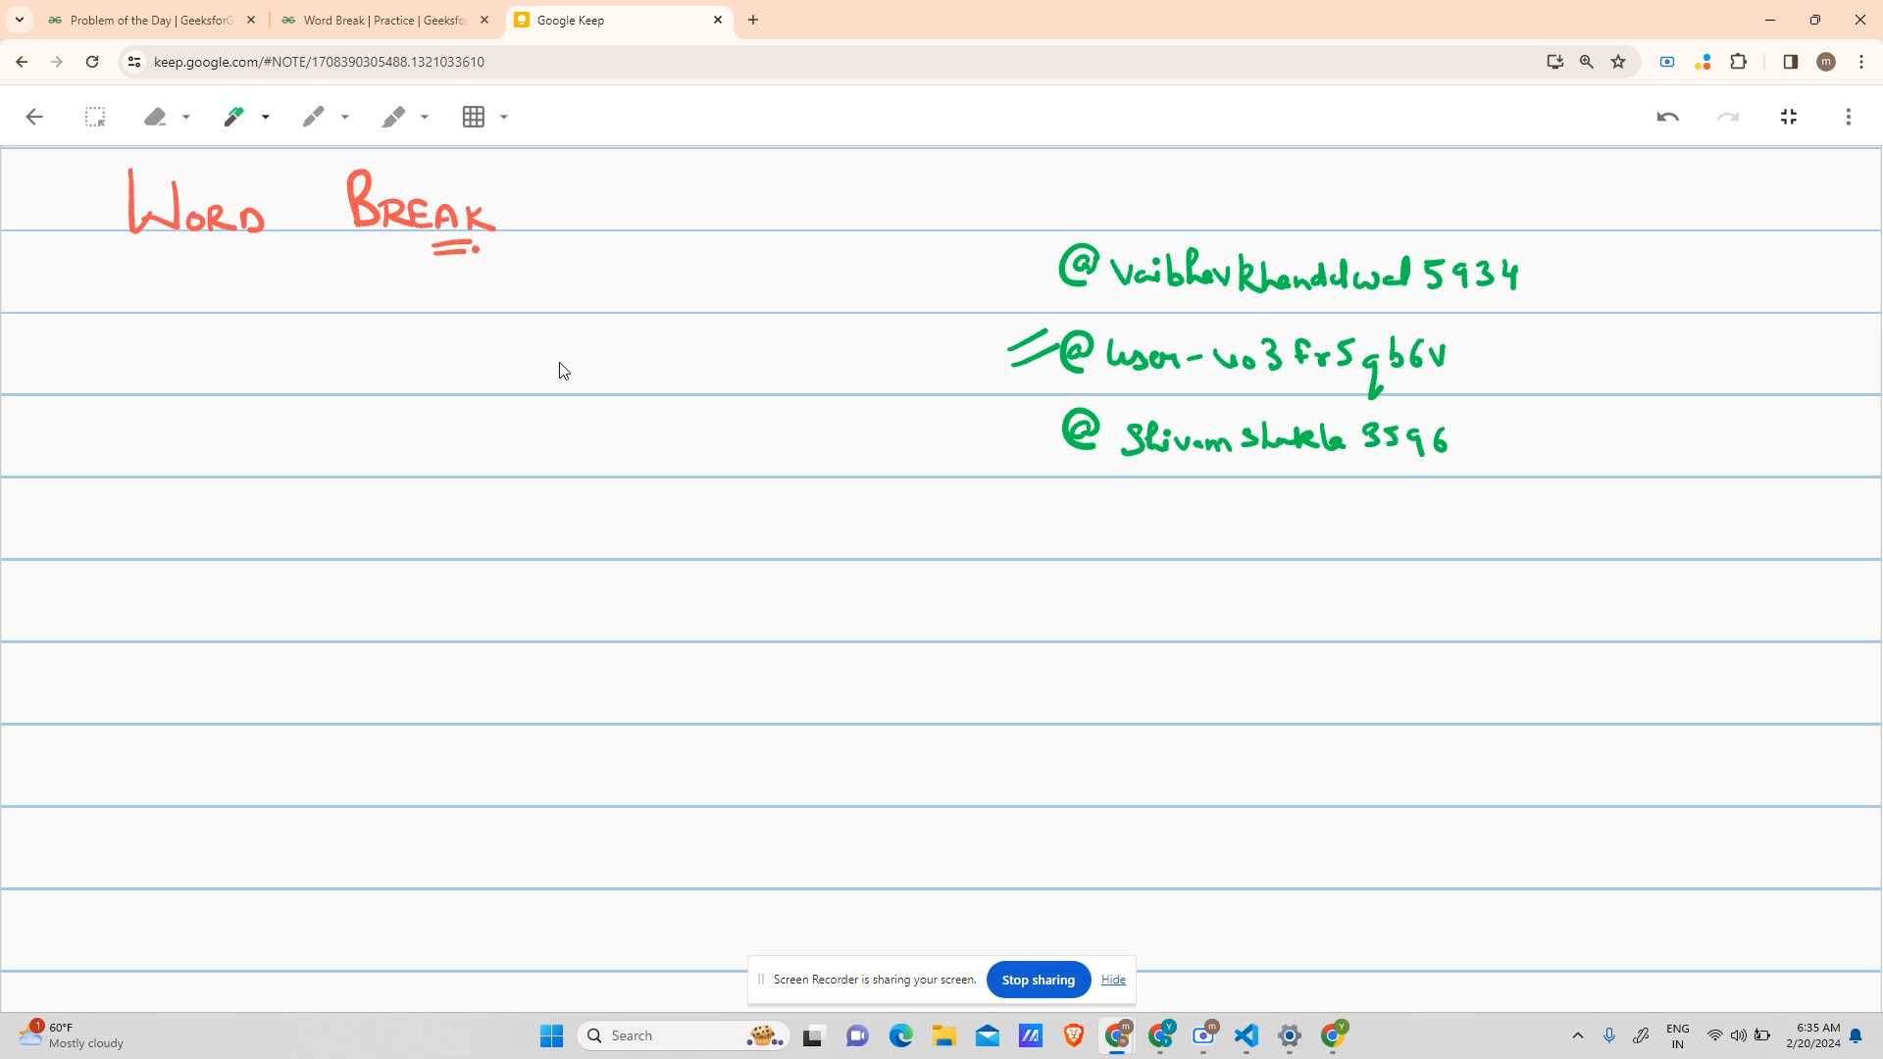
mouse_move(528, 259)
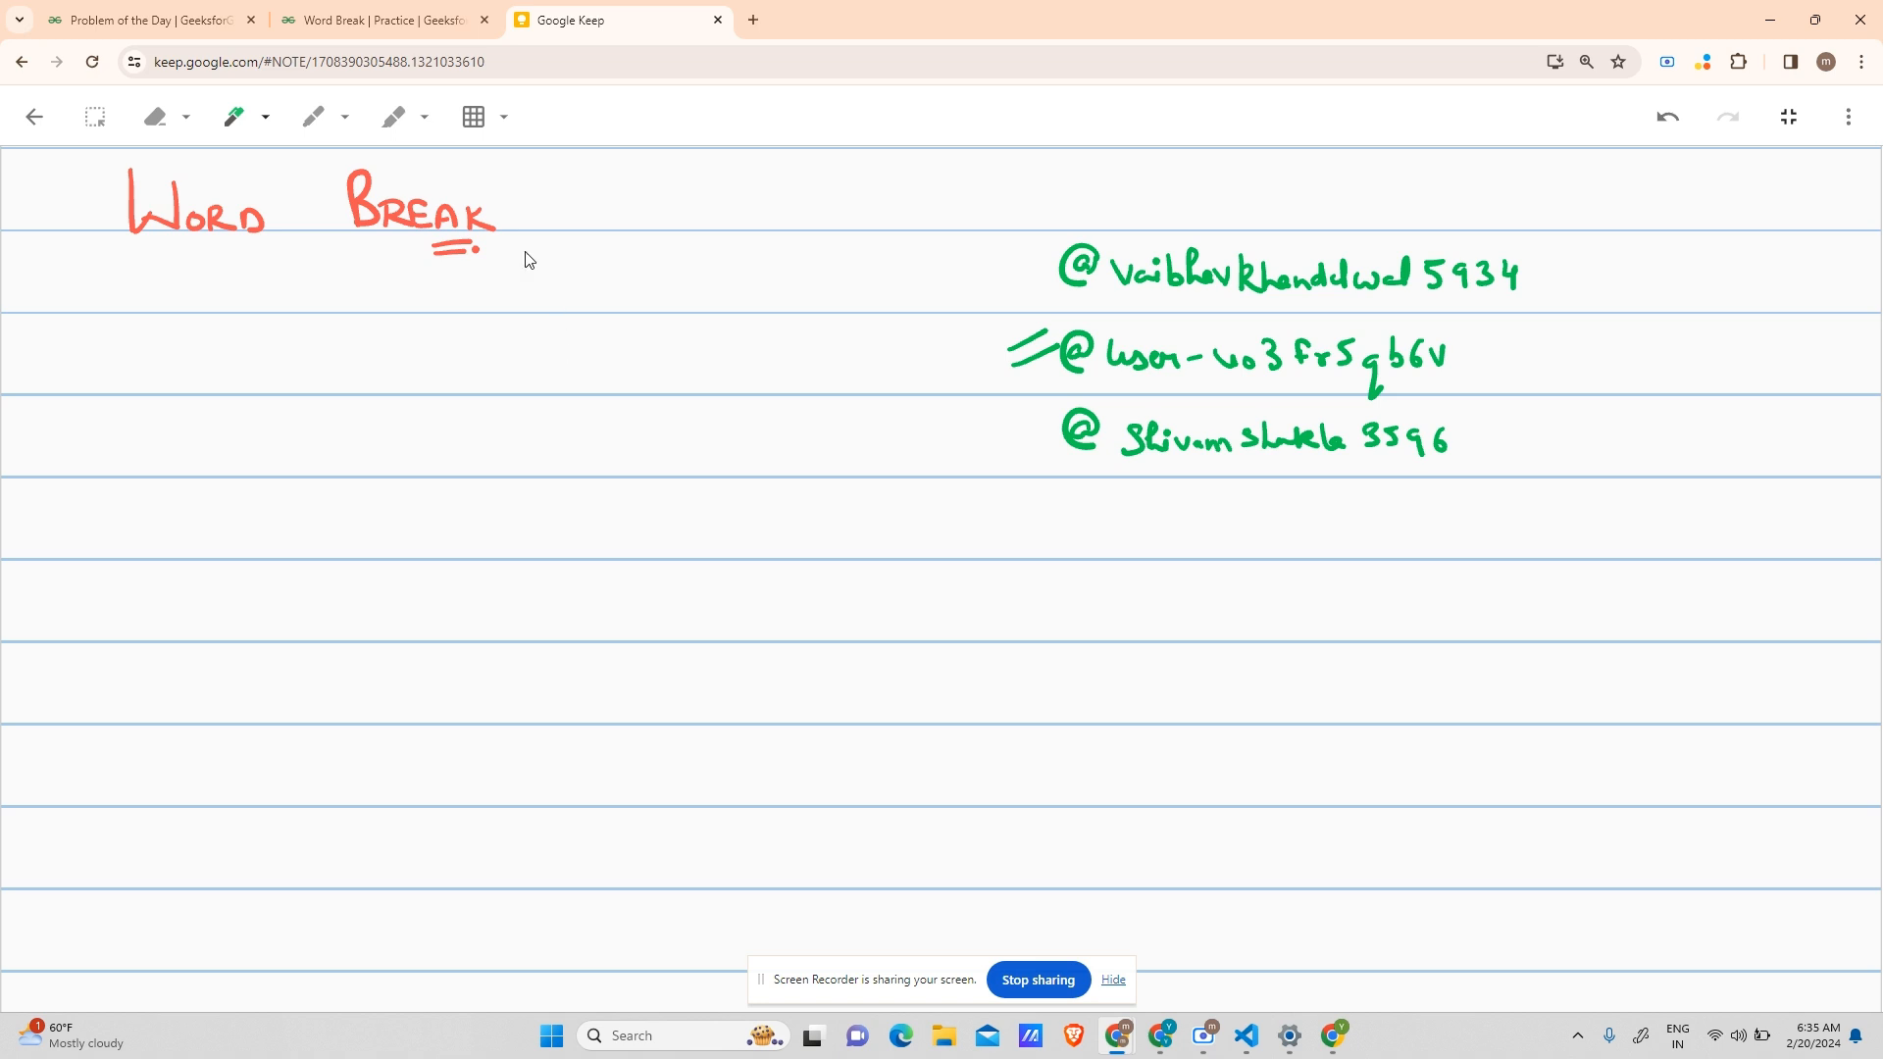
mouse_move(318, 271)
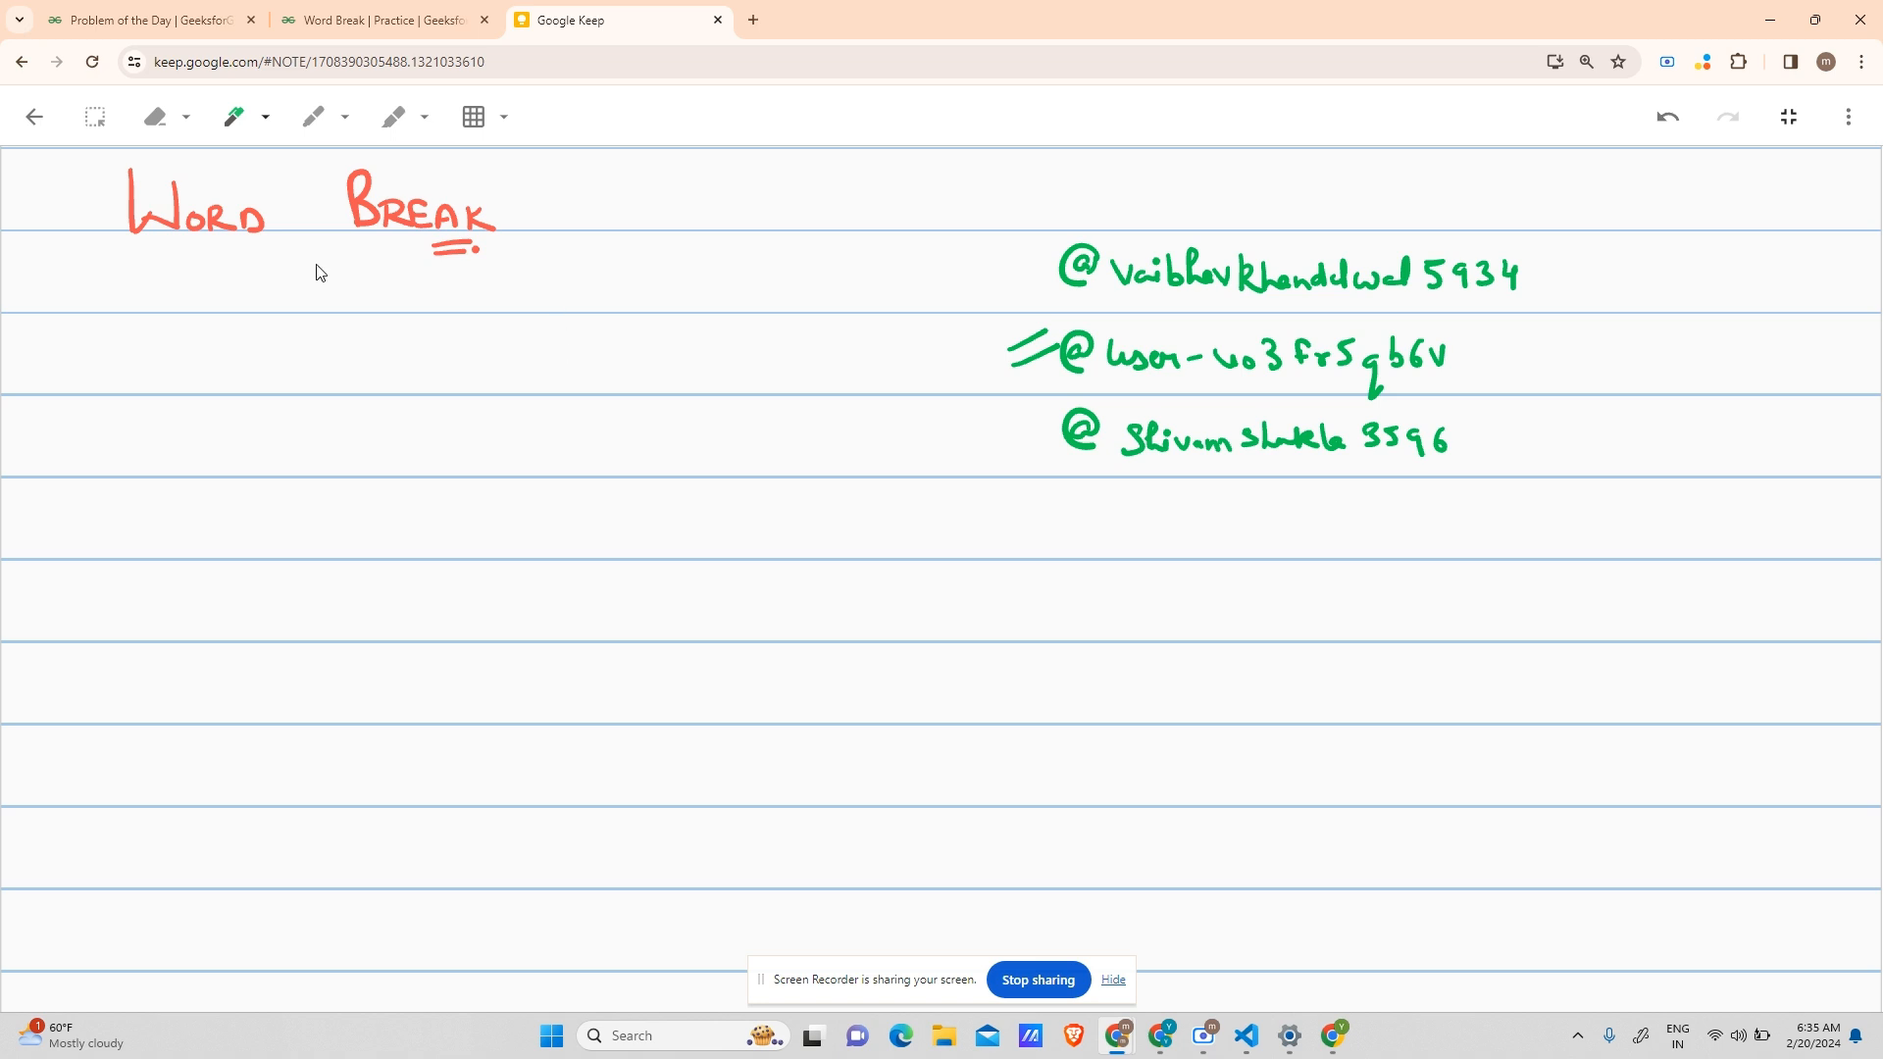
mouse_move(137, 328)
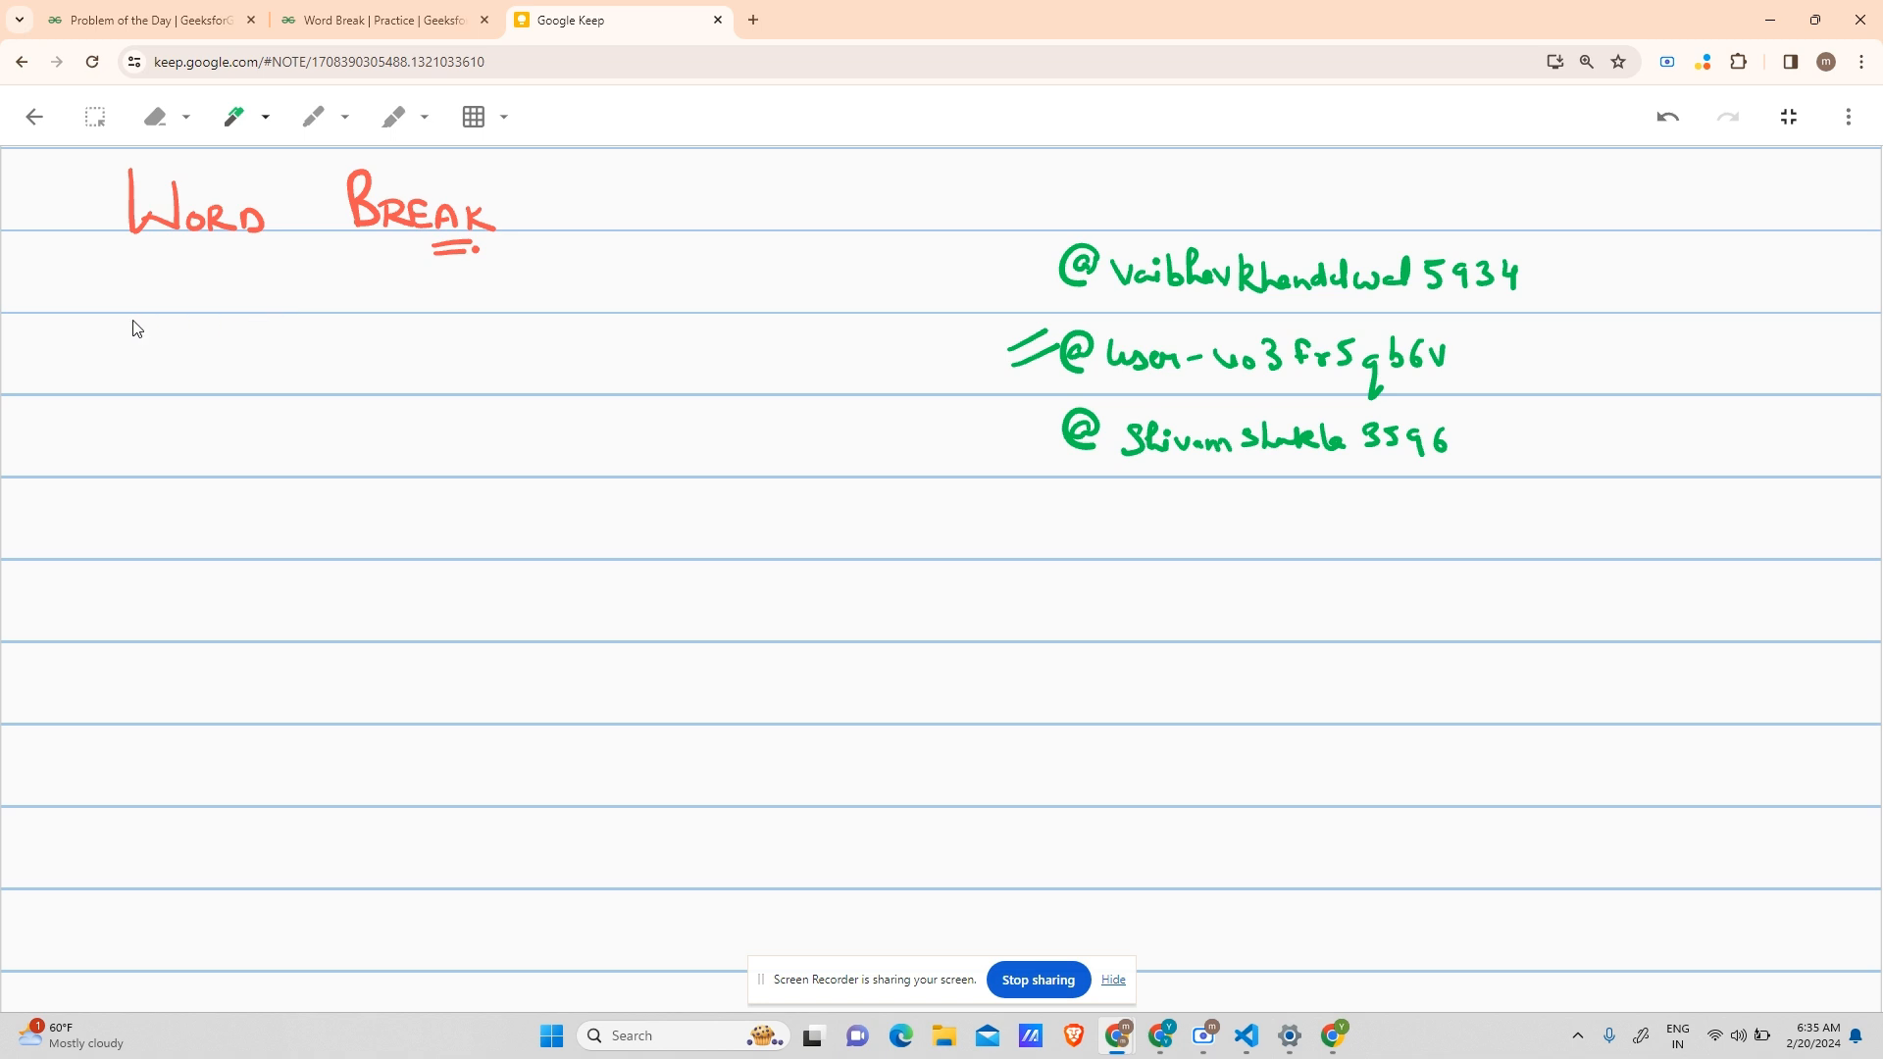
mouse_move(87, 321)
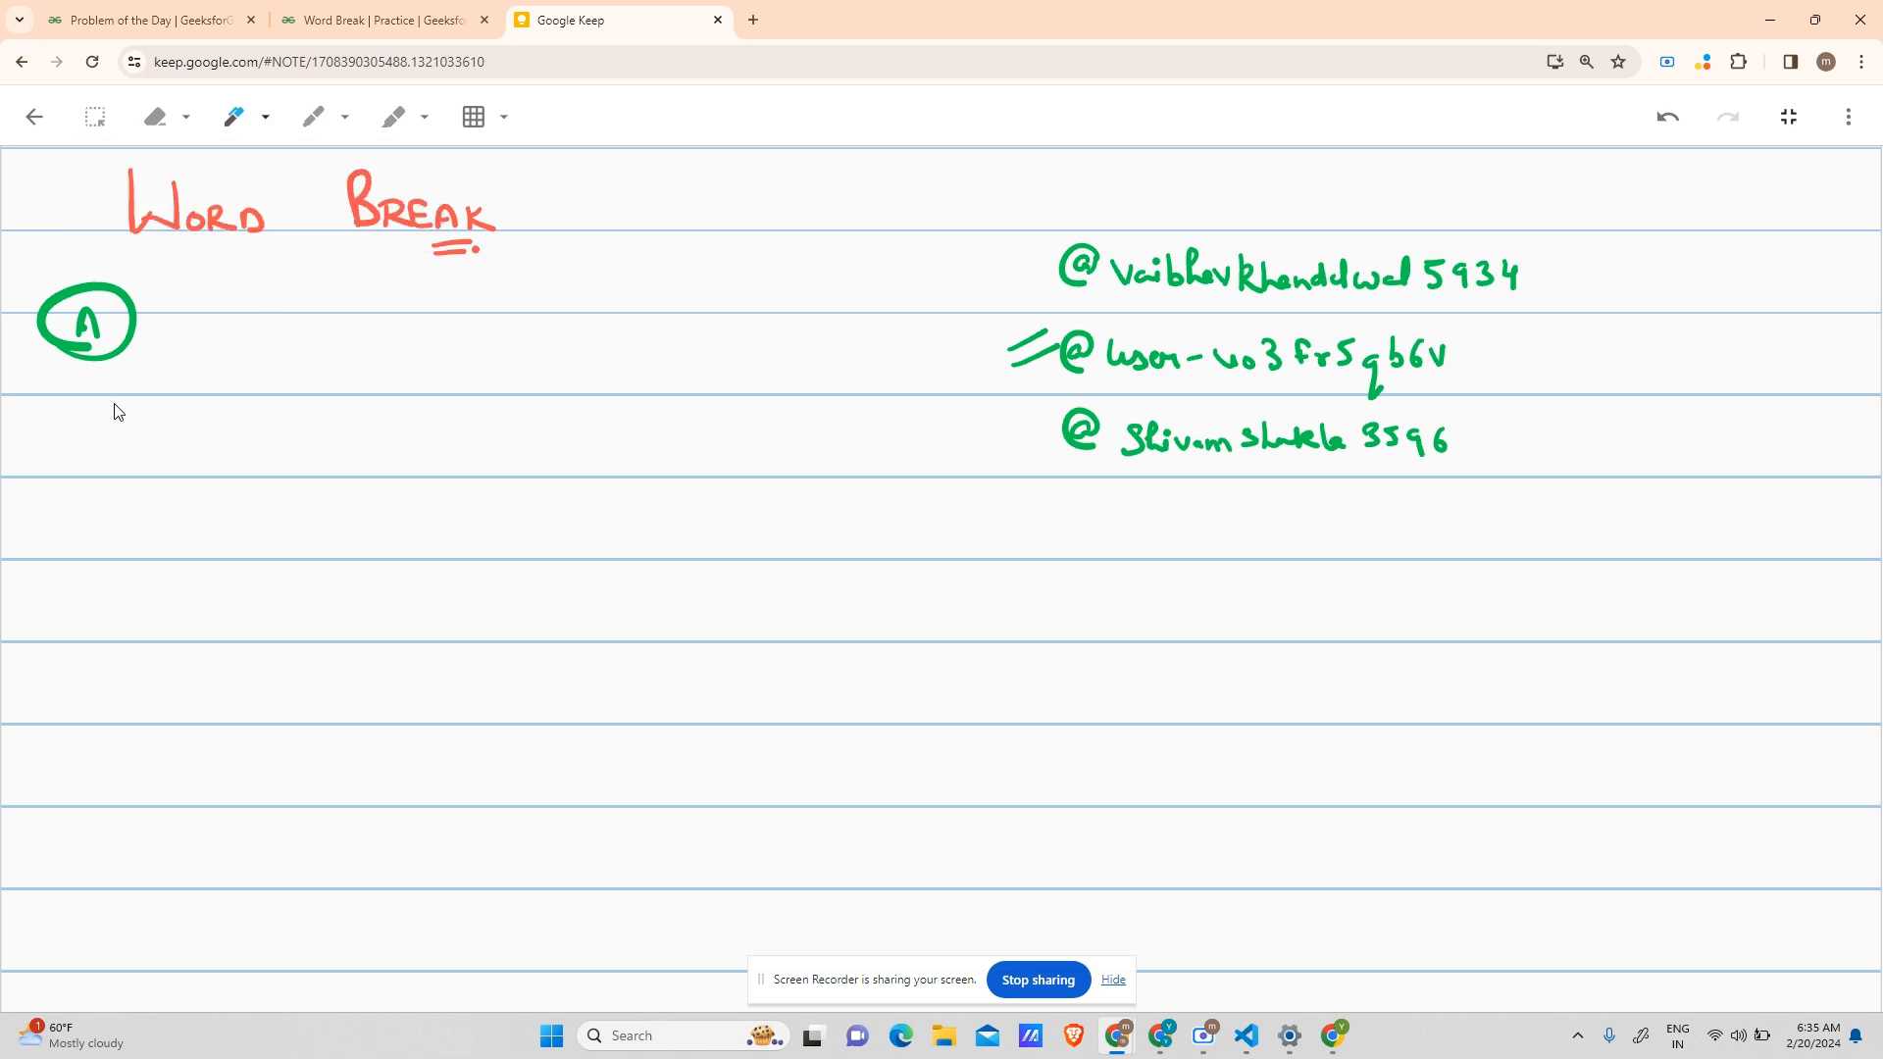
mouse_move(86, 438)
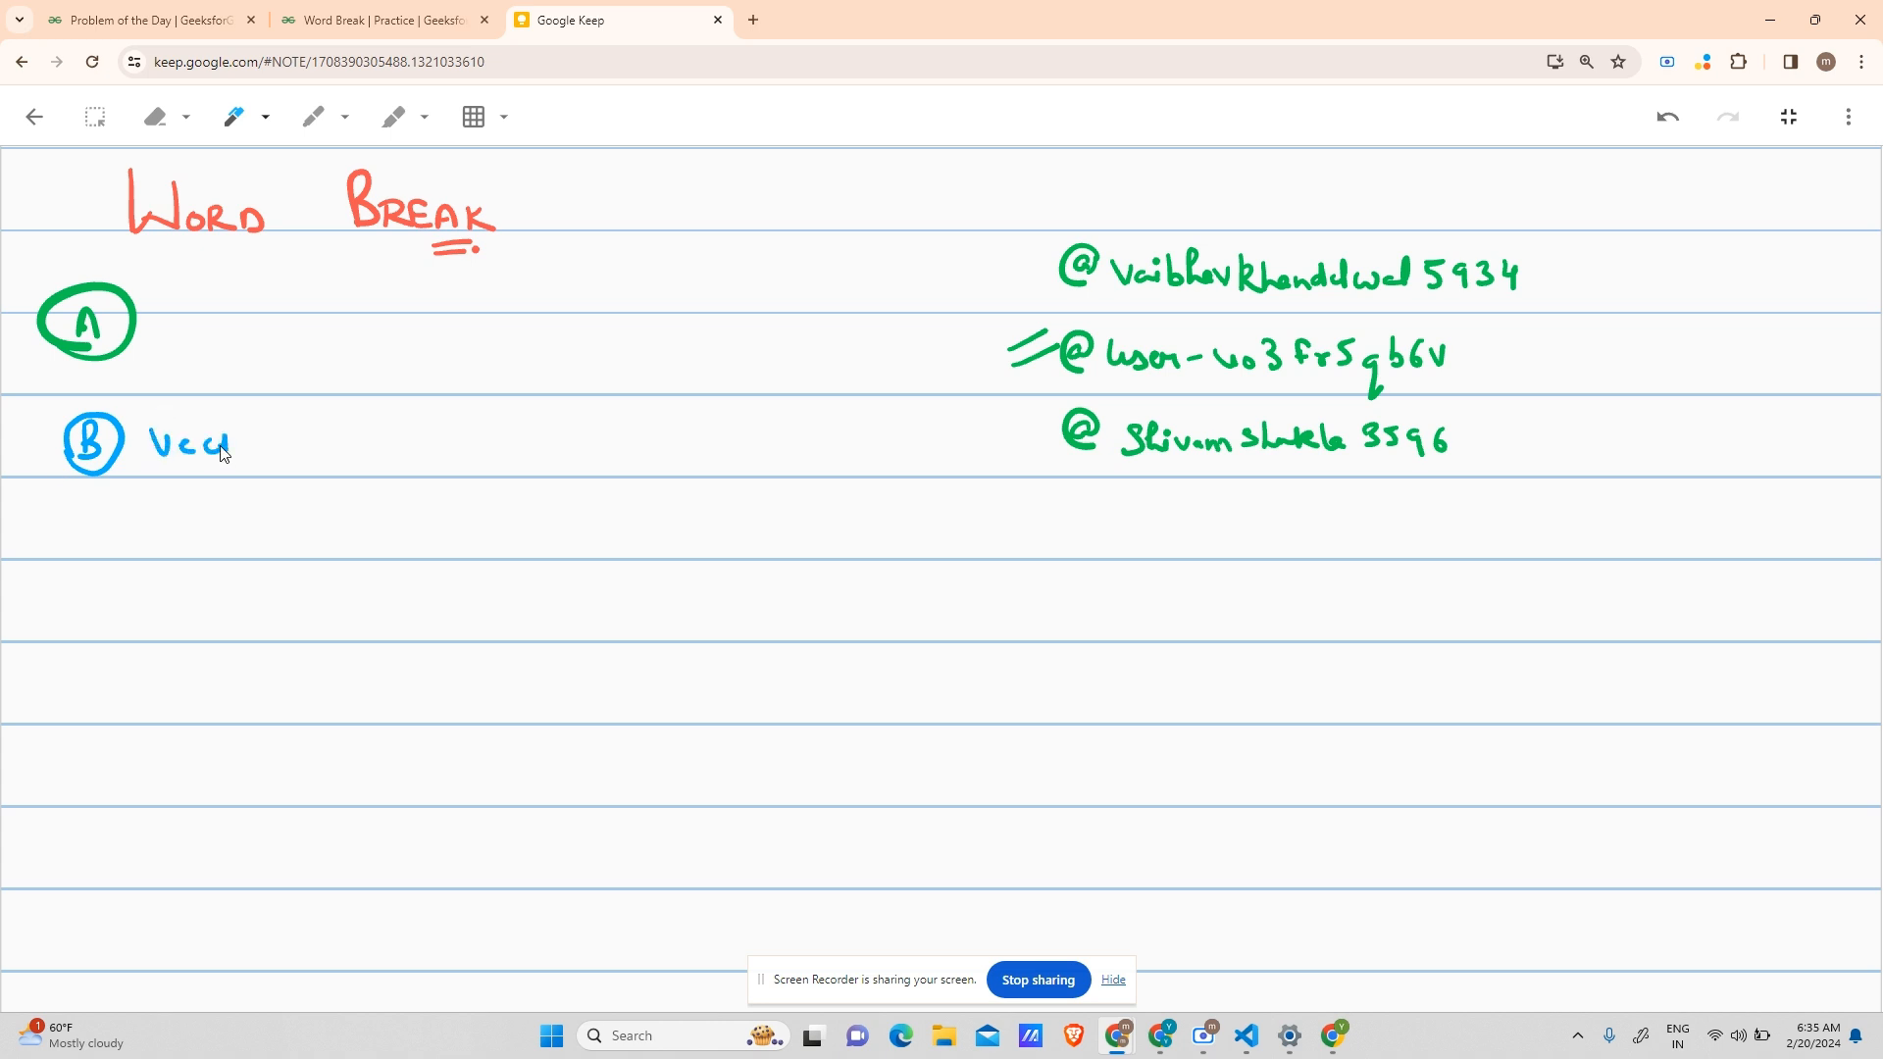
- Write 'vector<string>' beside circled B and 'string' beside circled A
drag(235, 443, 342, 442)
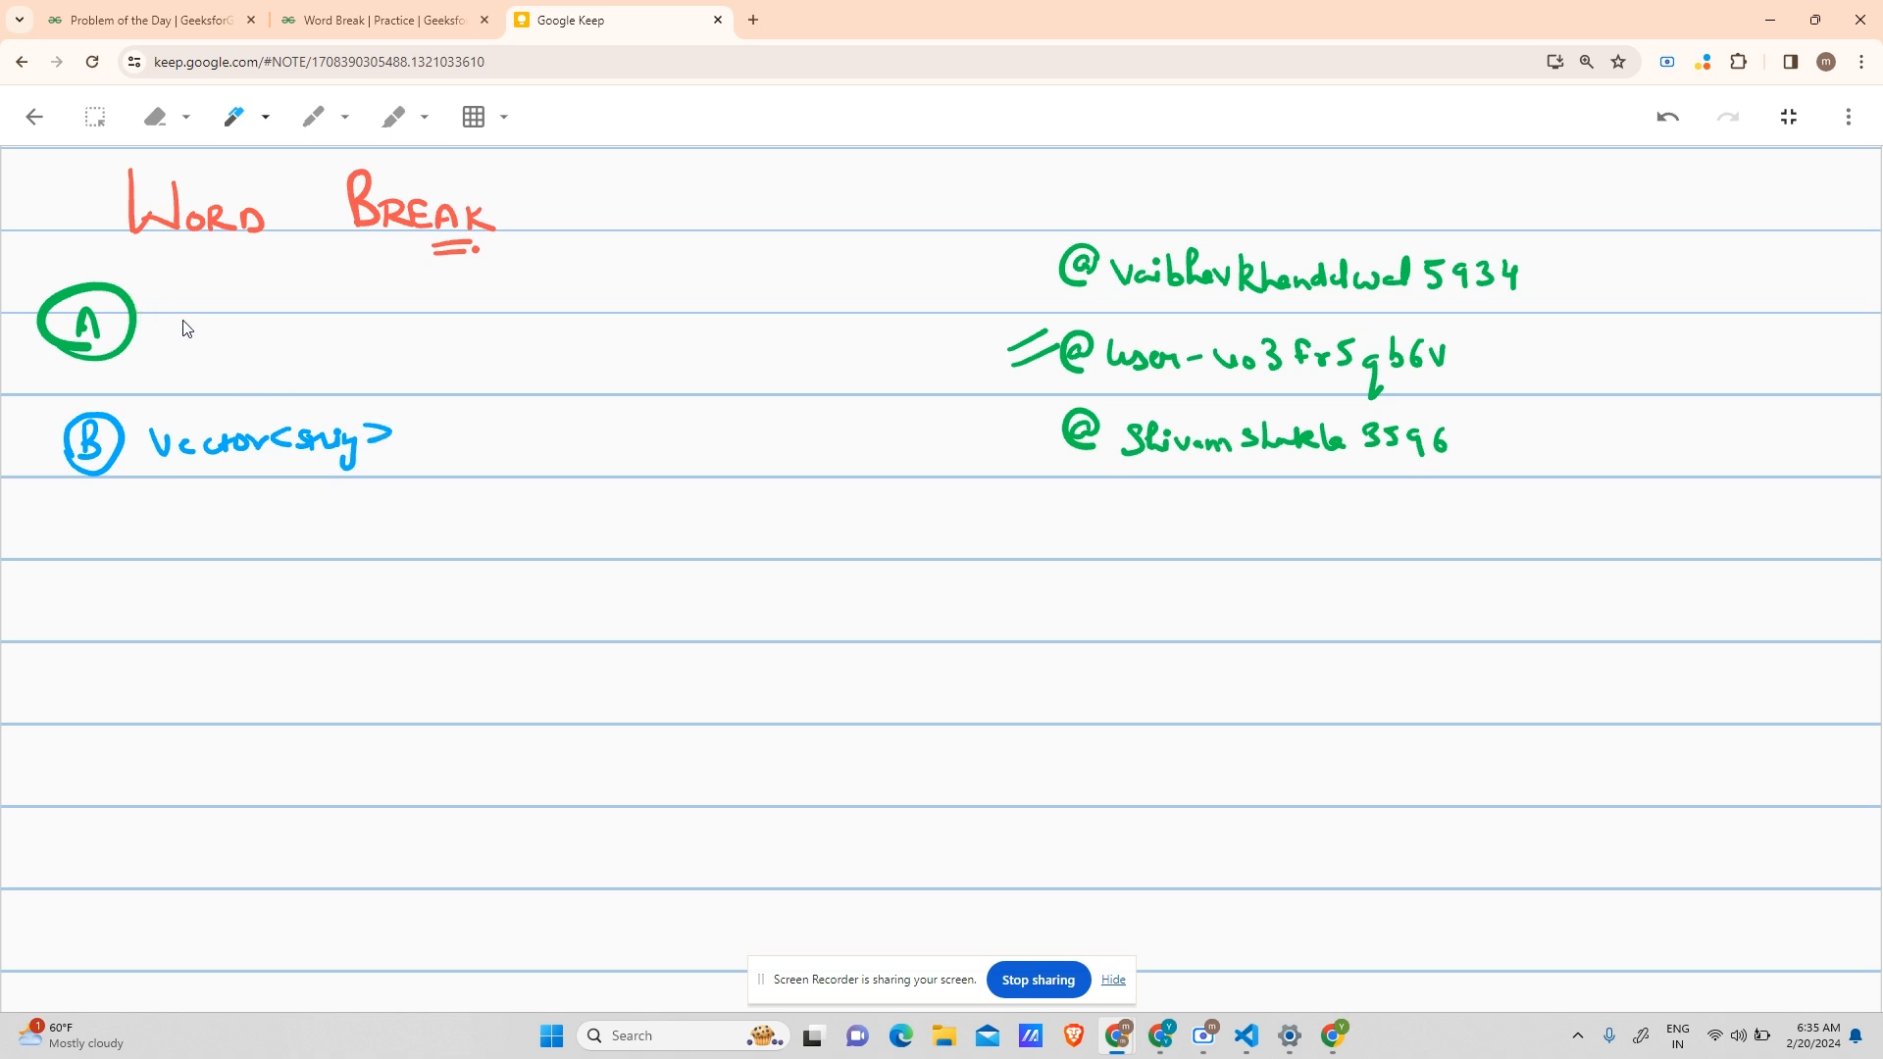
drag(166, 324, 240, 325)
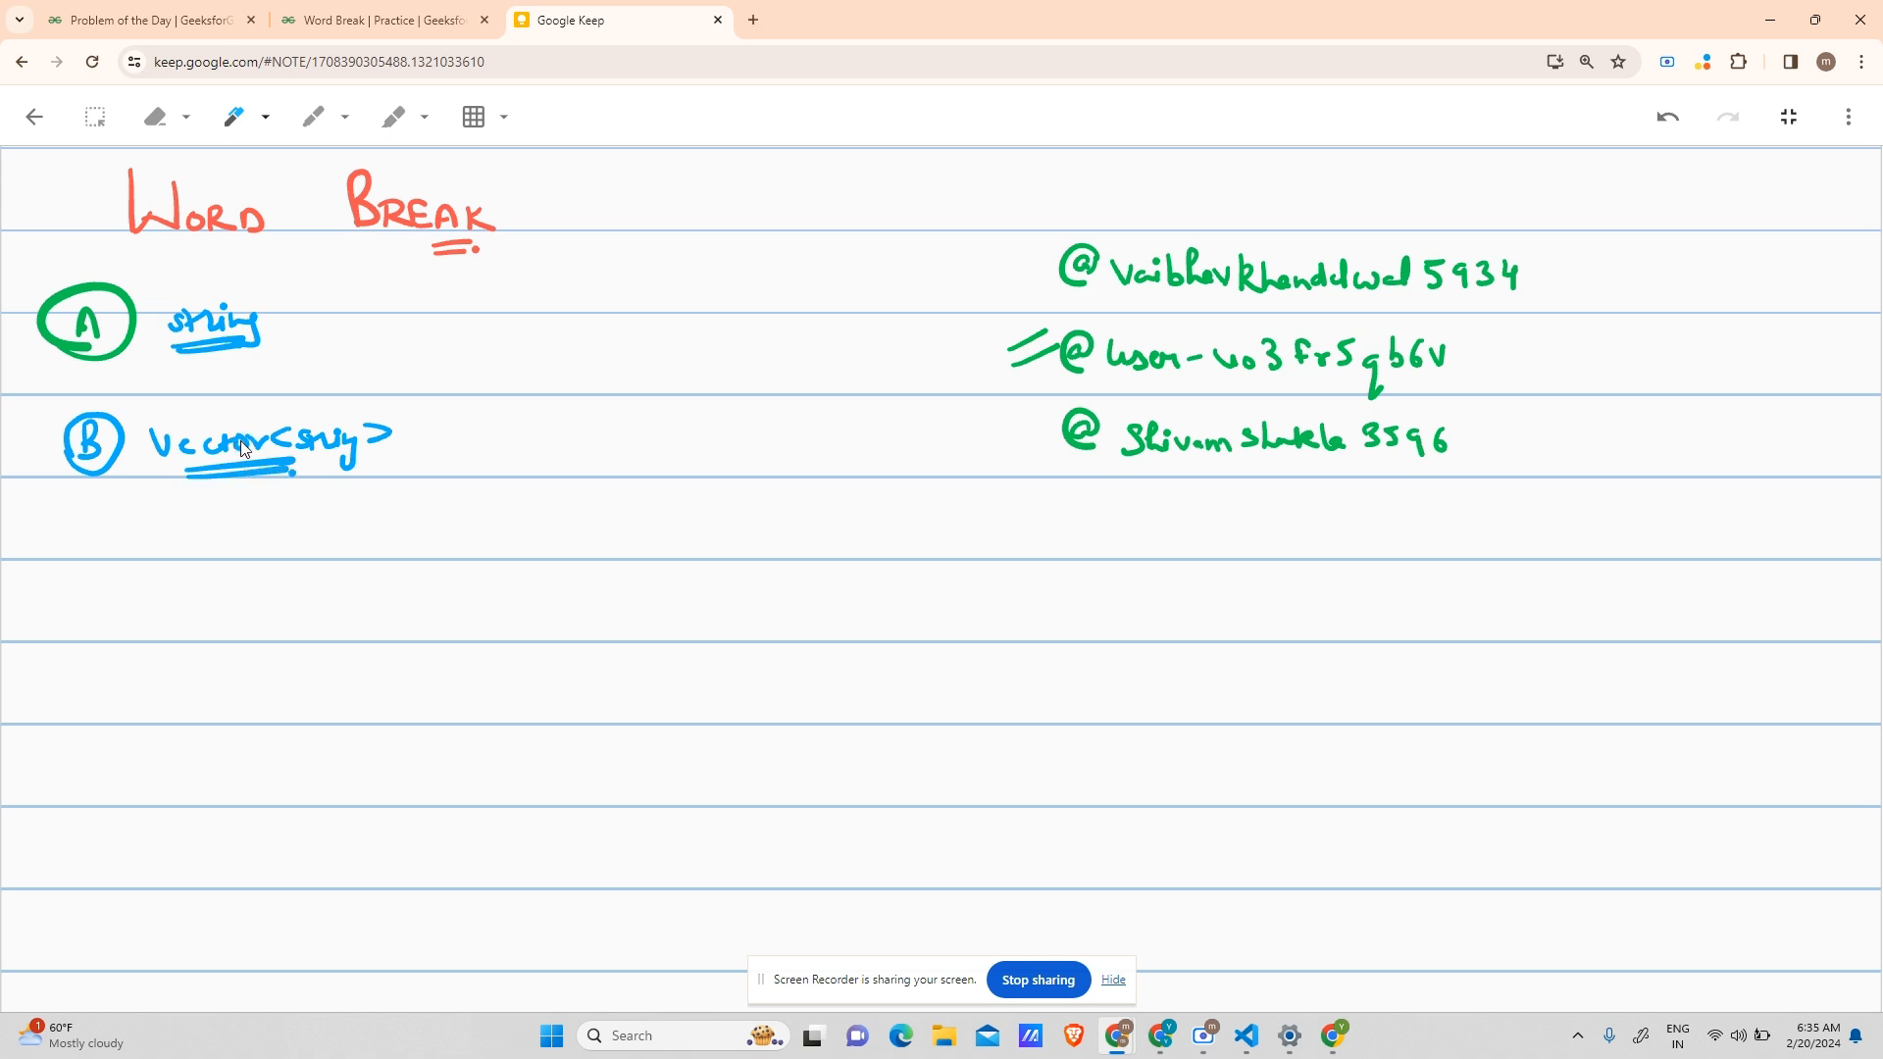
mouse_move(244, 455)
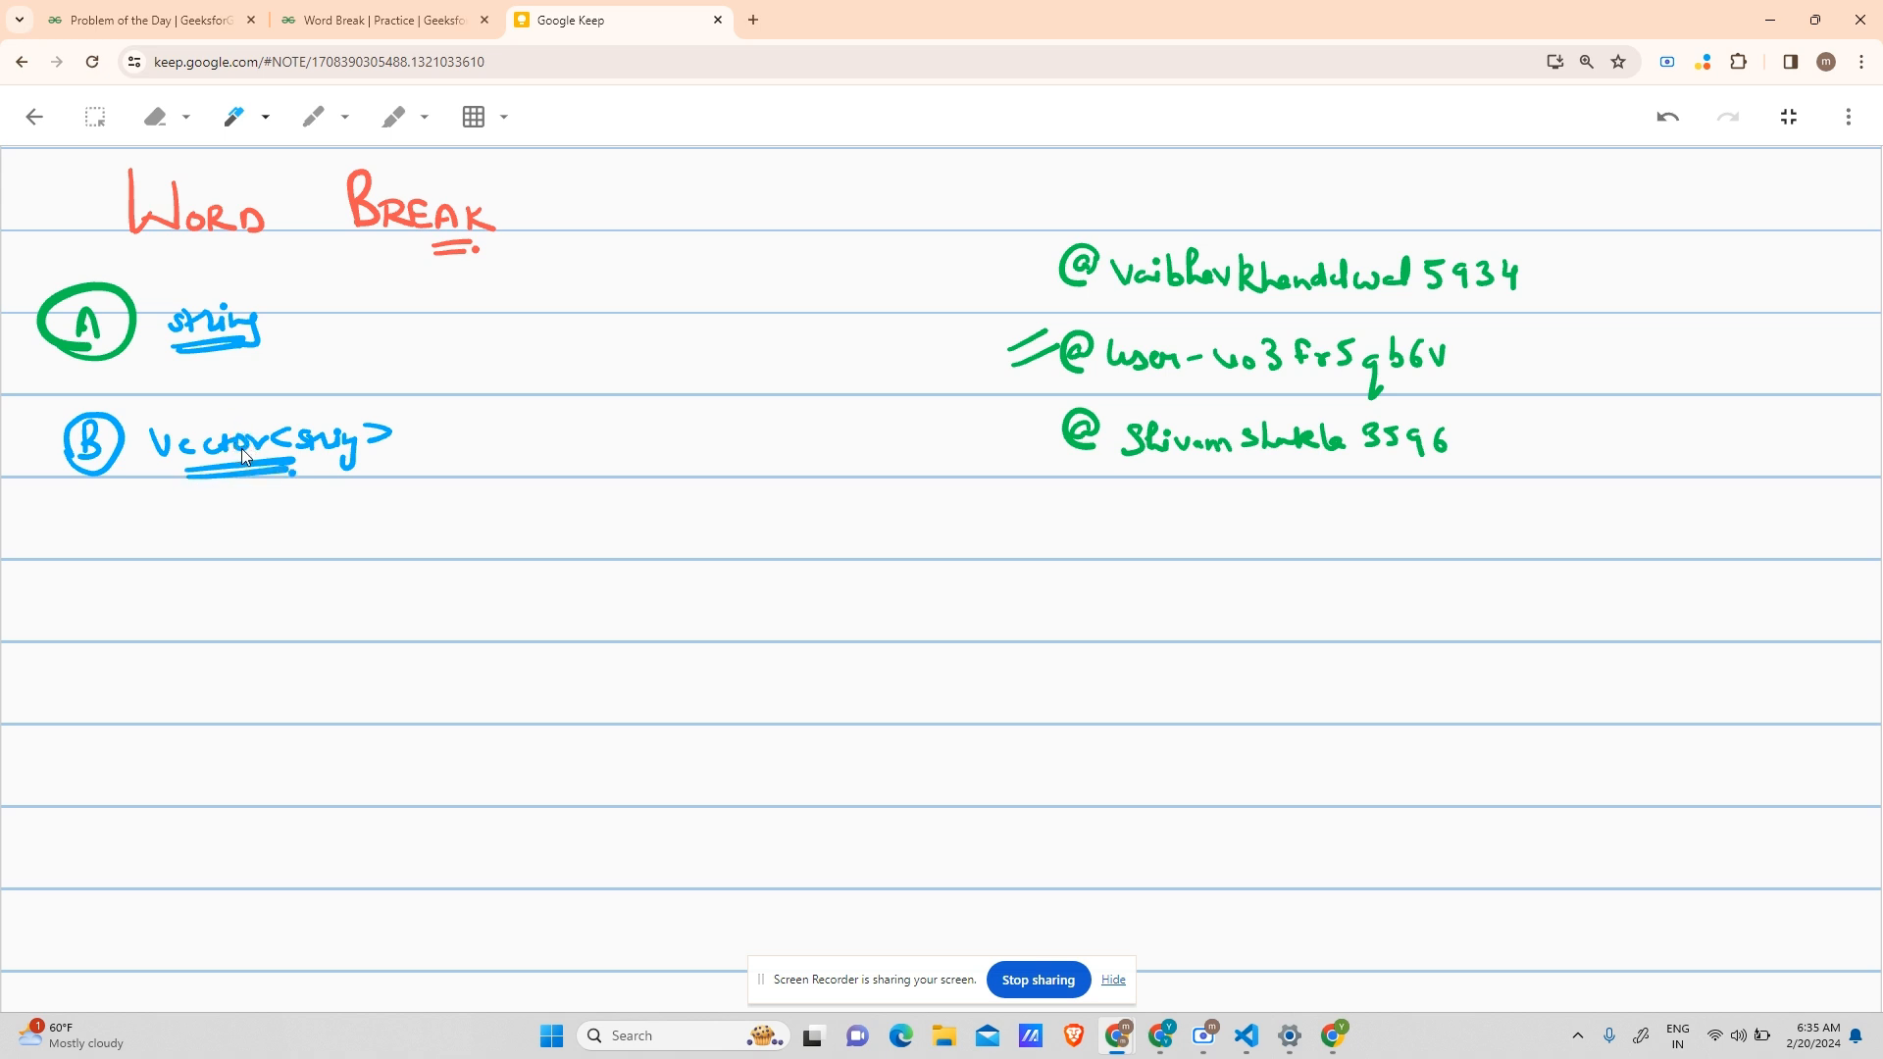
mouse_move(327, 429)
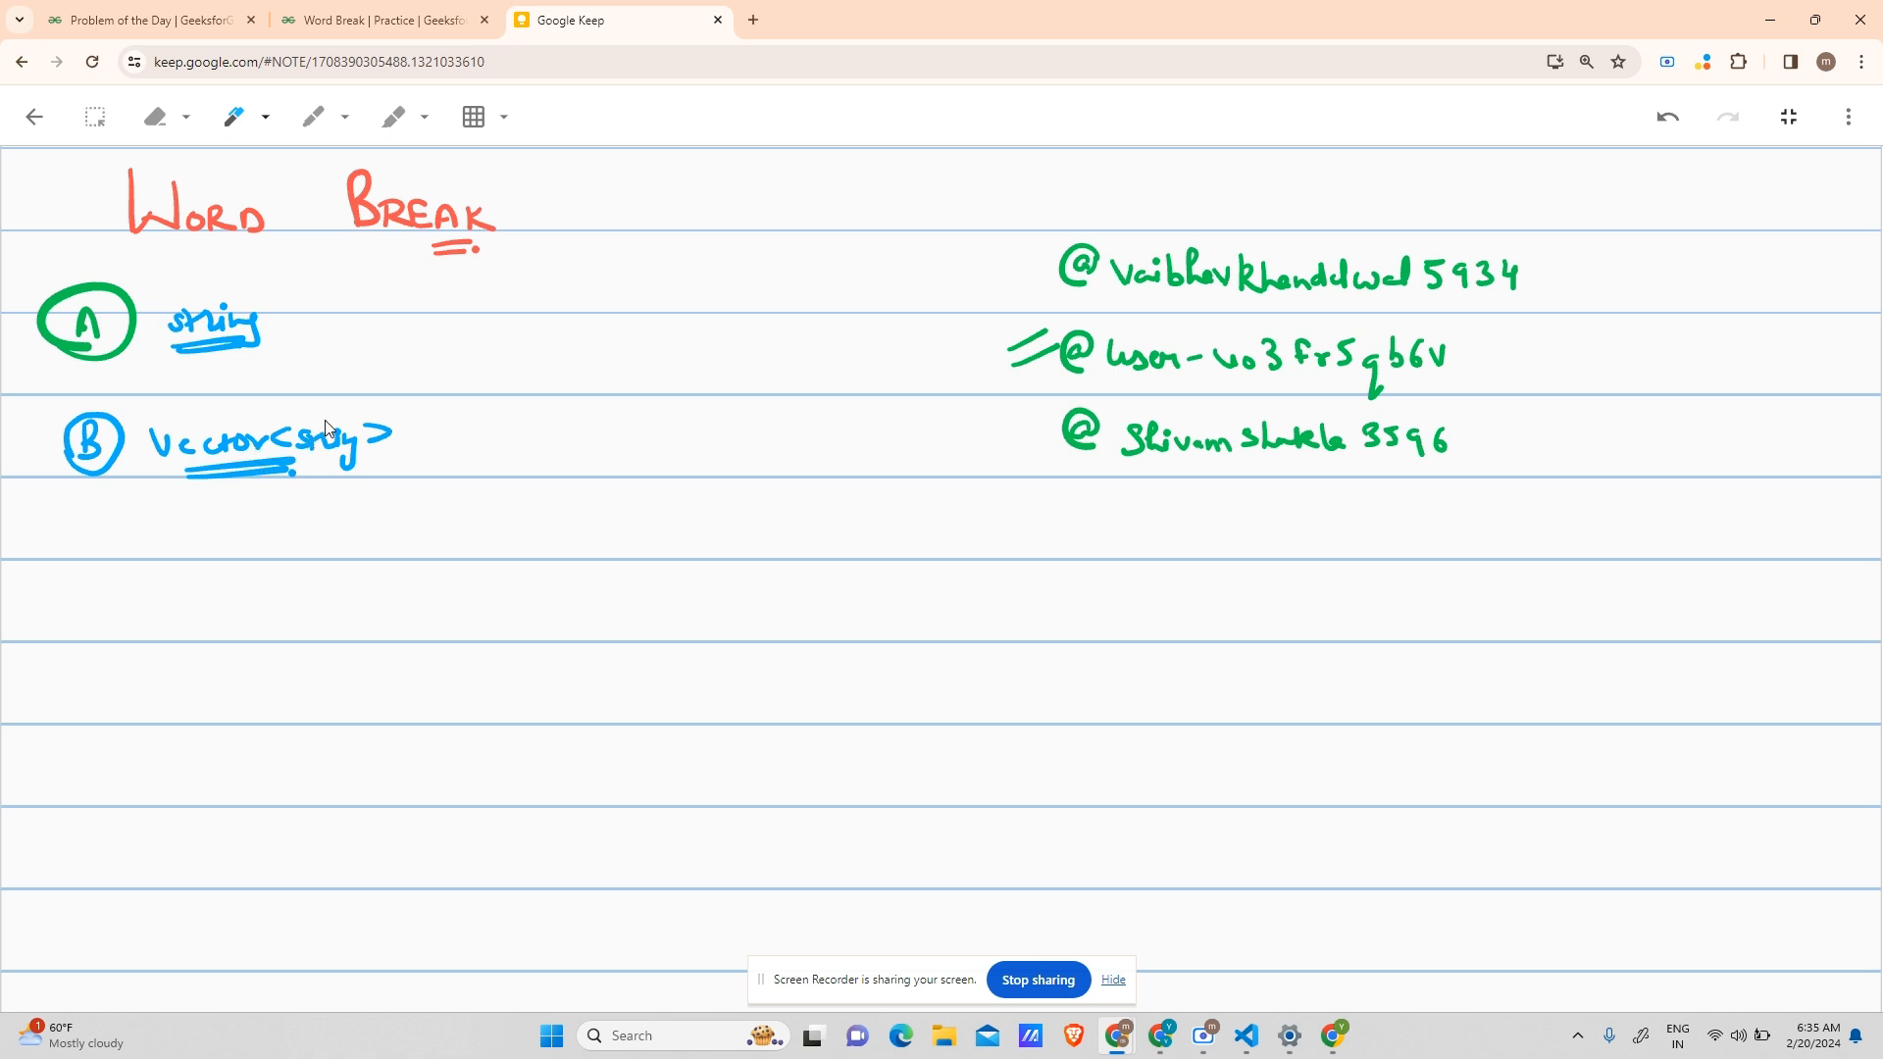
mouse_move(207, 481)
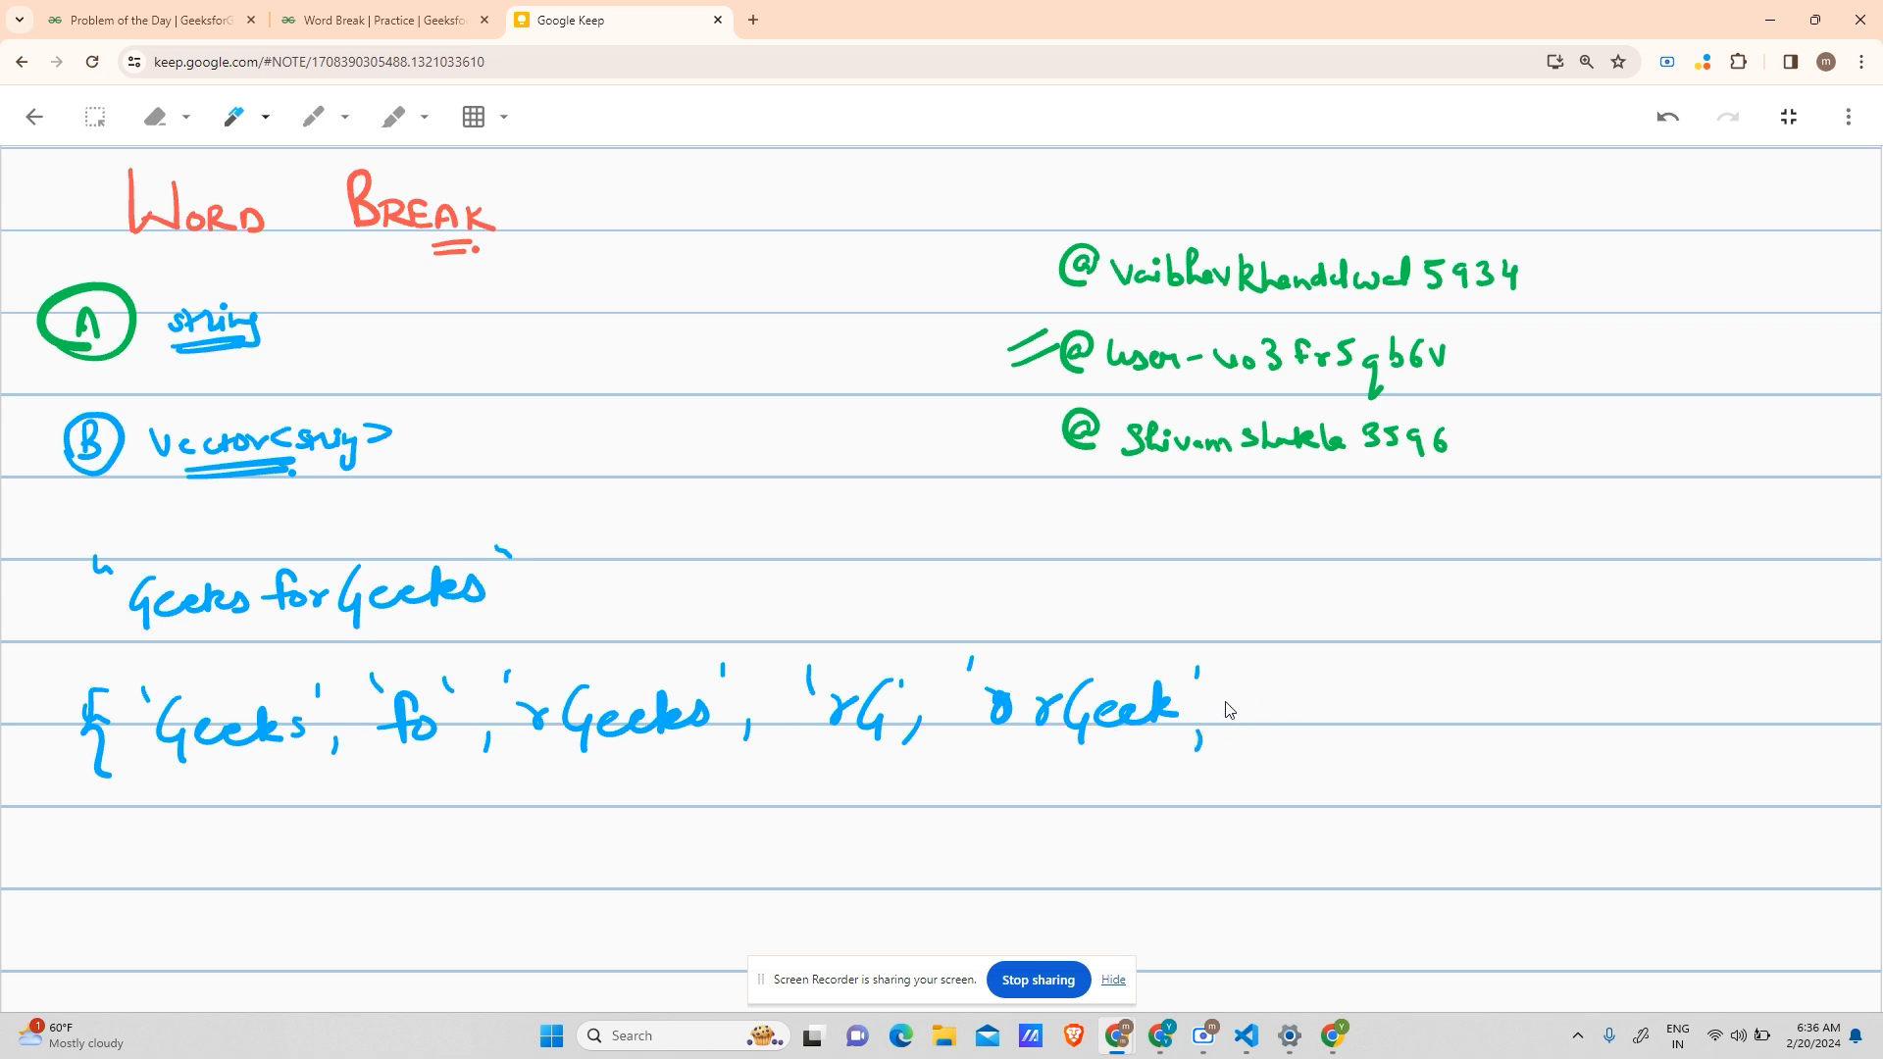
mouse_move(1257, 711)
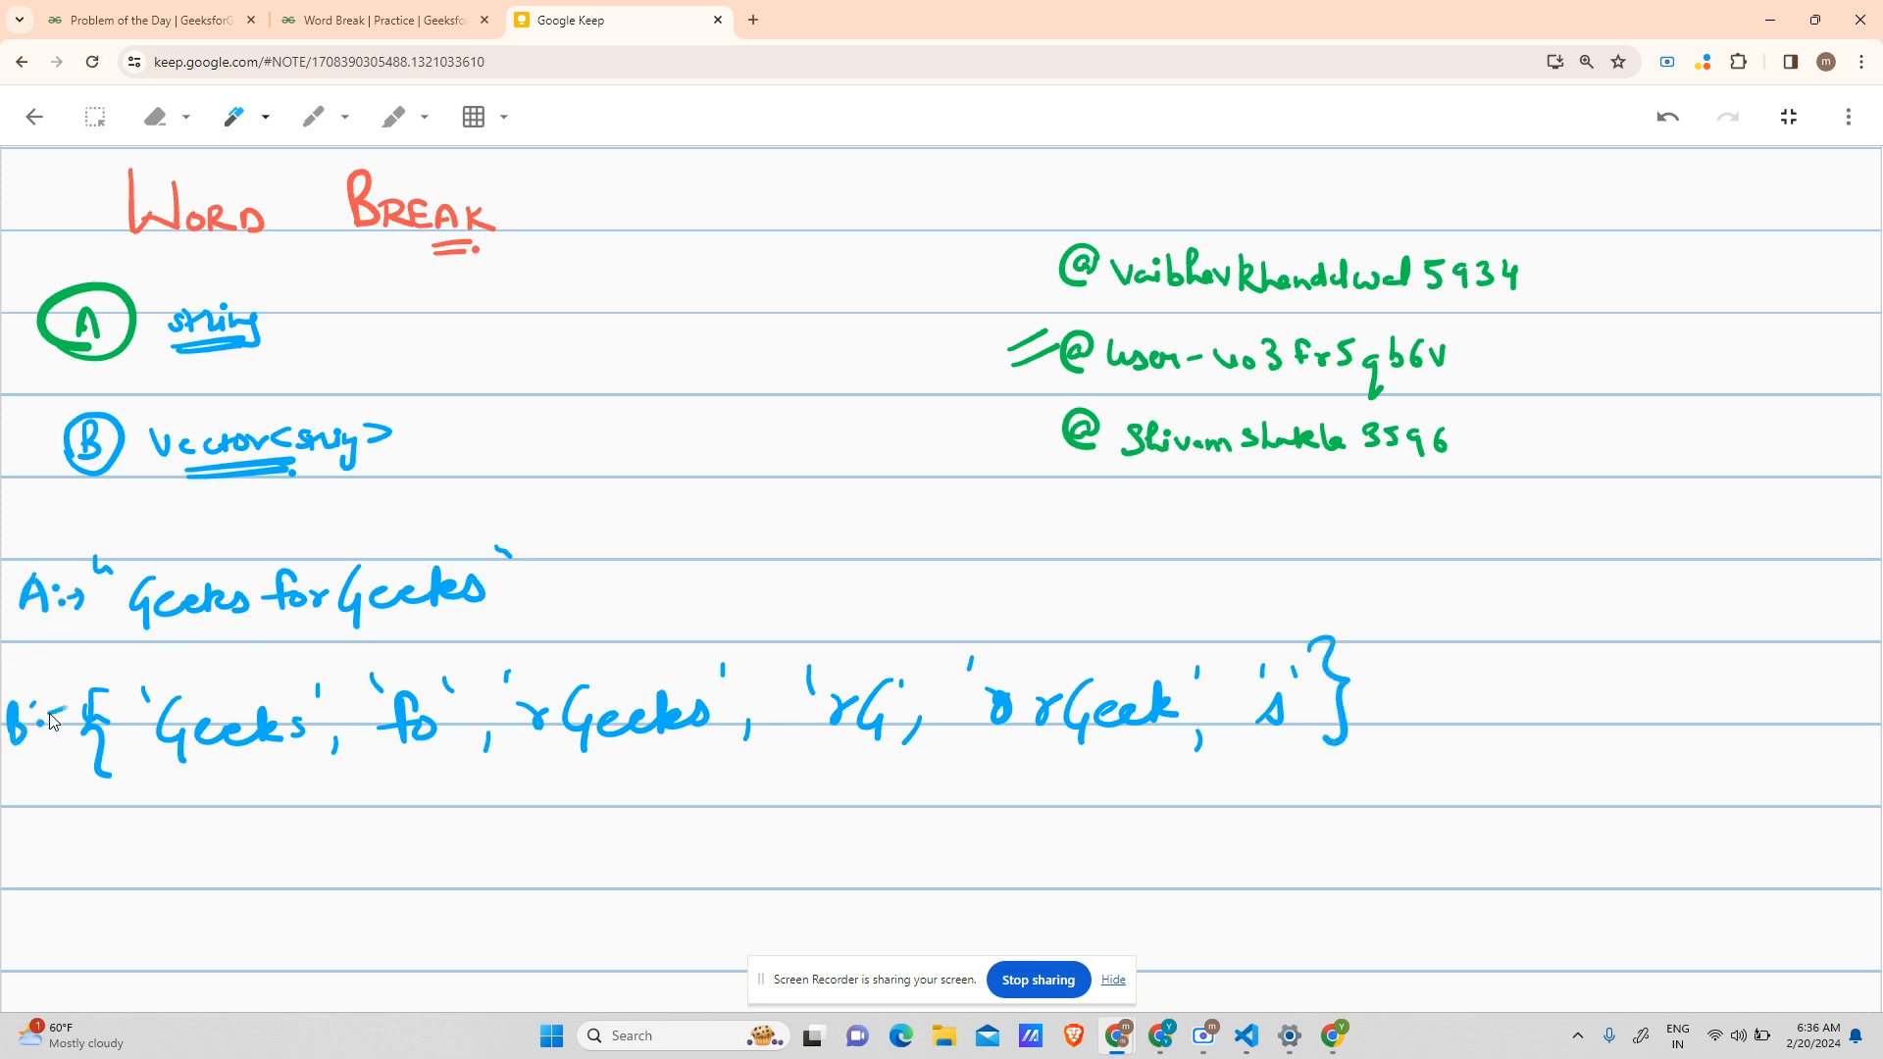
mouse_move(23, 708)
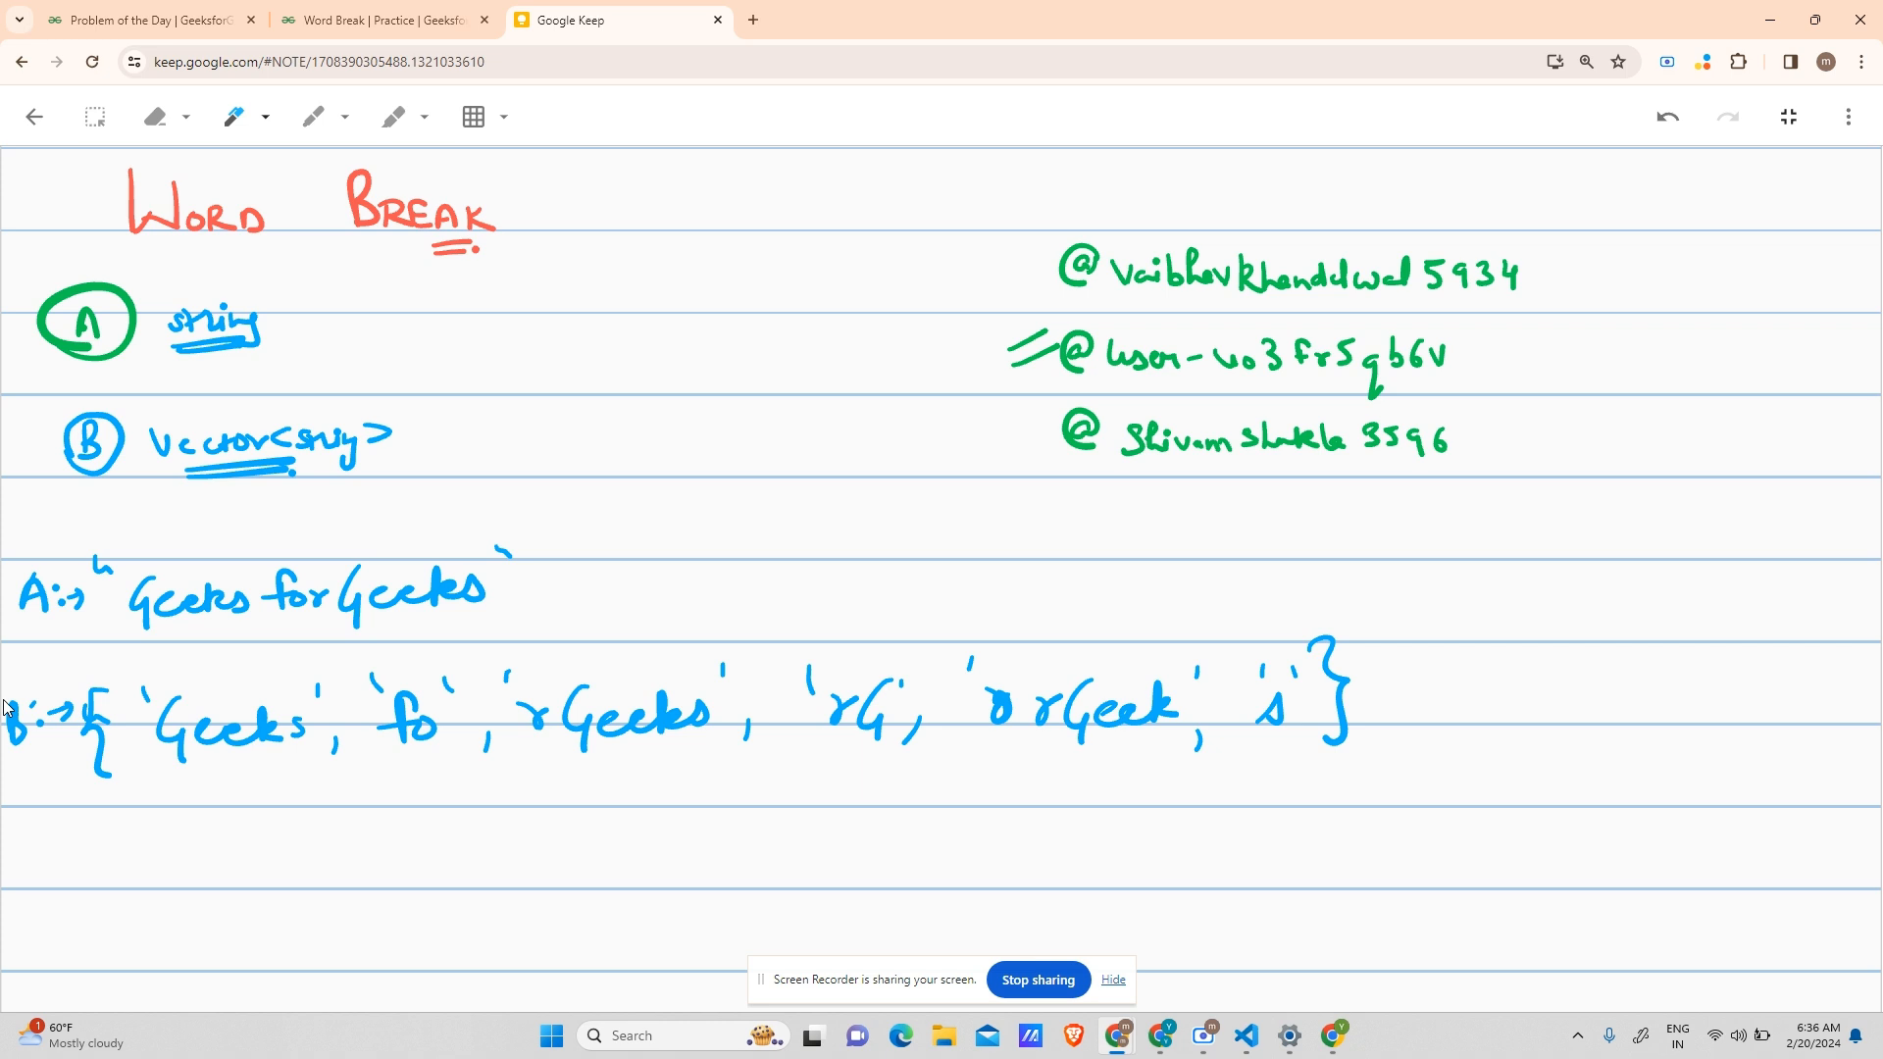
mouse_move(174, 612)
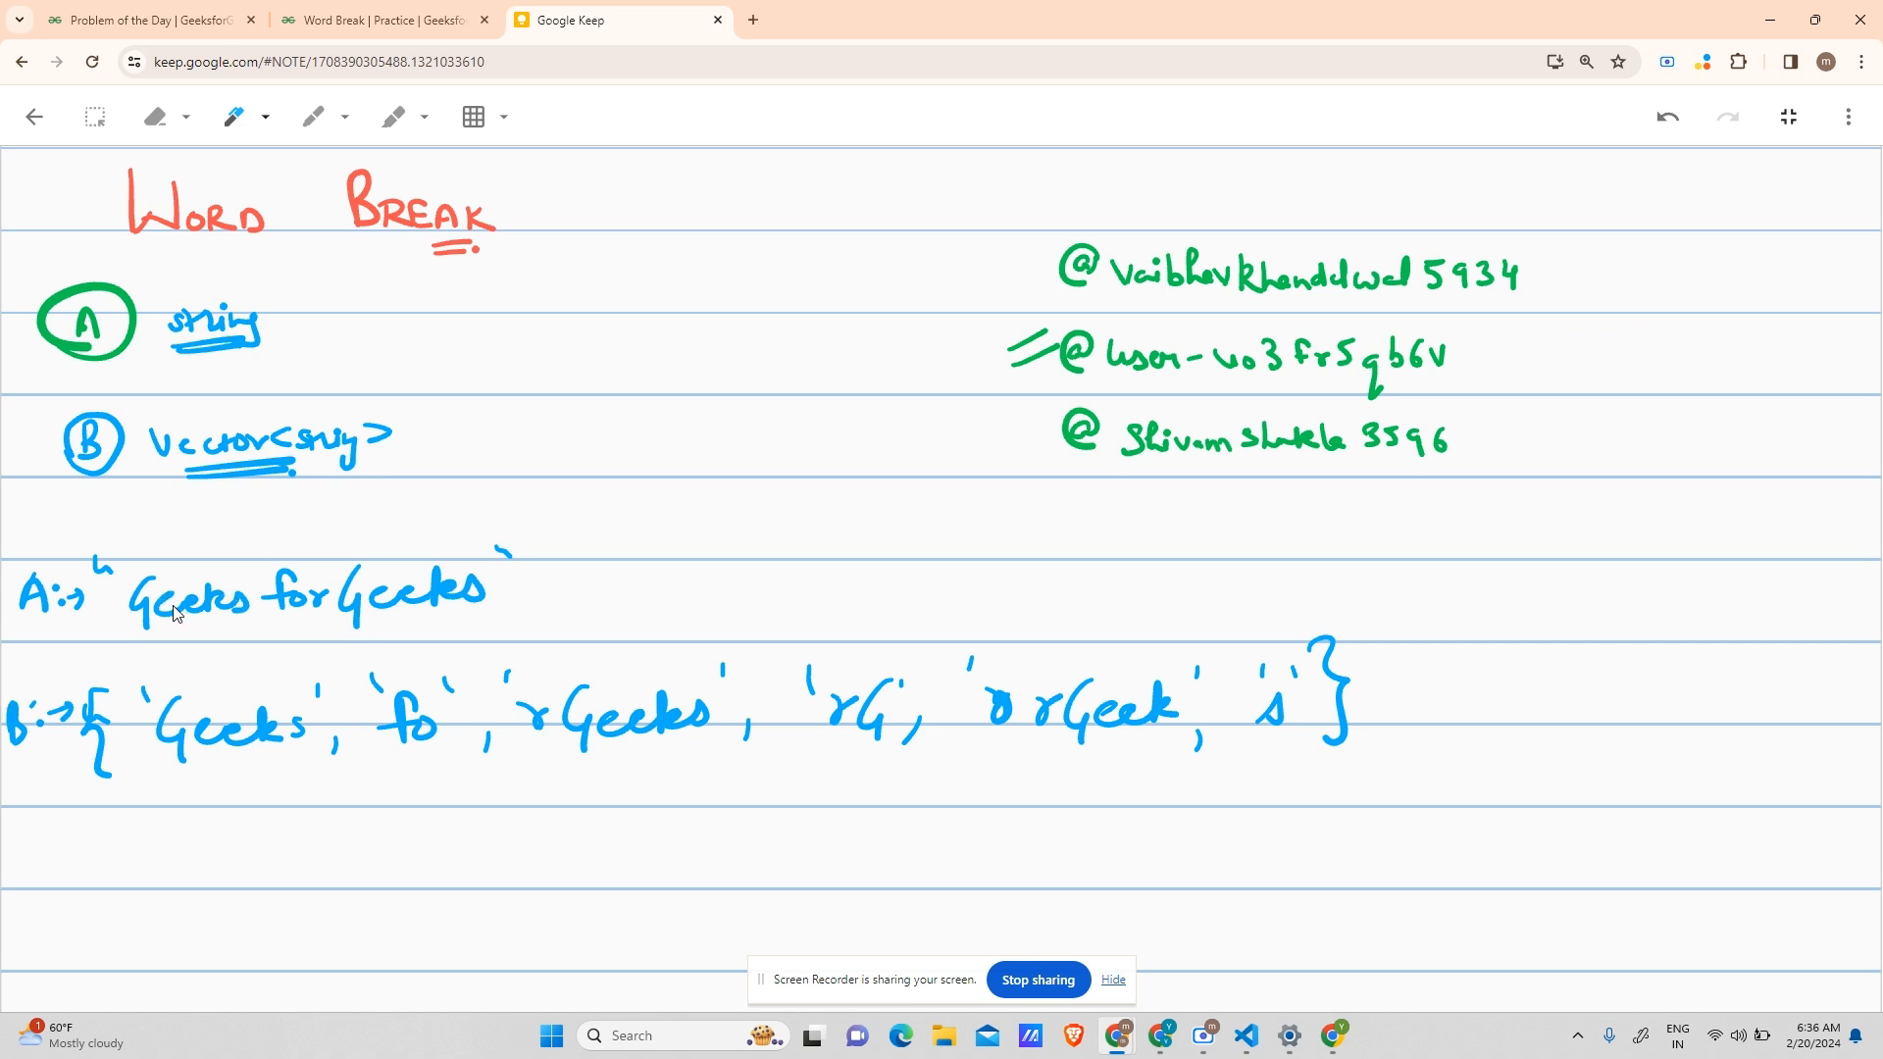
mouse_move(244, 606)
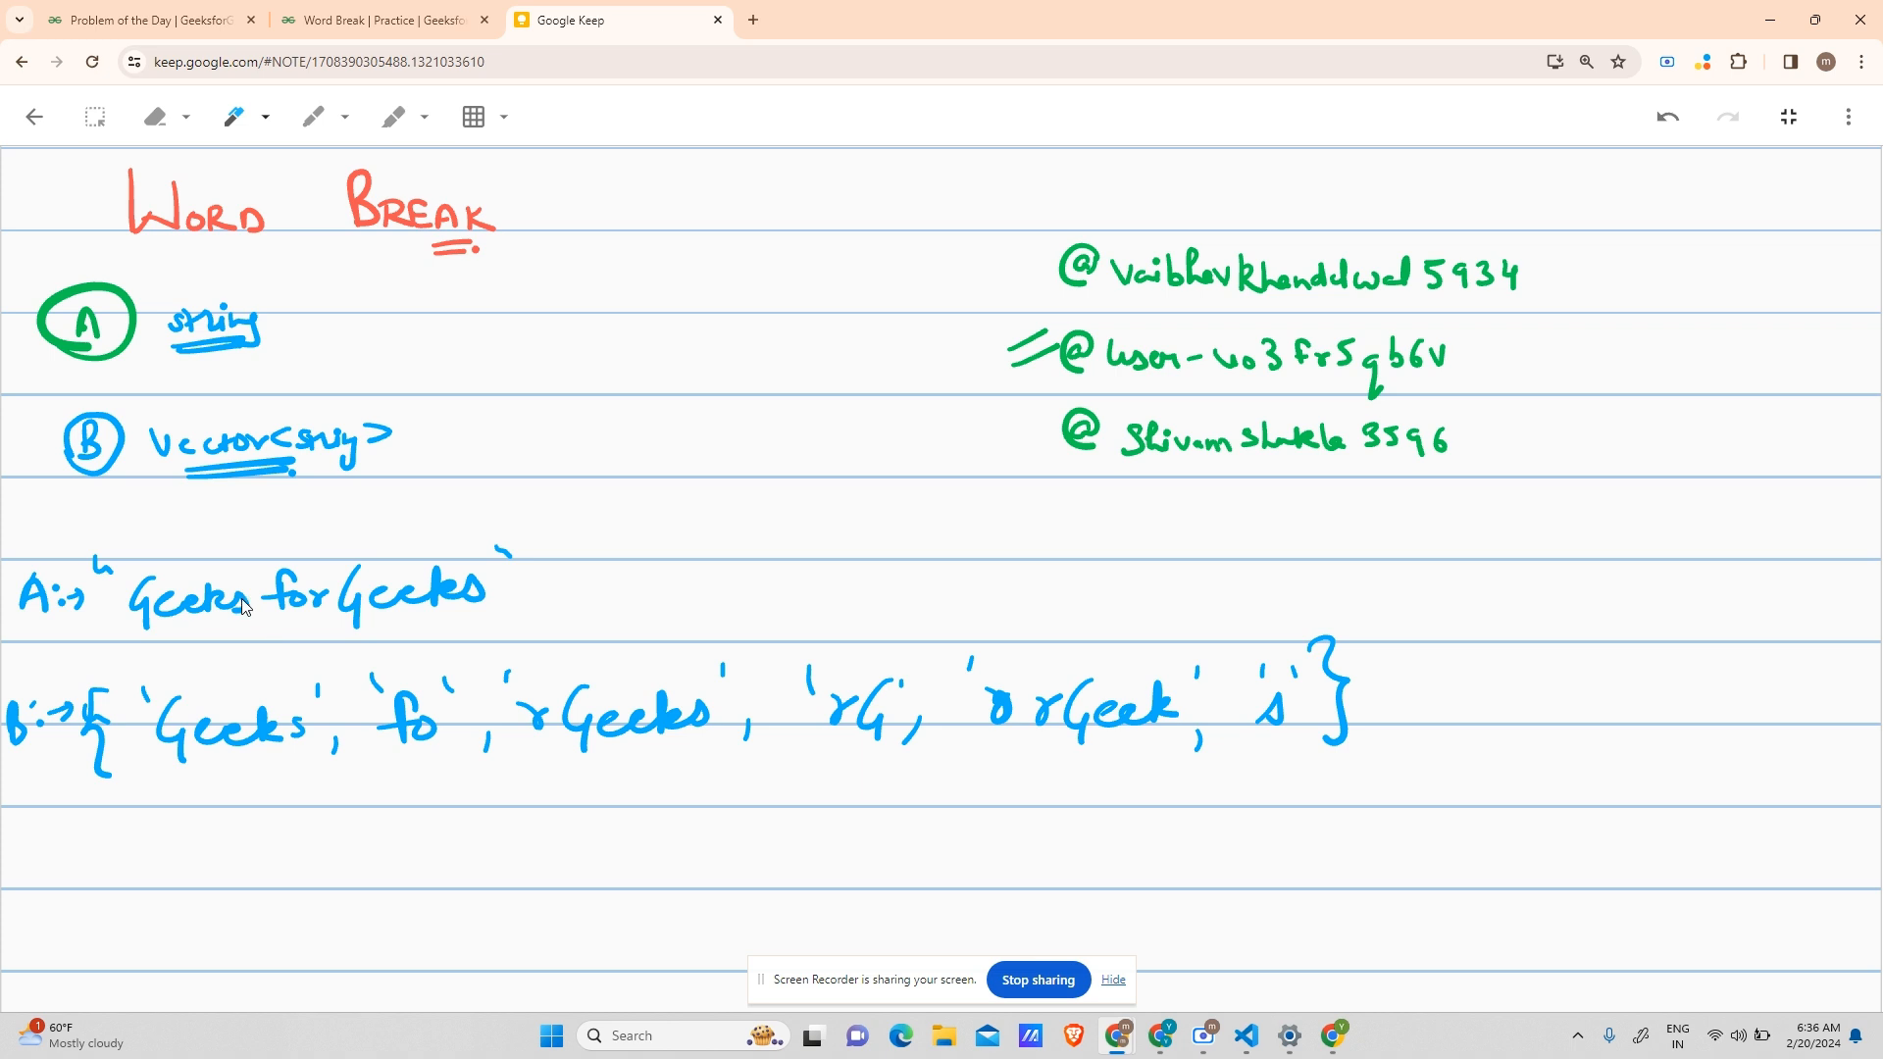
mouse_move(261, 616)
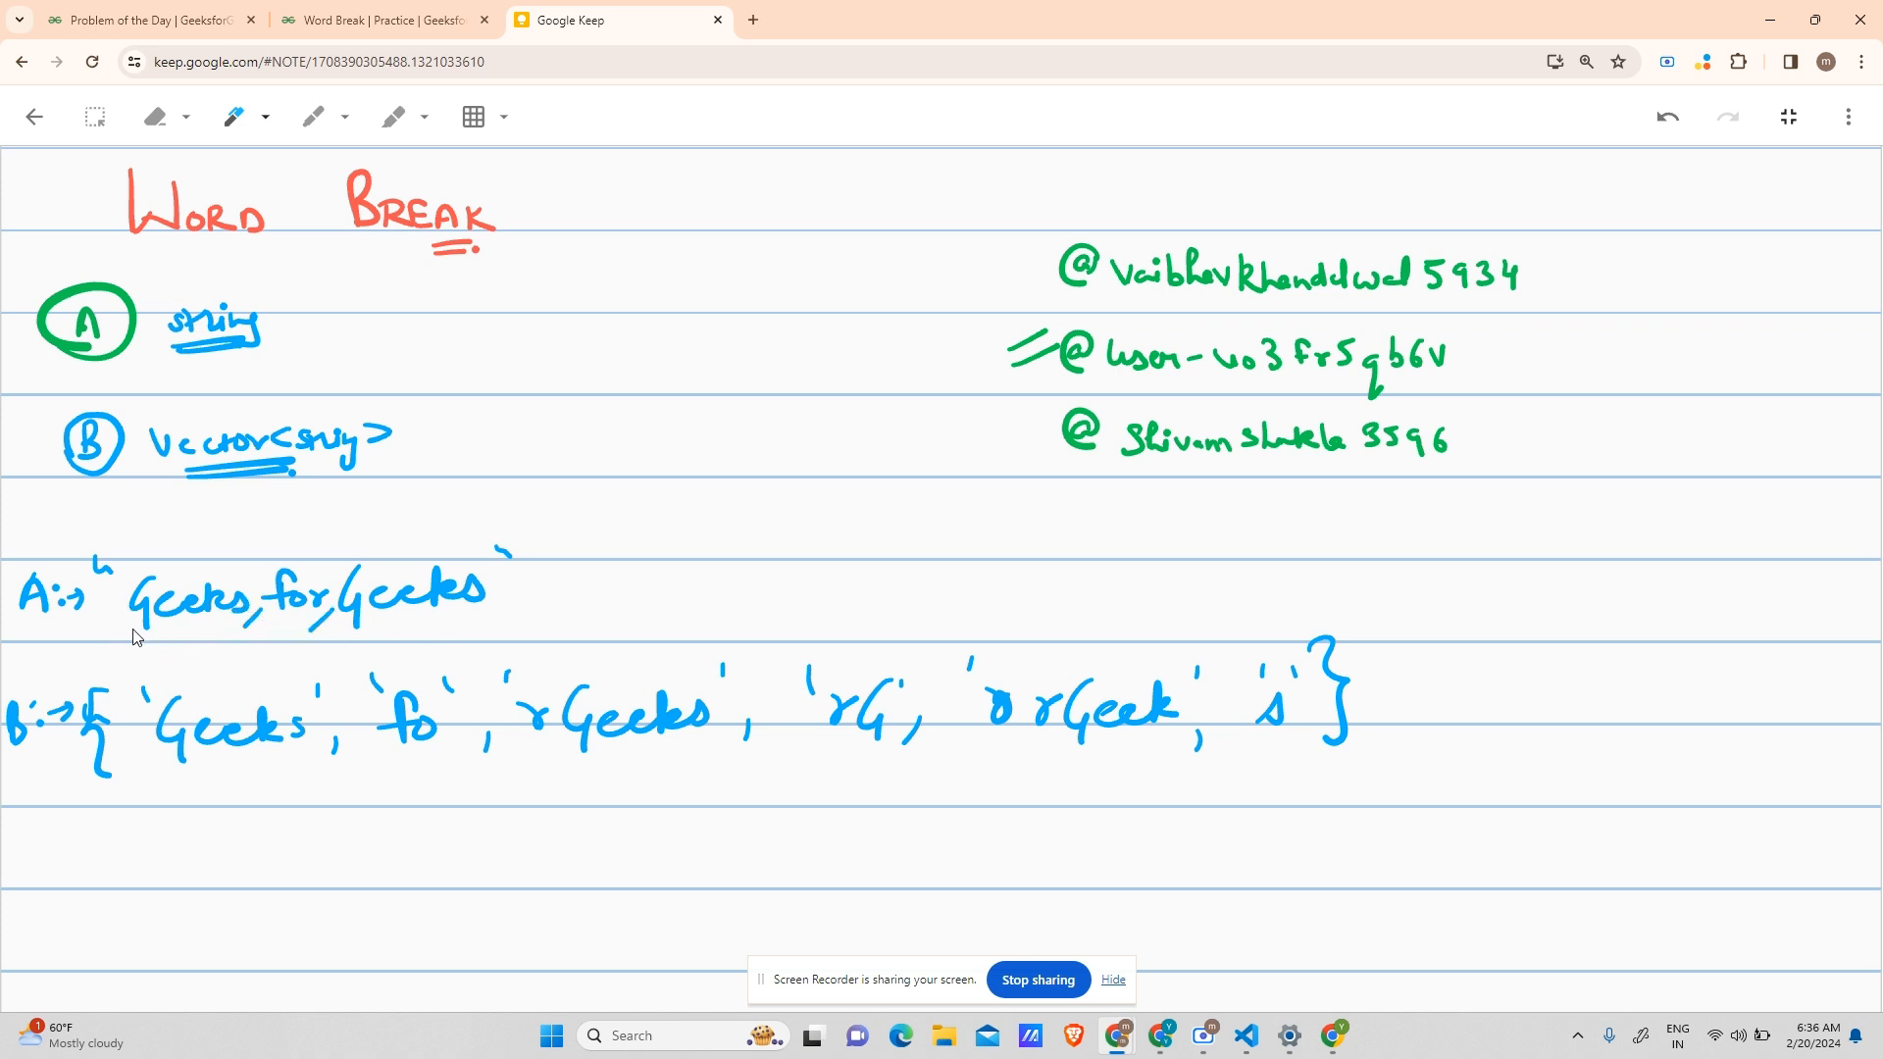
mouse_move(198, 630)
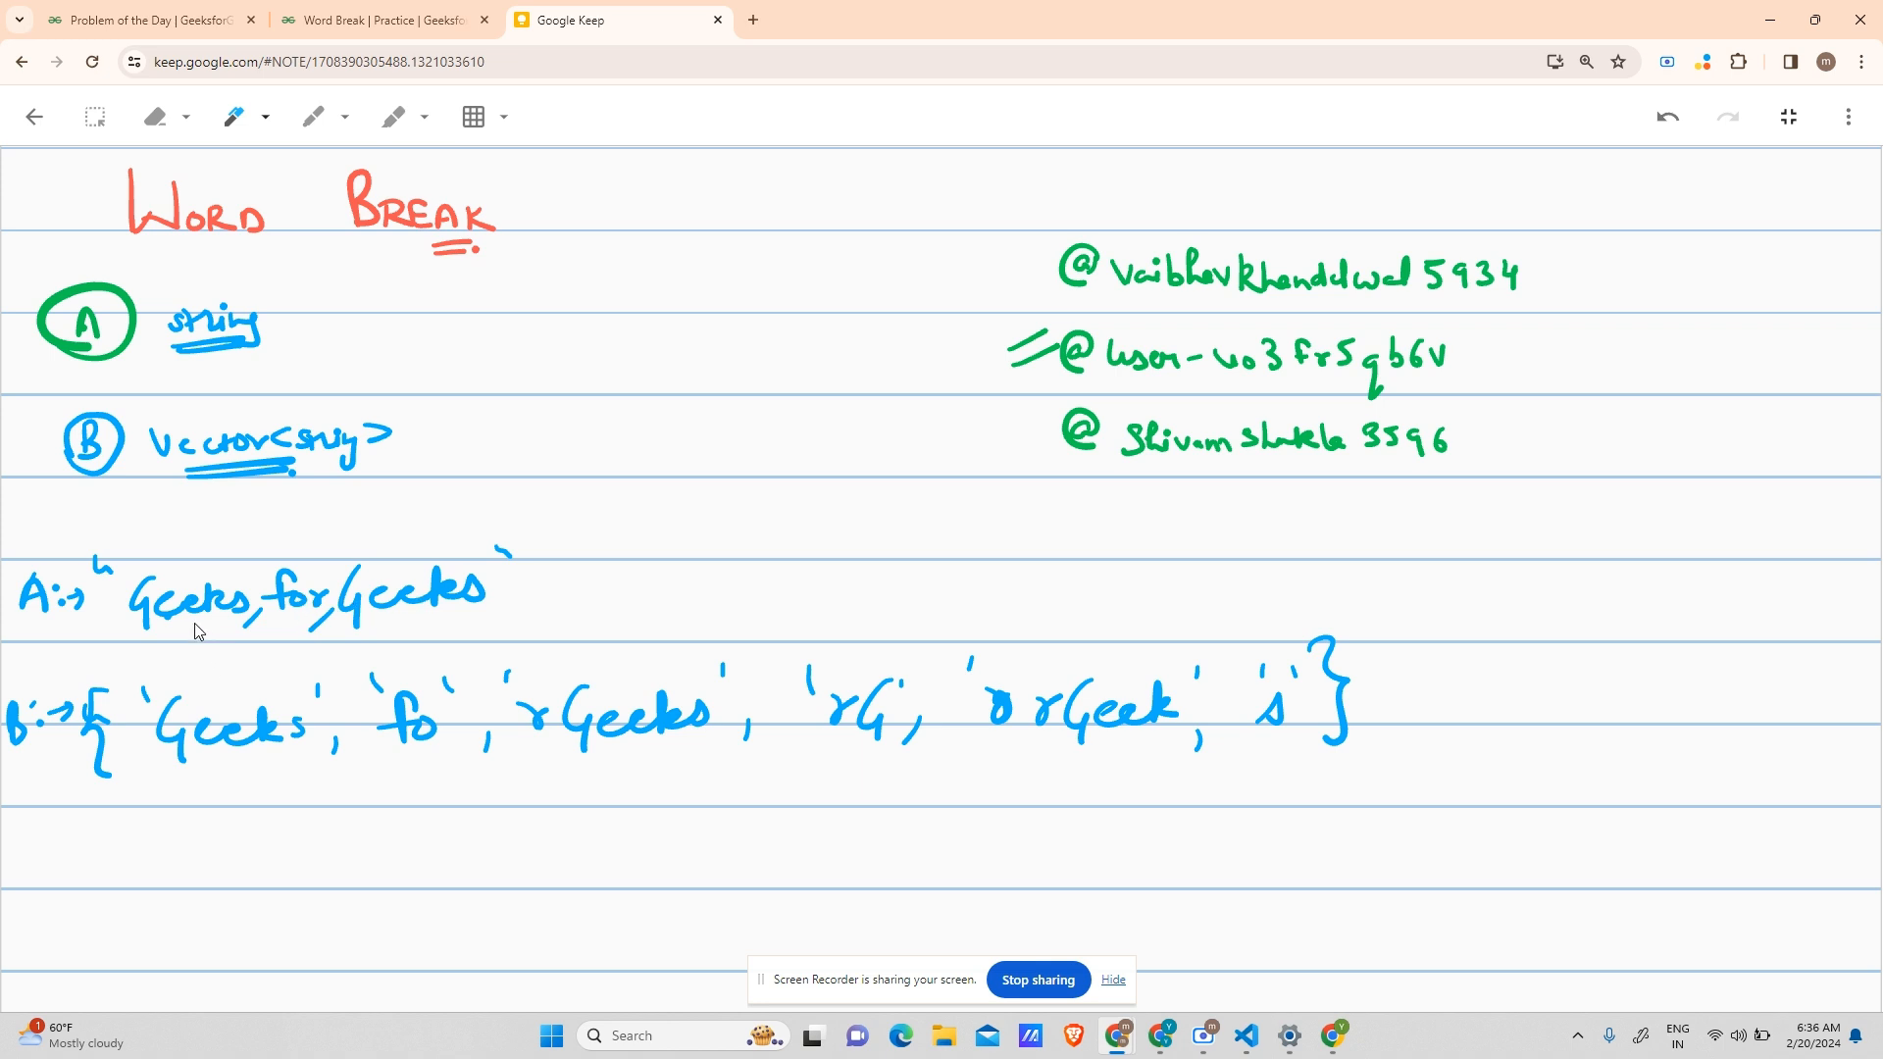
mouse_move(223, 738)
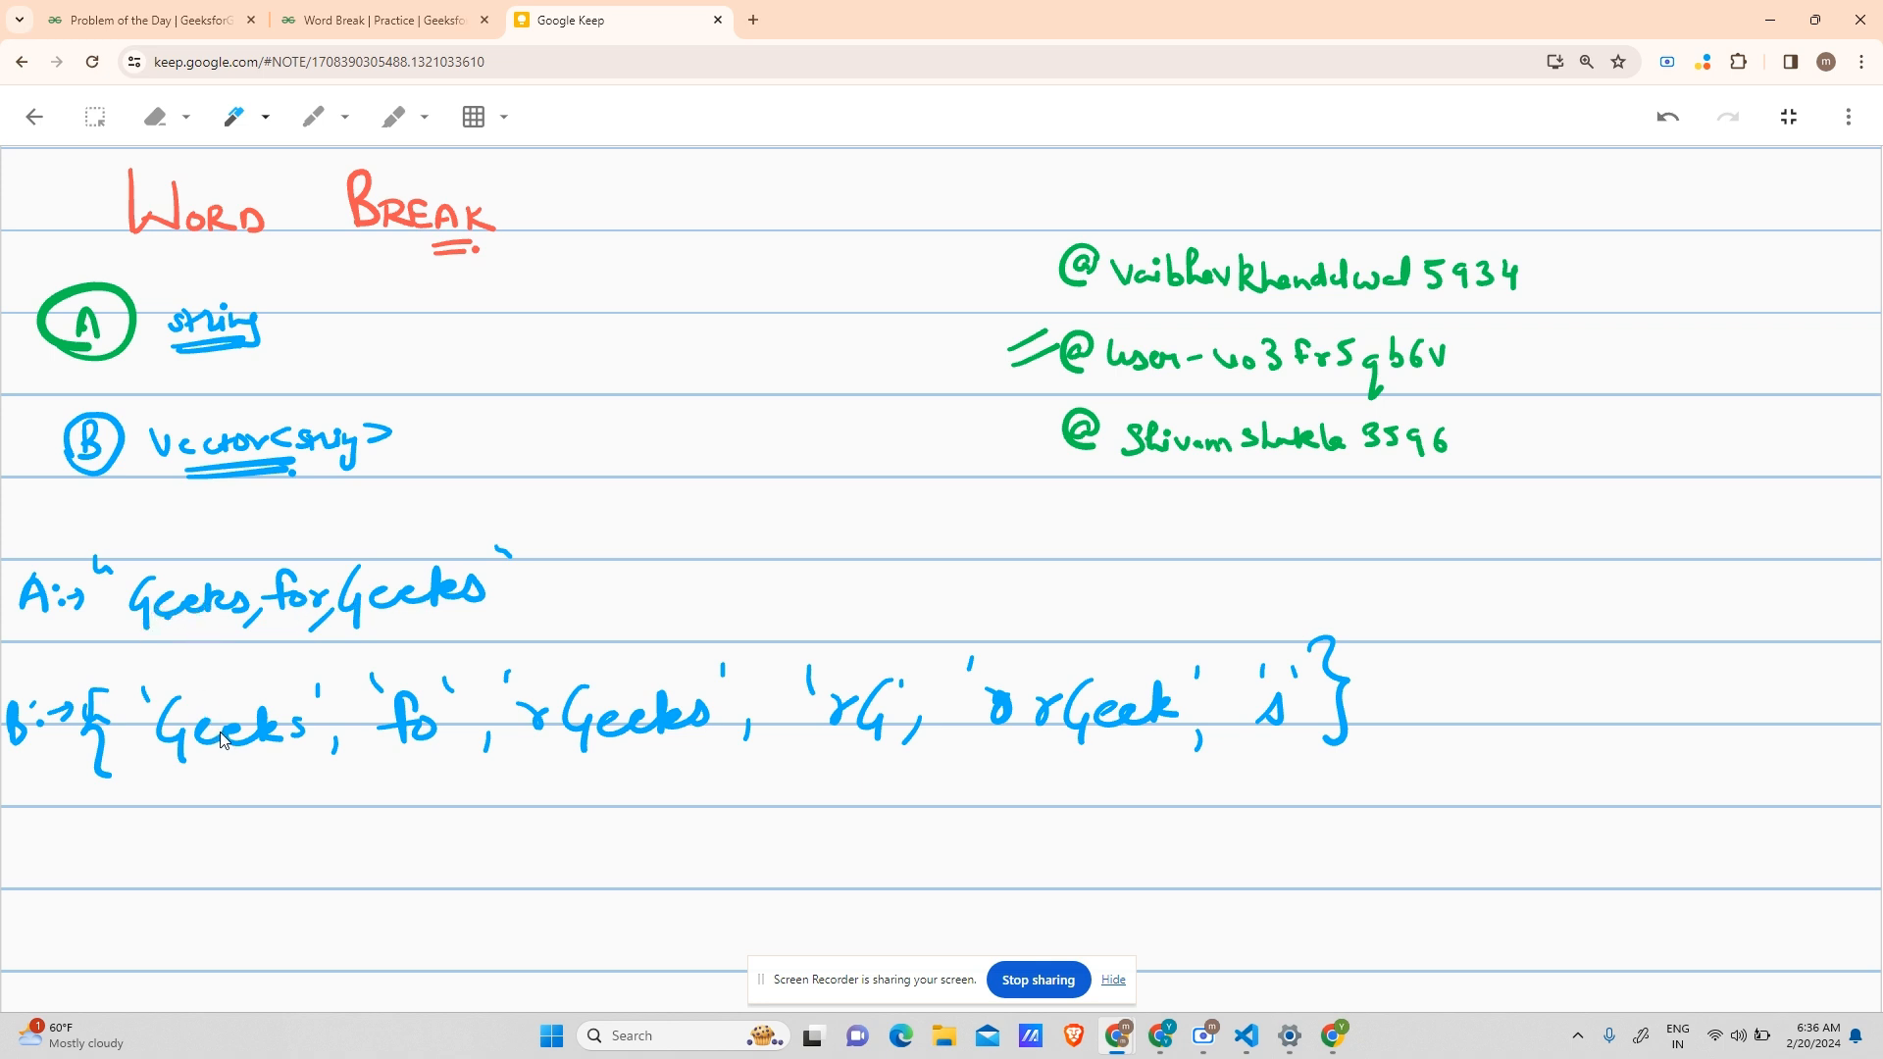
mouse_move(263, 658)
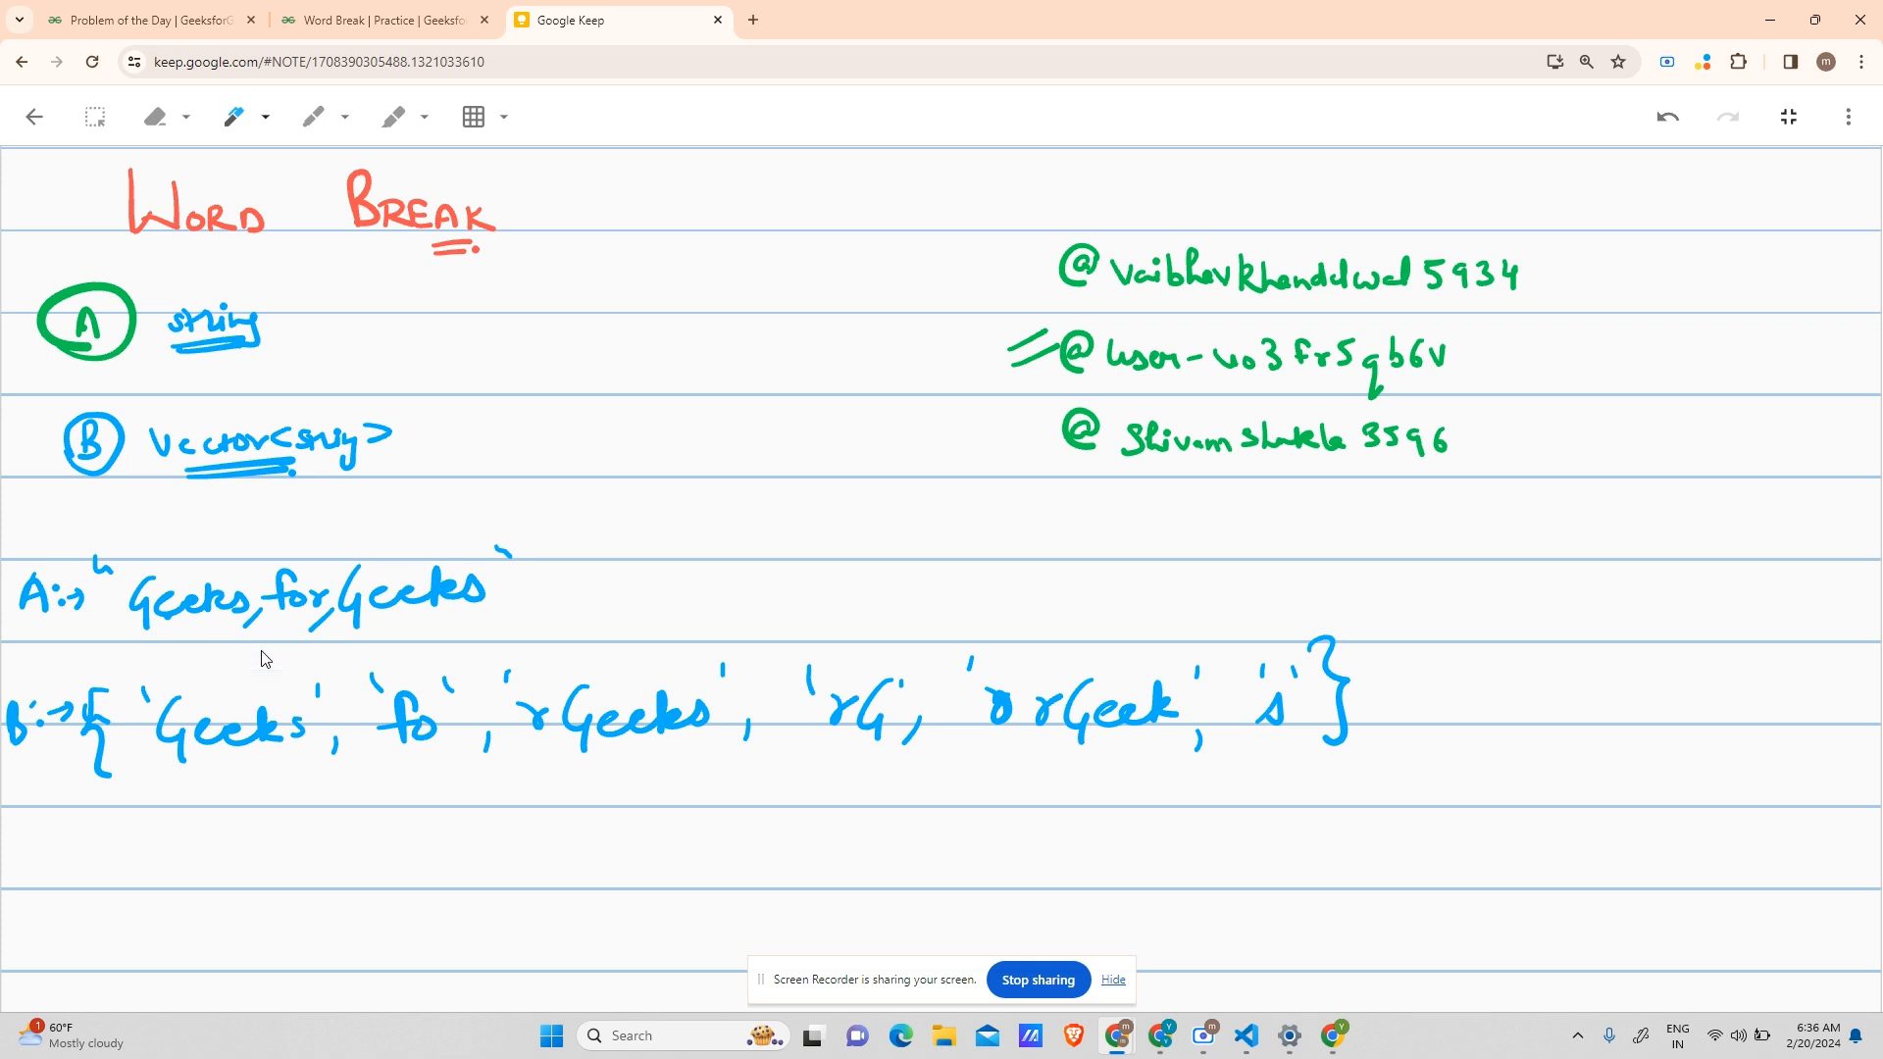
mouse_move(210, 679)
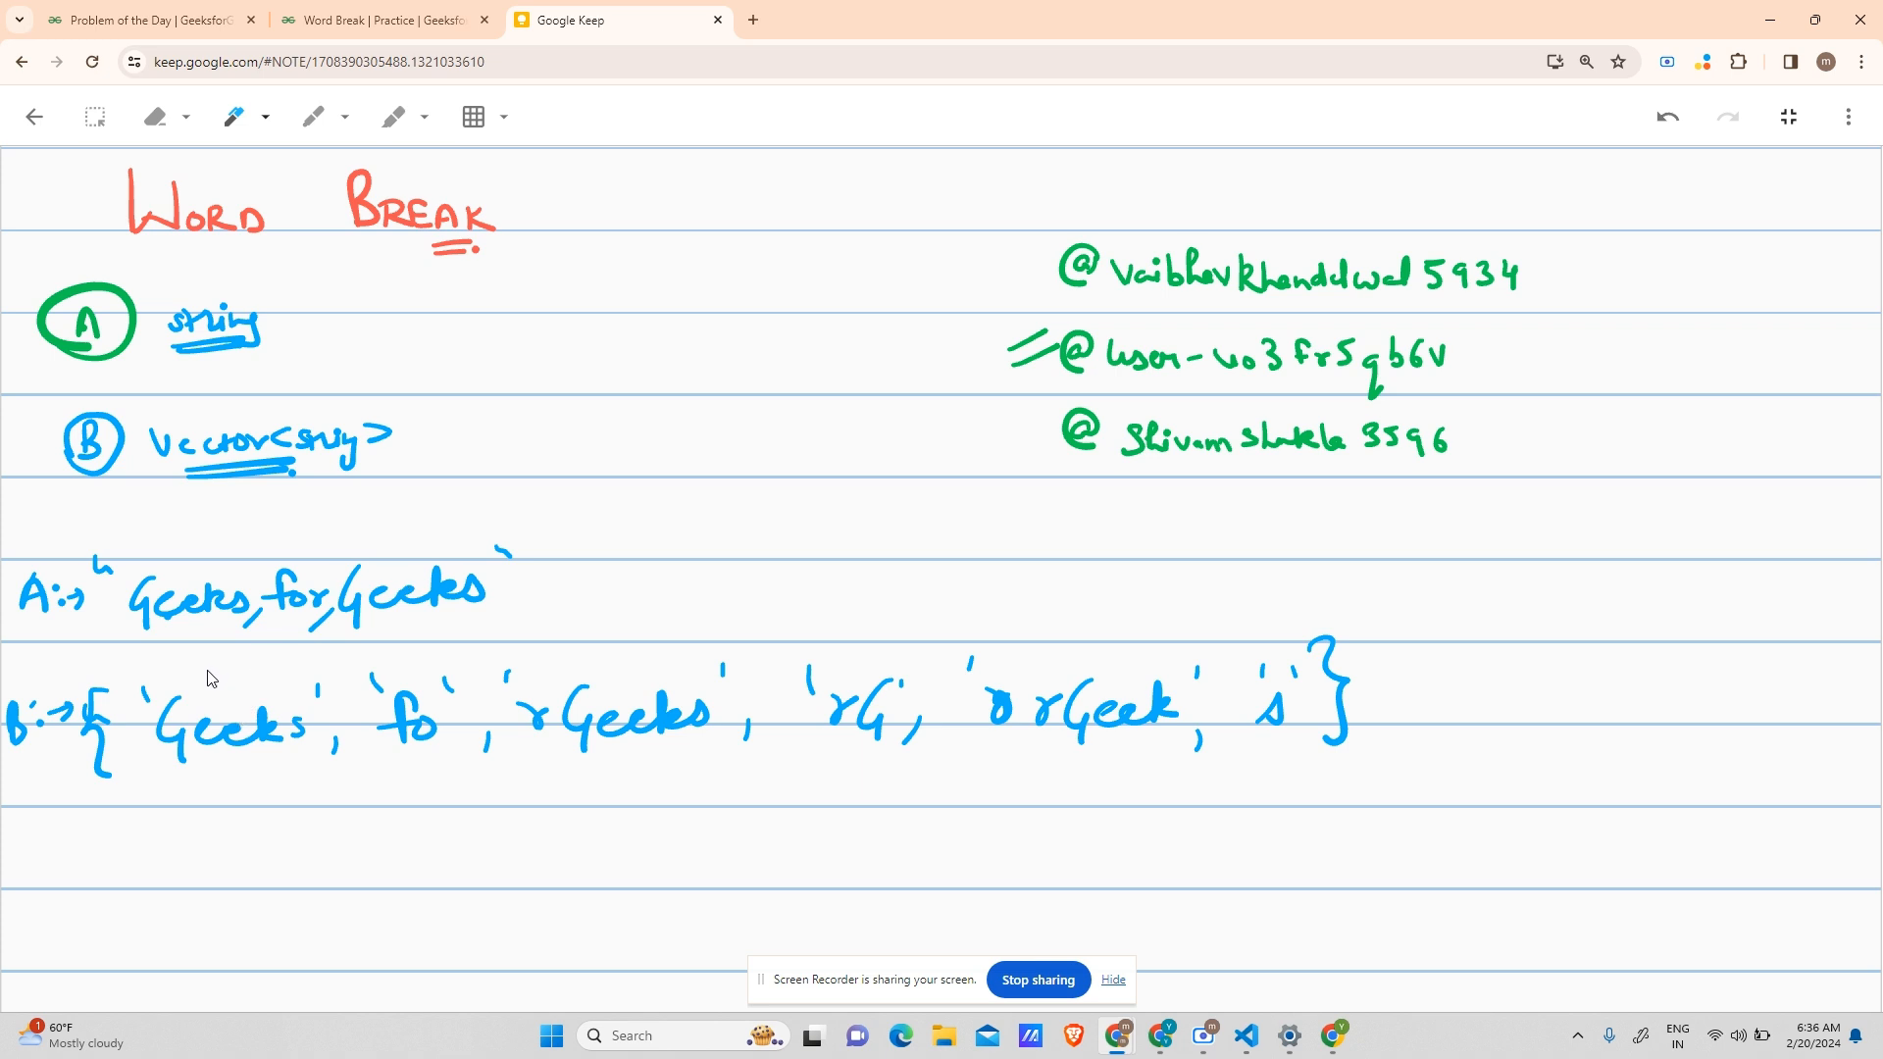
mouse_move(402, 488)
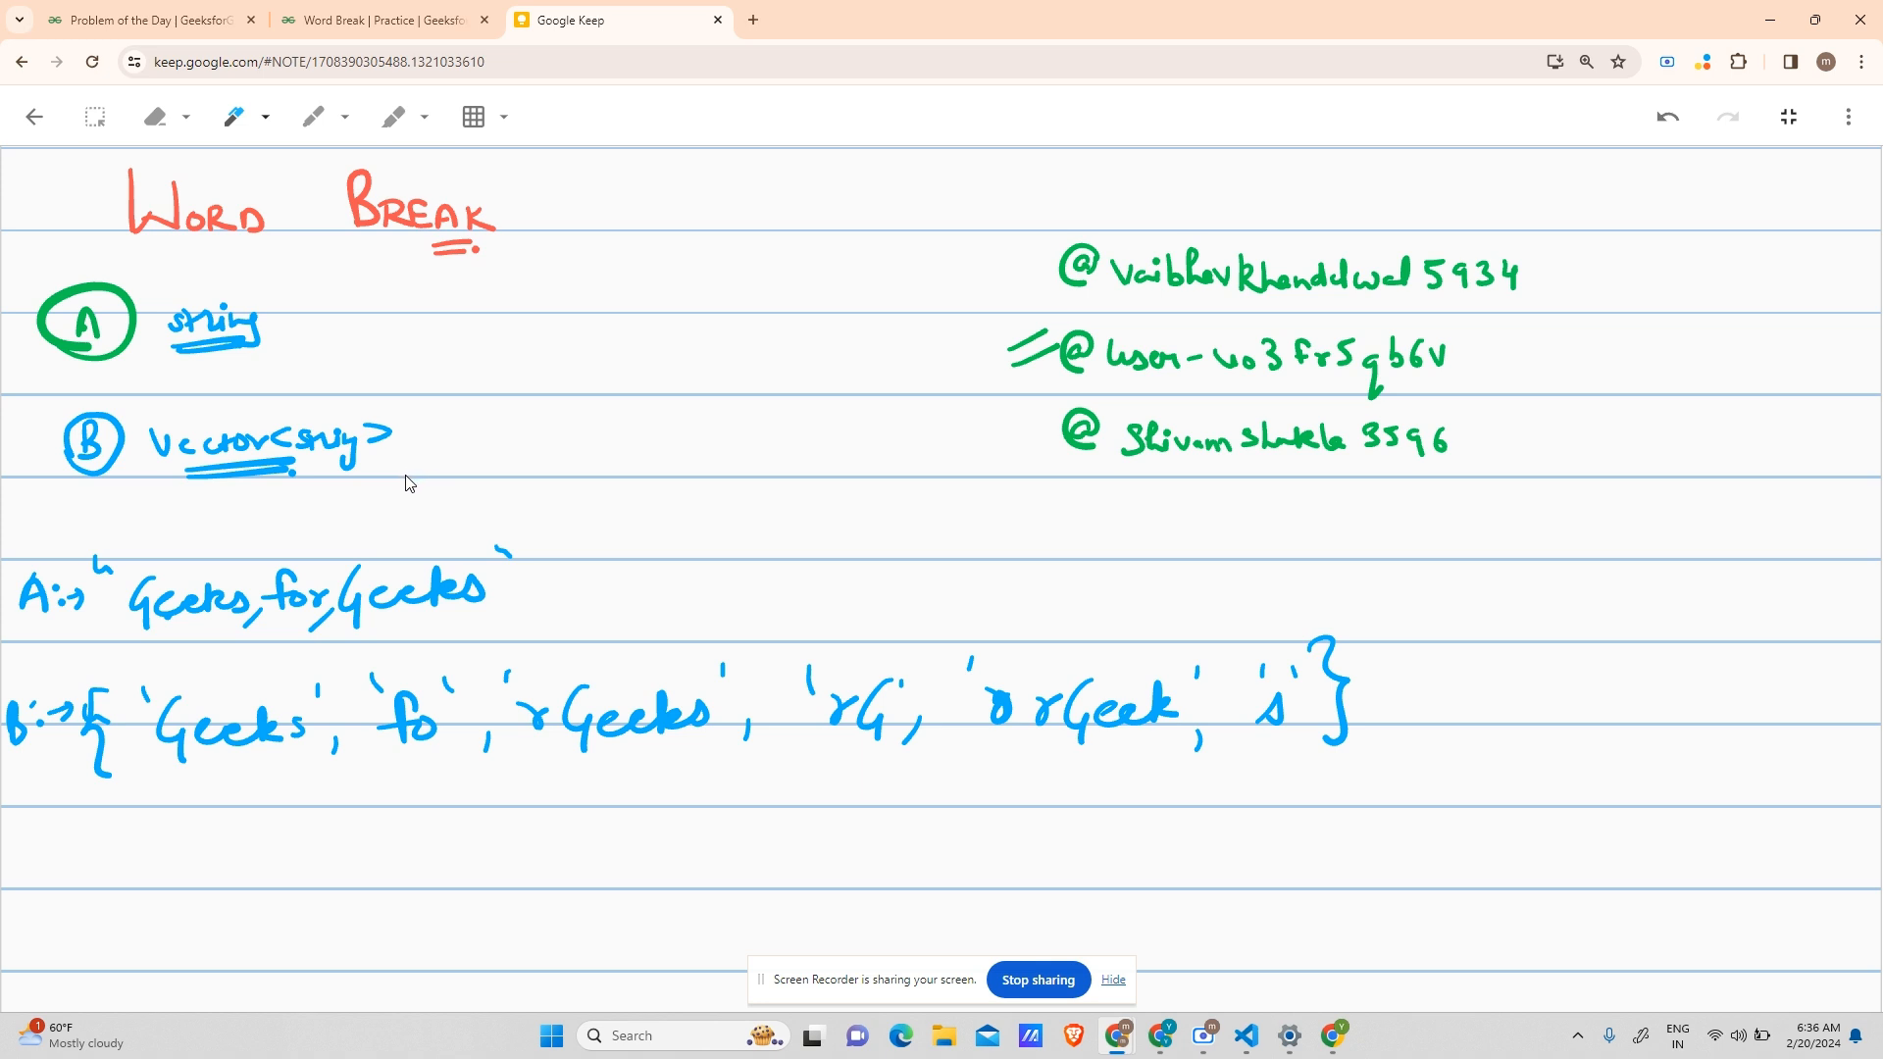
mouse_move(390, 480)
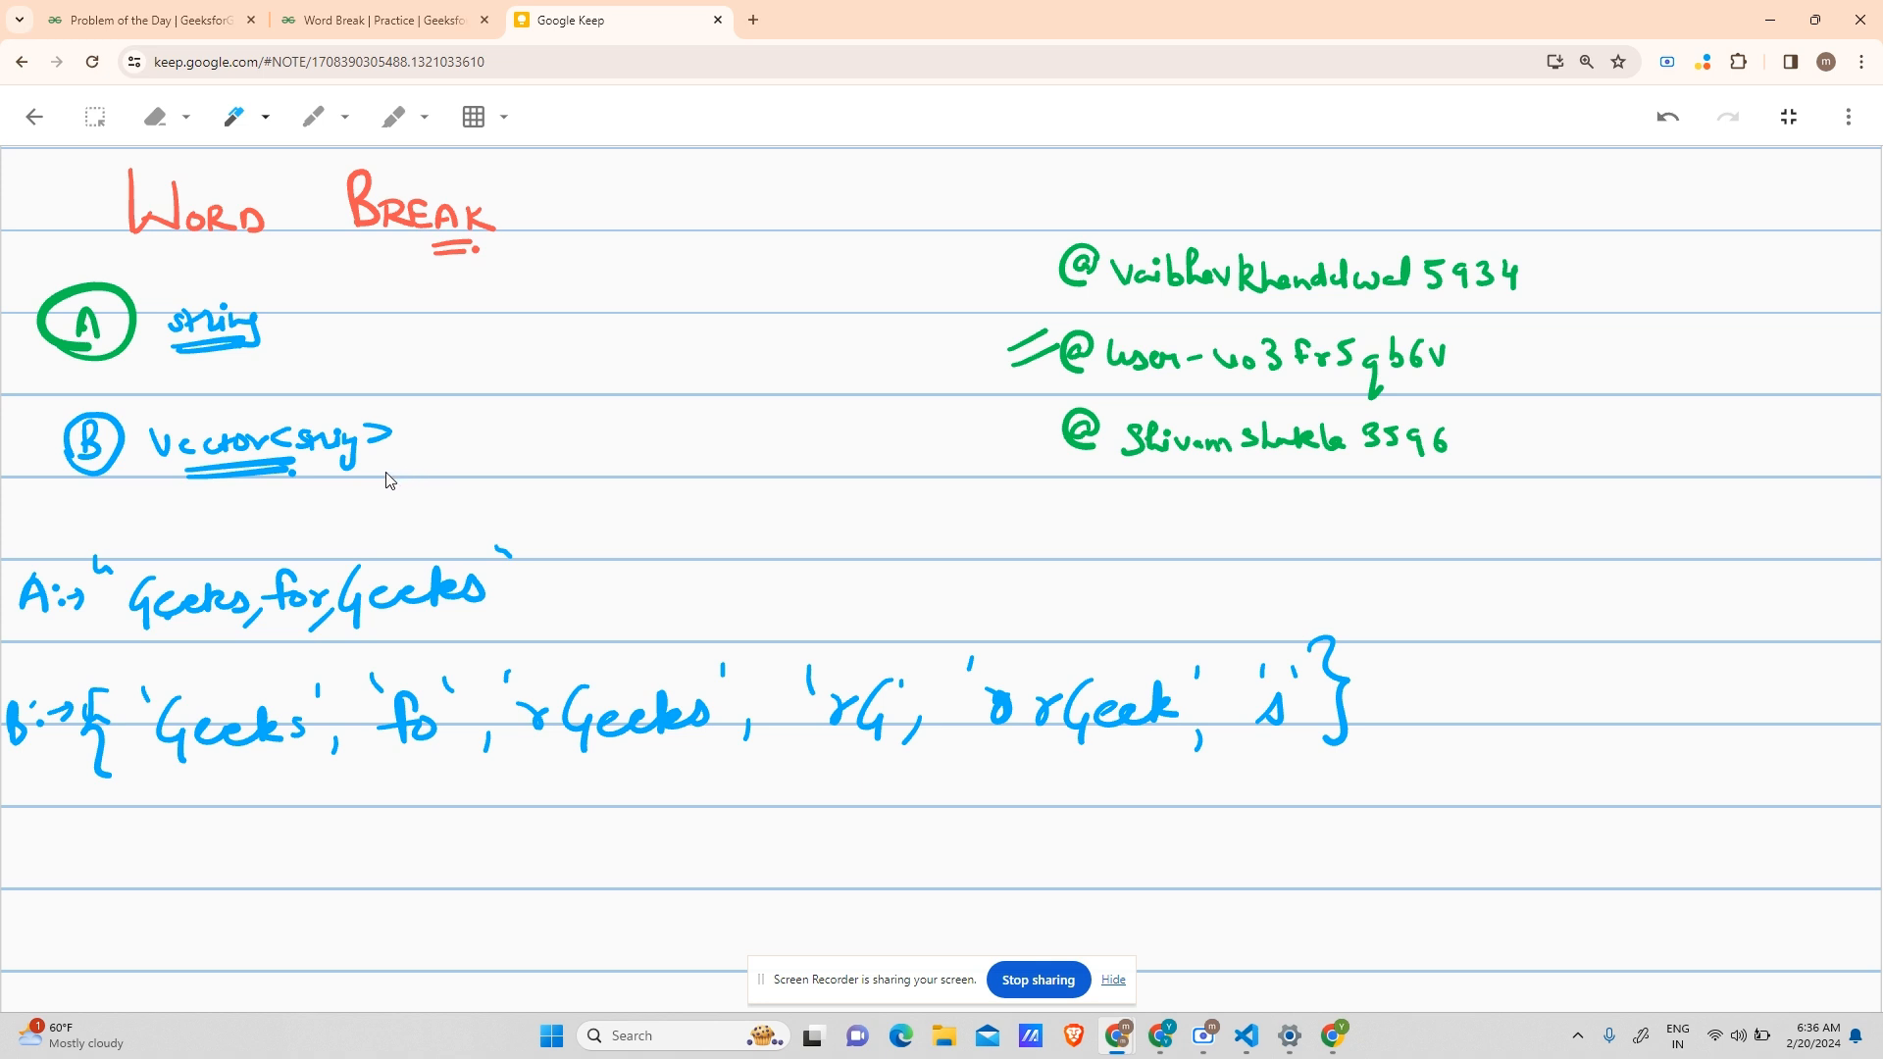
mouse_move(346, 625)
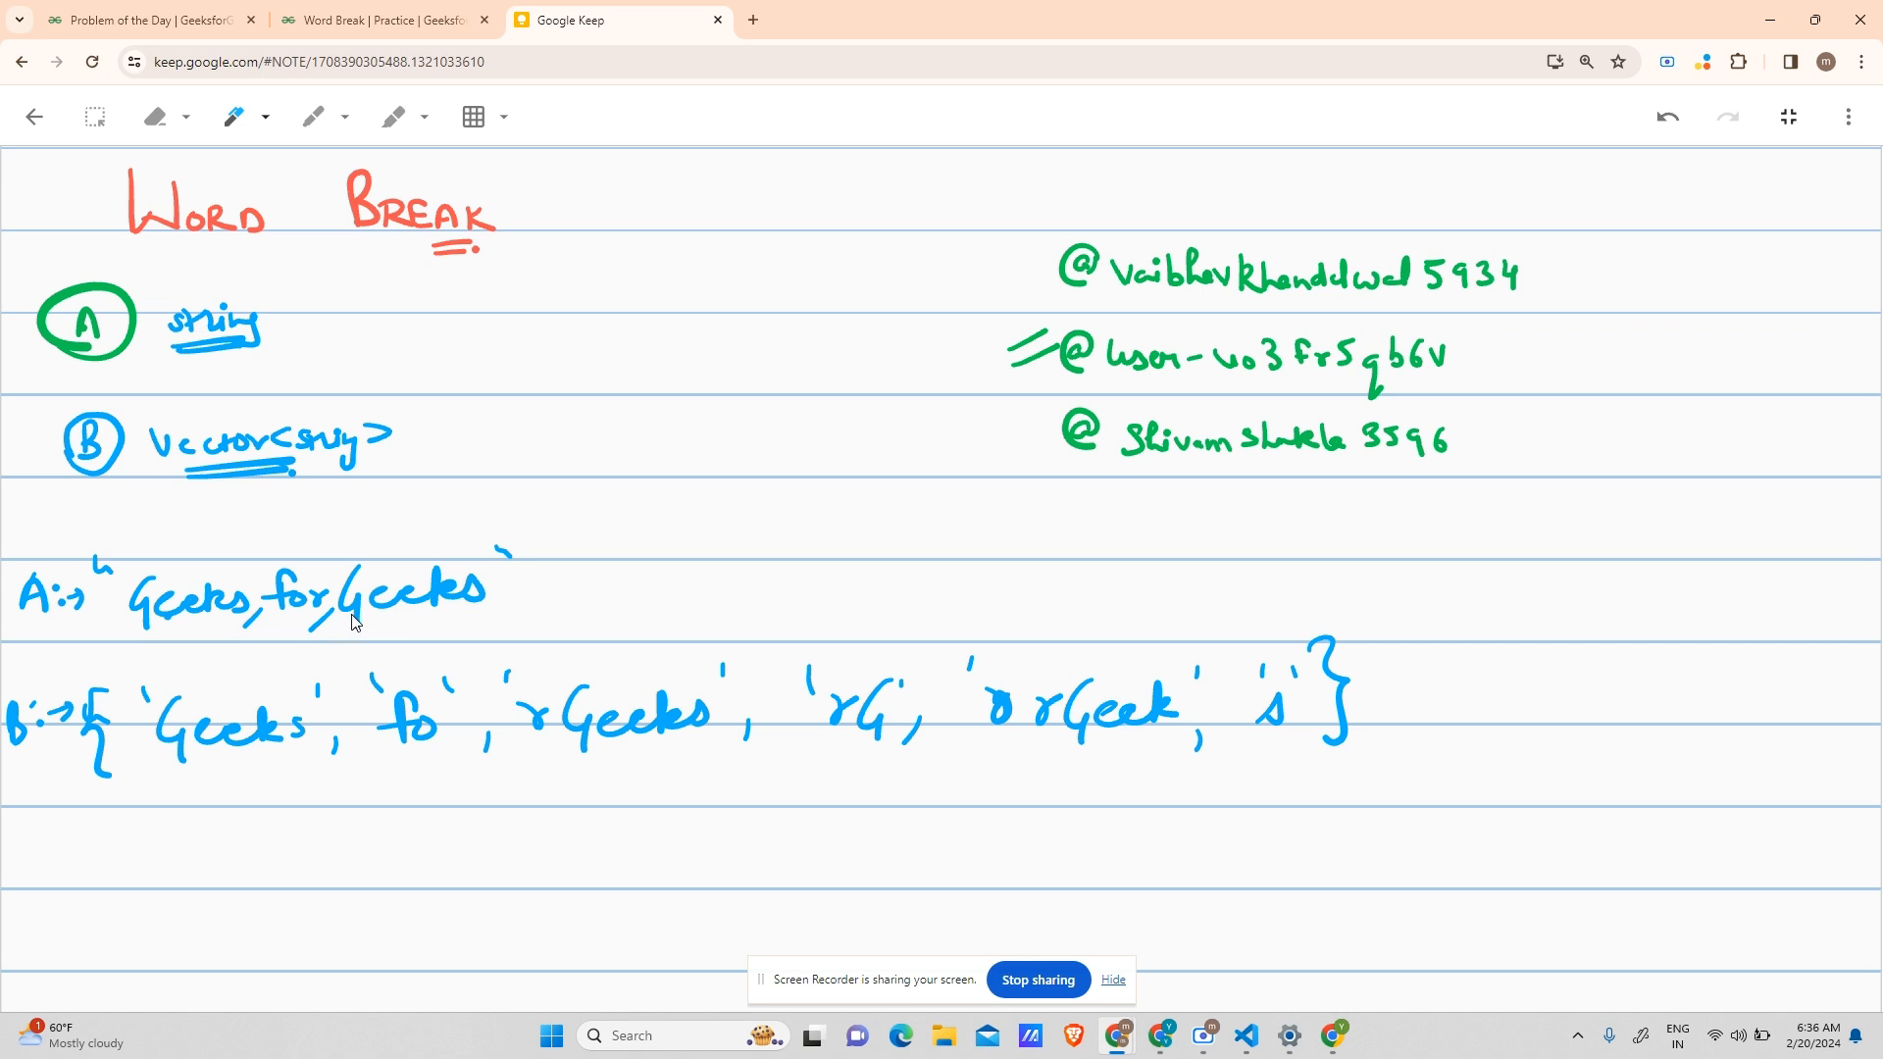
mouse_move(126, 637)
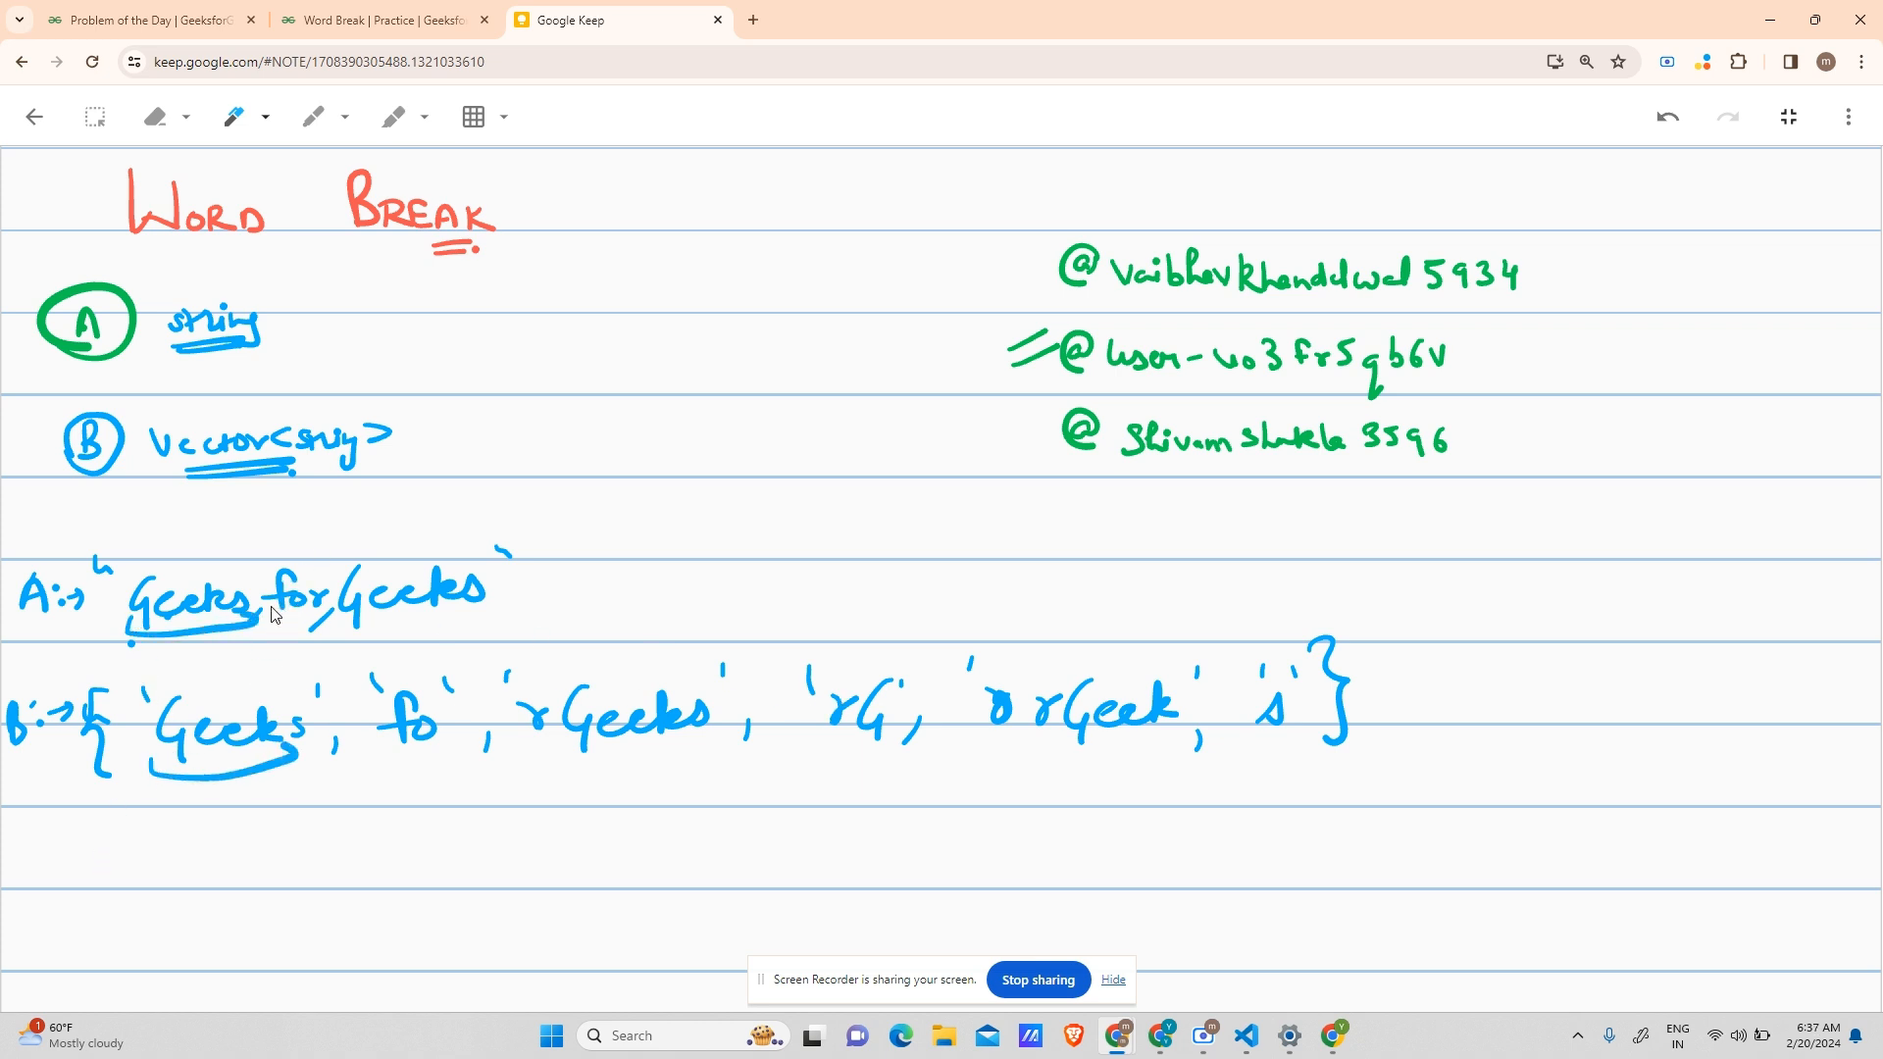
mouse_move(299, 616)
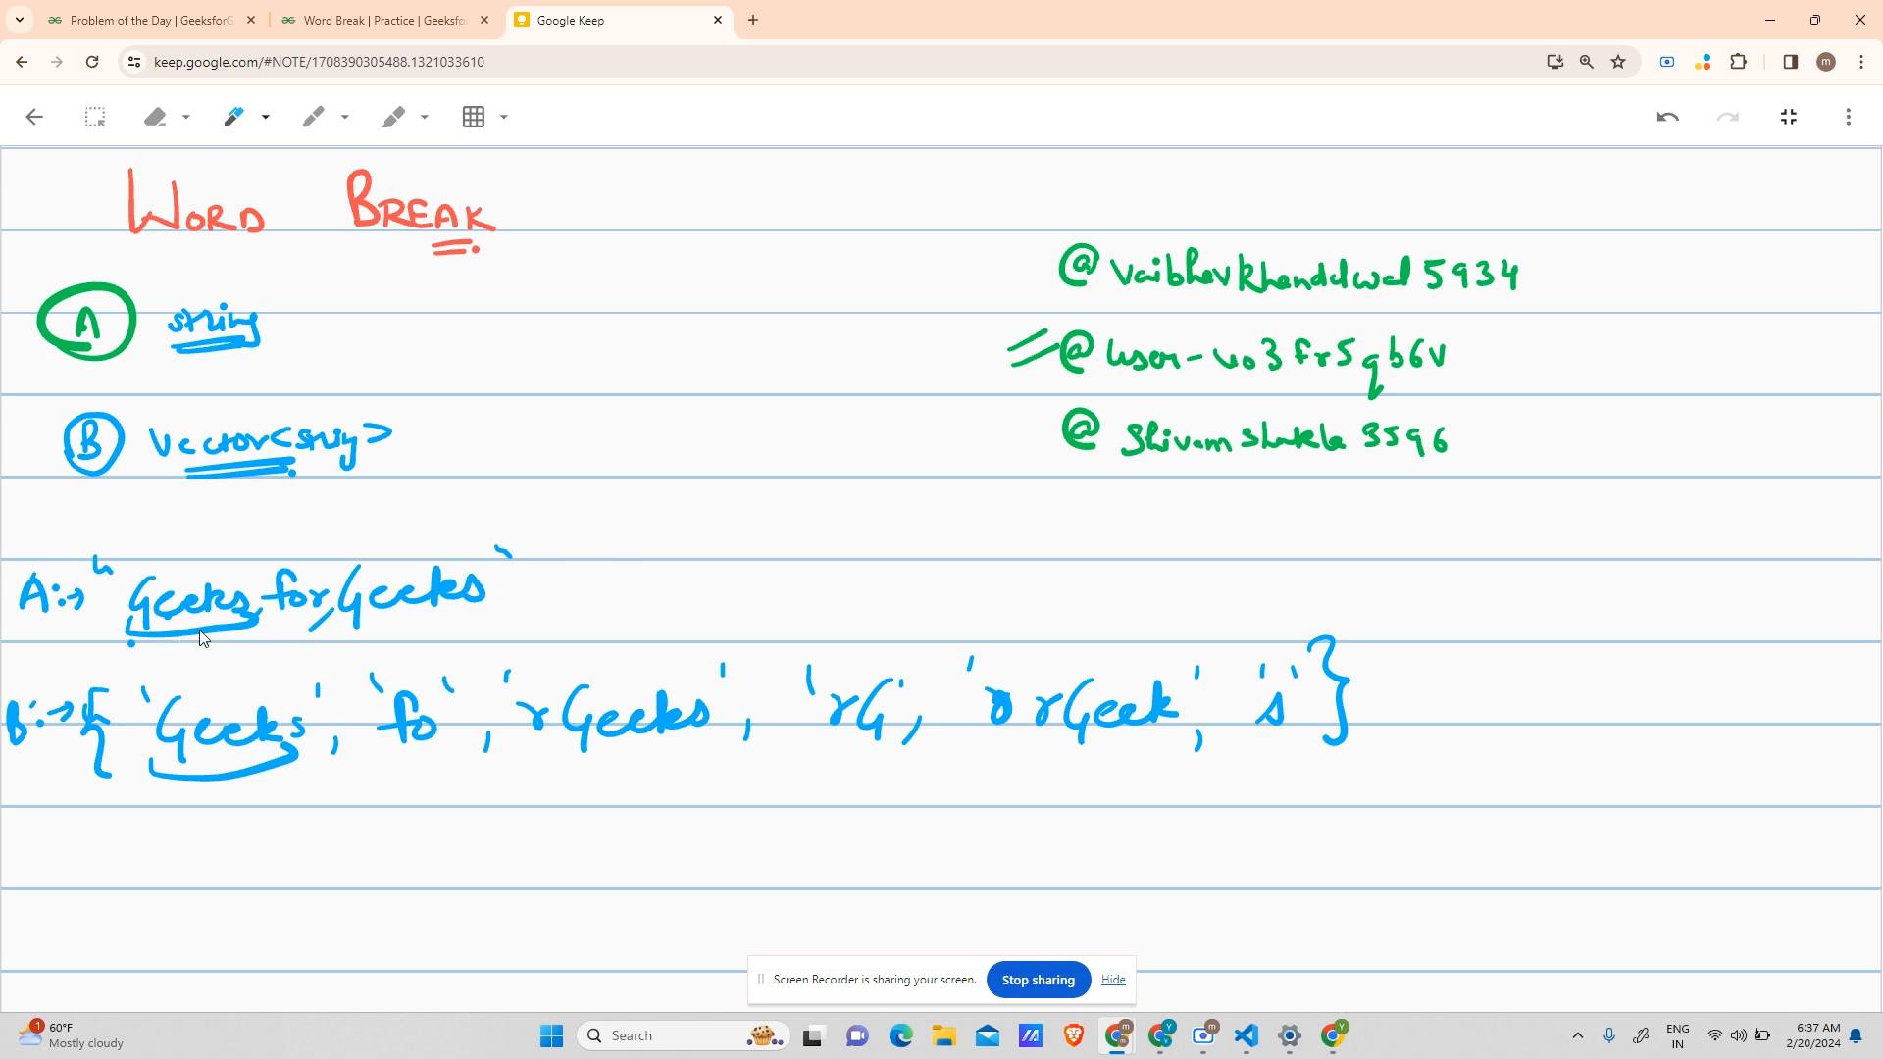
mouse_move(255, 670)
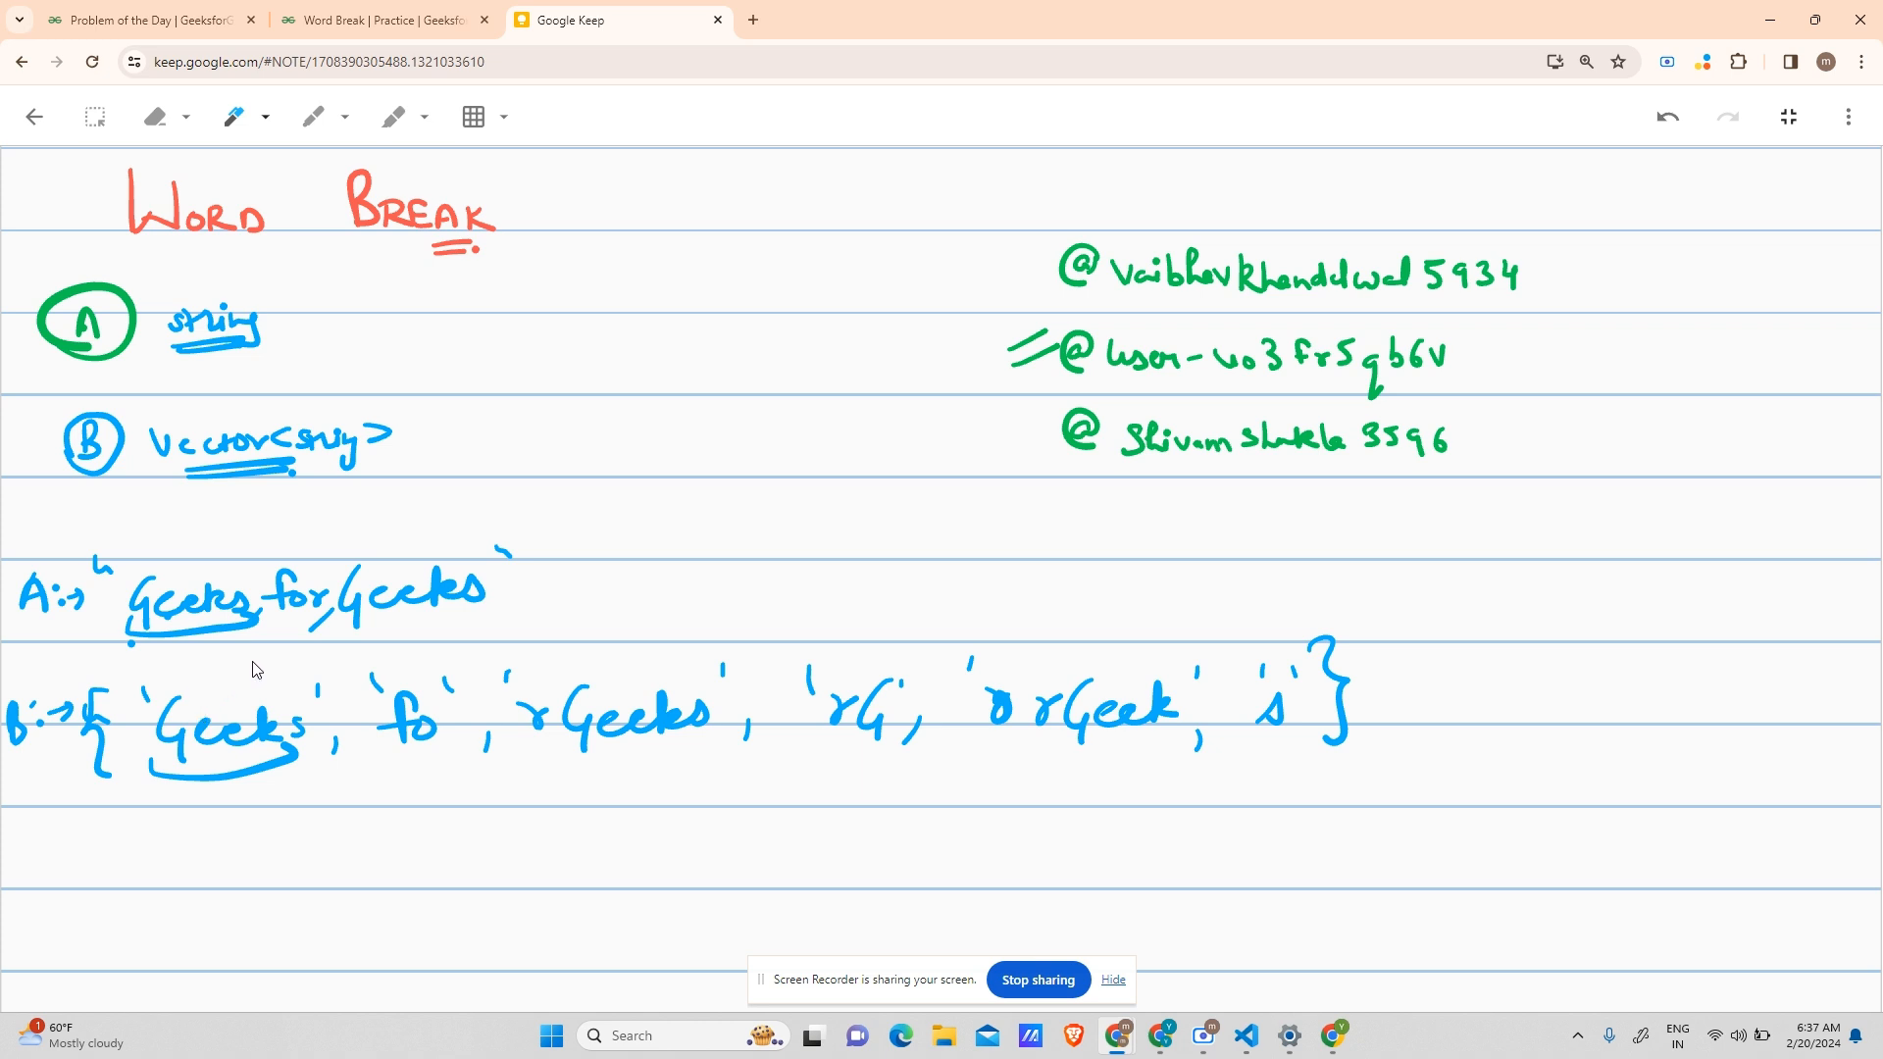
mouse_move(256, 653)
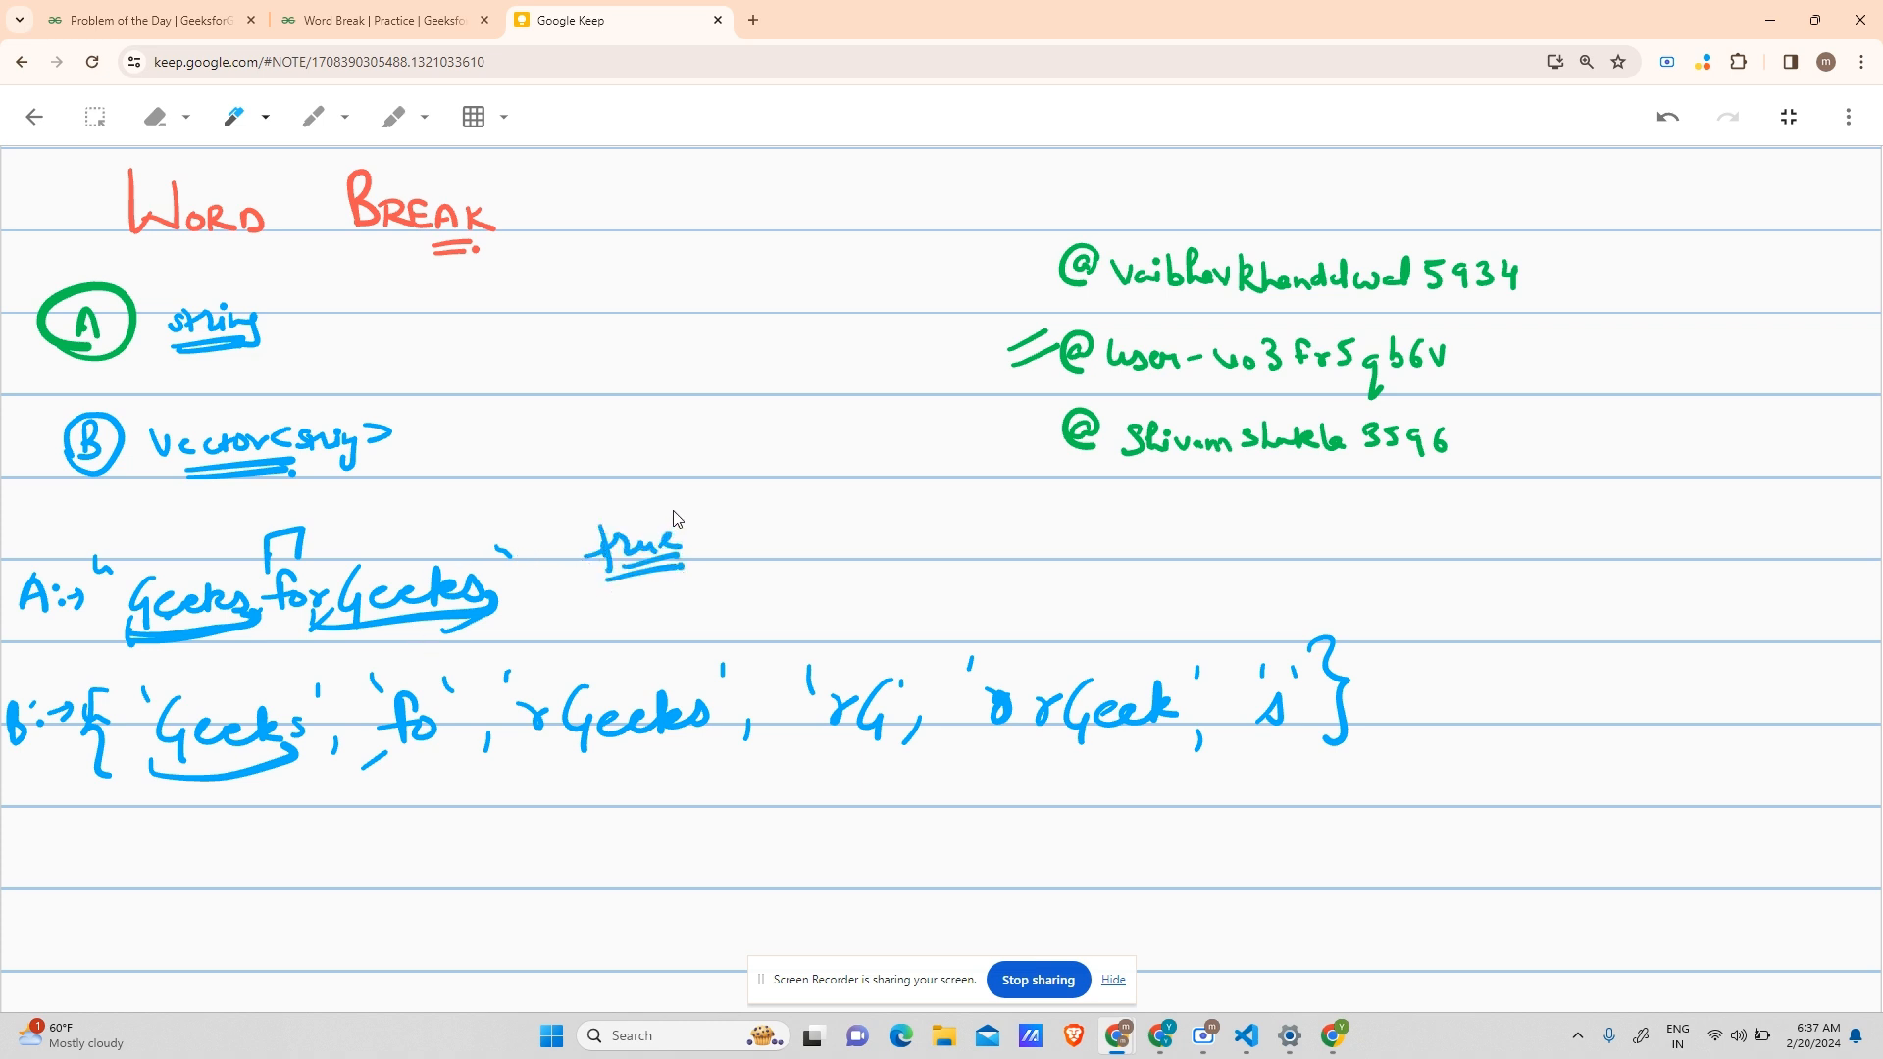
mouse_move(690, 497)
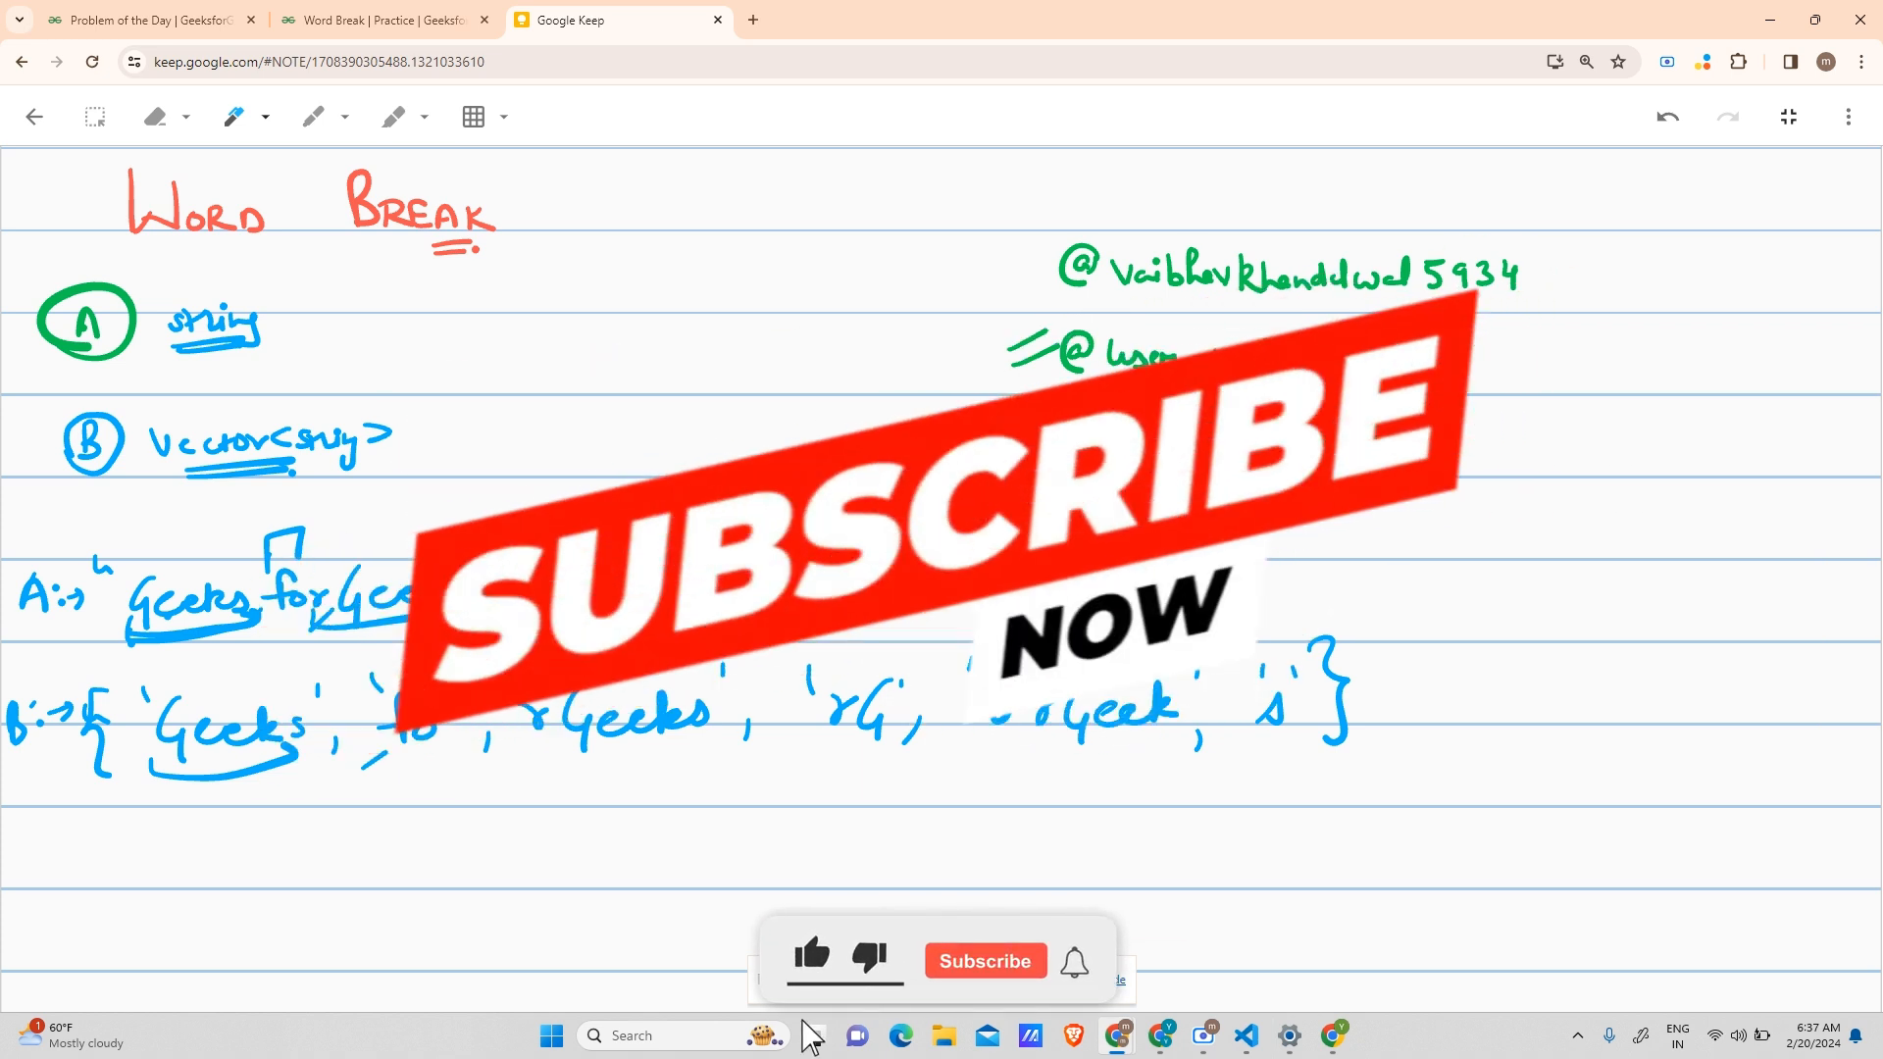
- Switch the pen to green, then bracket and underline 'Geeks' in the example string
click(983, 962)
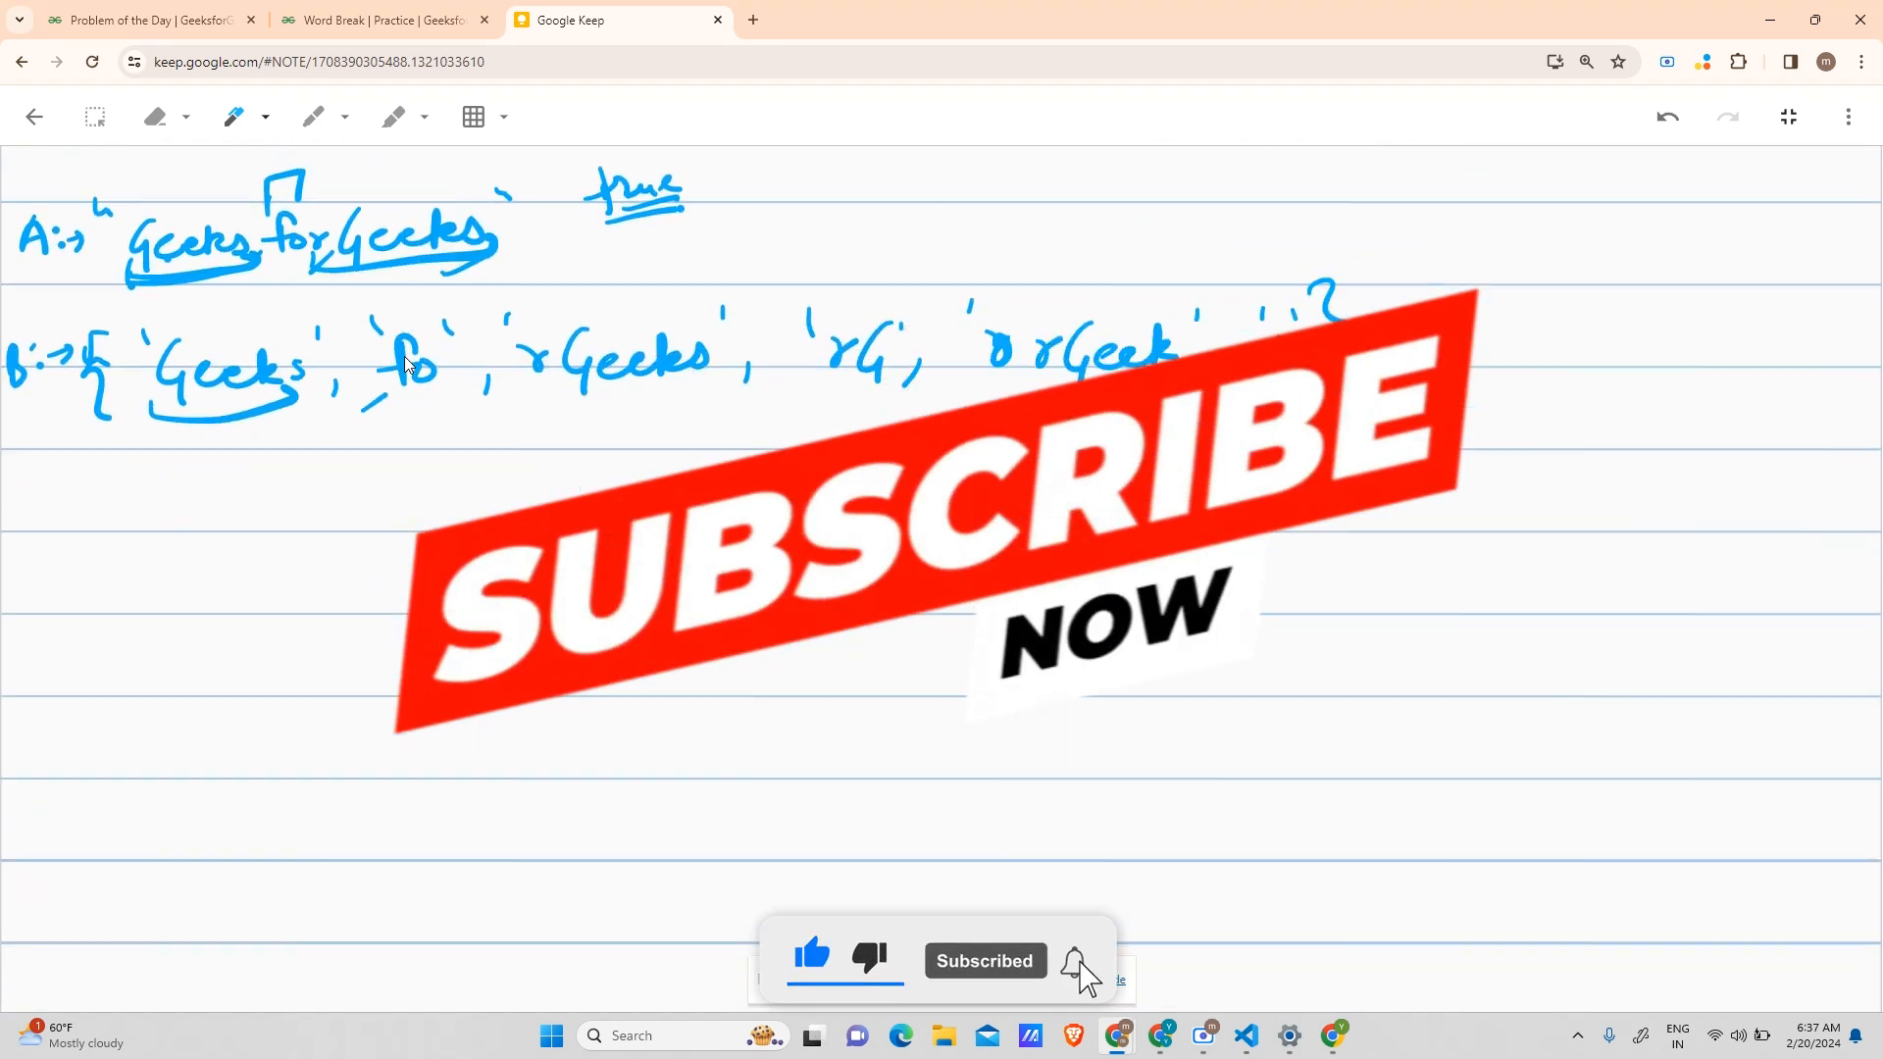
click(266, 116)
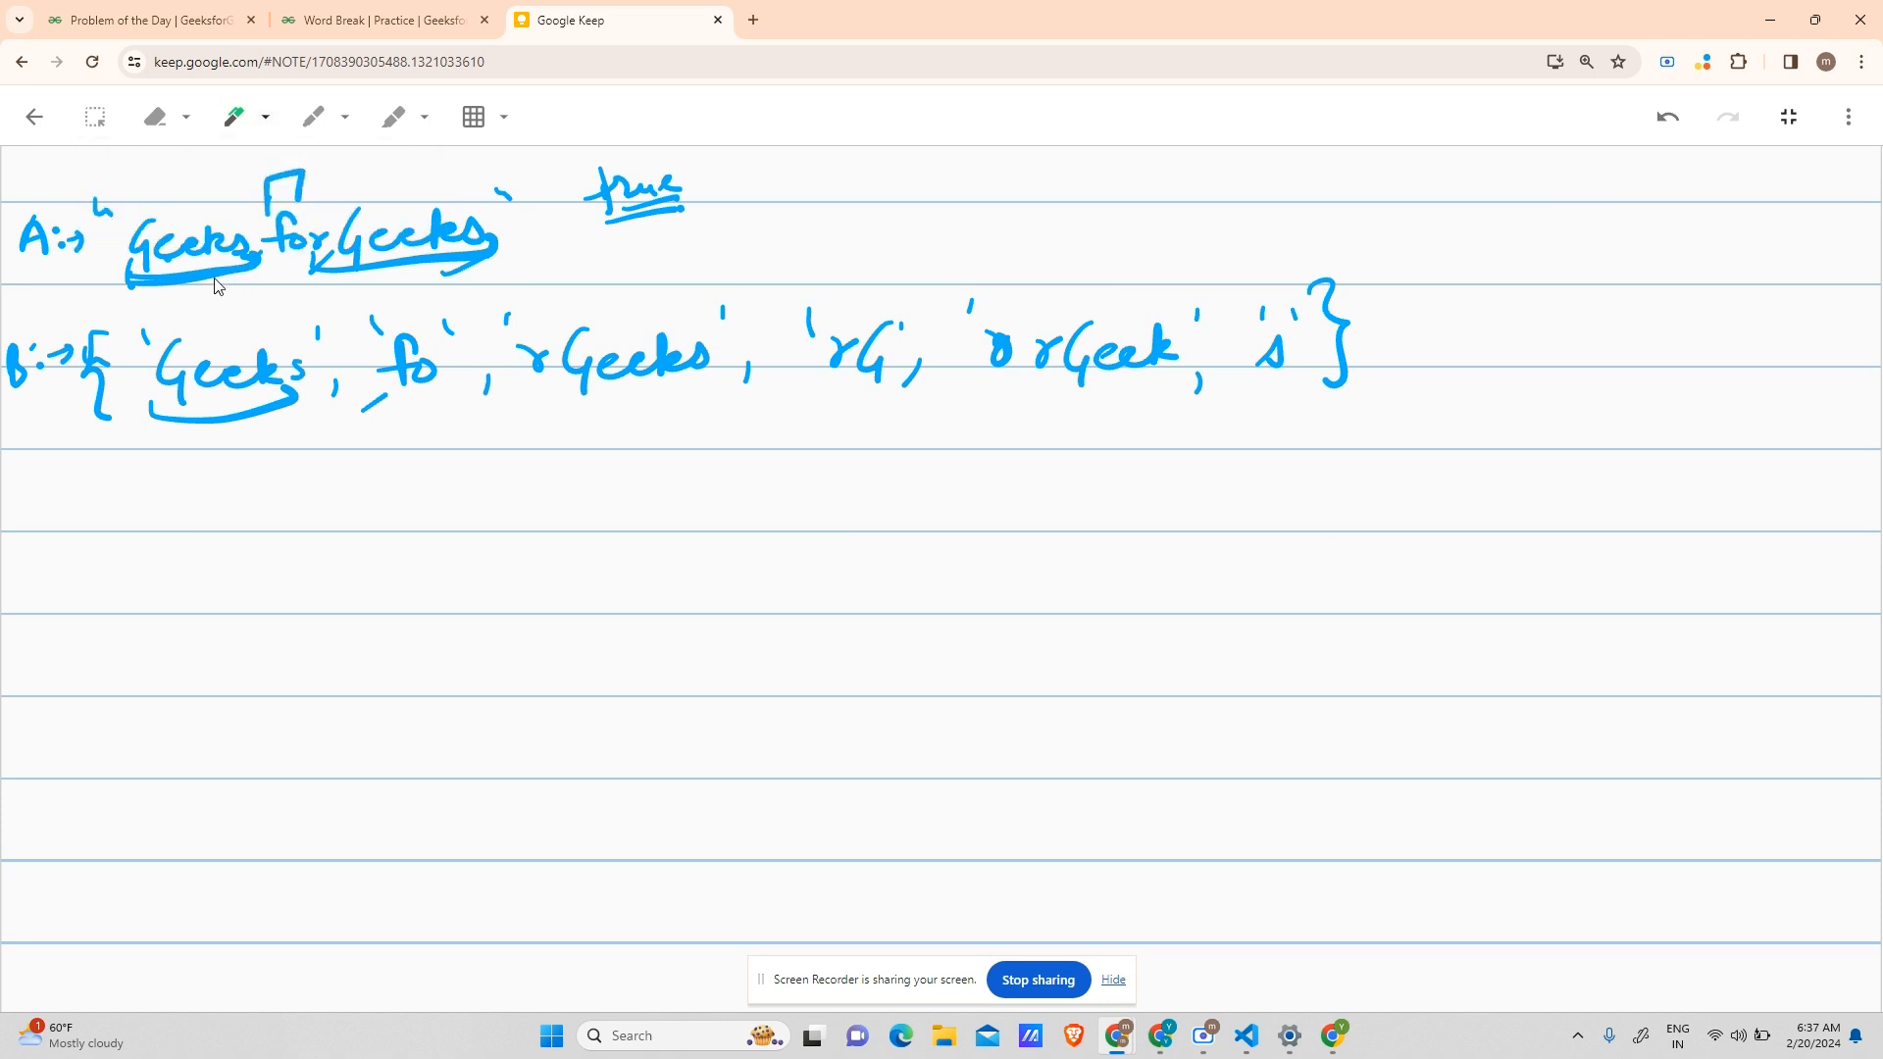
mouse_move(138, 200)
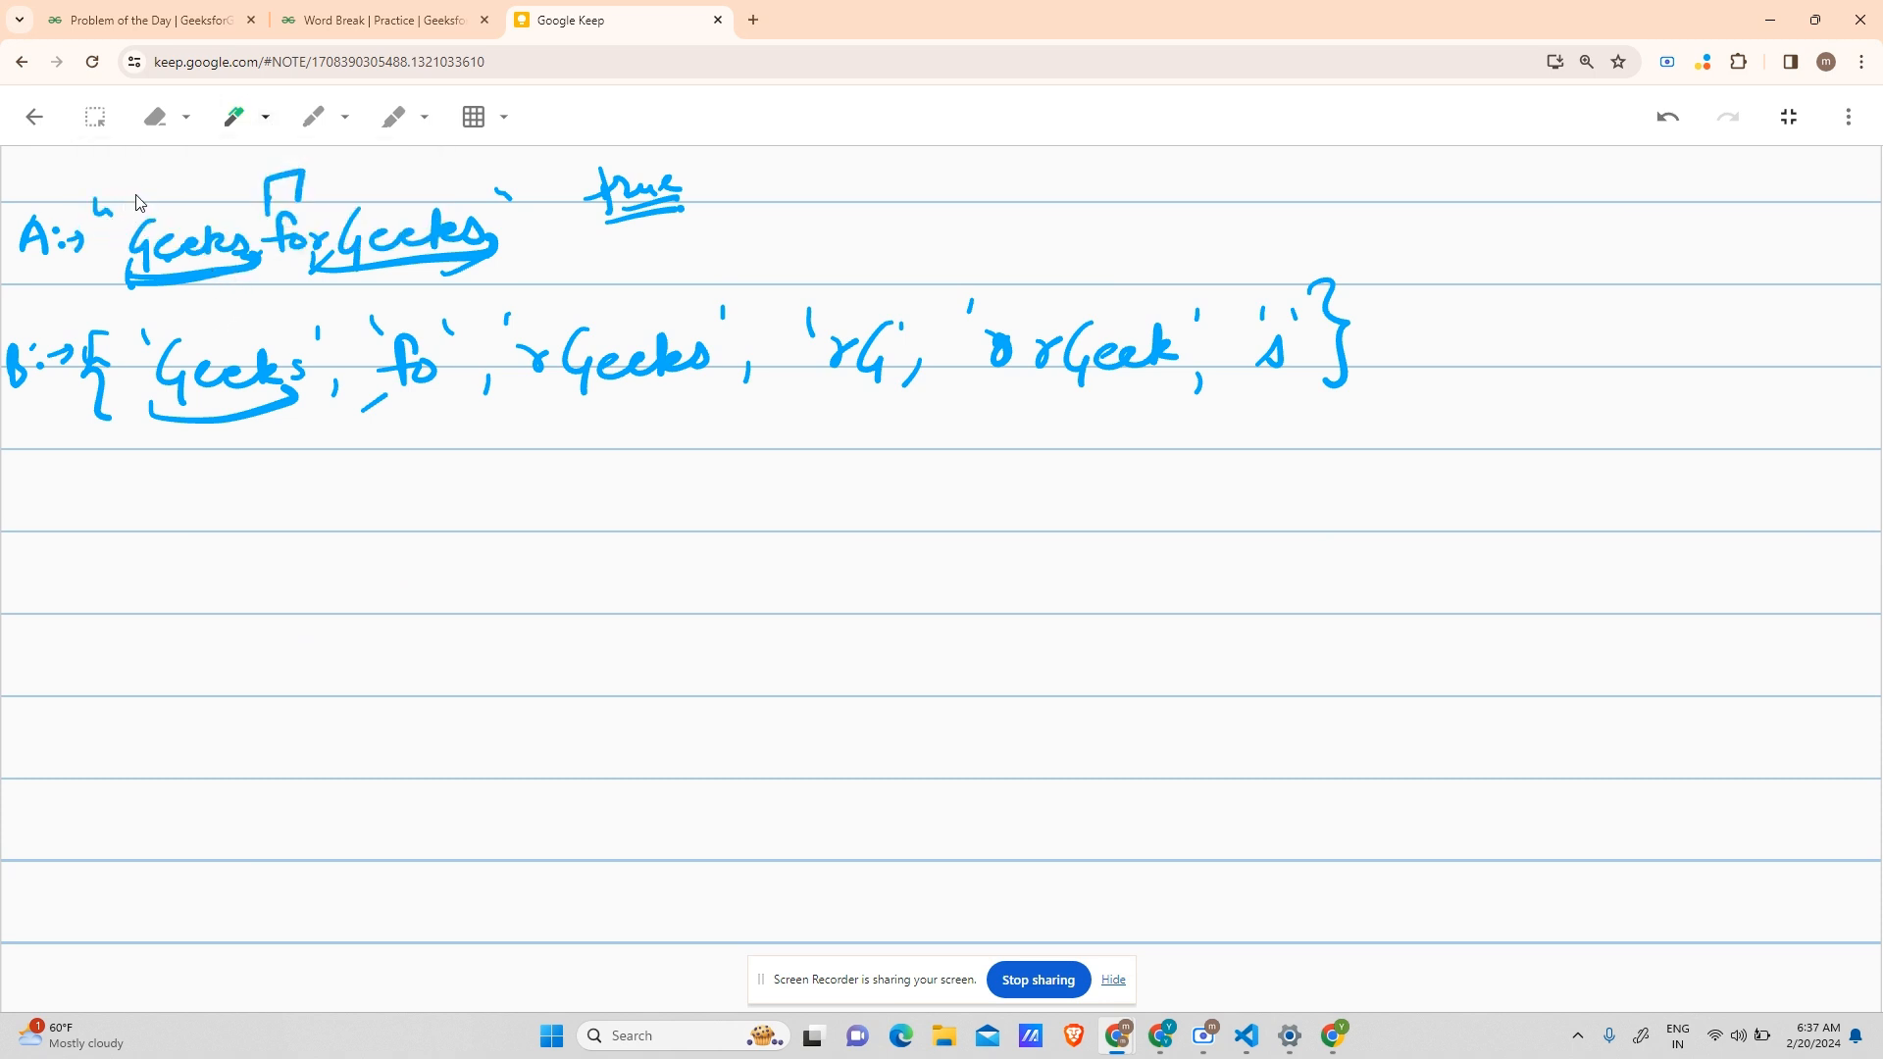
drag(135, 187, 140, 277)
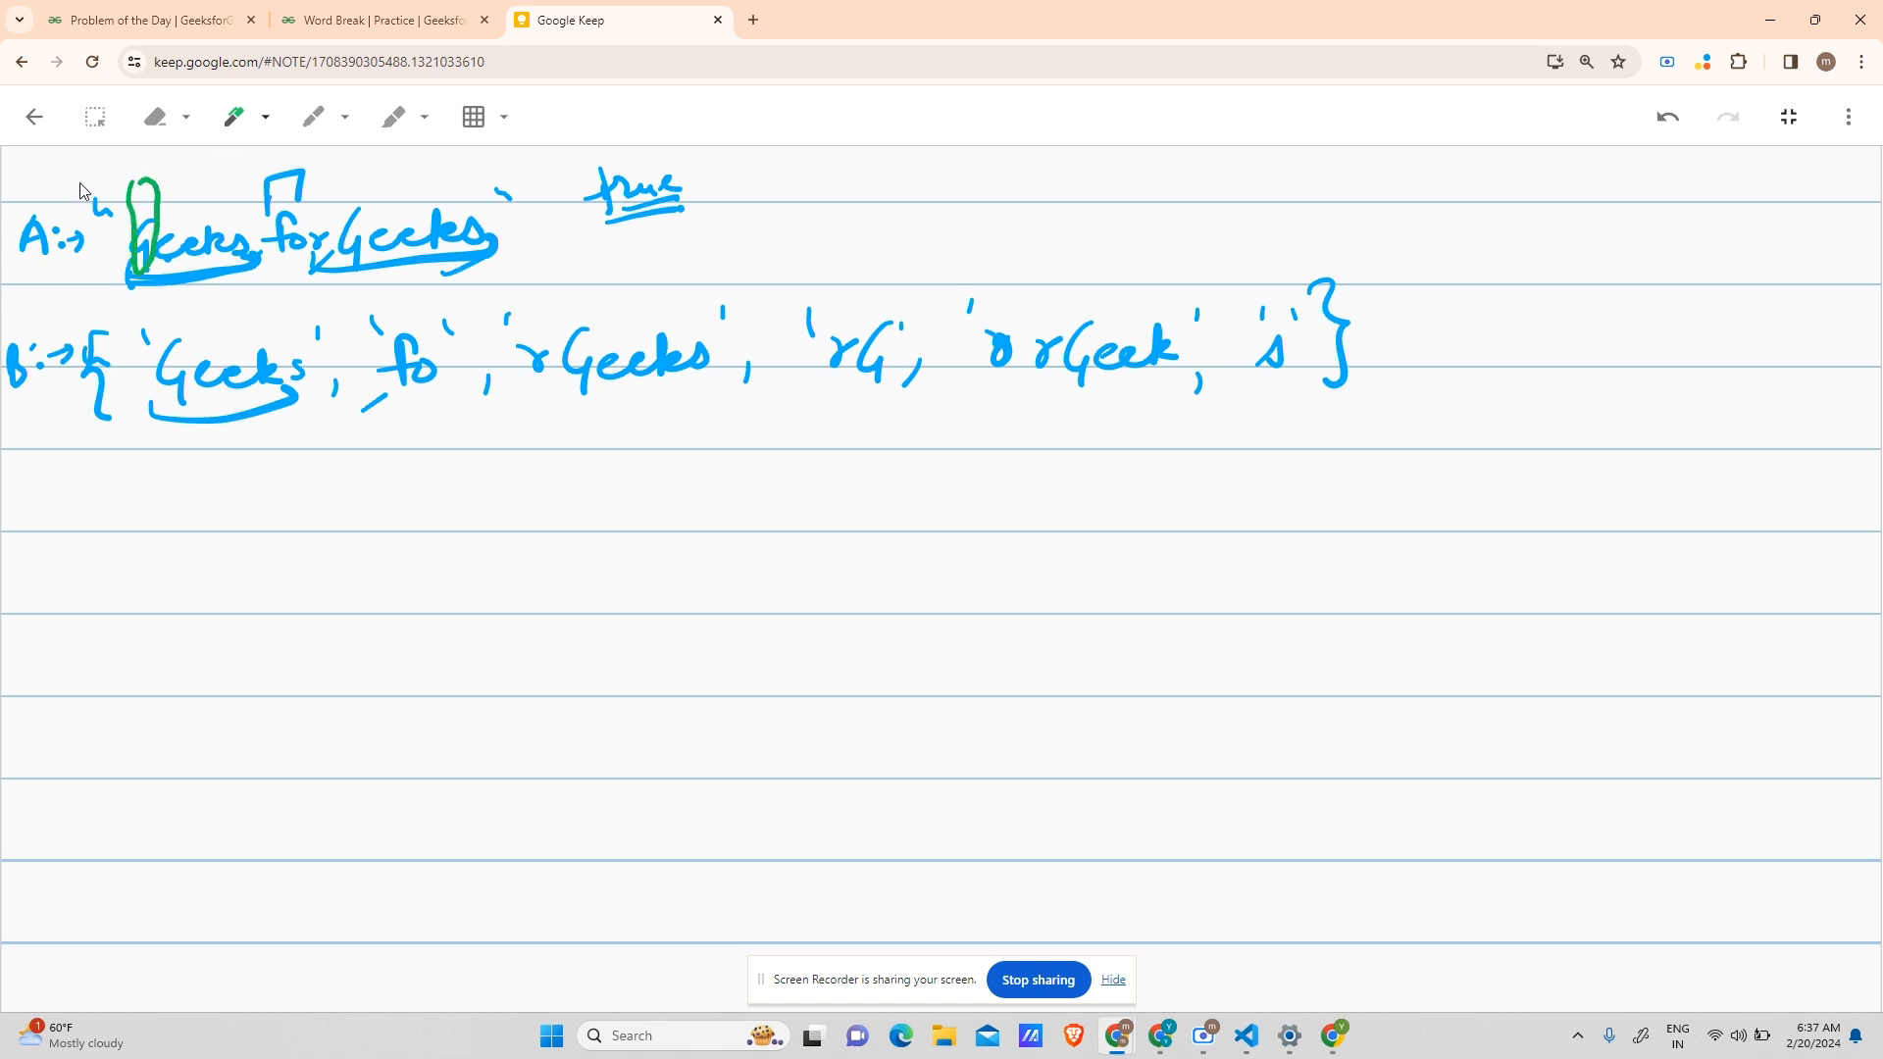
mouse_move(129, 288)
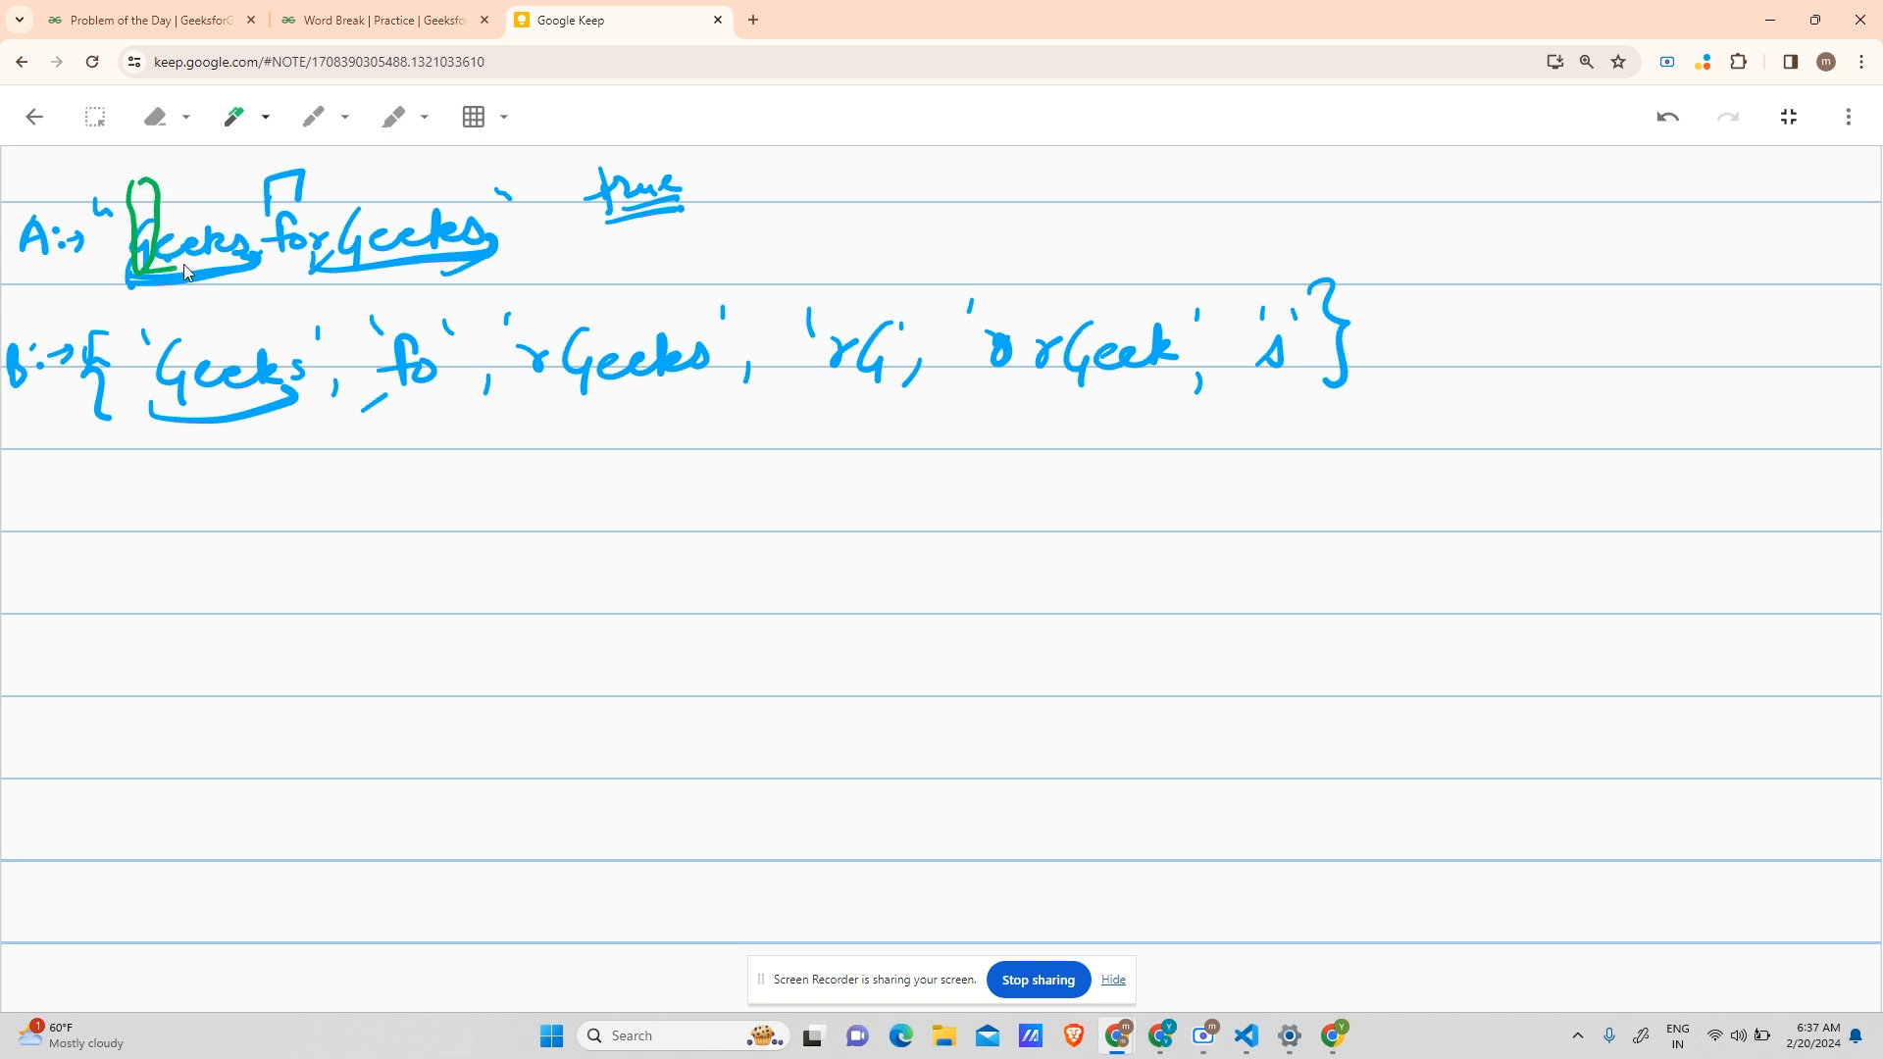
drag(130, 282, 210, 278)
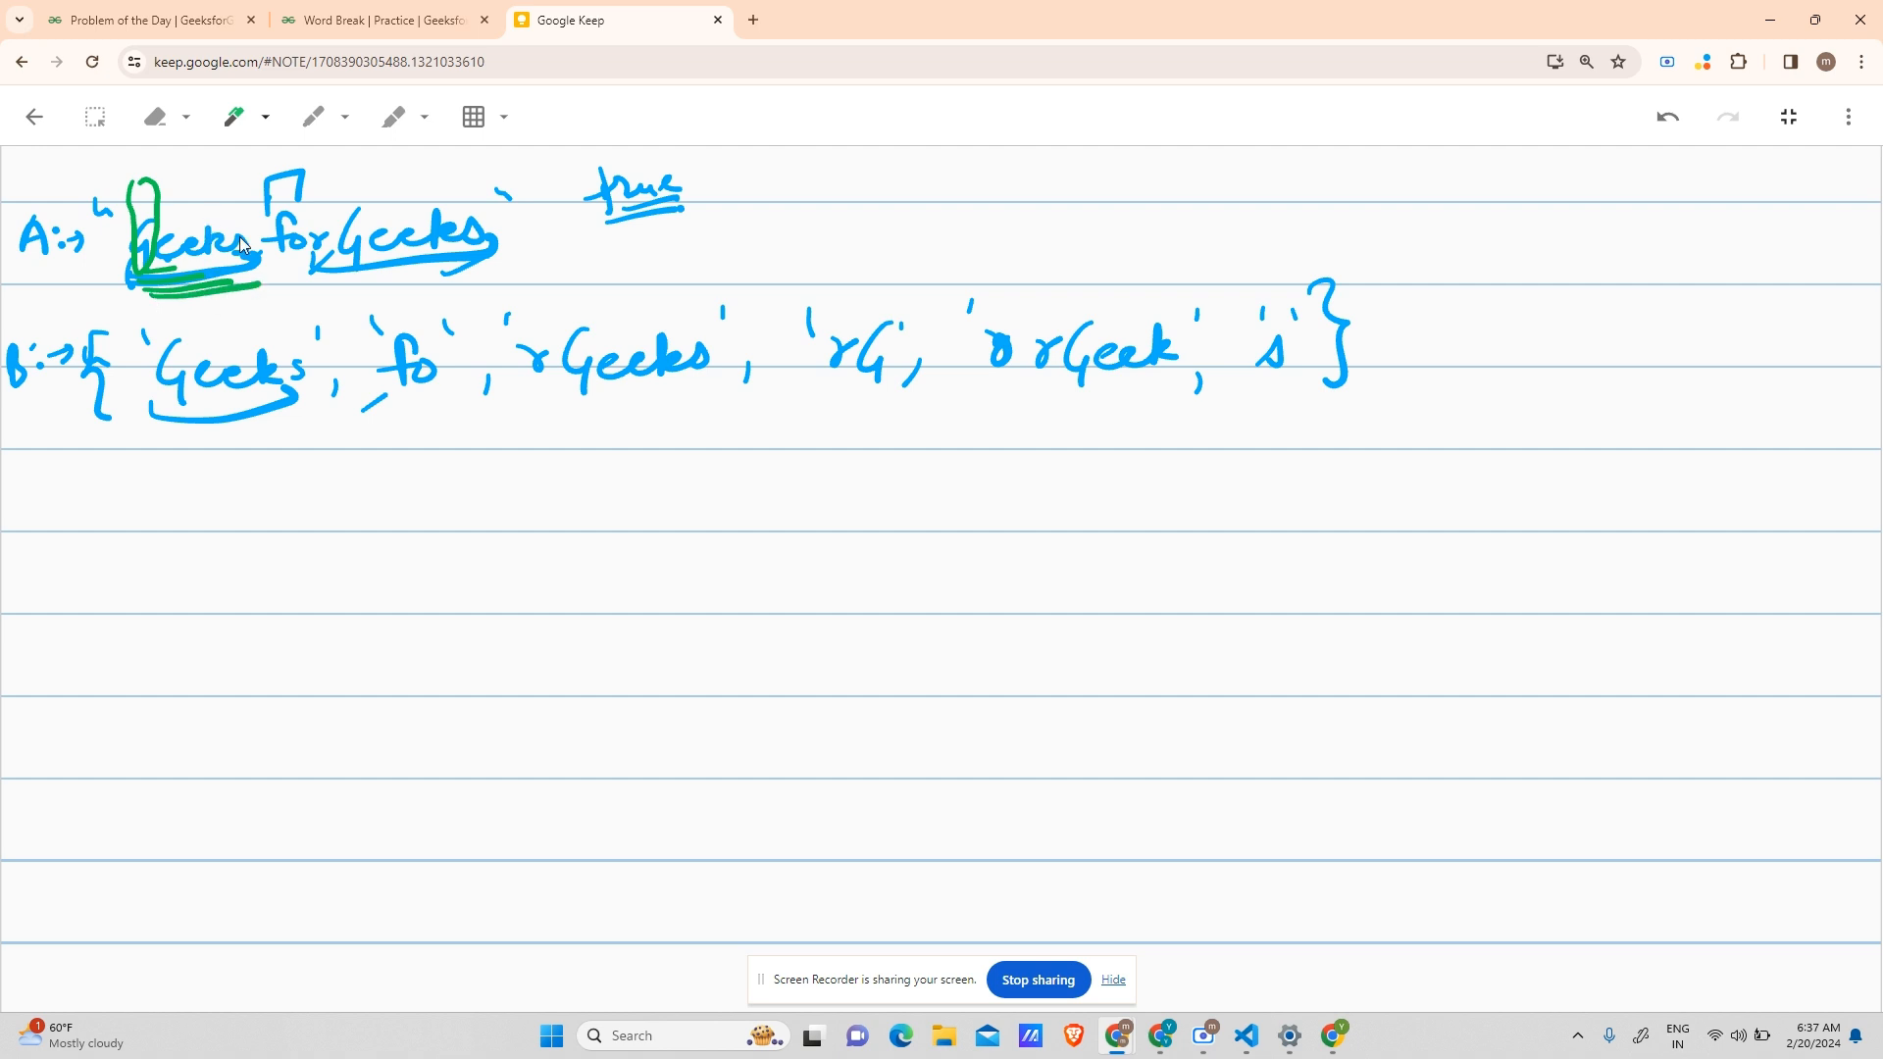
mouse_move(106, 255)
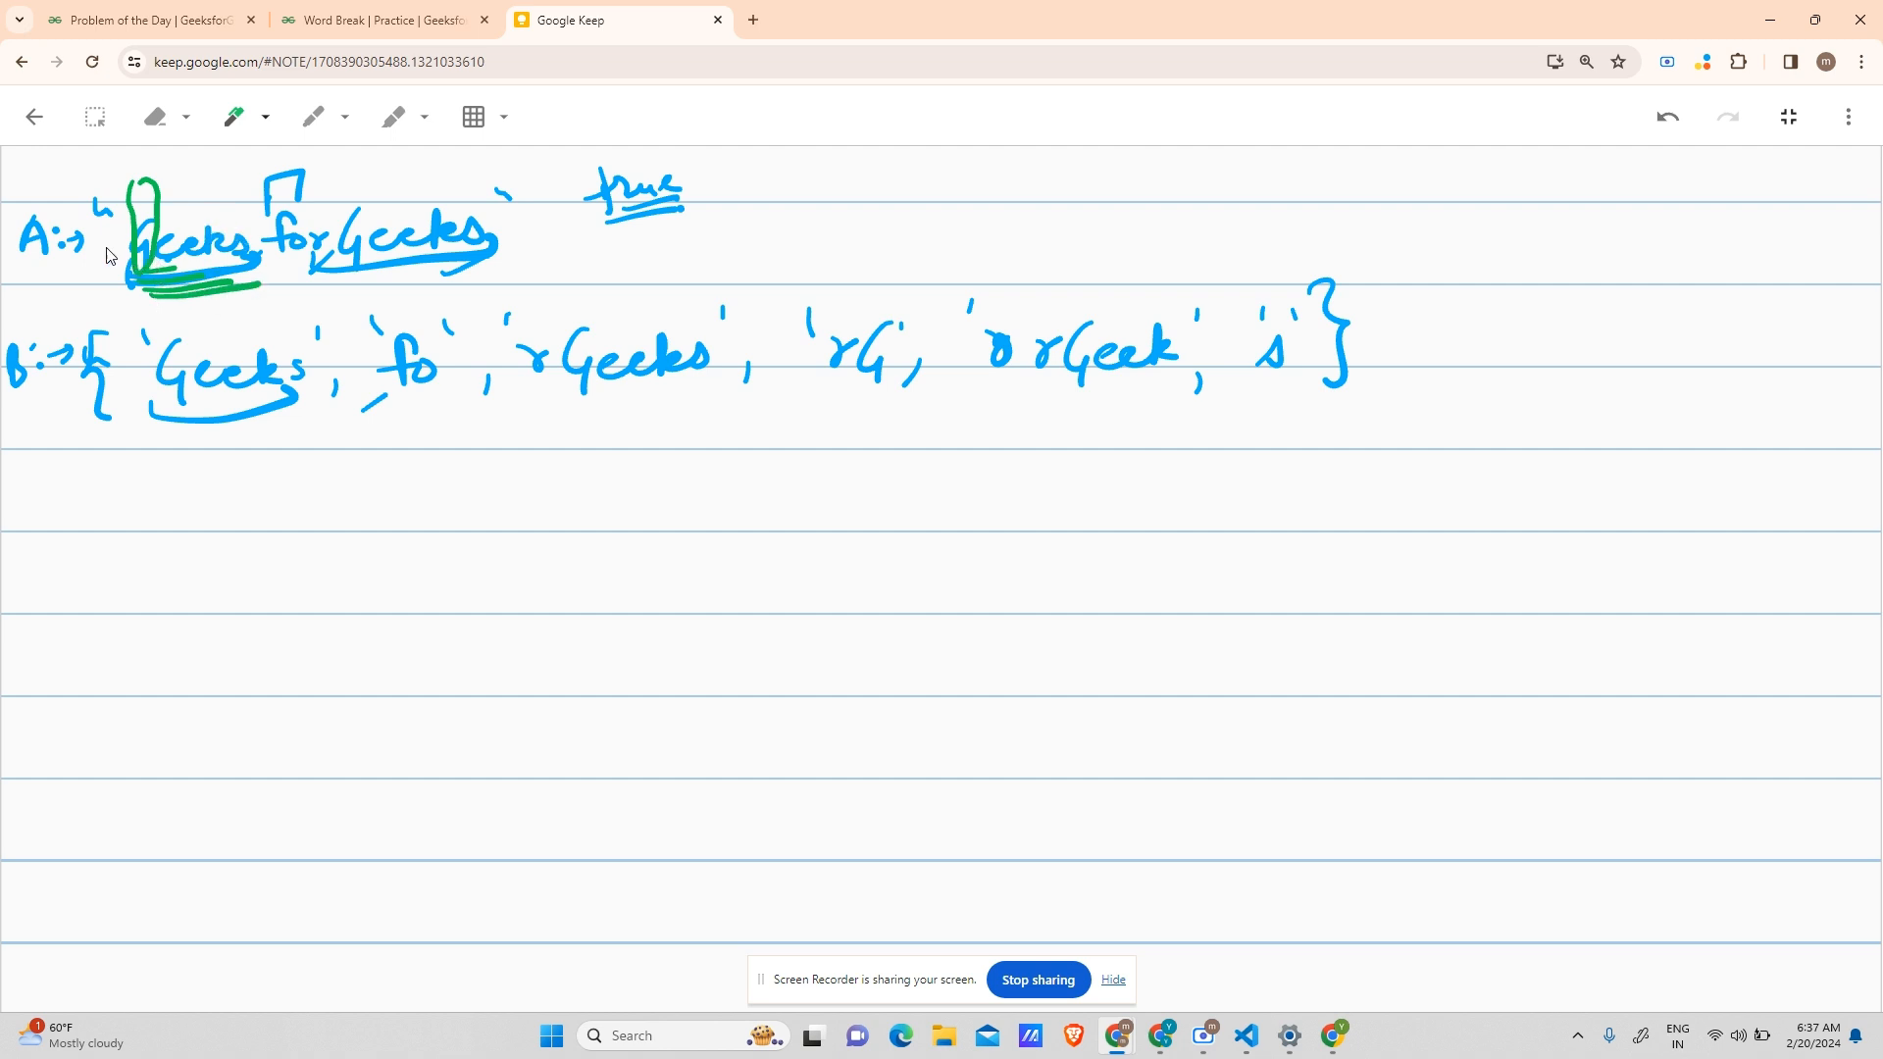
mouse_move(916, 481)
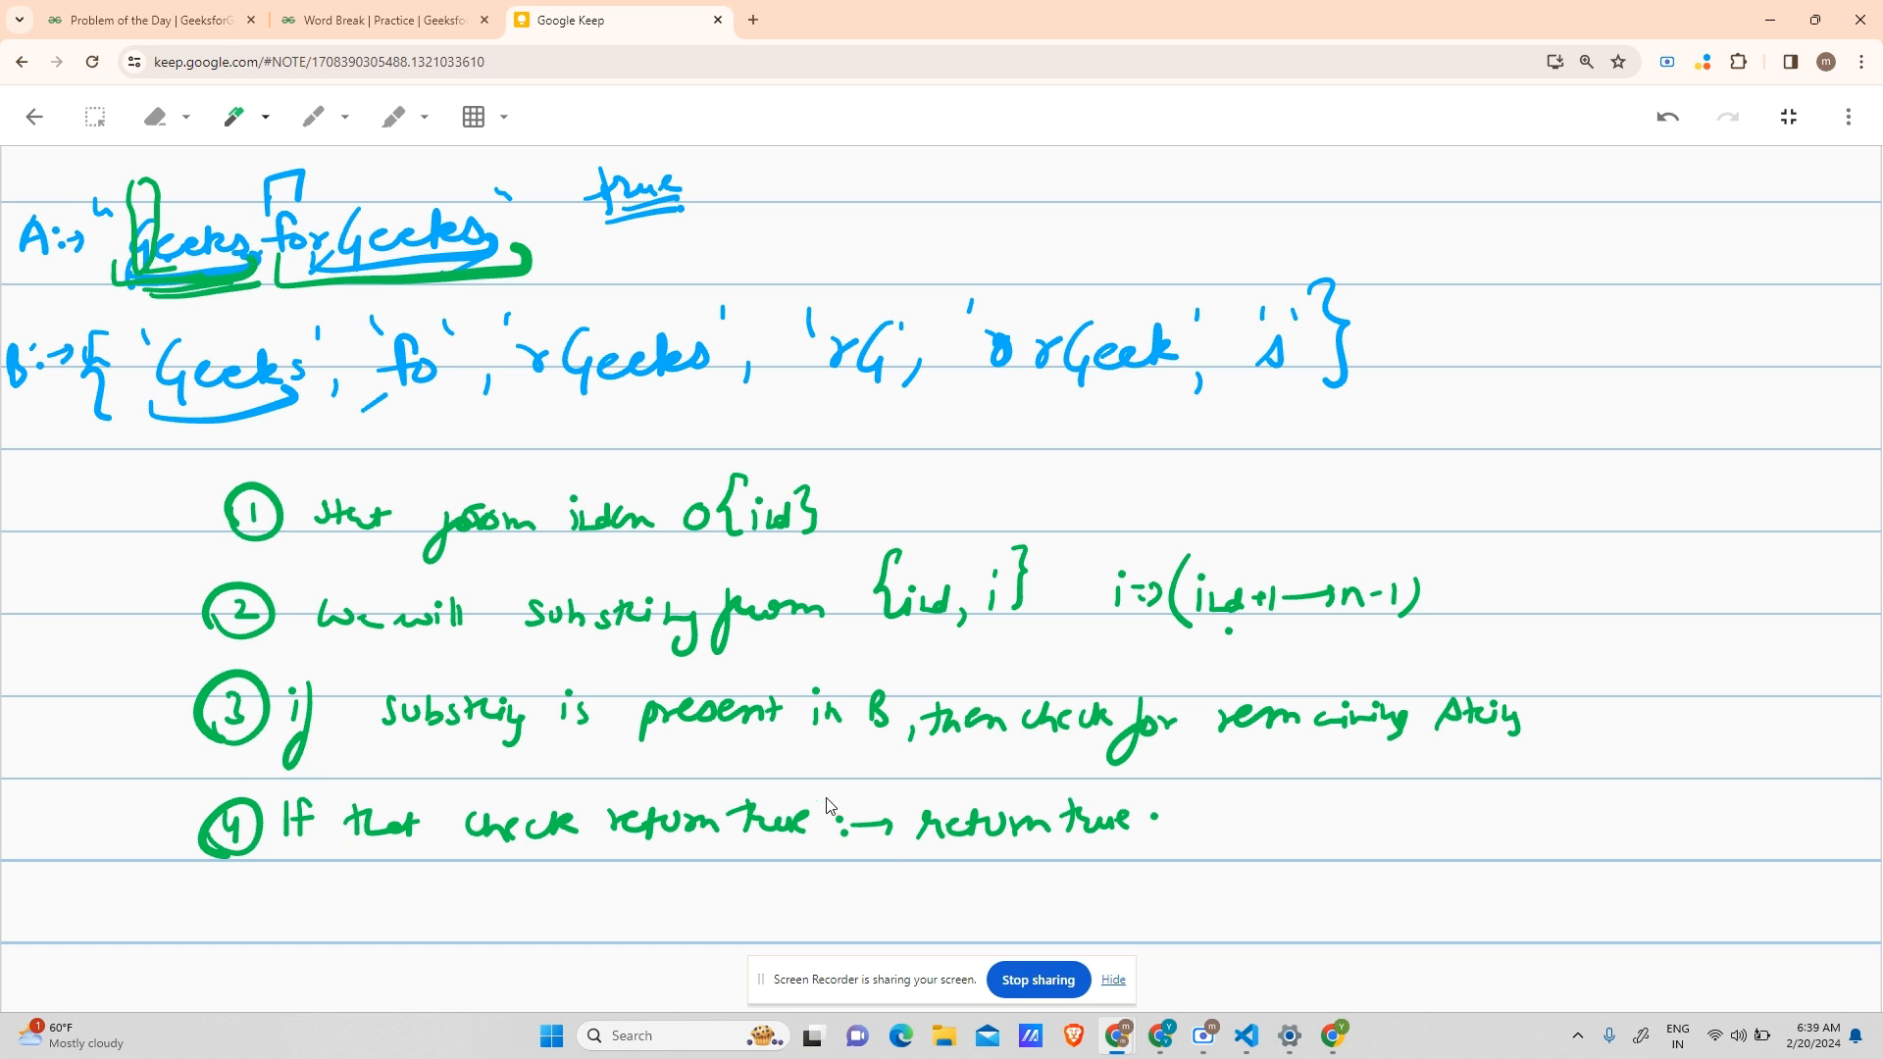
mouse_move(212, 481)
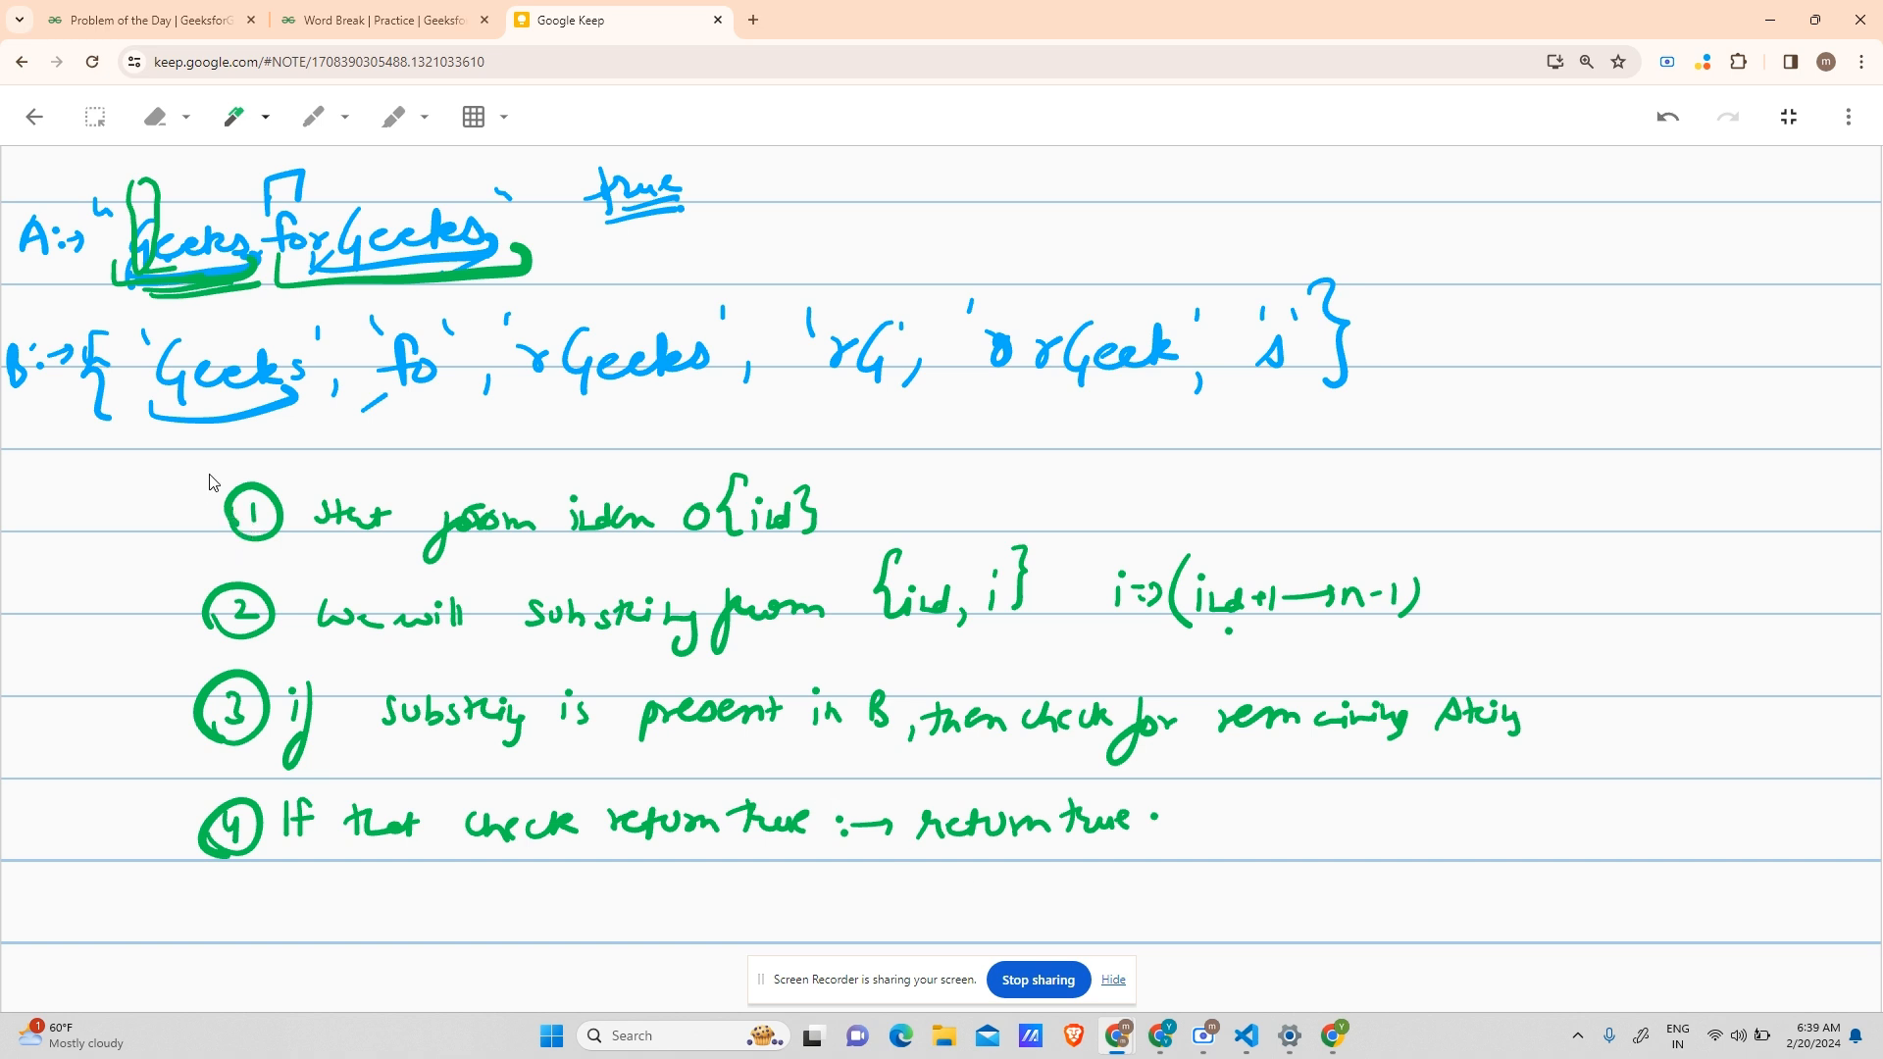
mouse_move(481, 484)
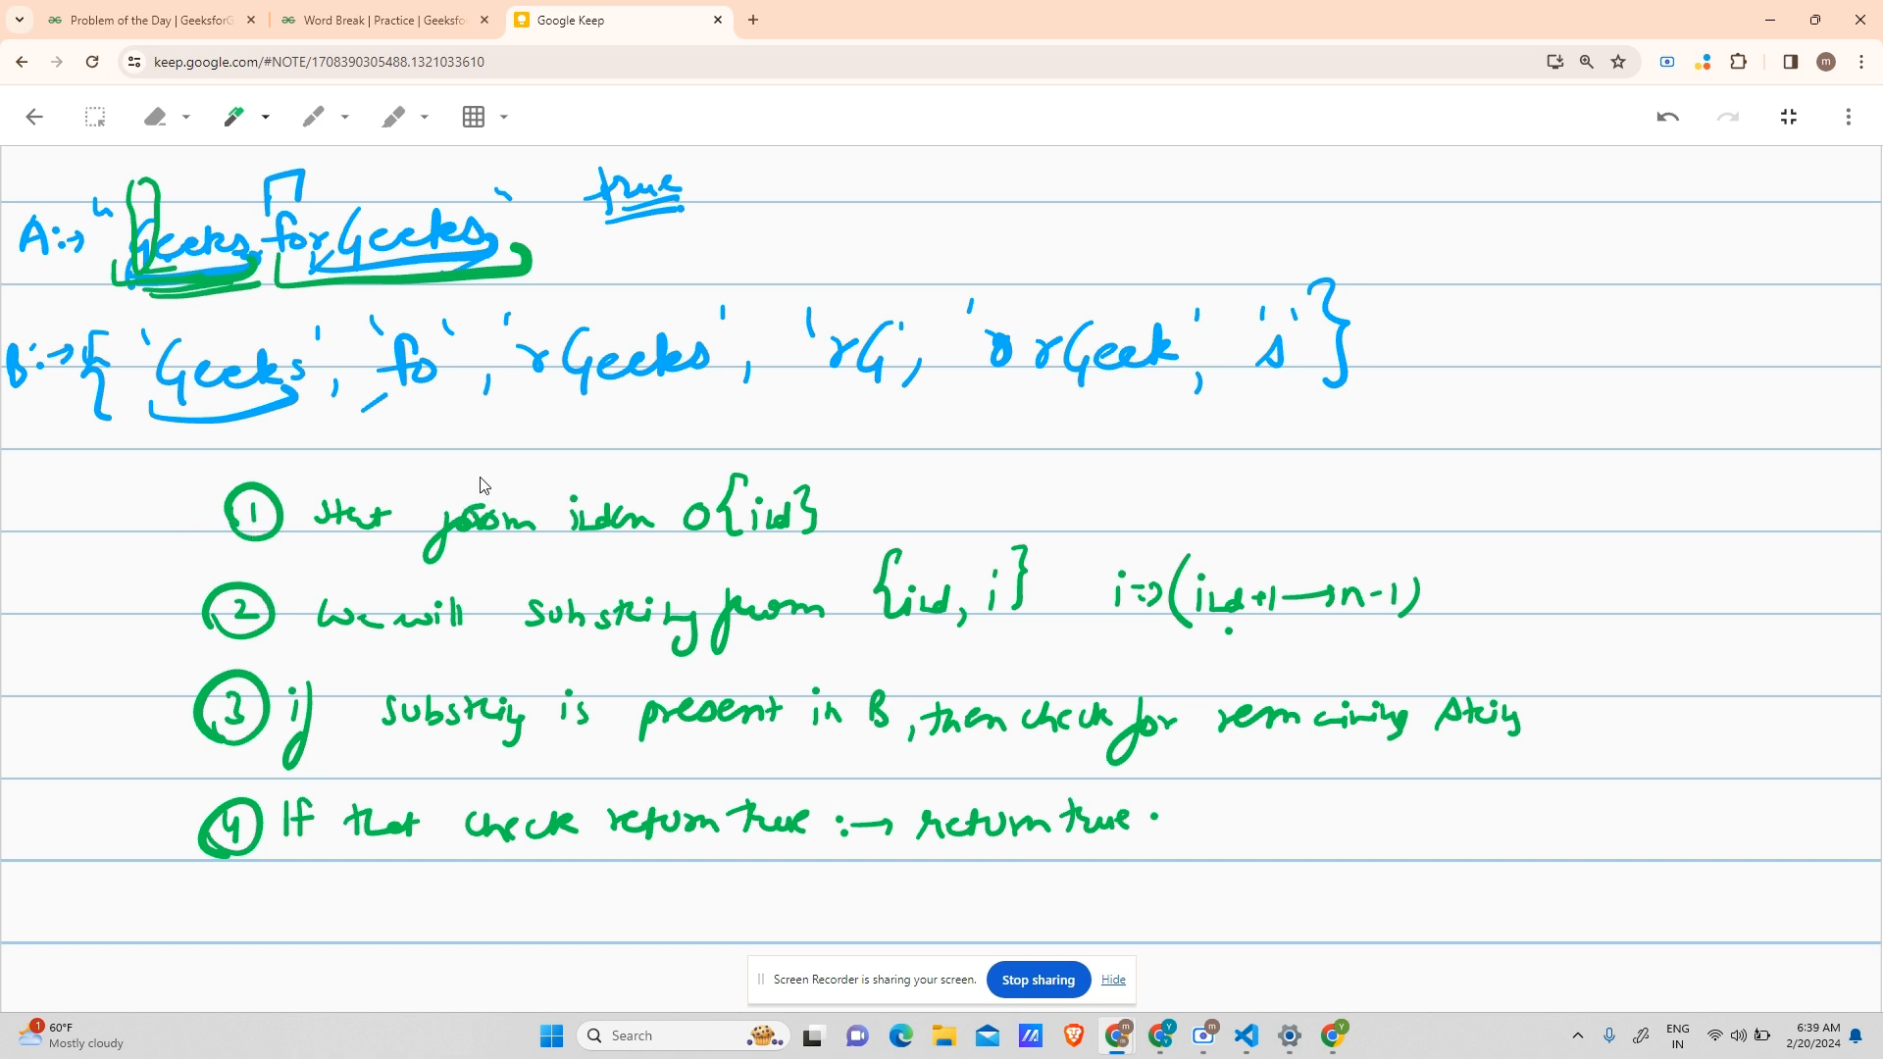
mouse_move(705, 544)
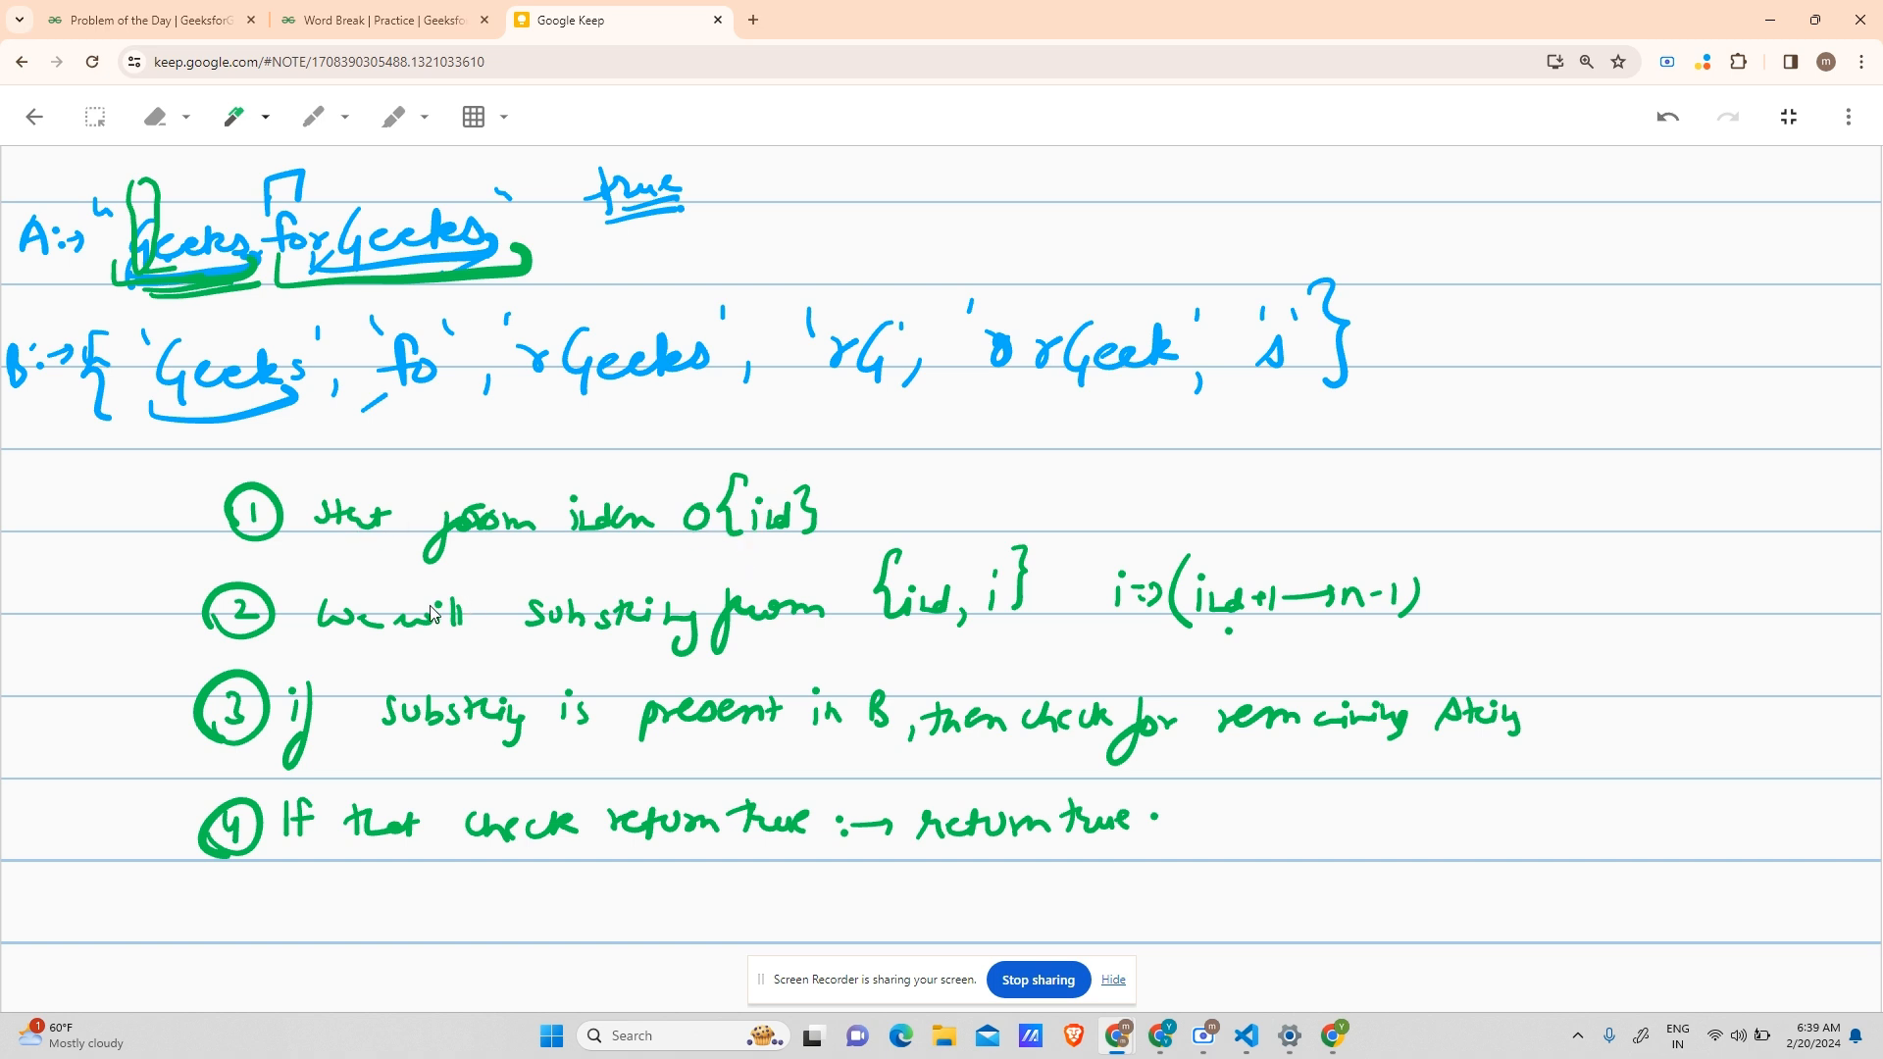
mouse_move(969, 572)
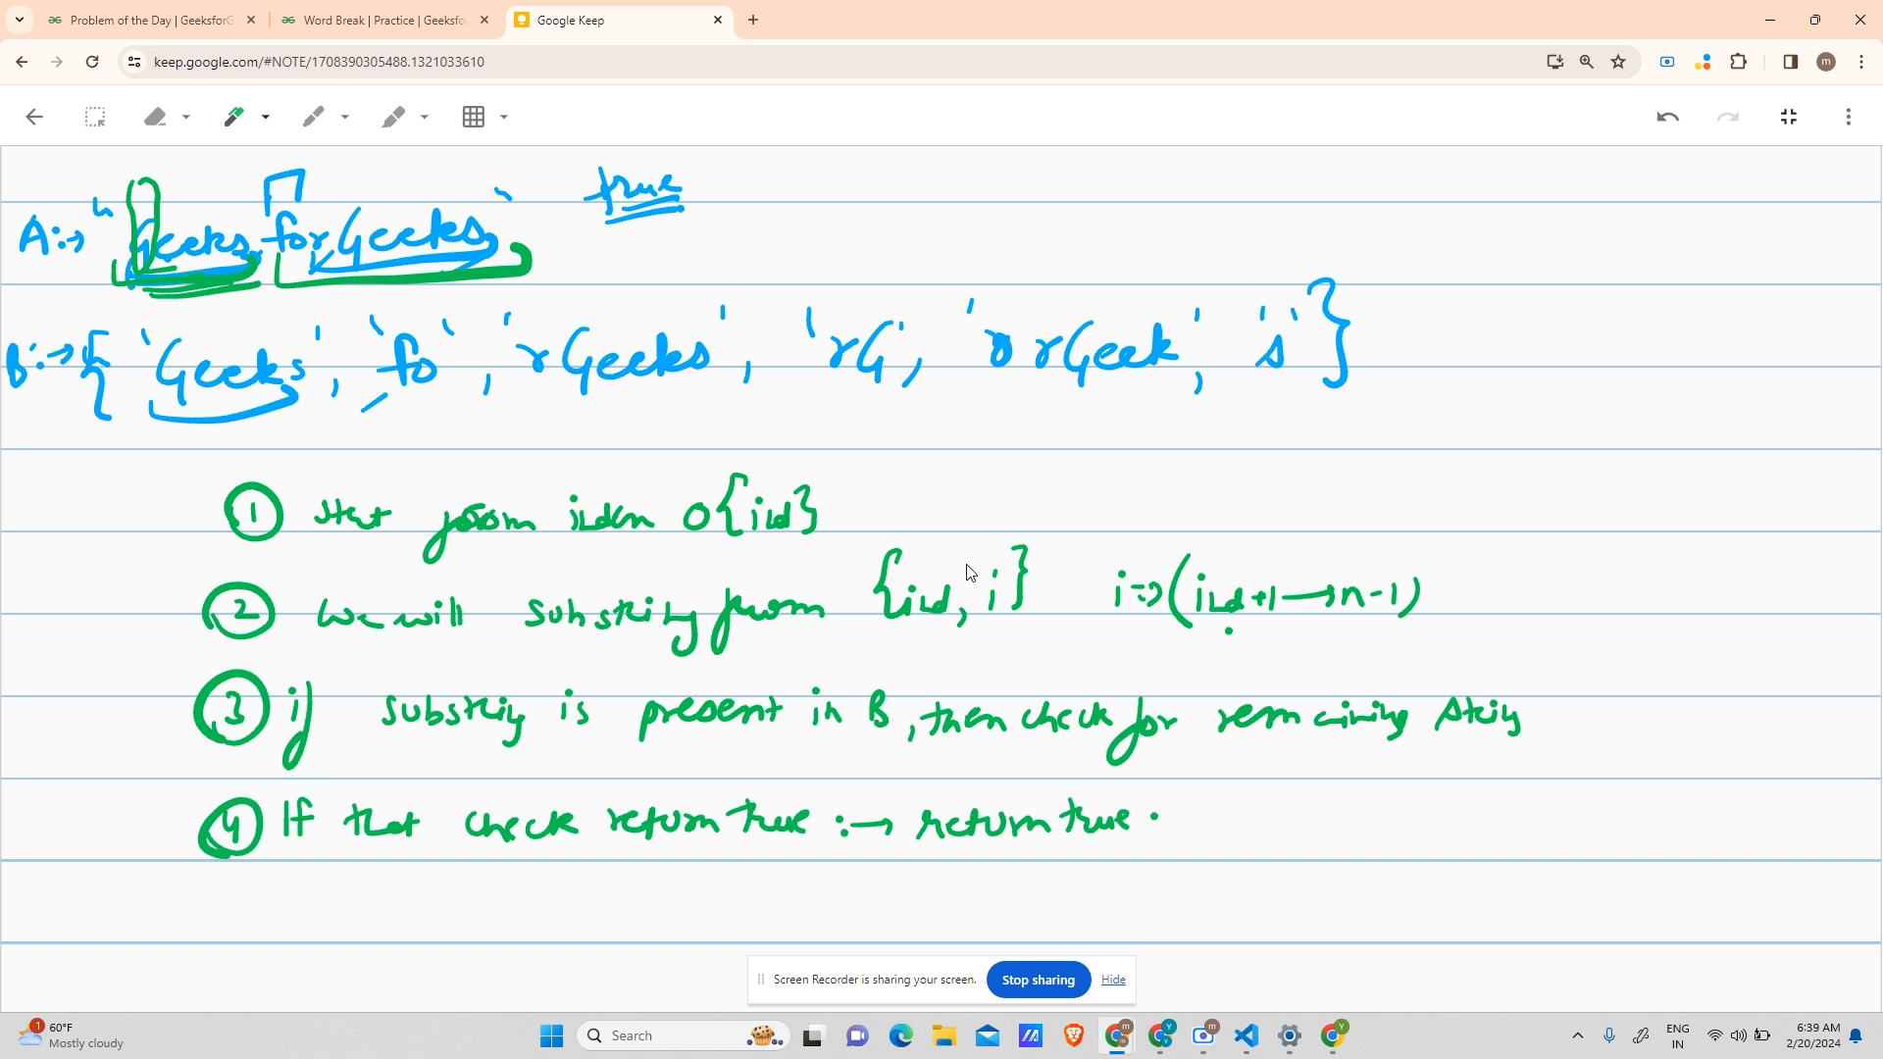
mouse_move(1526, 601)
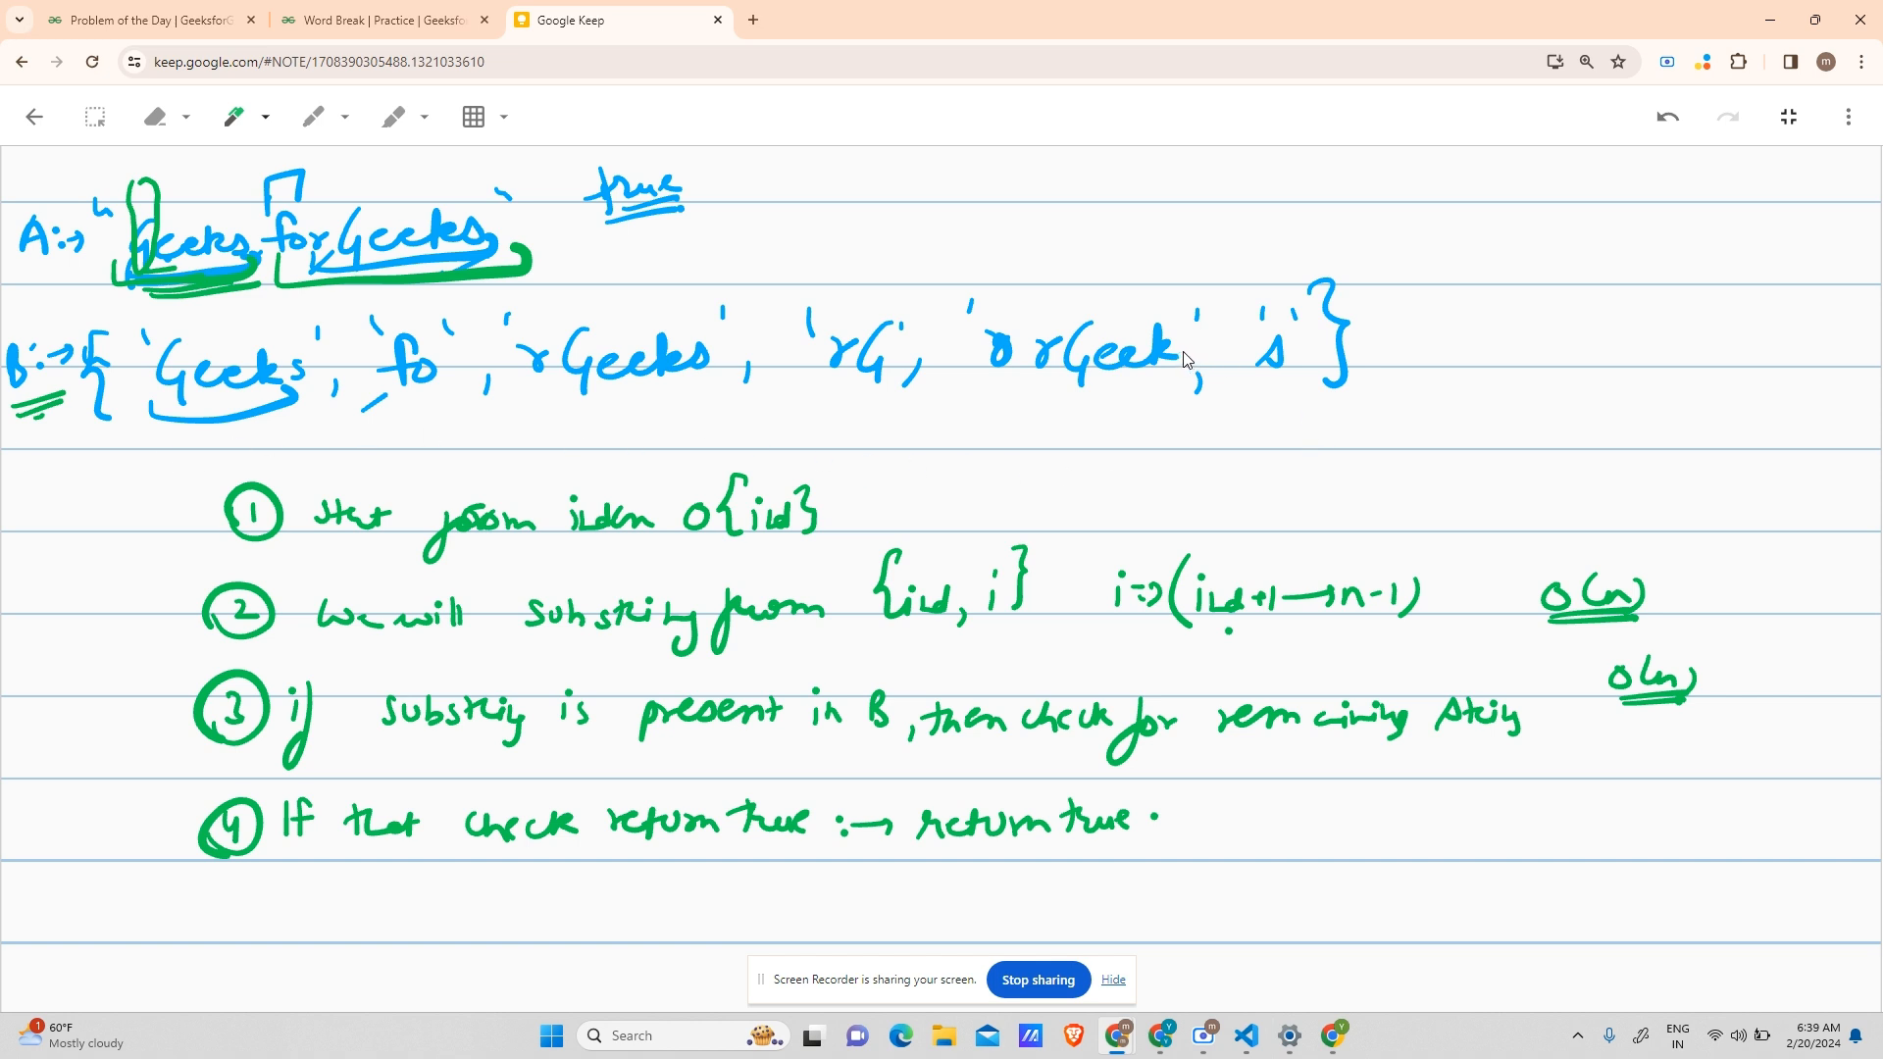
mouse_move(119, 369)
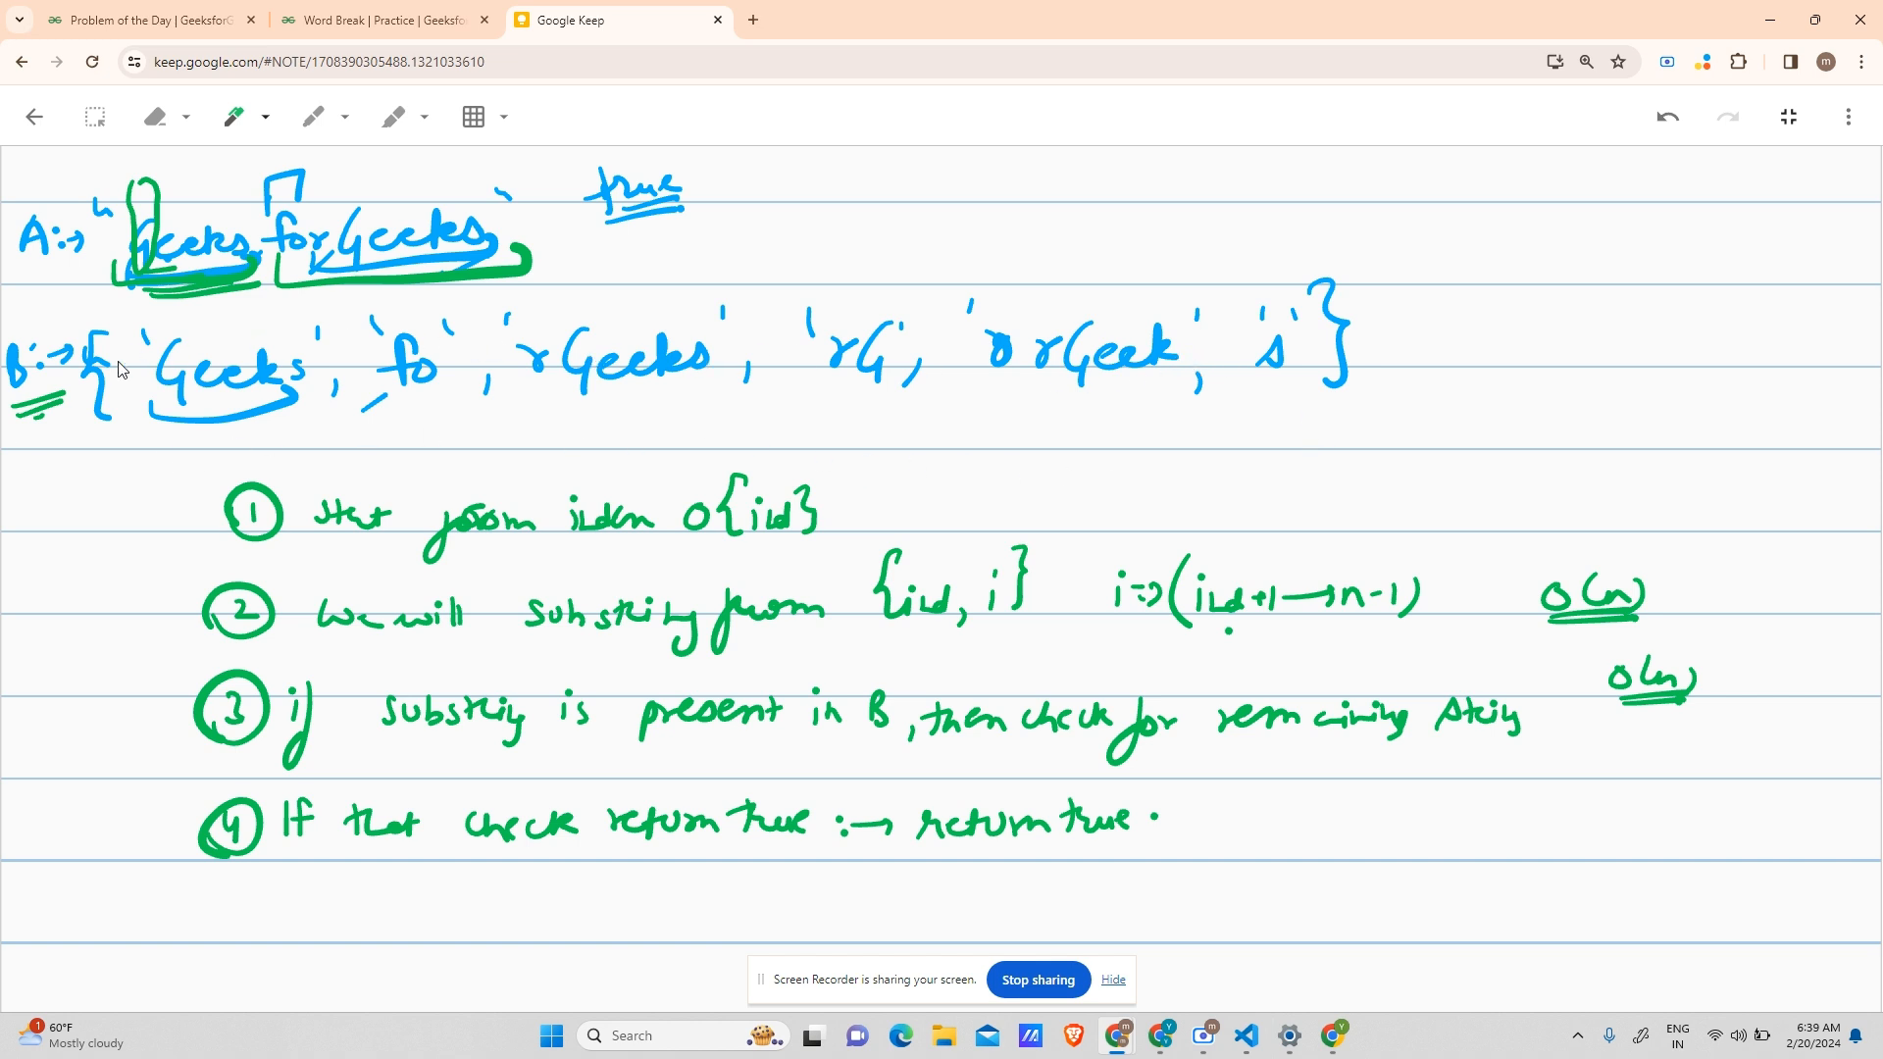
mouse_move(1141, 381)
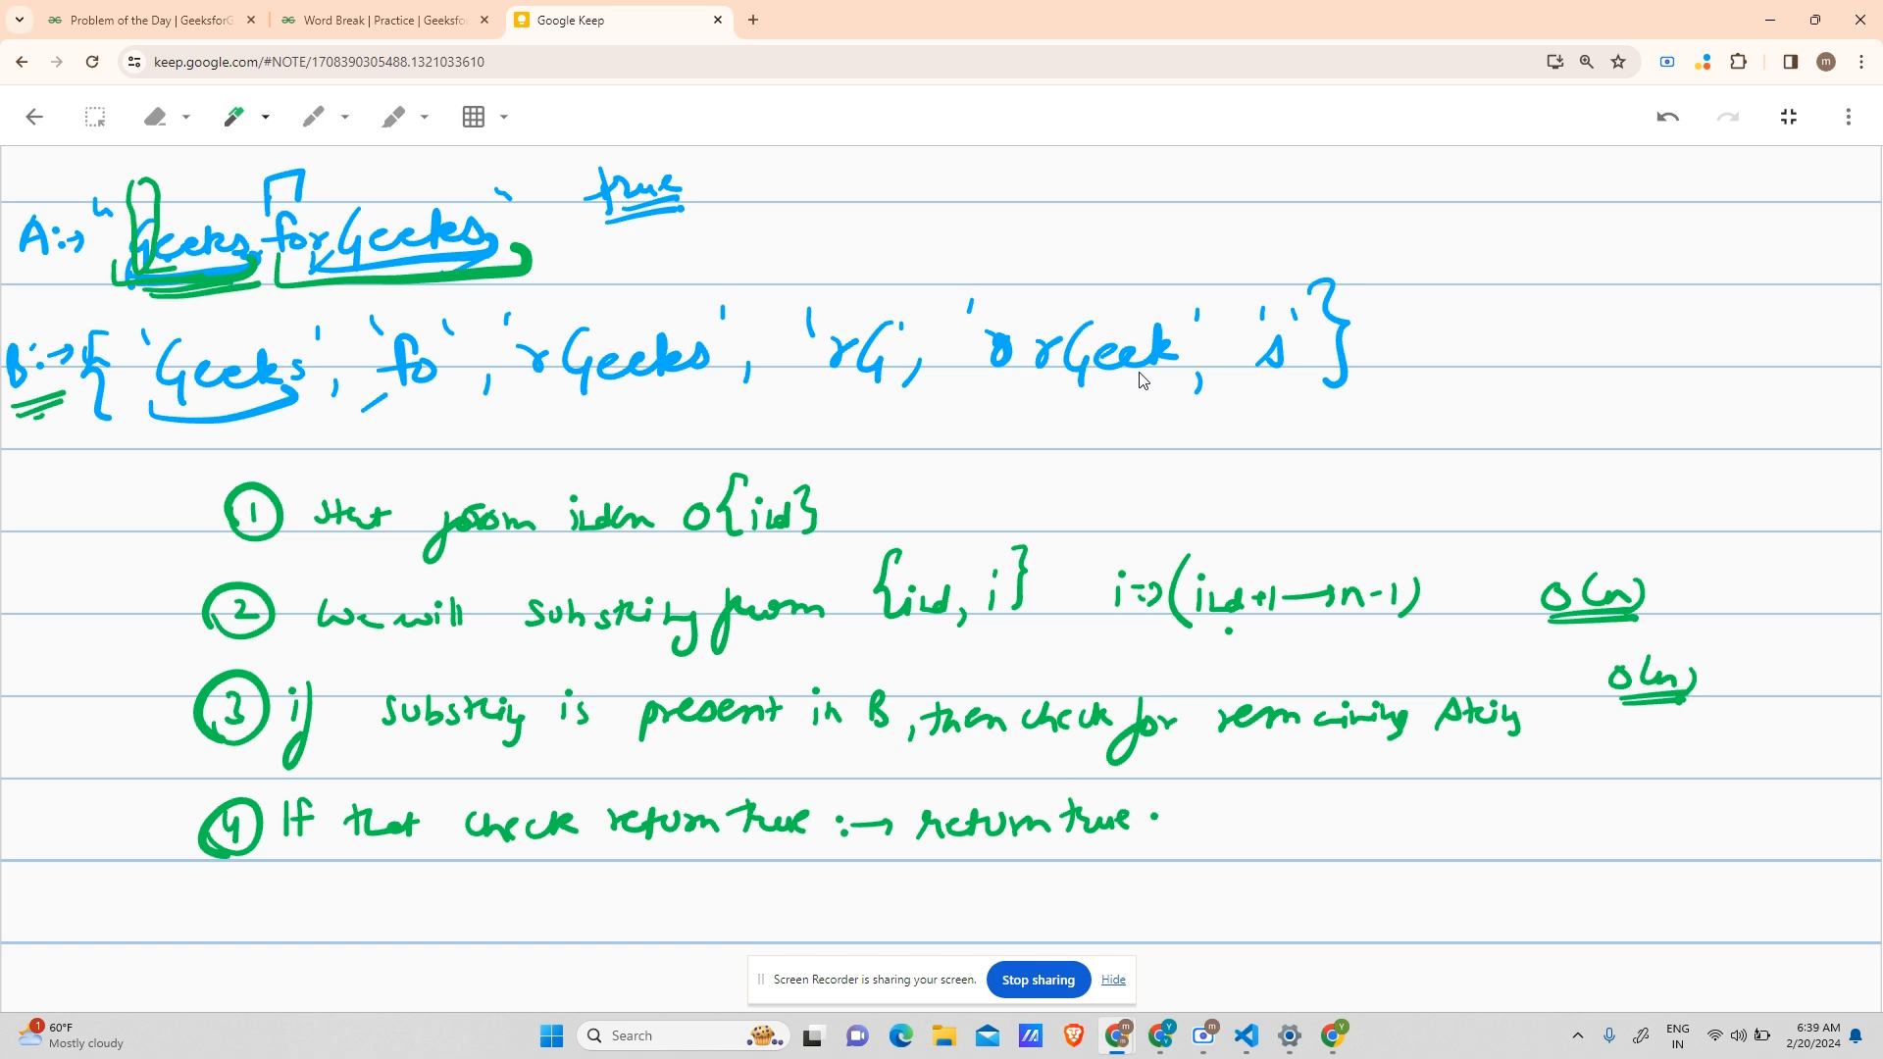
mouse_move(240, 433)
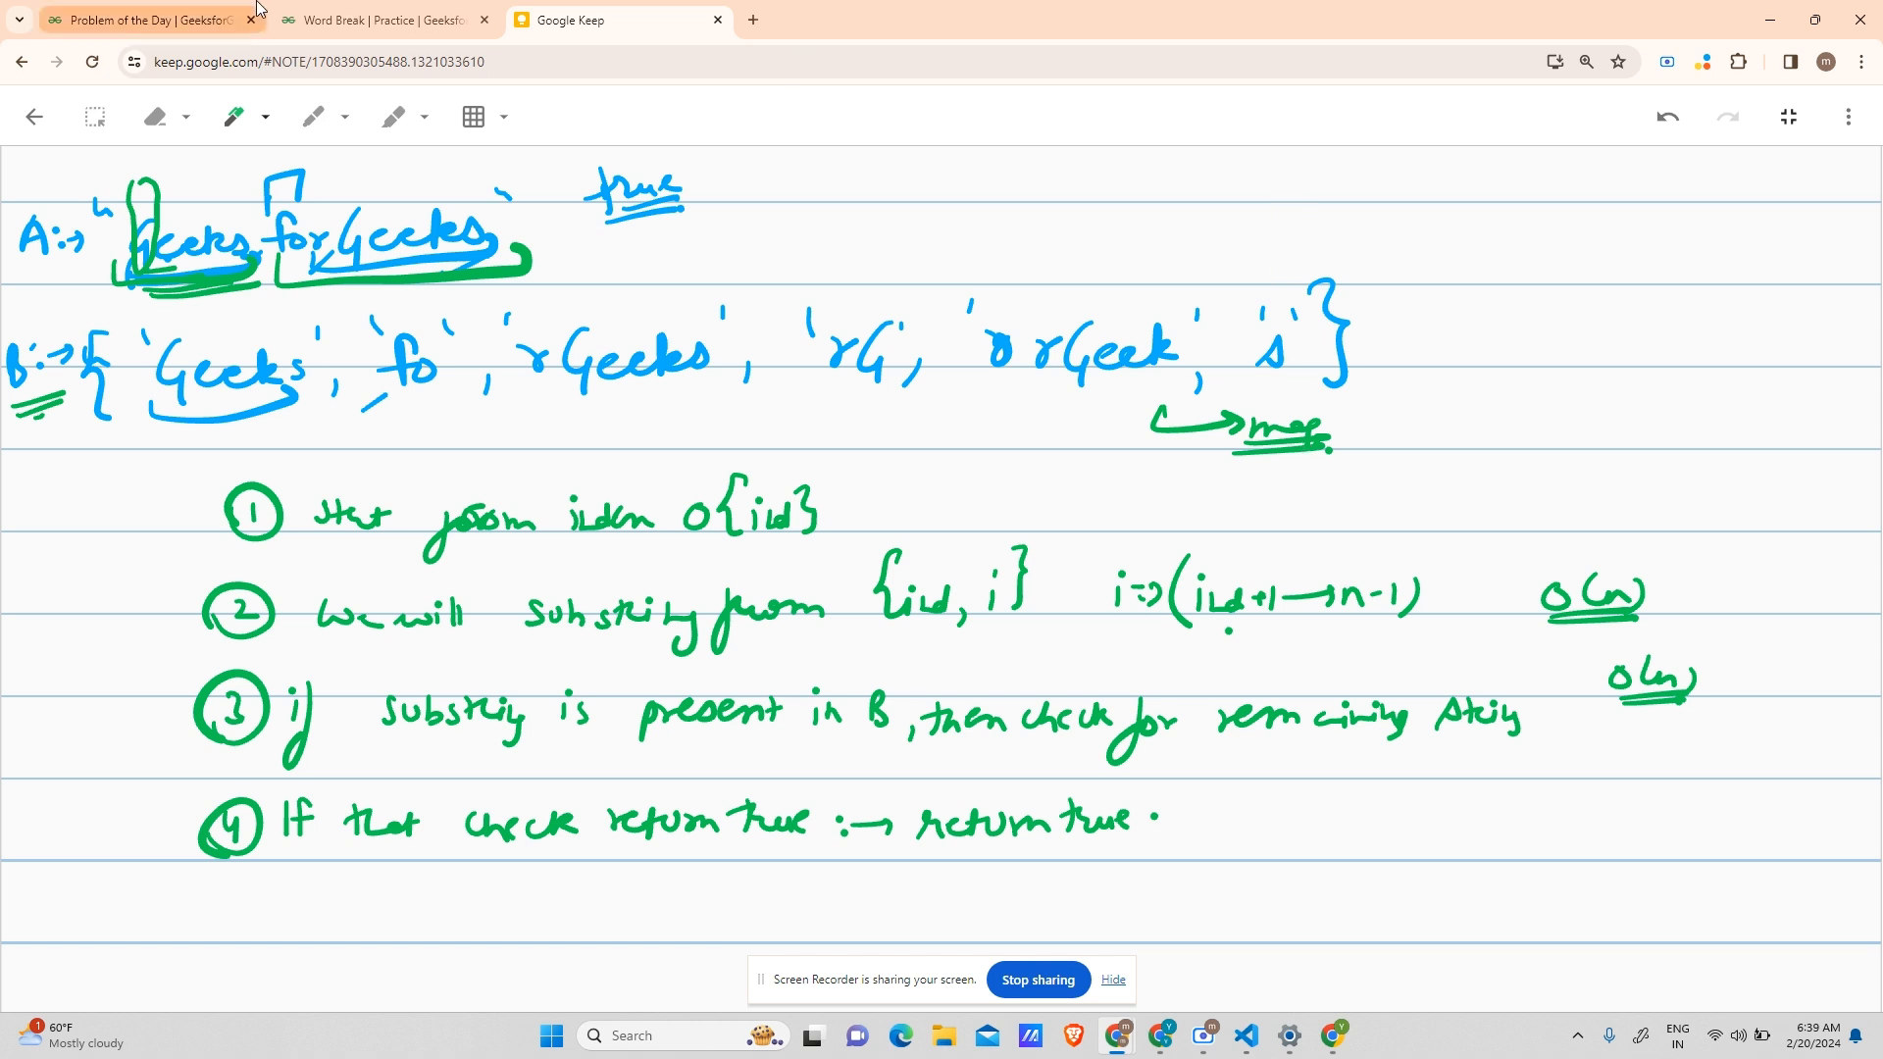
- Declare an unordered_map<string,int> inside wordBreak in the code editor
click(373, 21)
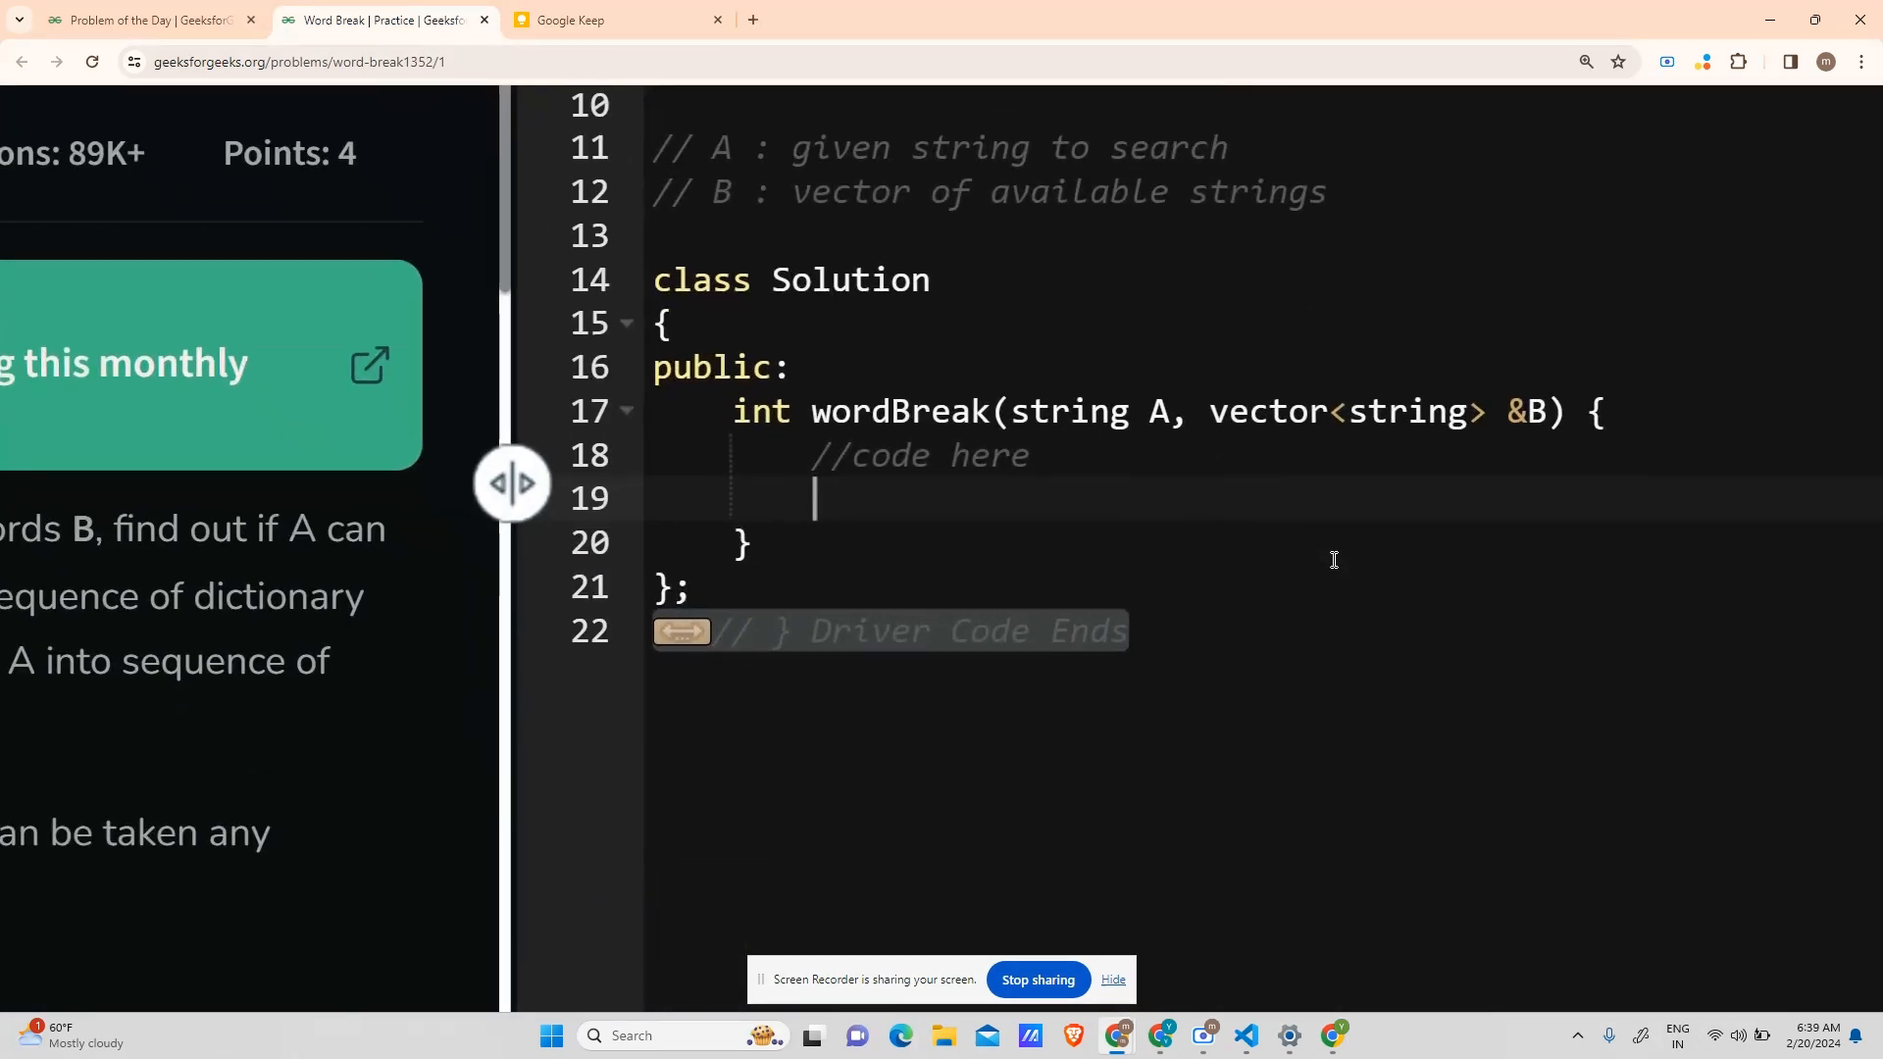
text(un)
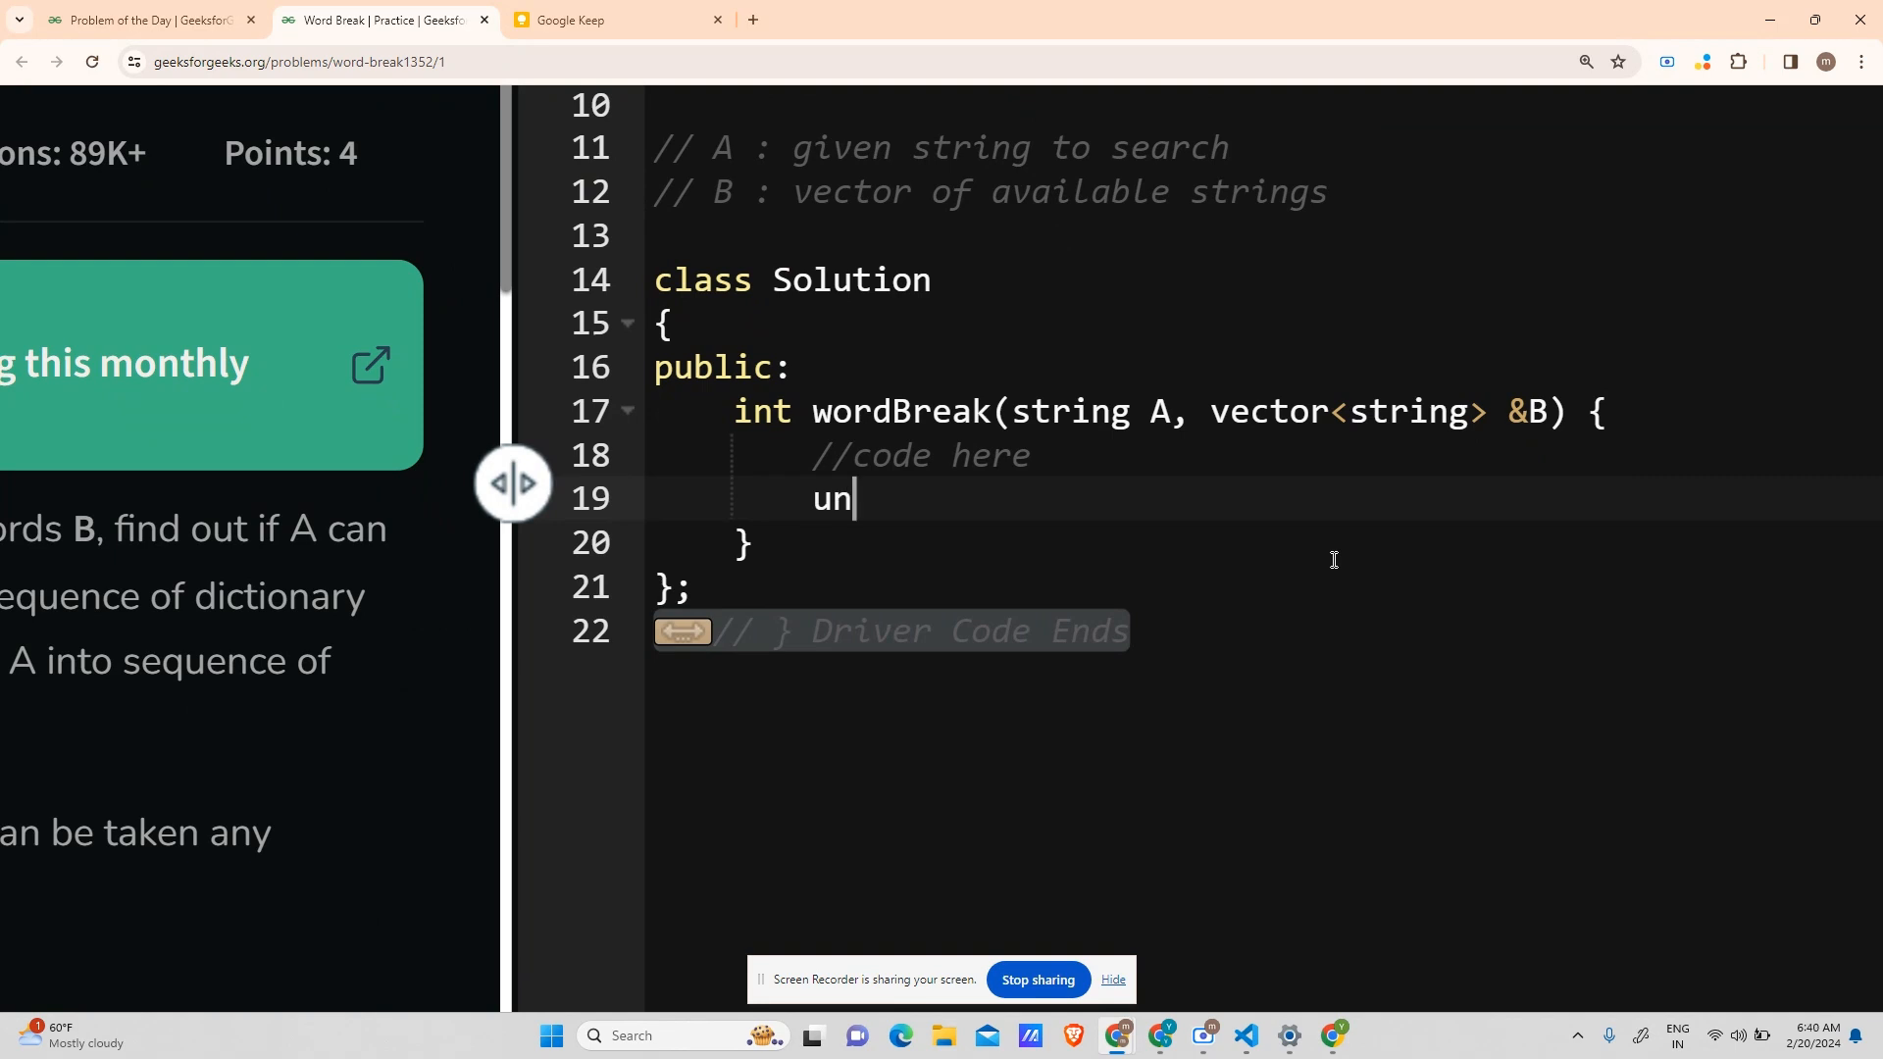
text(ordered)
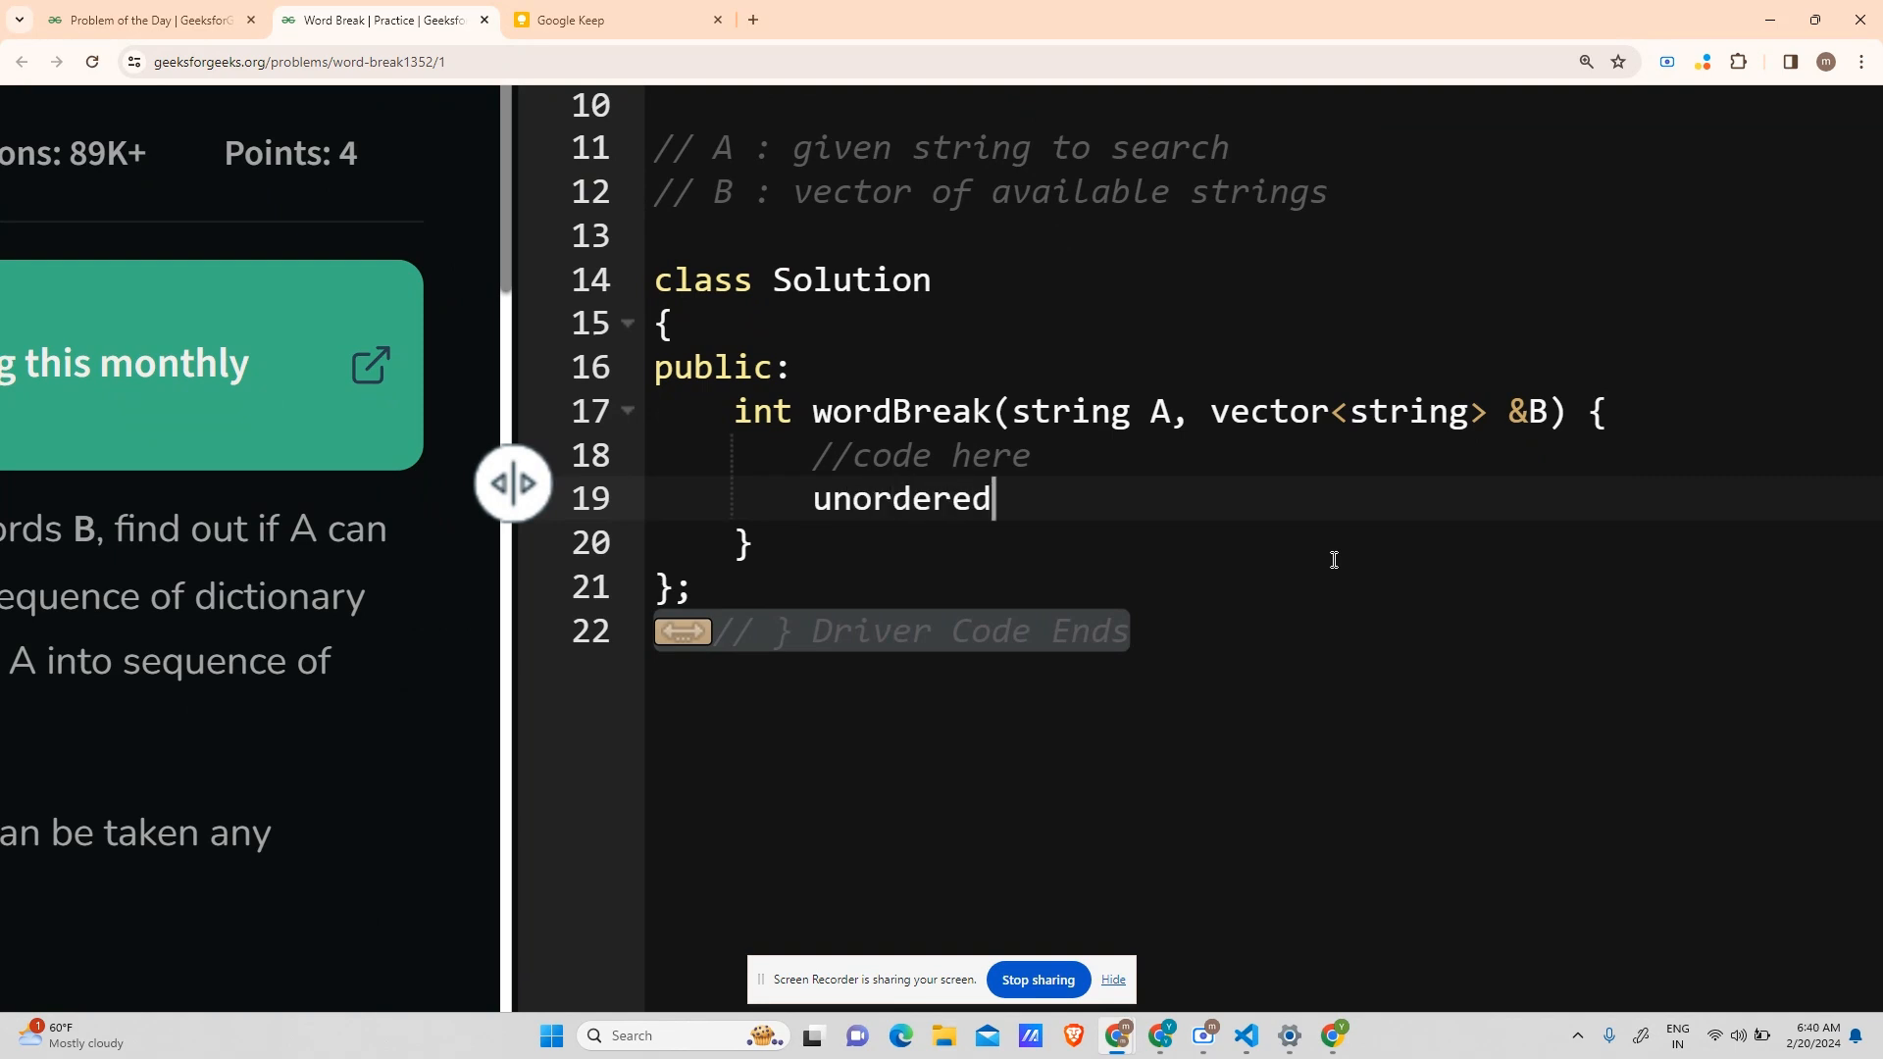
text(_map)
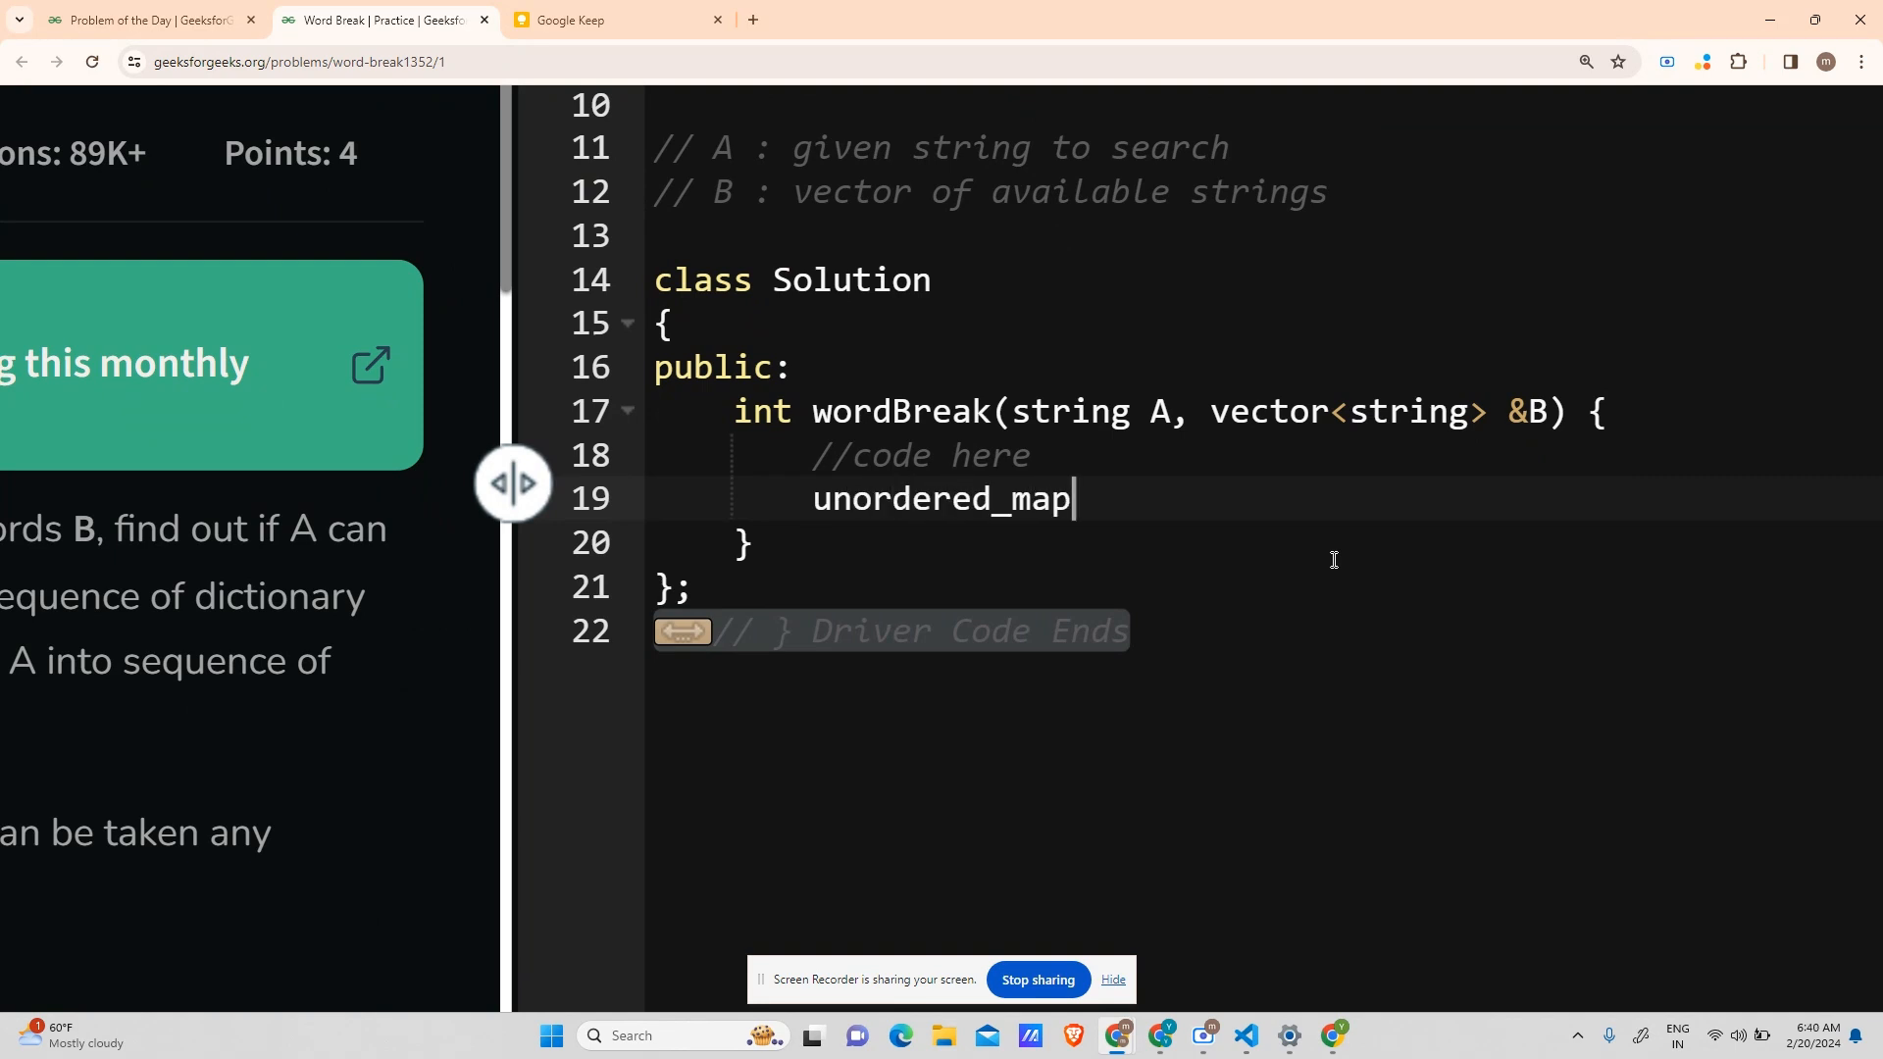
text(<str)
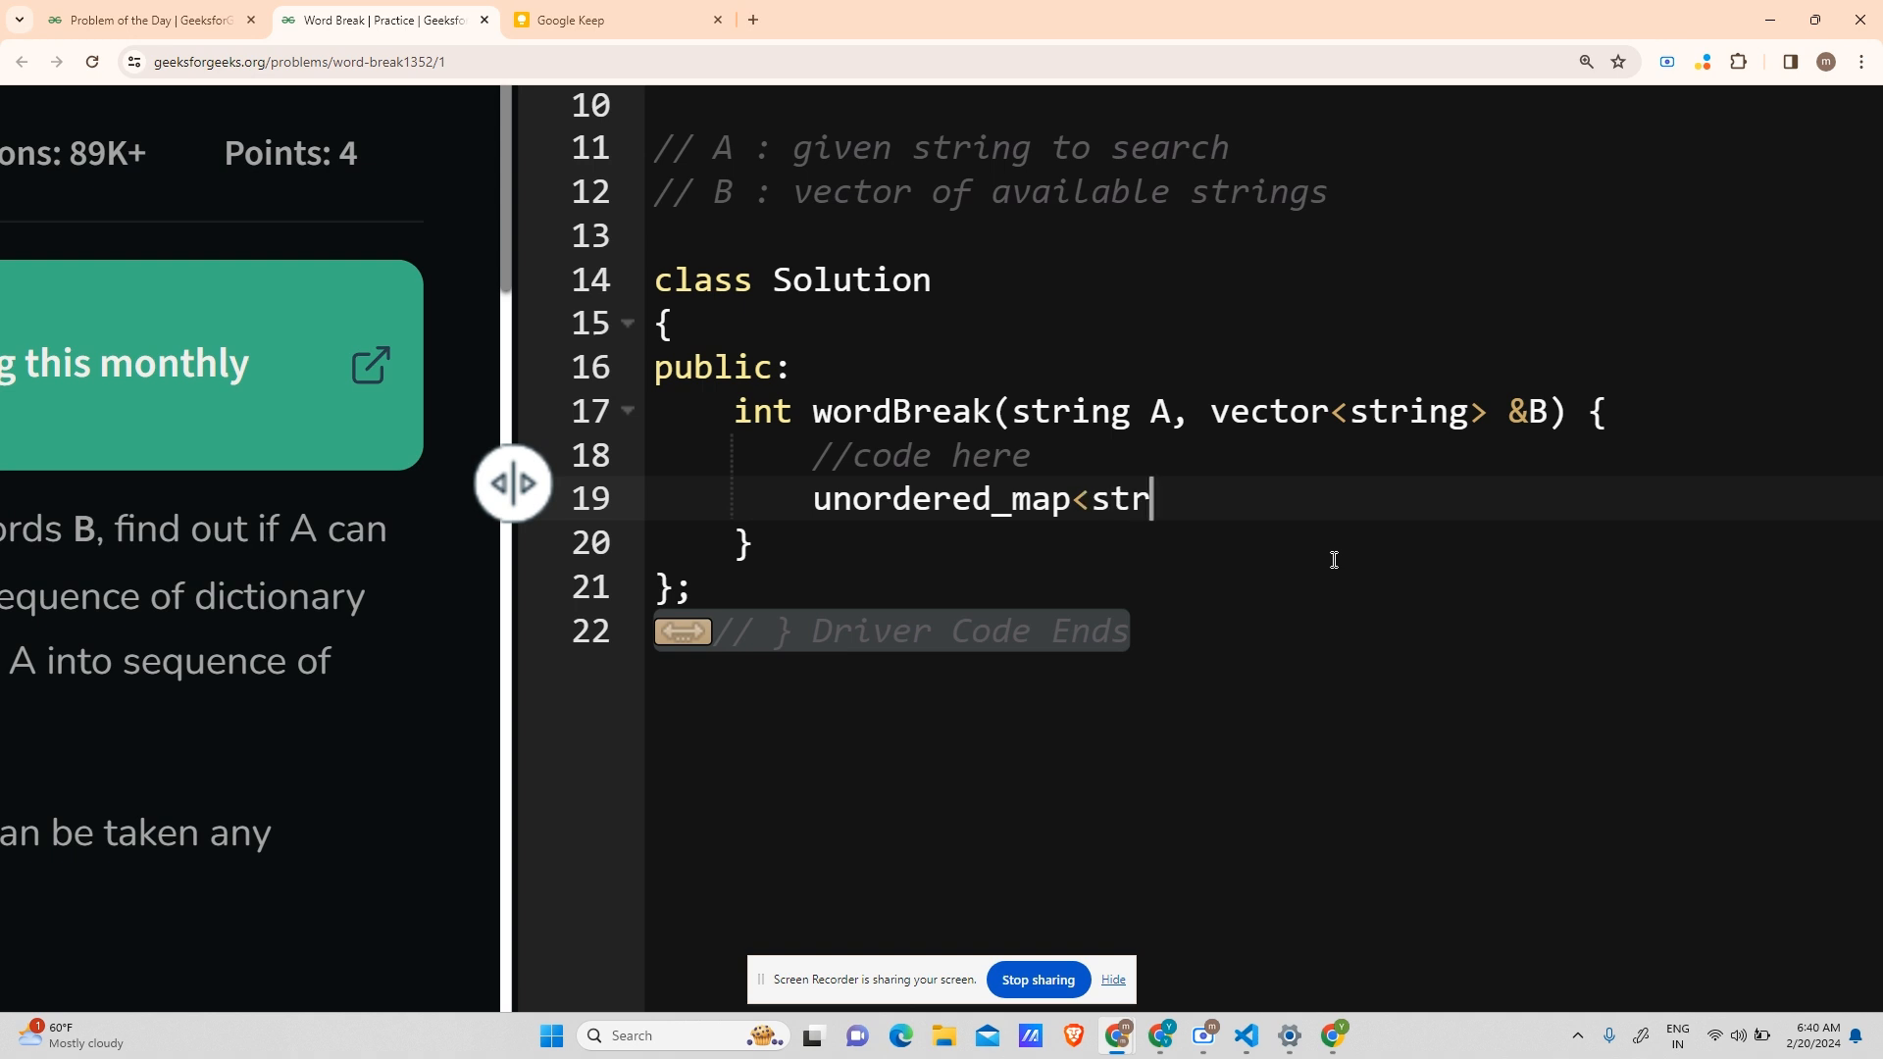
text(ing,int>B)
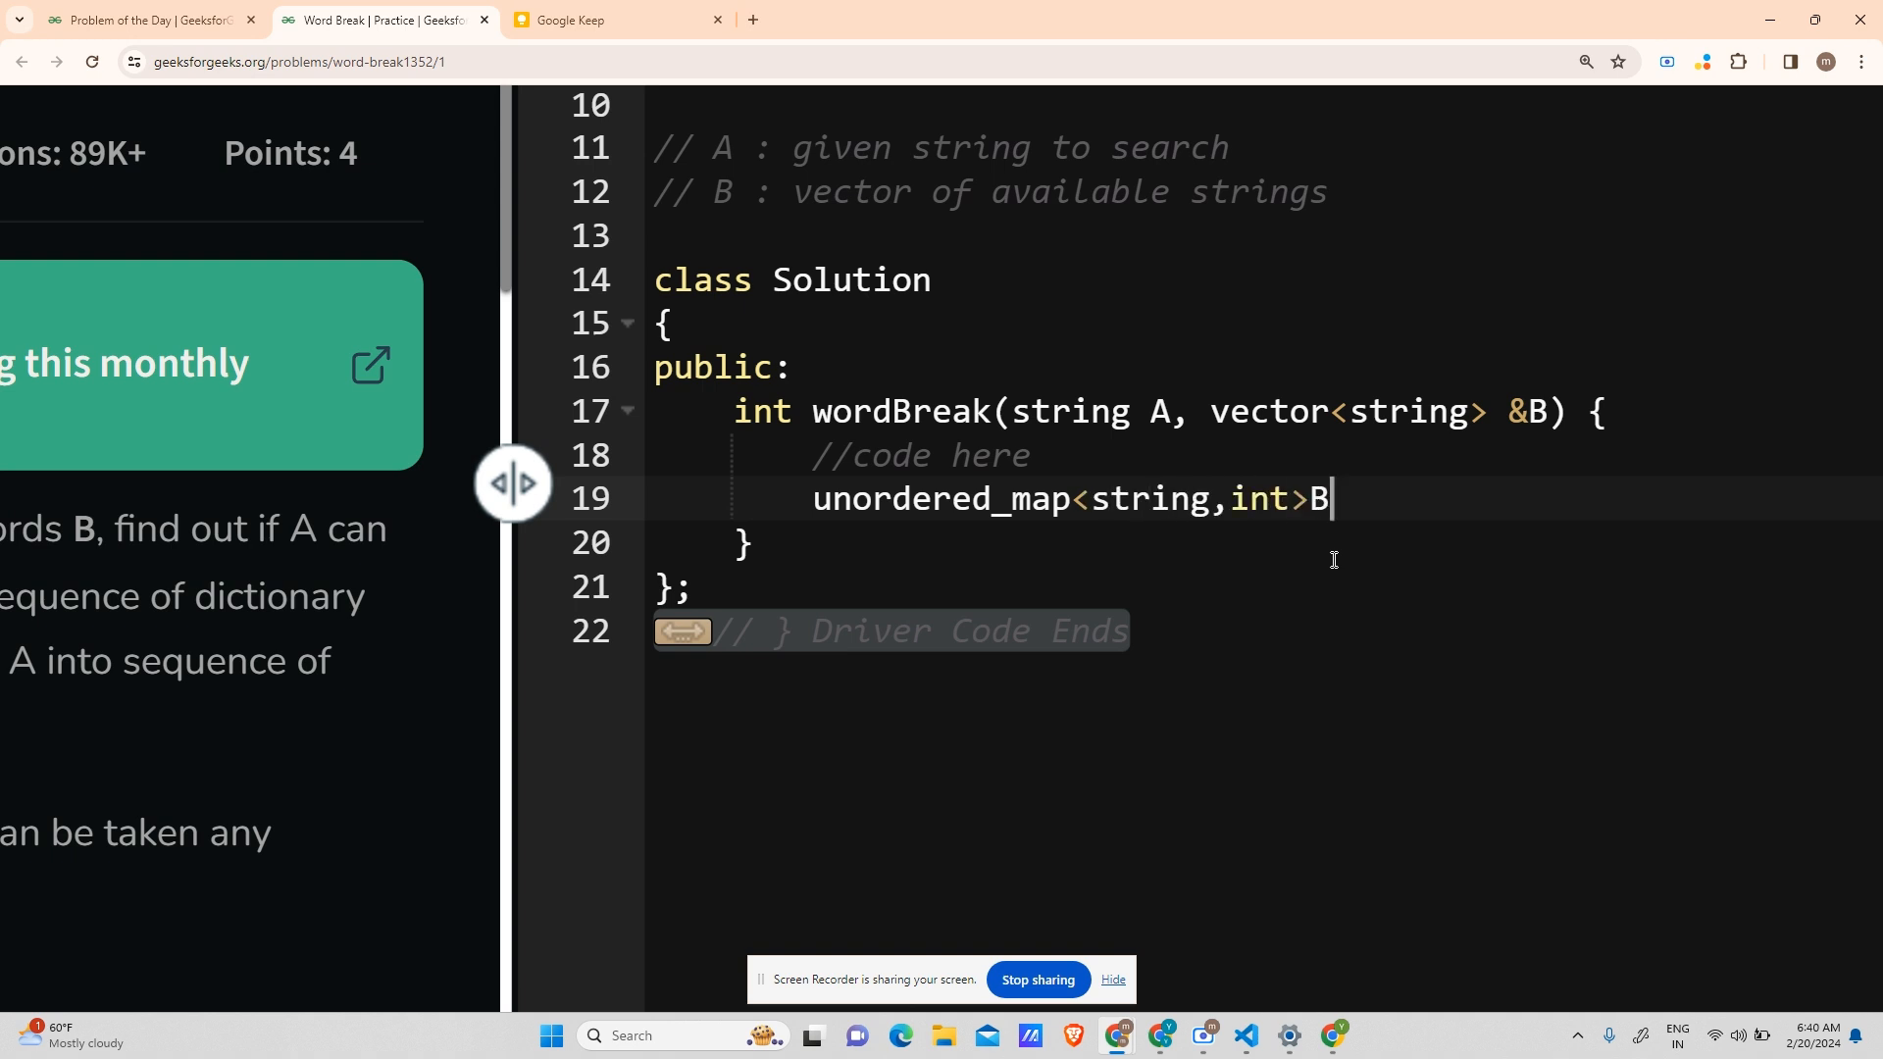
text(;)
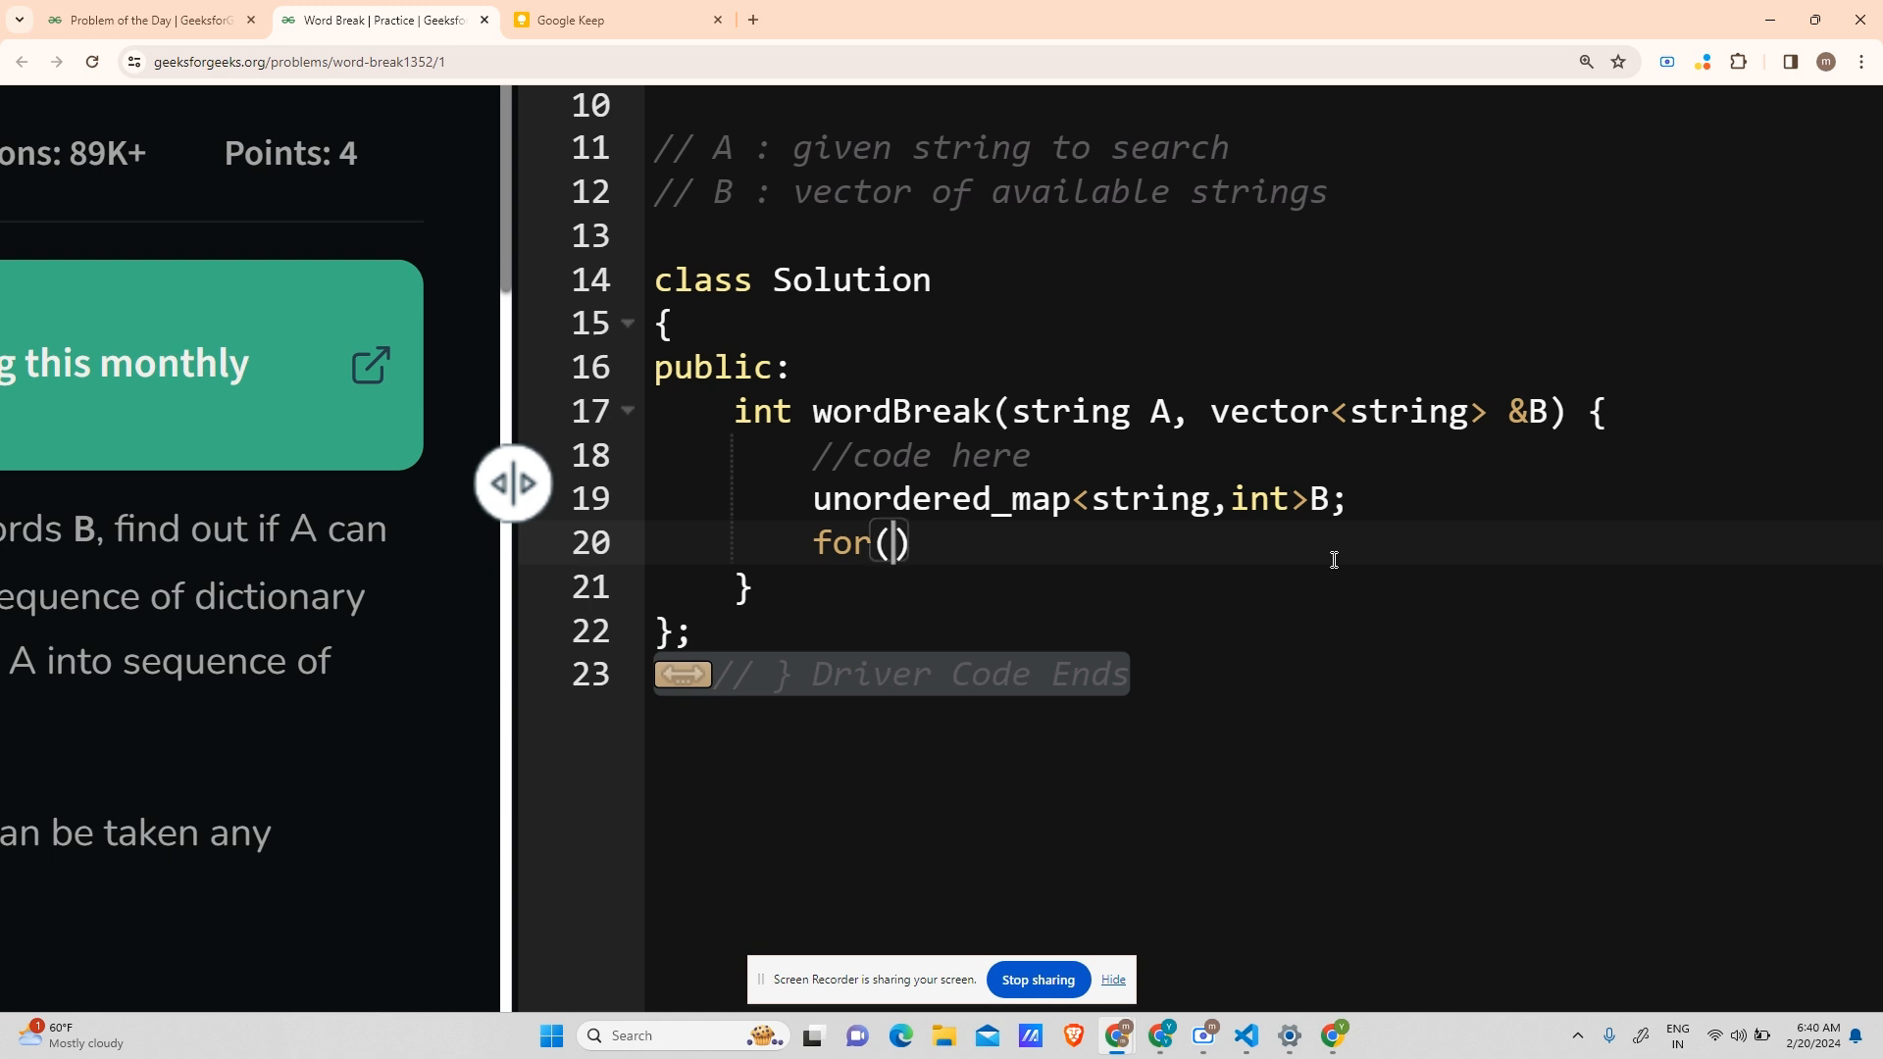
- Add a for loop over B that counts each word with mp[B[i]]++
text(int)
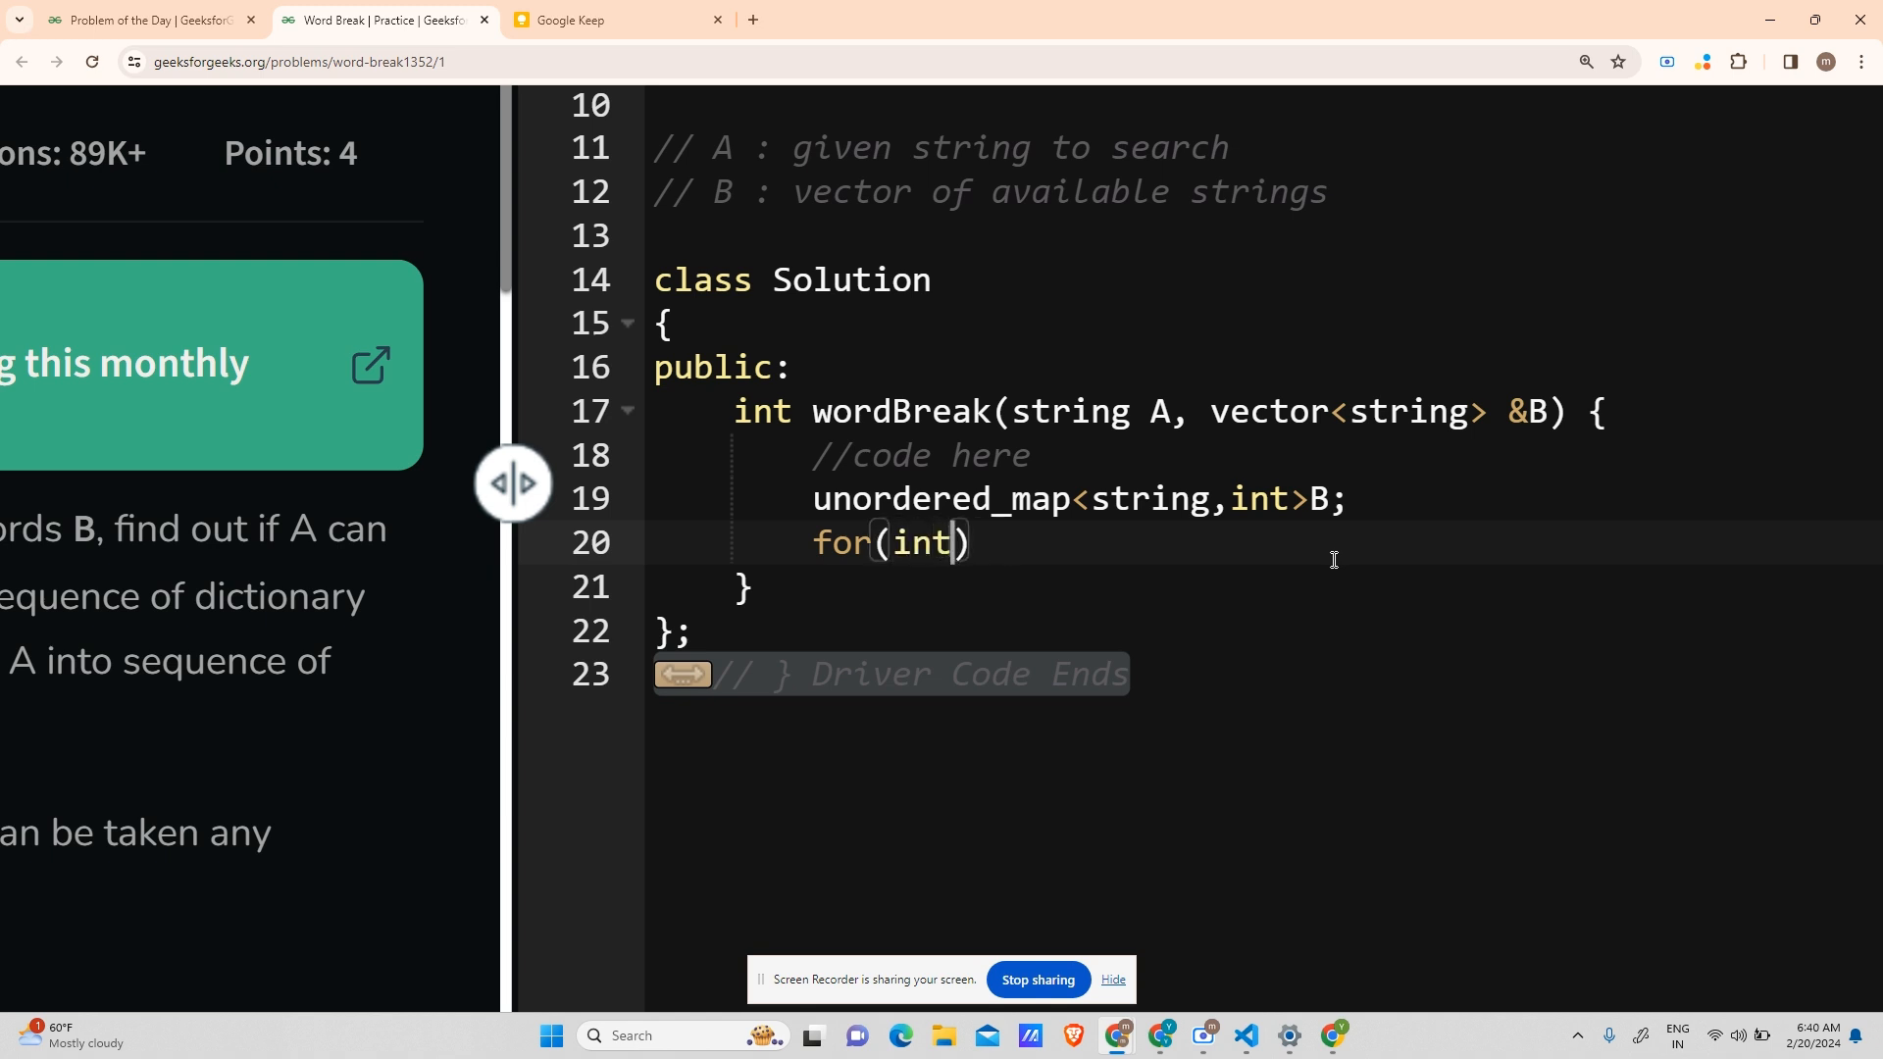
text(i=0;i<)
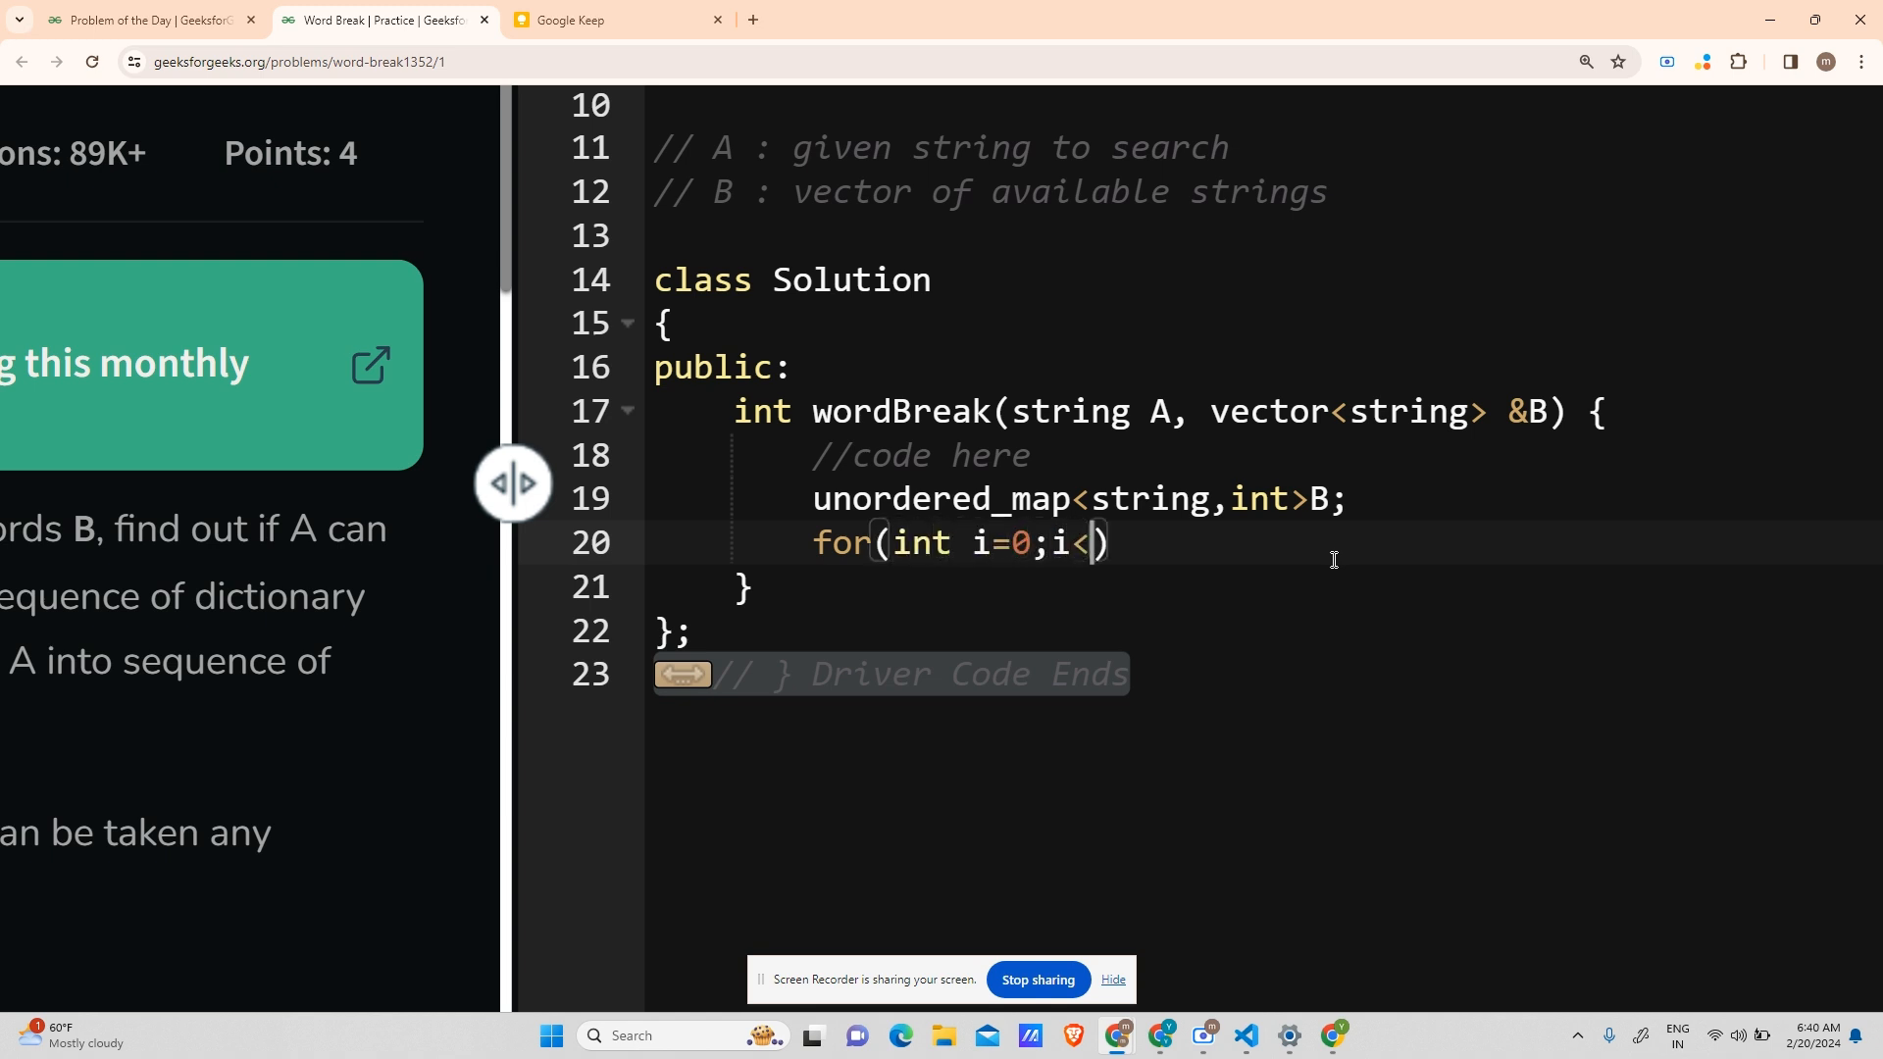
text(B.size())
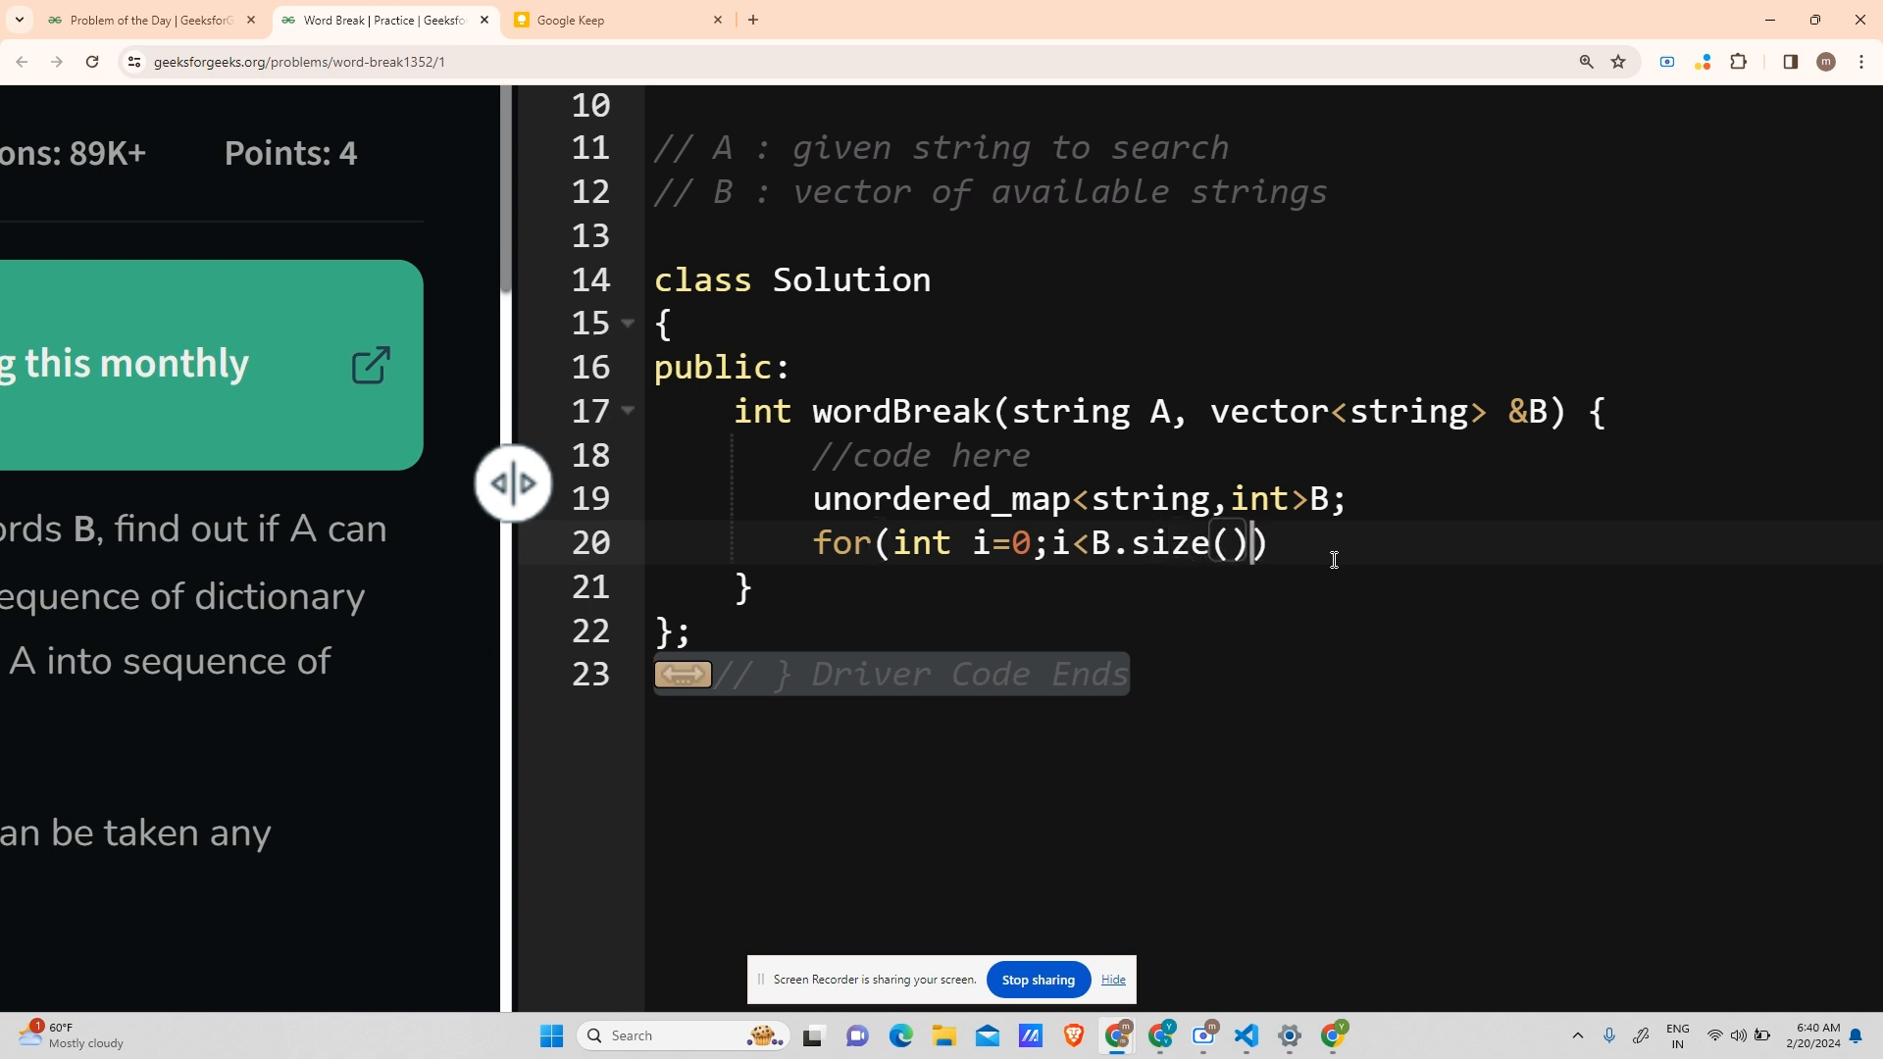
text(;i++){)
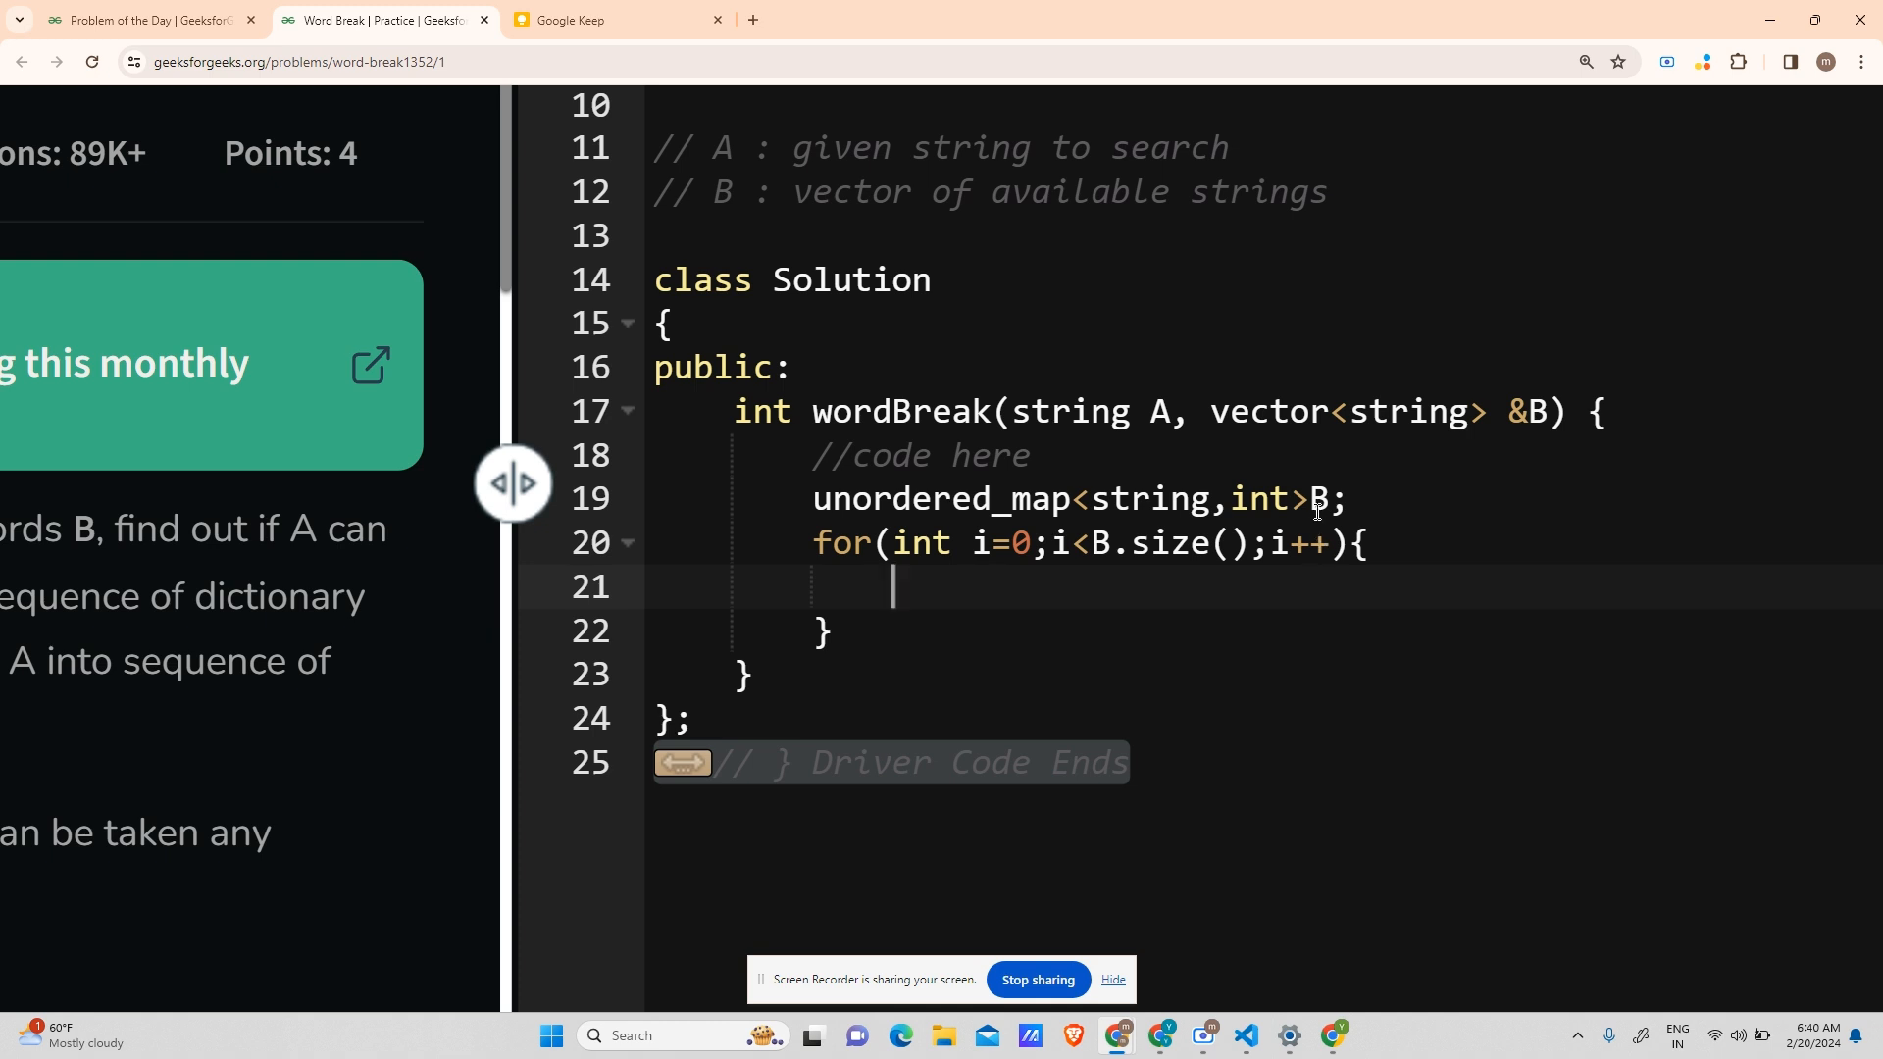
text(mp)
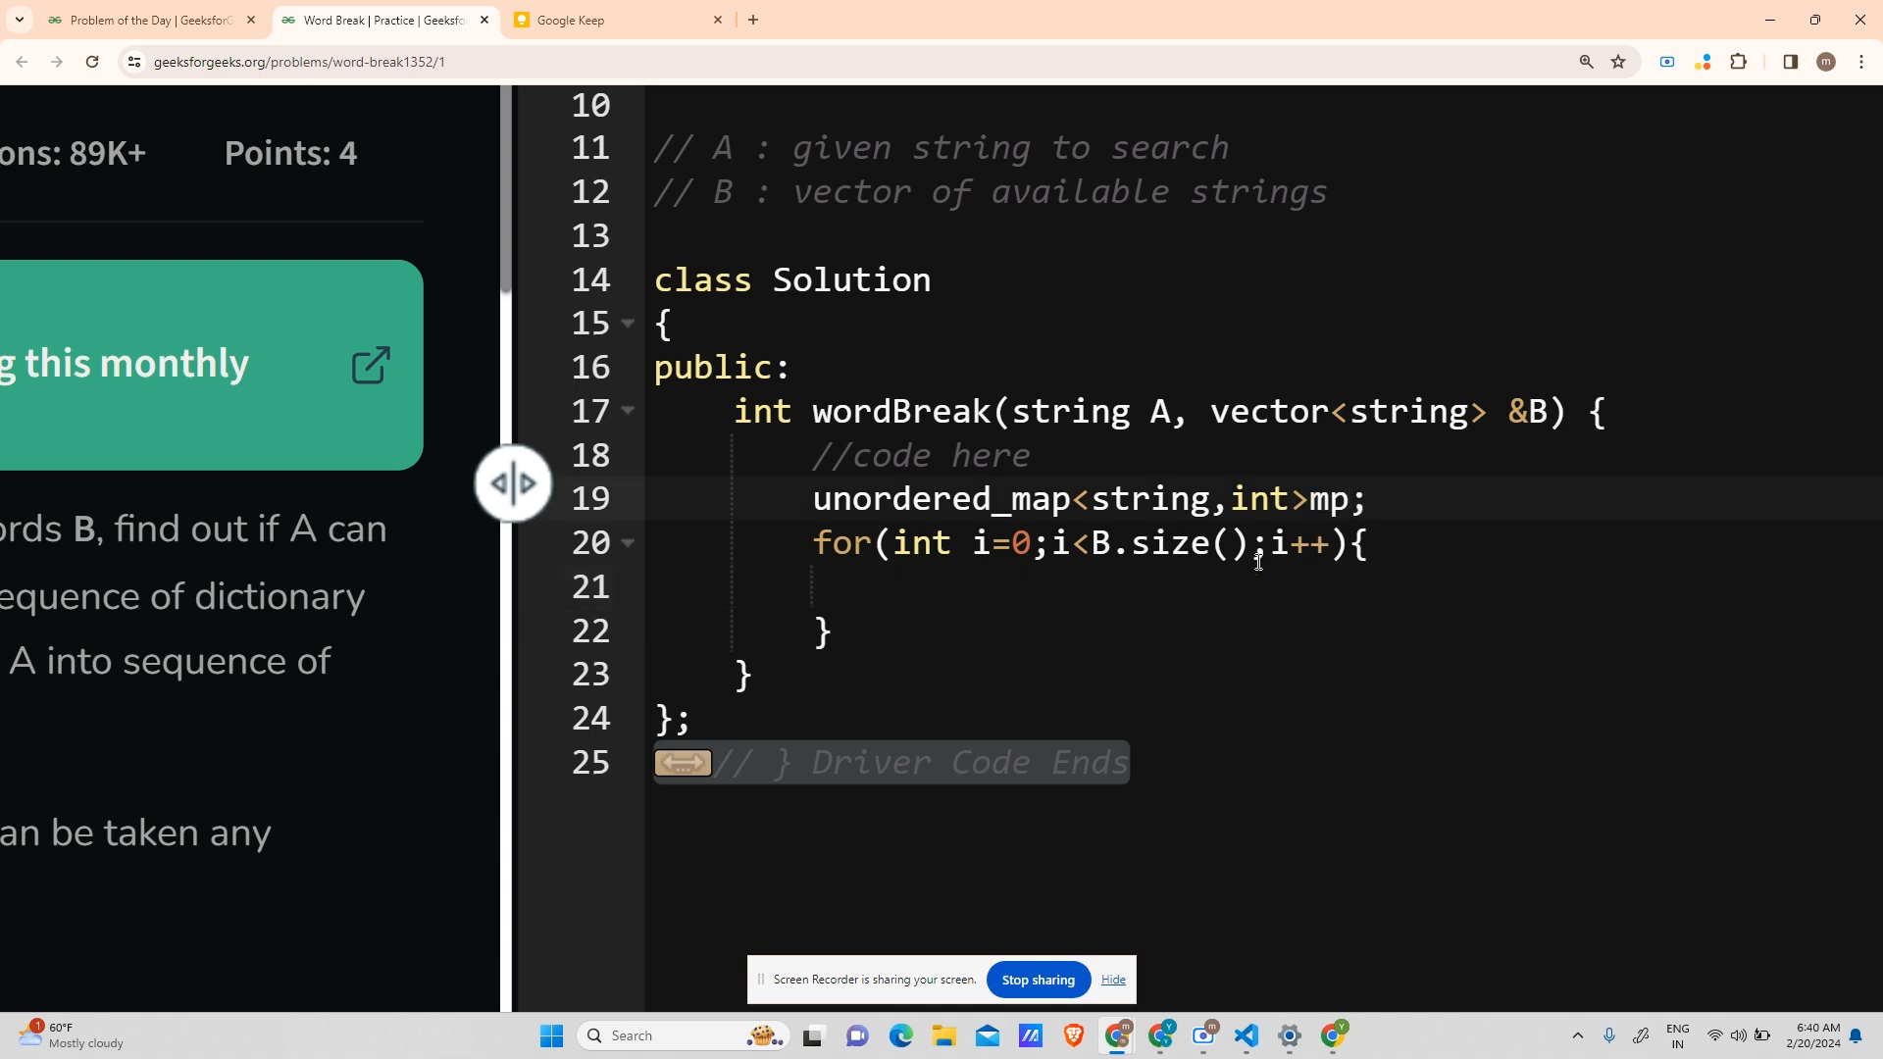
text(mp)
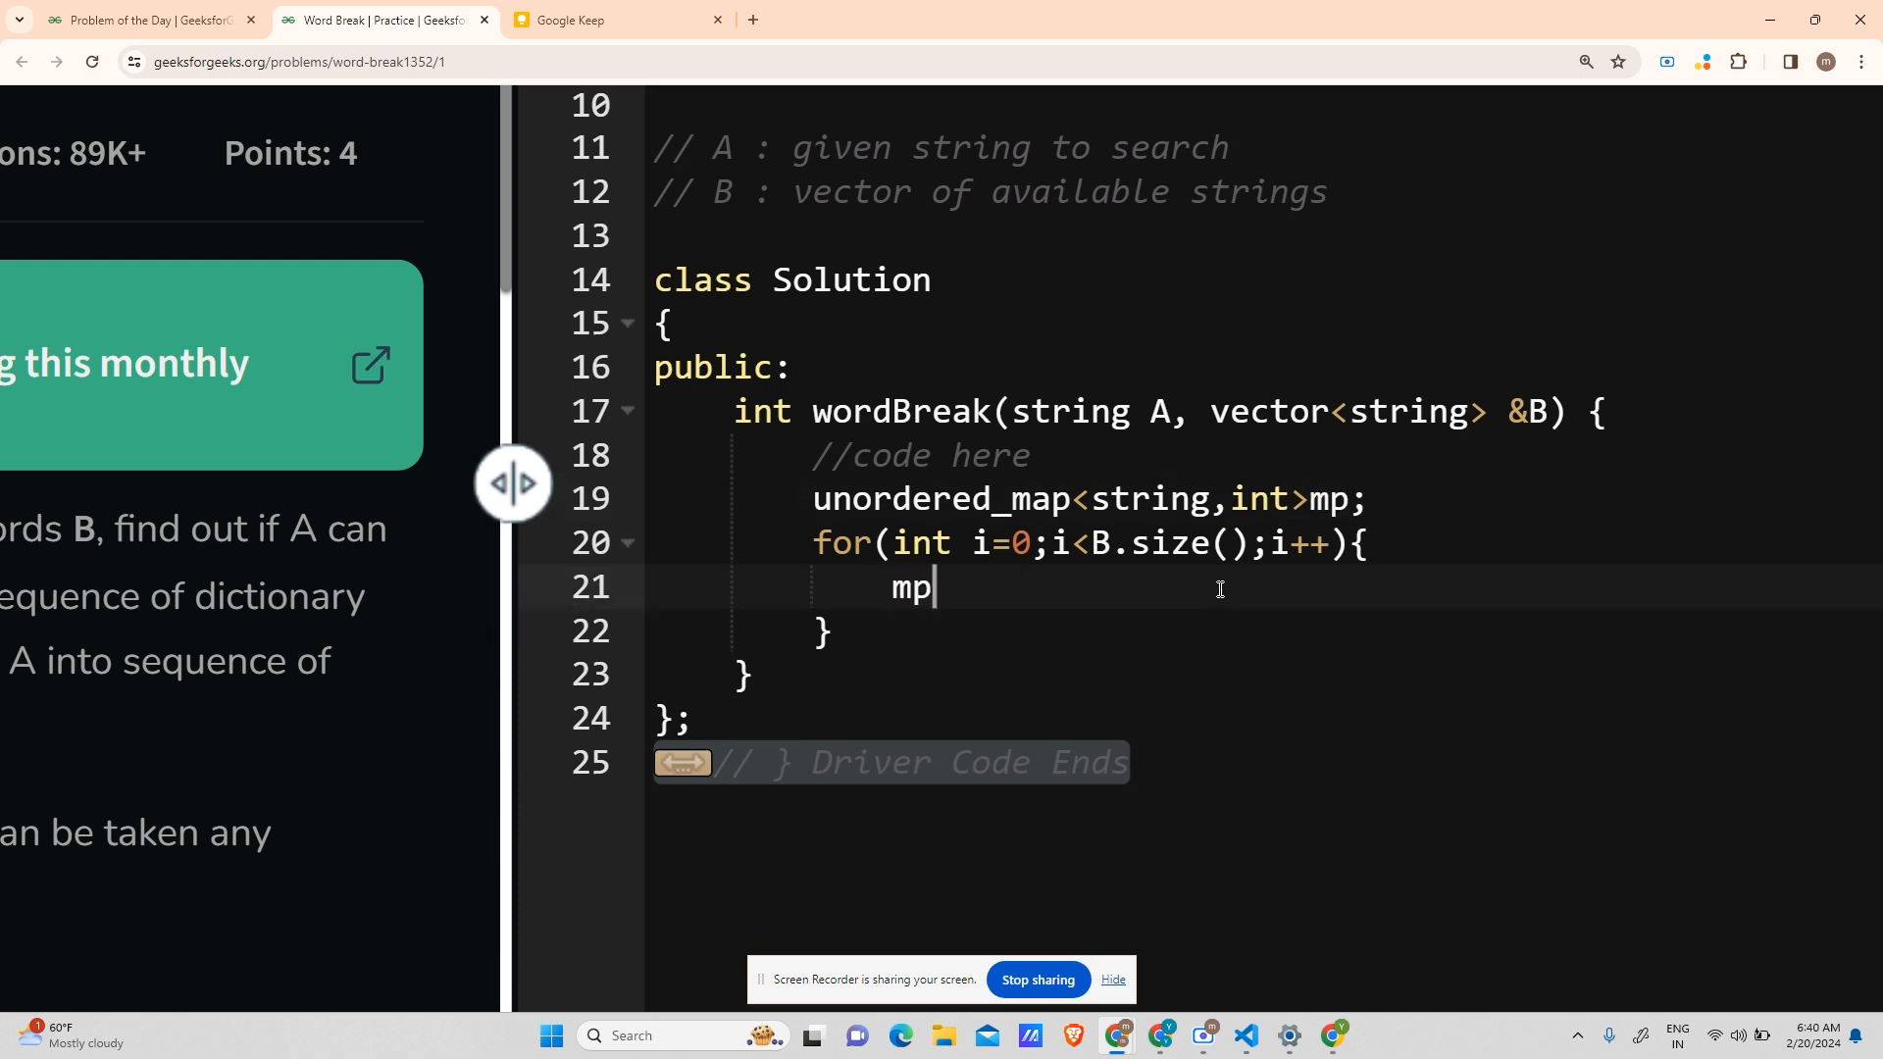
text([B[]])
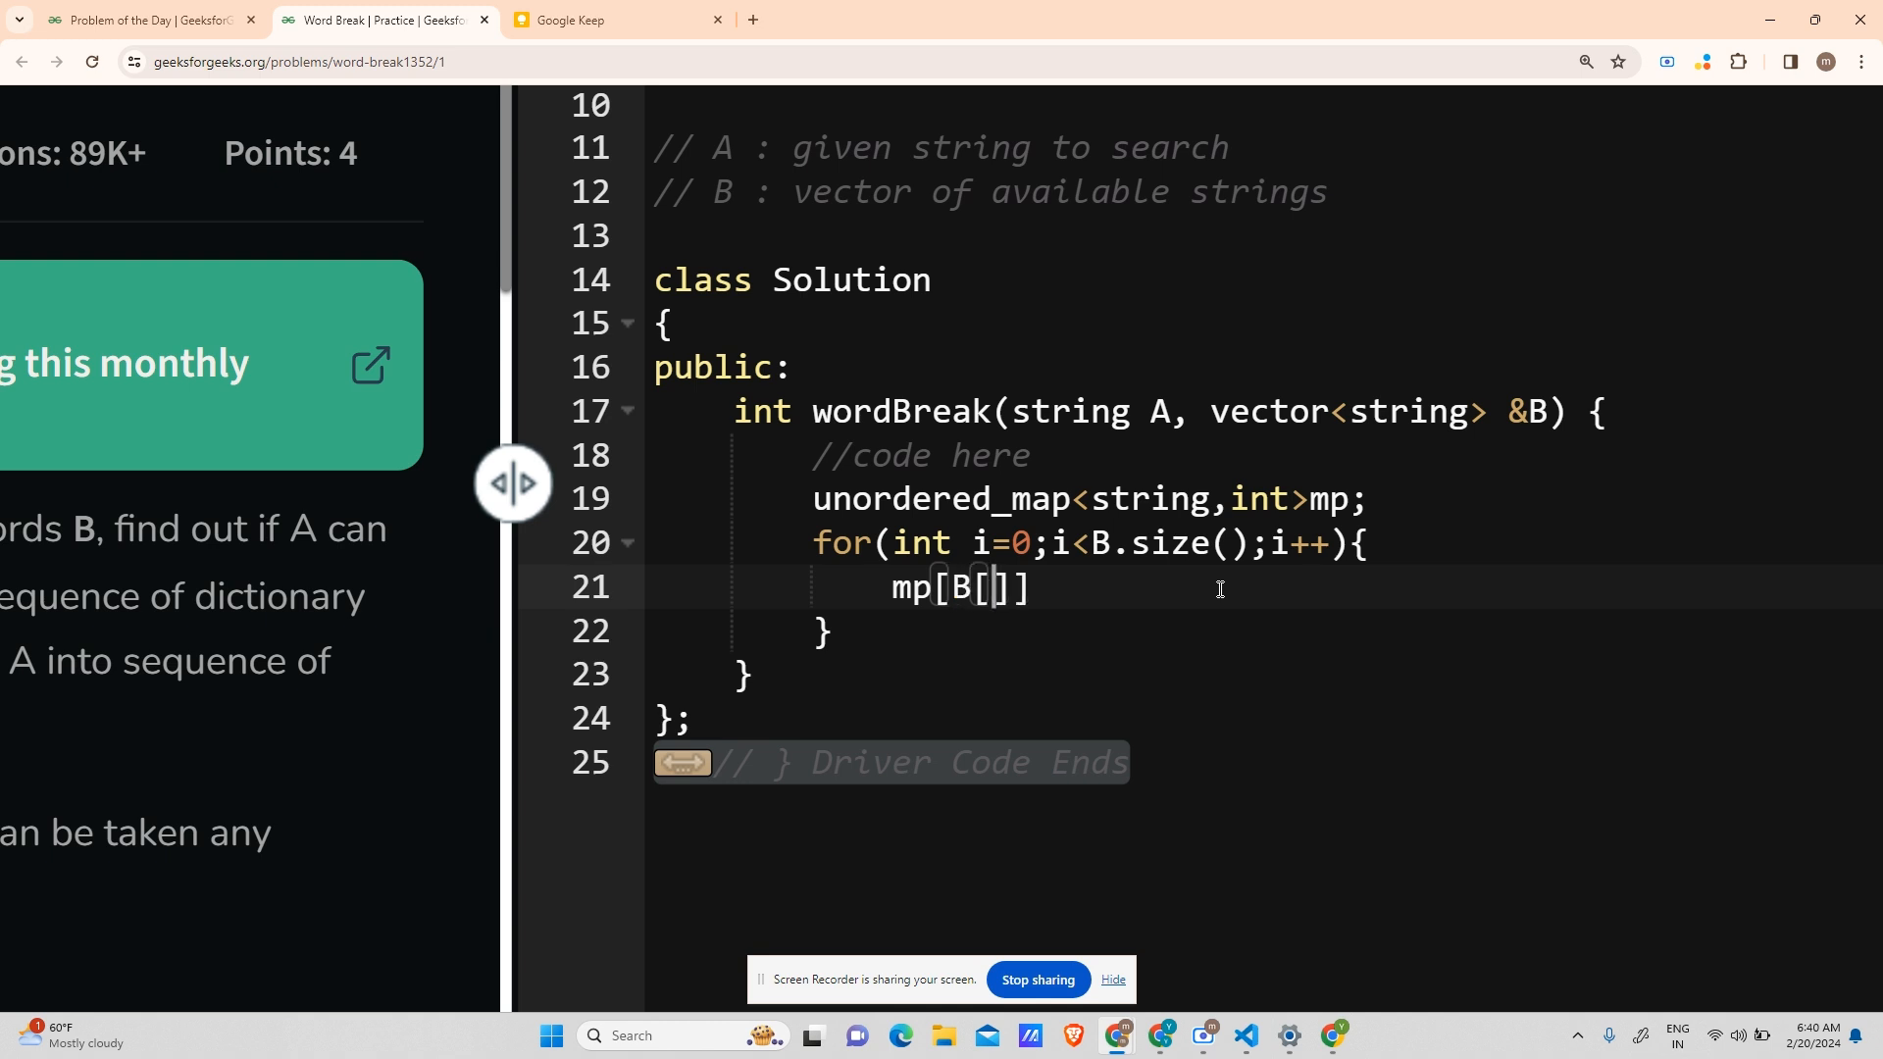
text(i]++)
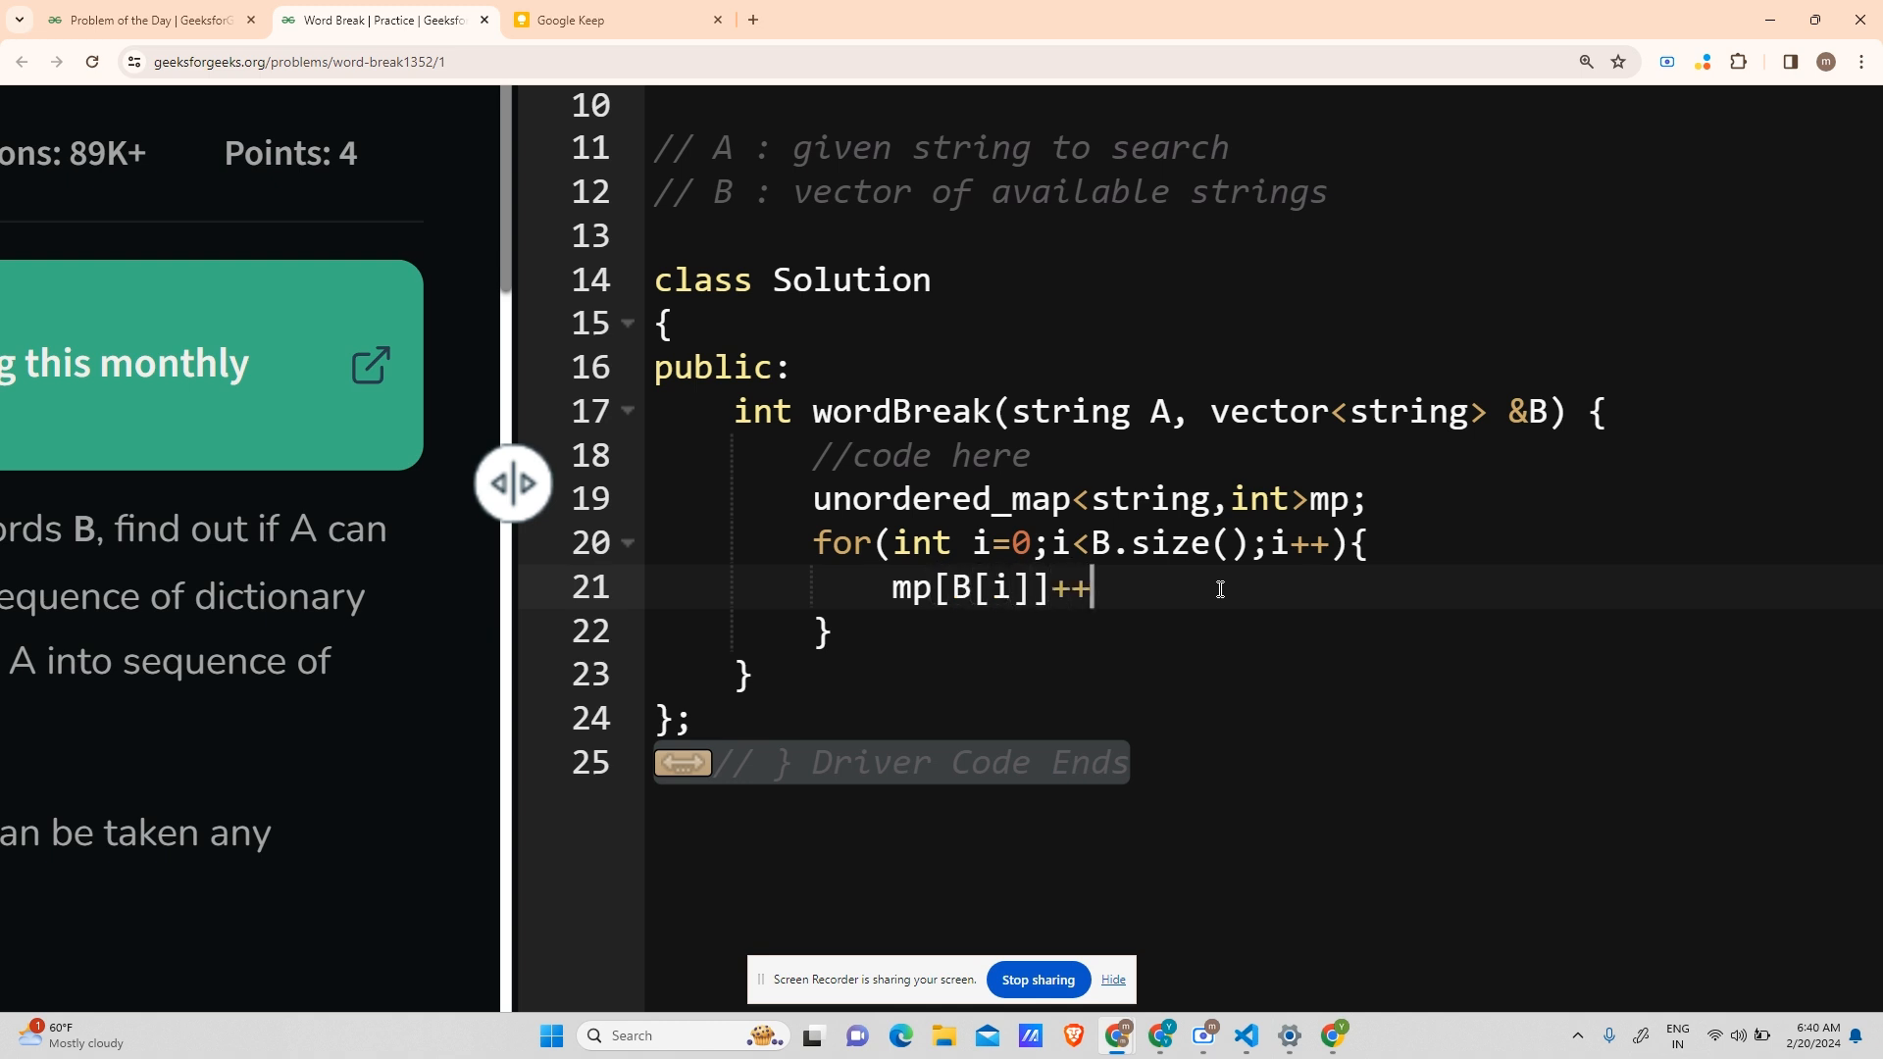
text(;)
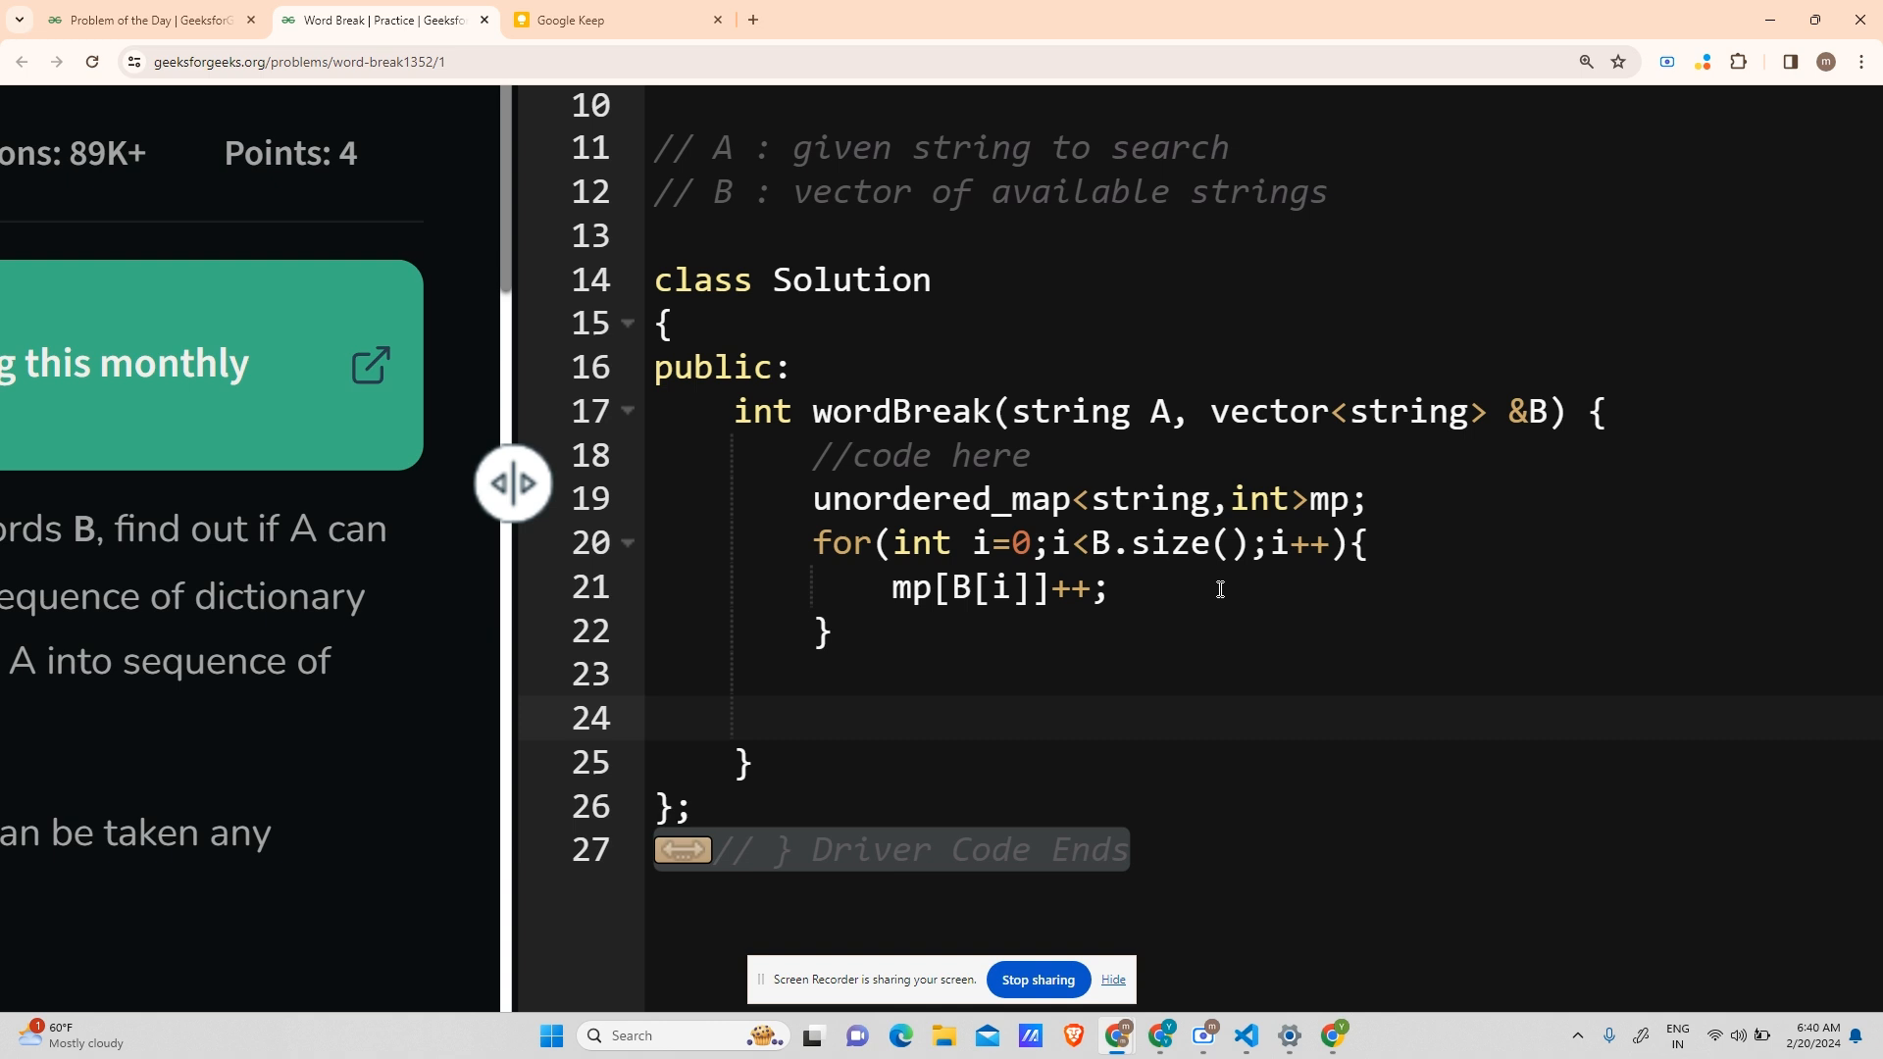
- Return true if solve(A, B, mp, 0) succeeds, otherwise return false
text(id)
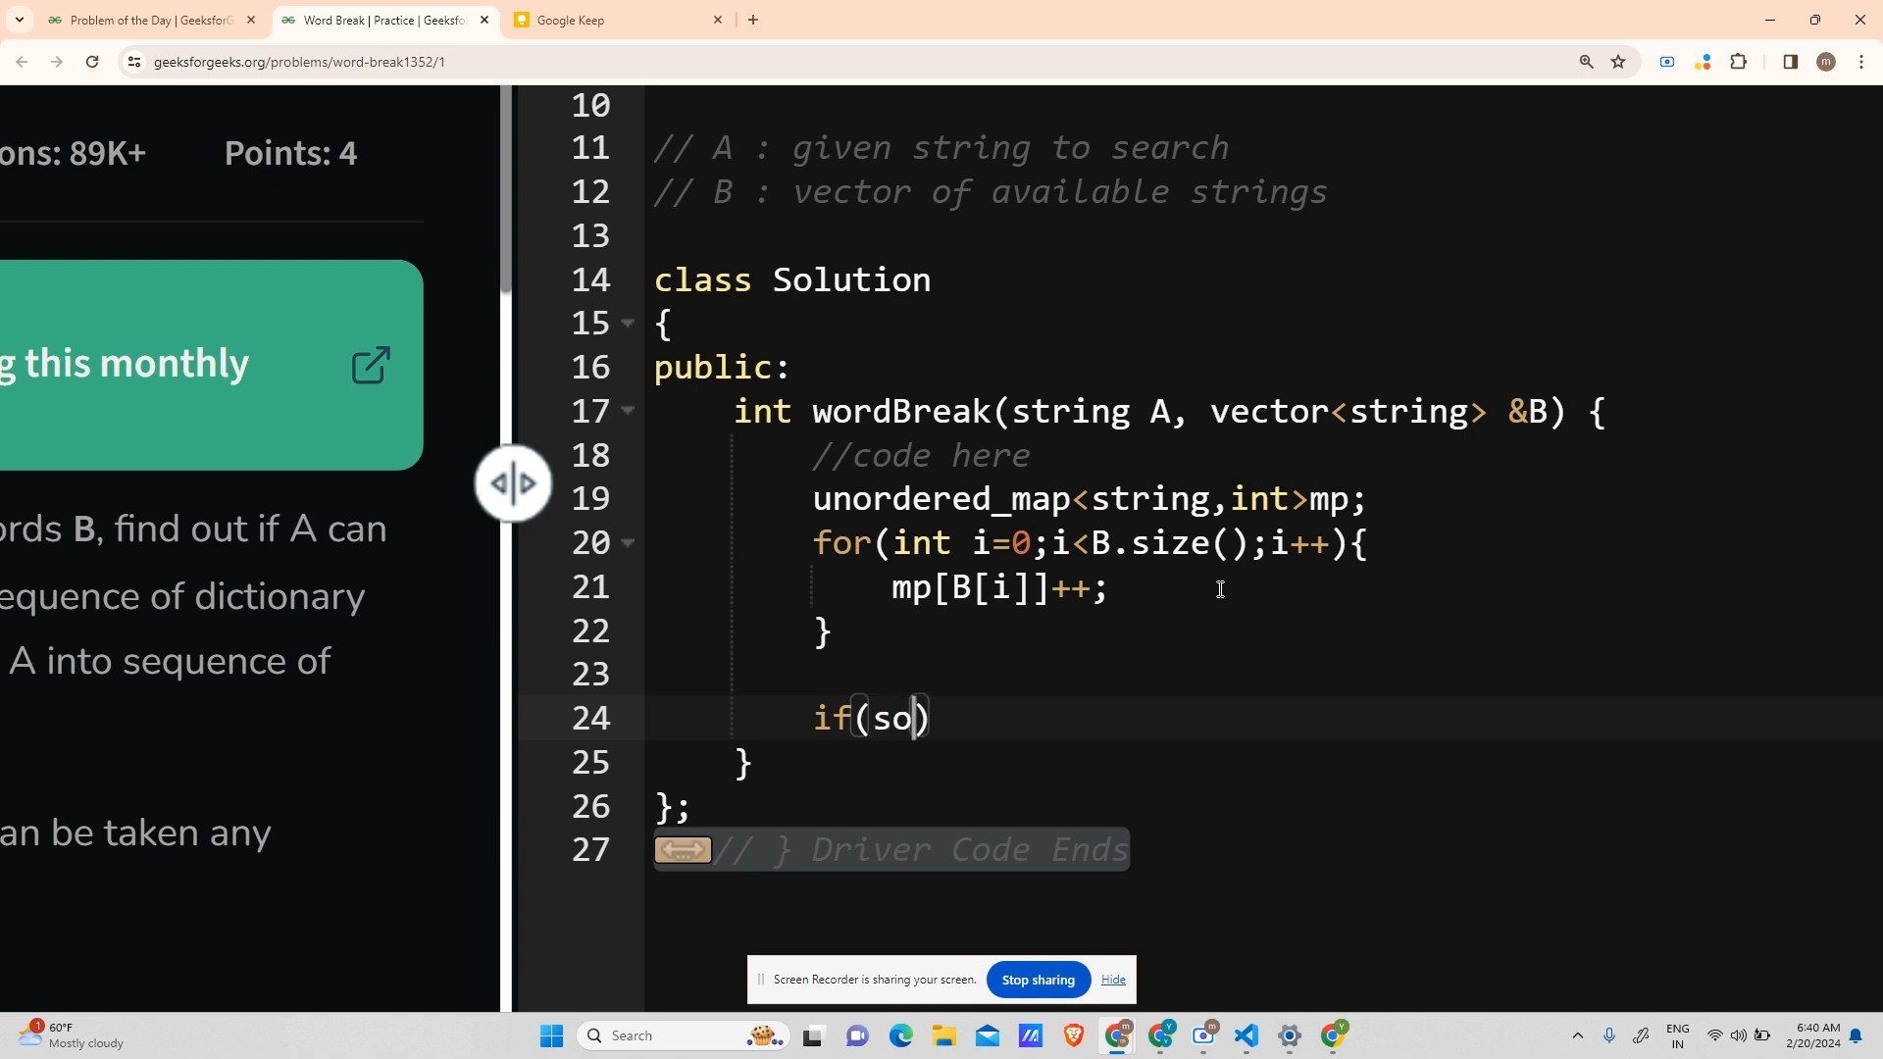
text(lve(A)
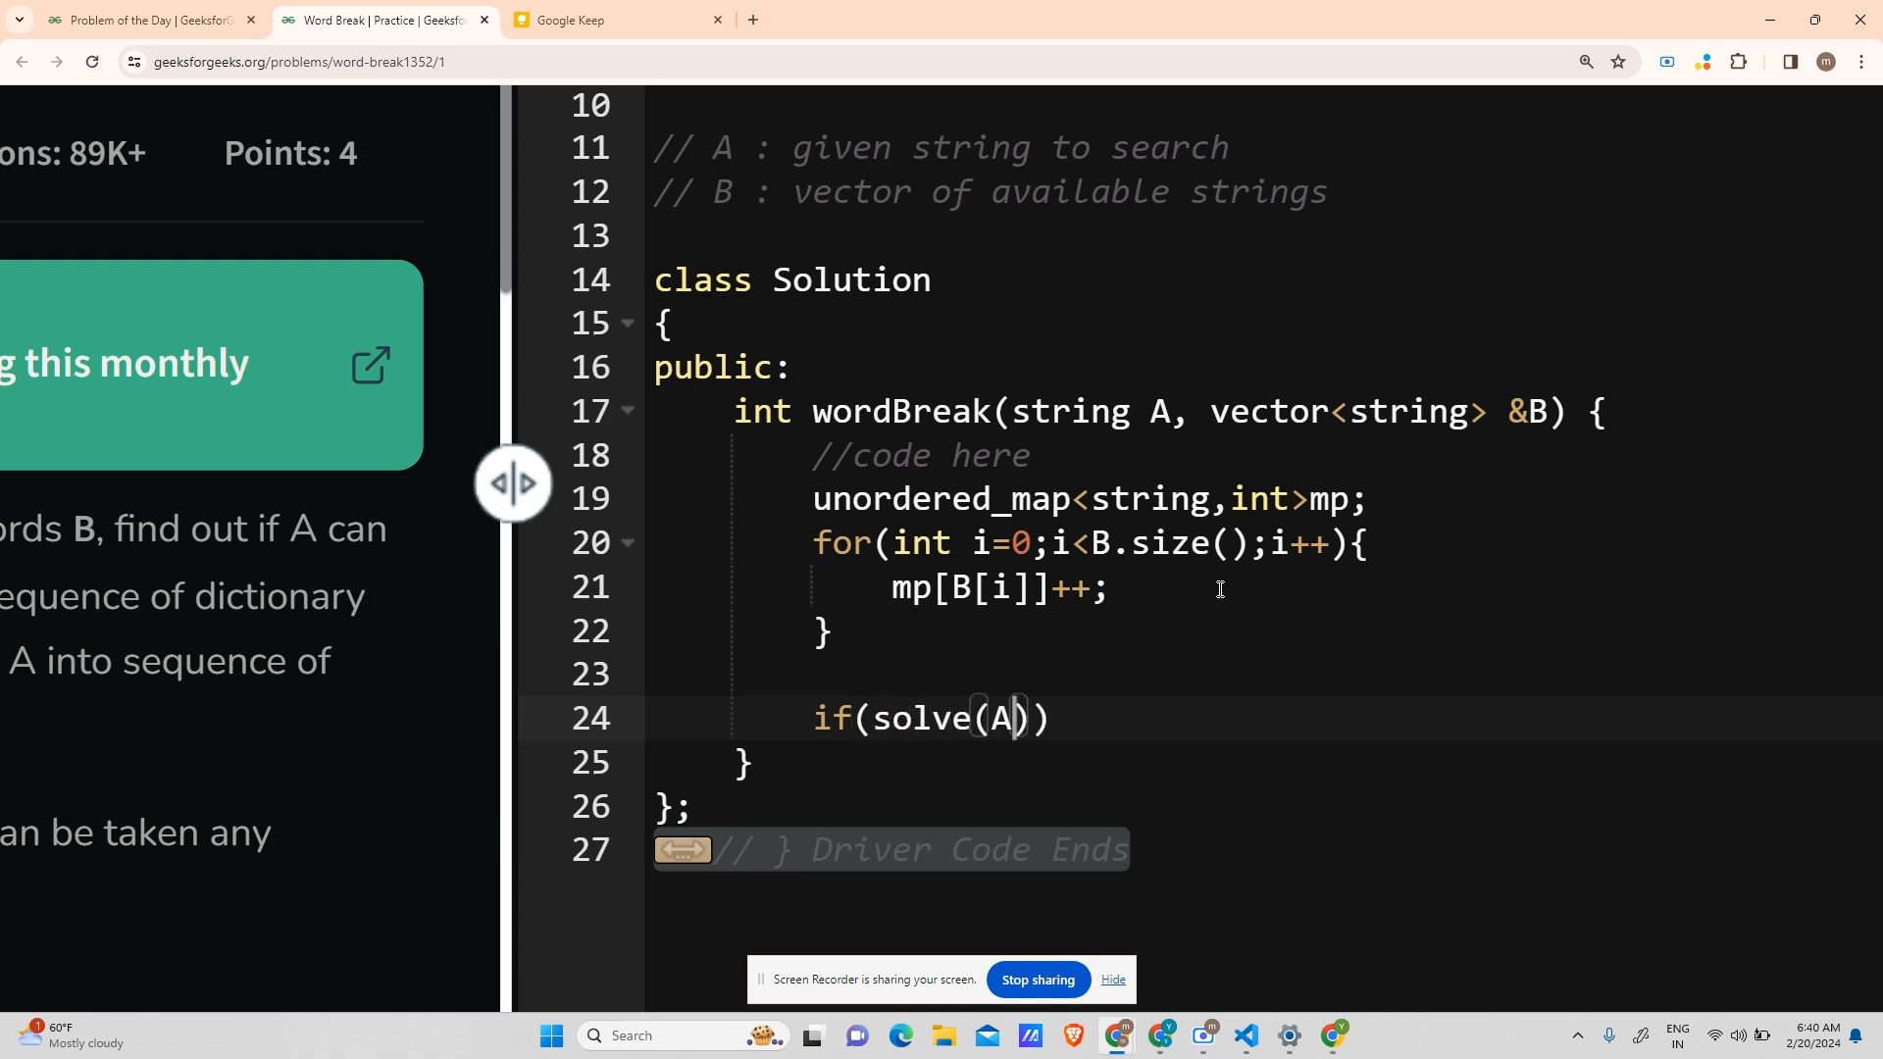
text(, B, m)
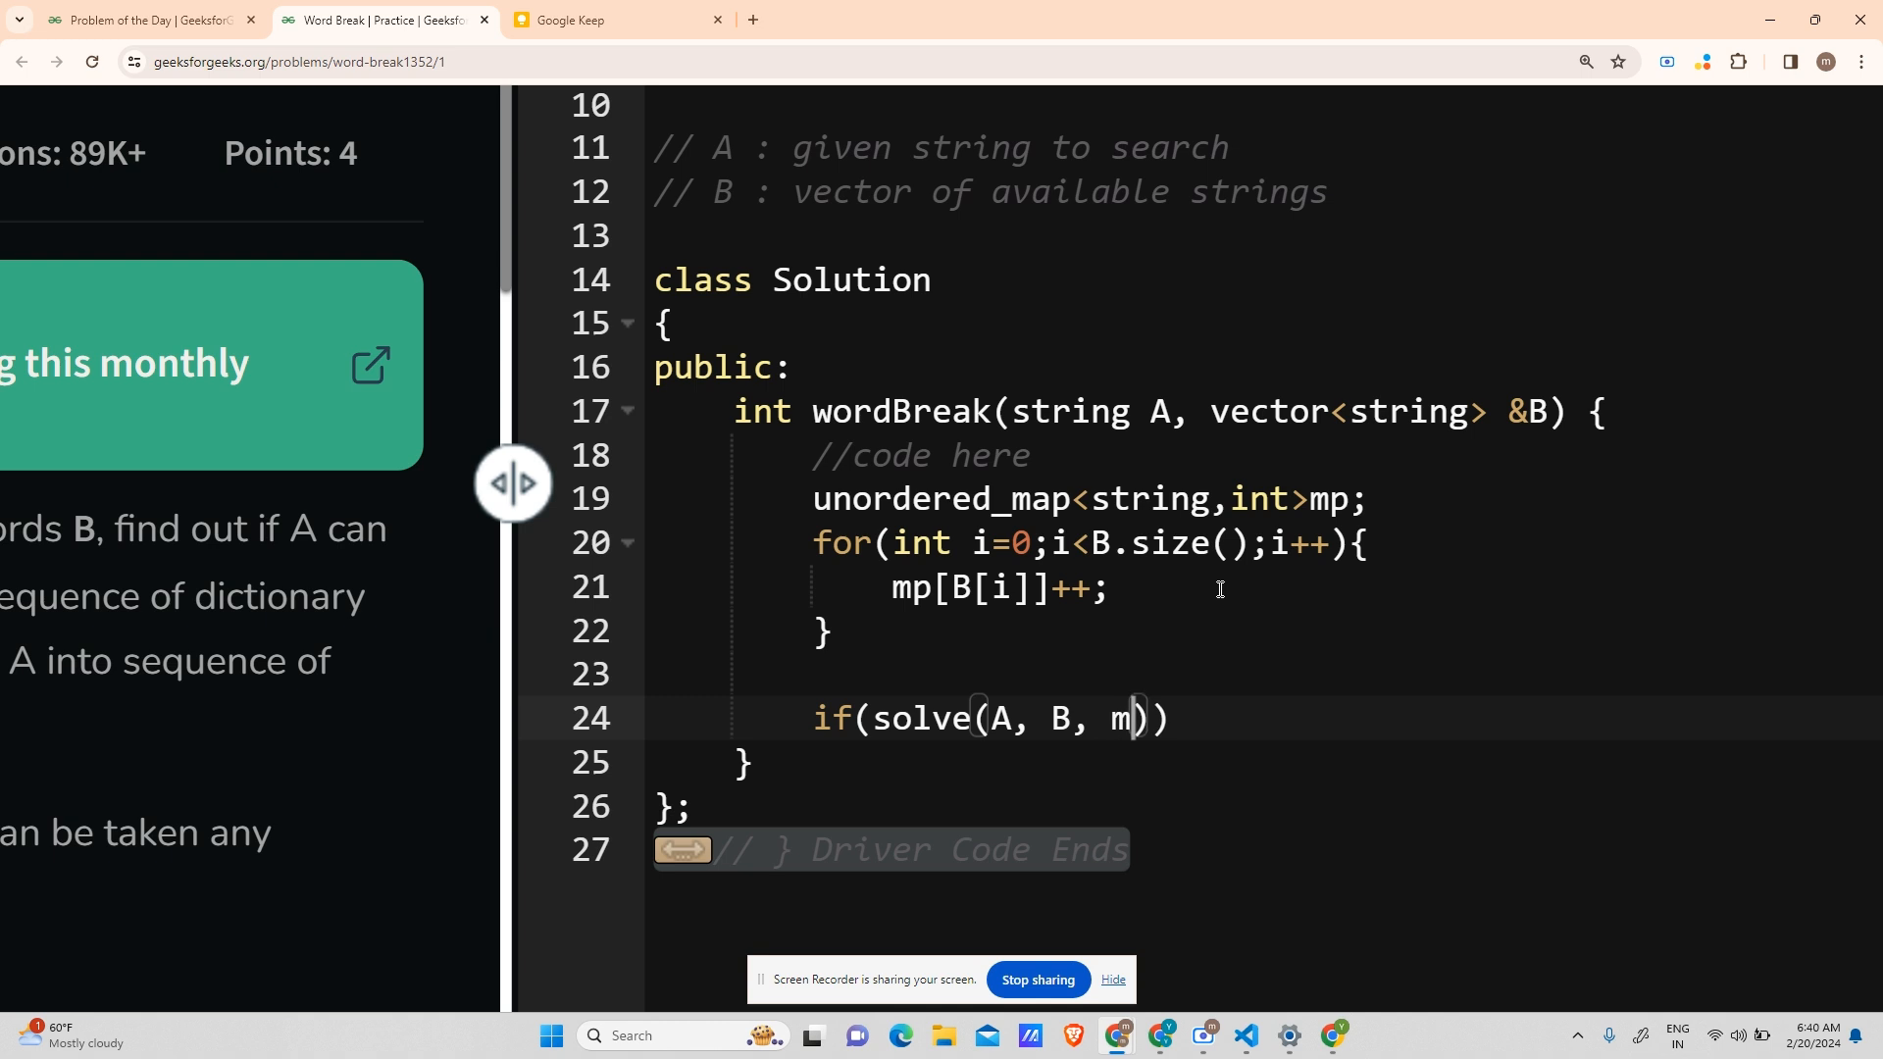
text(p, 0)
text(retu)
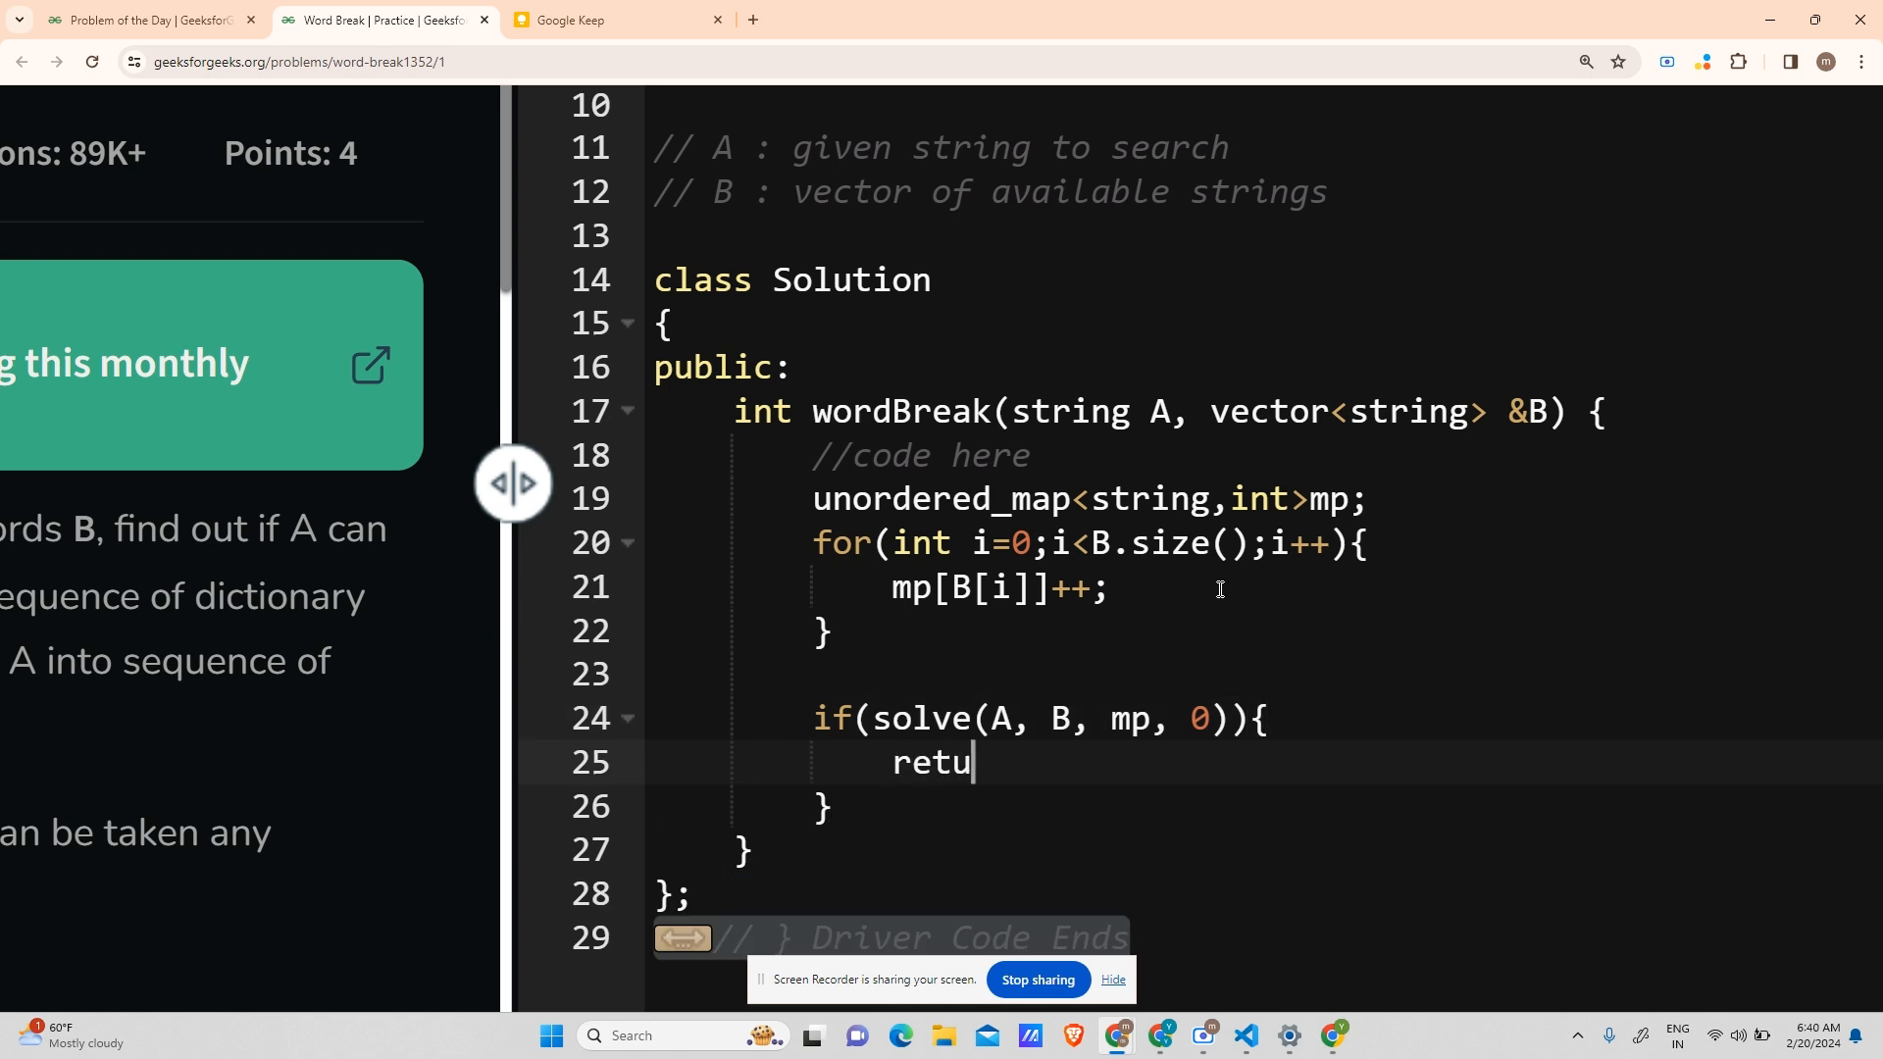
text(rn true;)
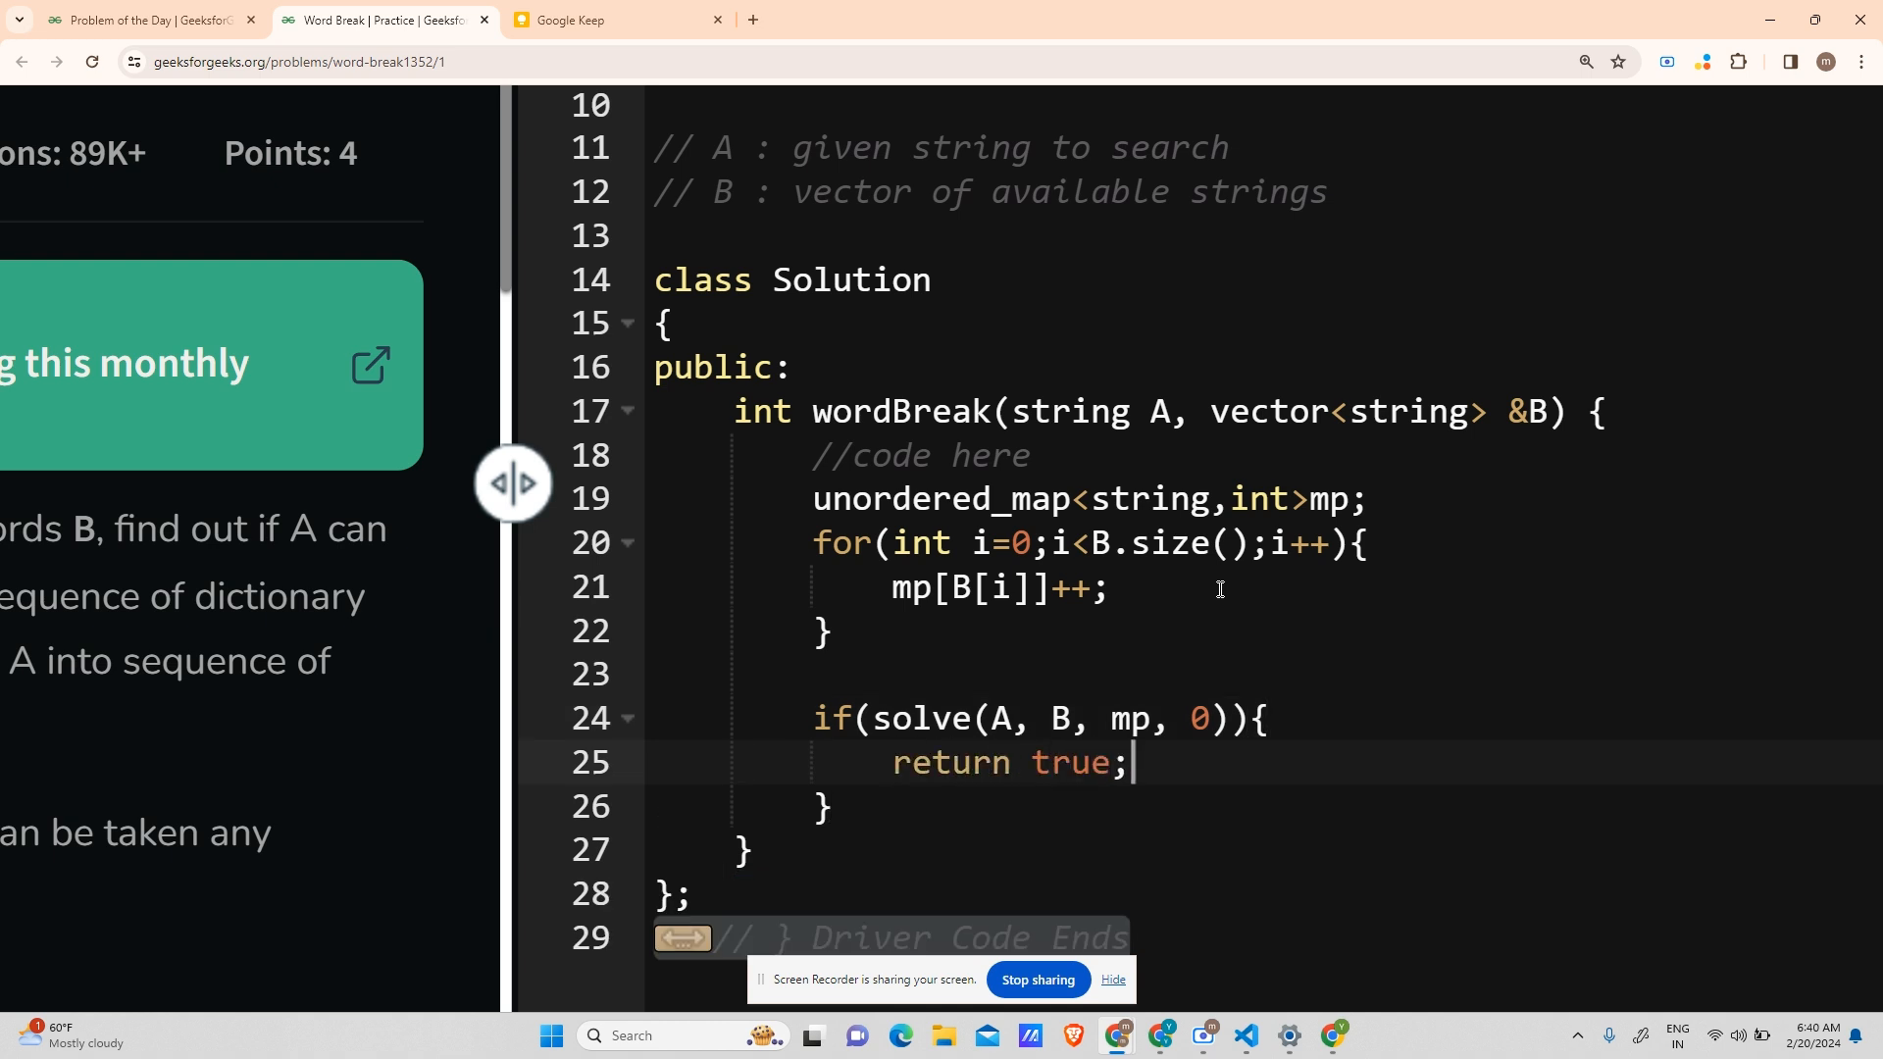
text(else)
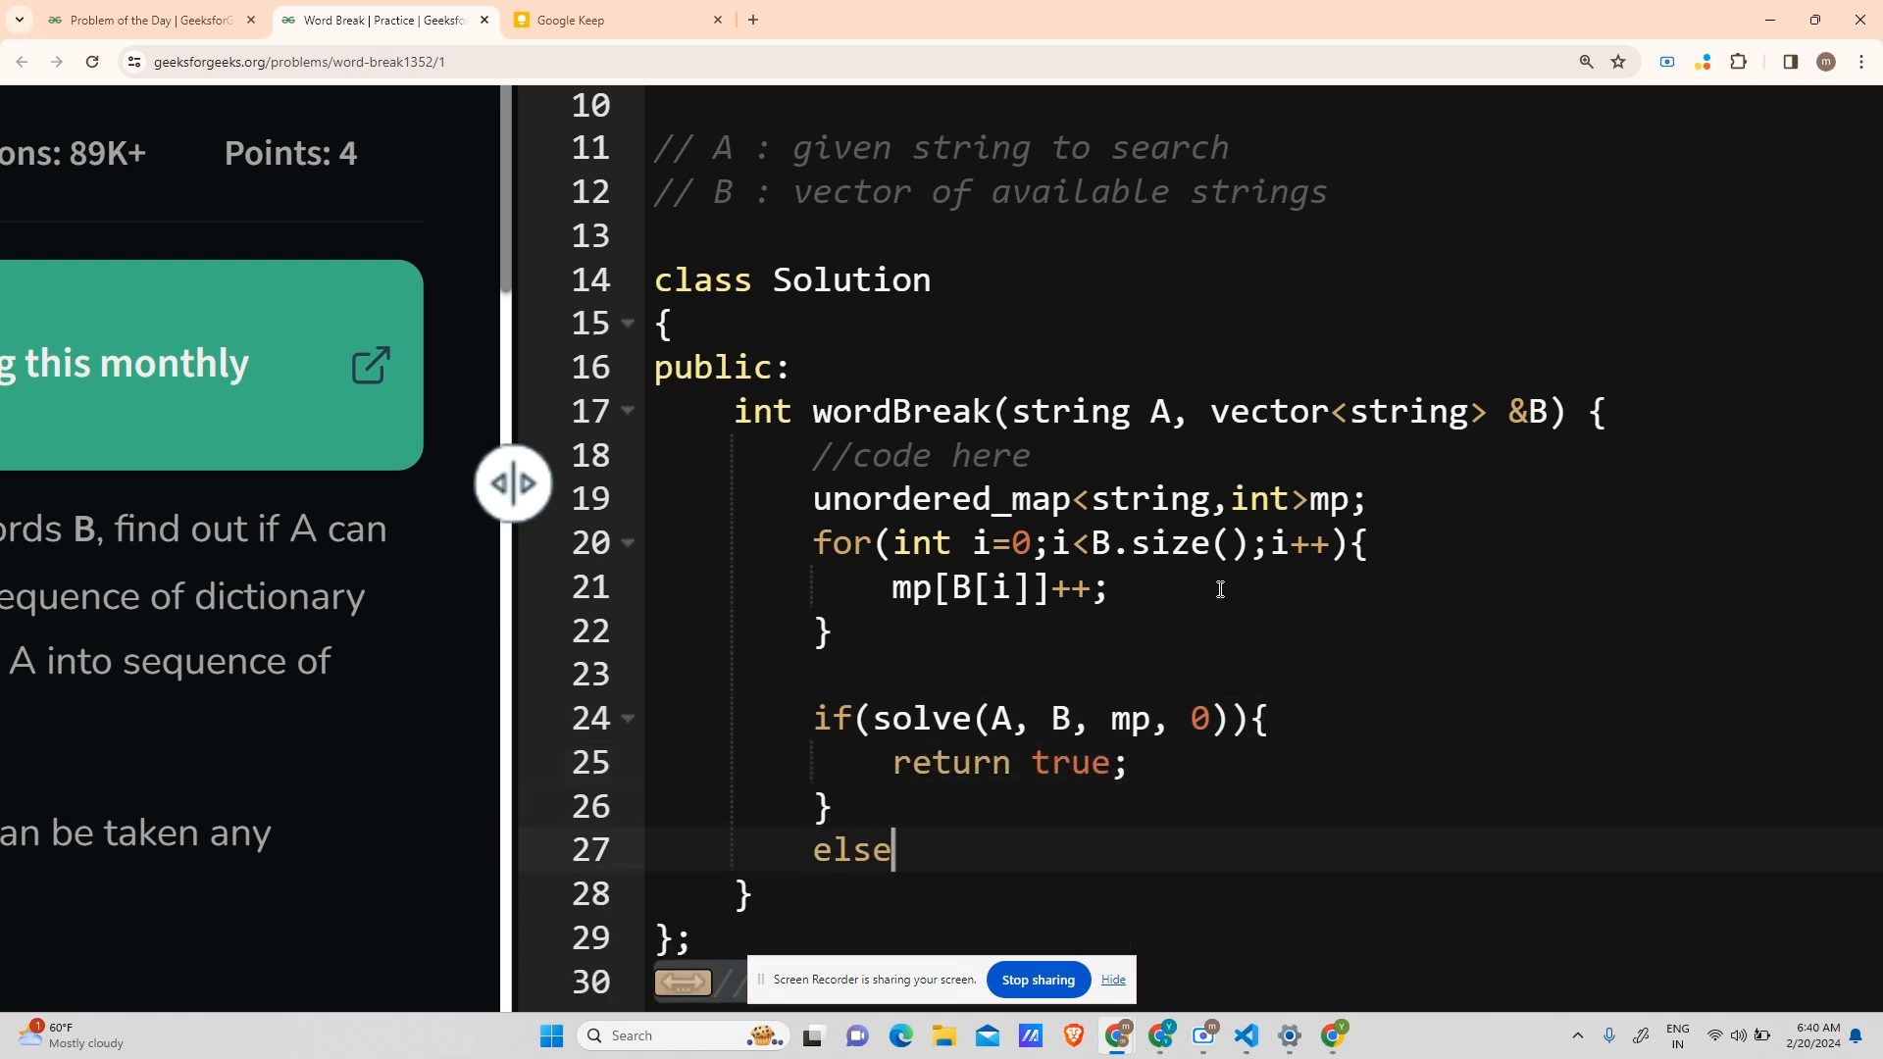
text({)
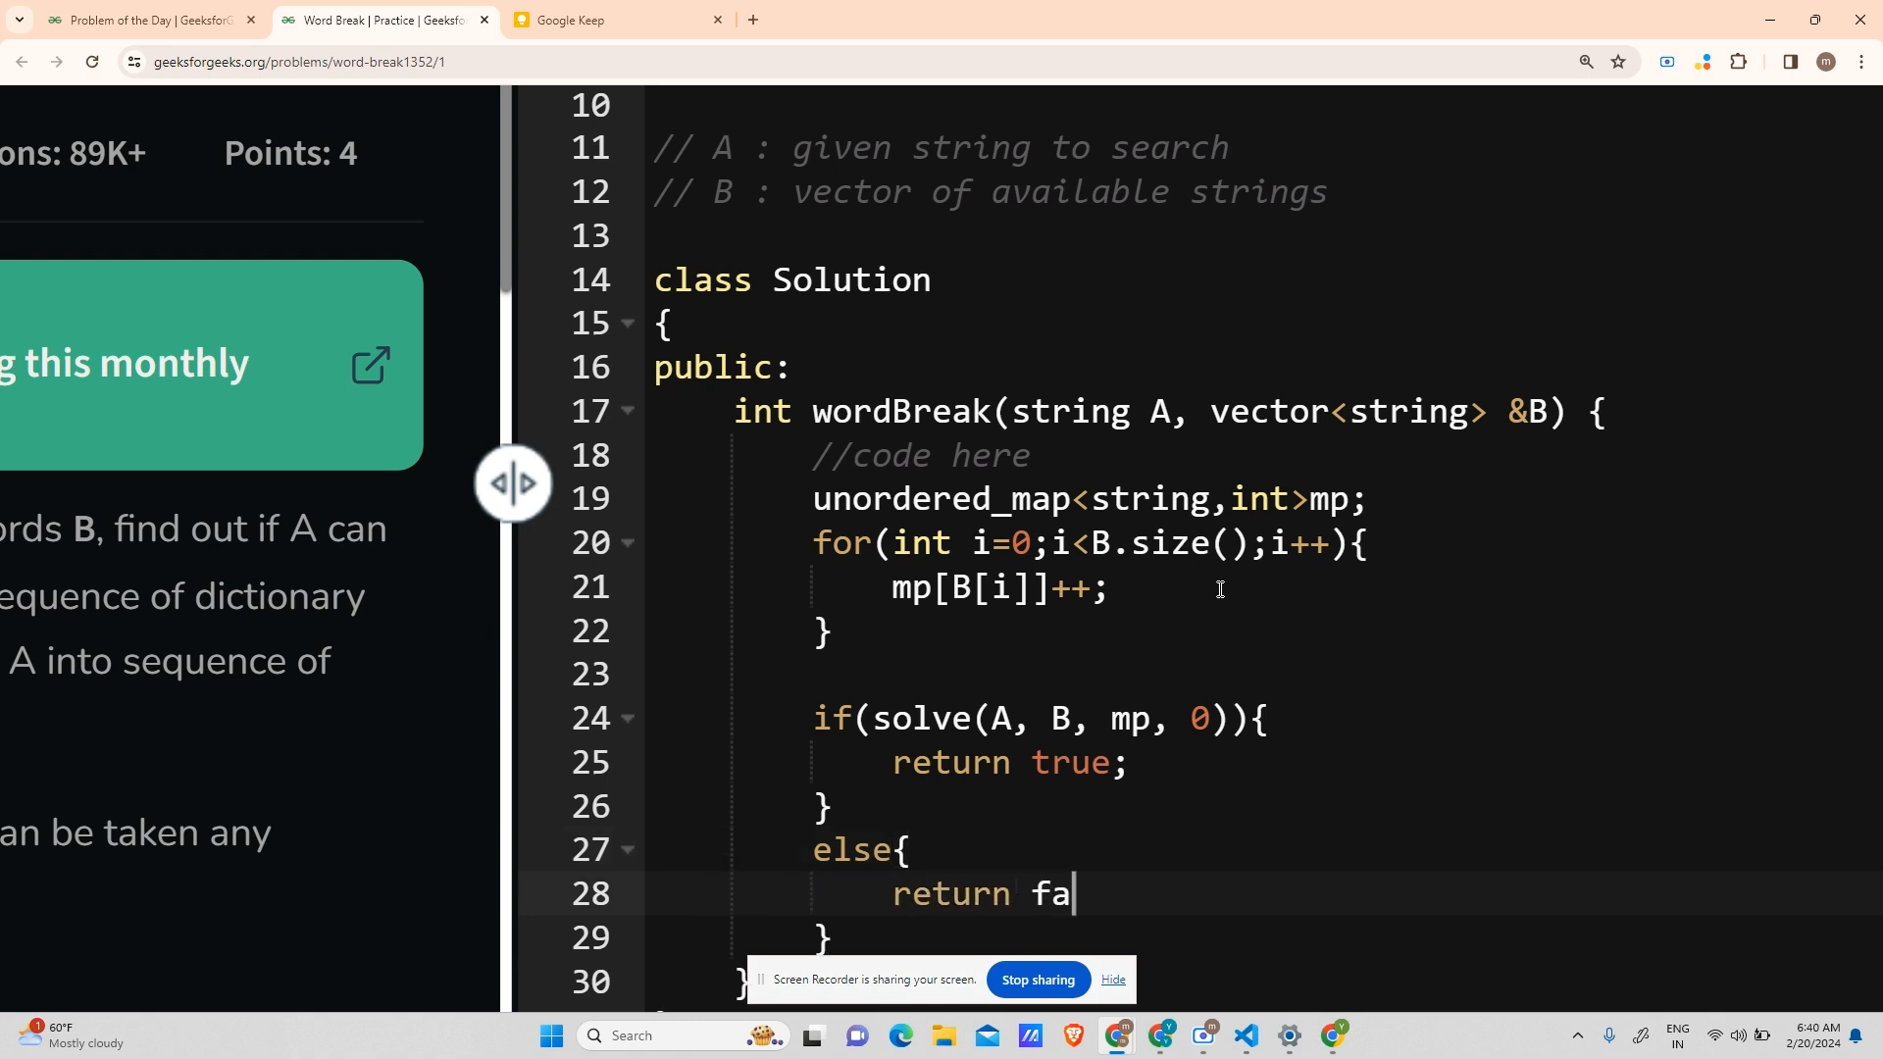
text(lse;)
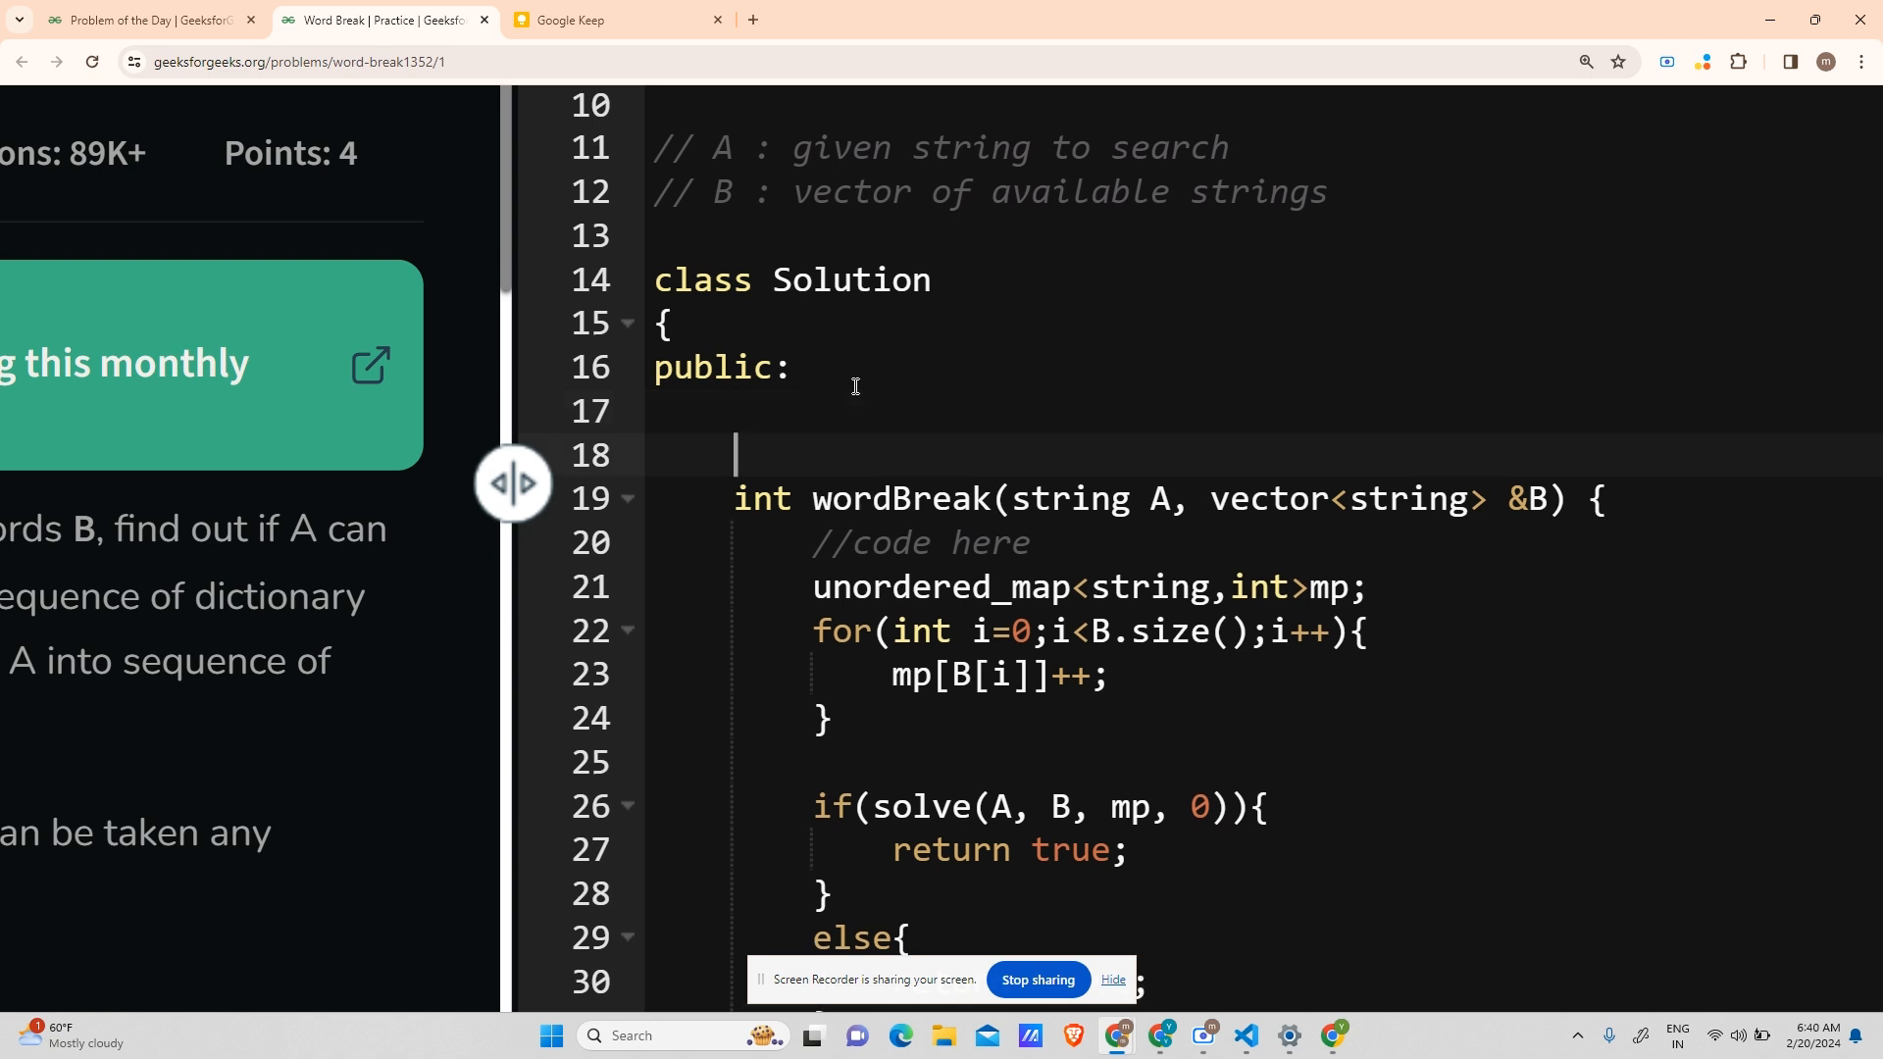
- Declare bool solve(string A, unordered_map<string,int>&mp, int ind), dropping B from the solve call
text(b)
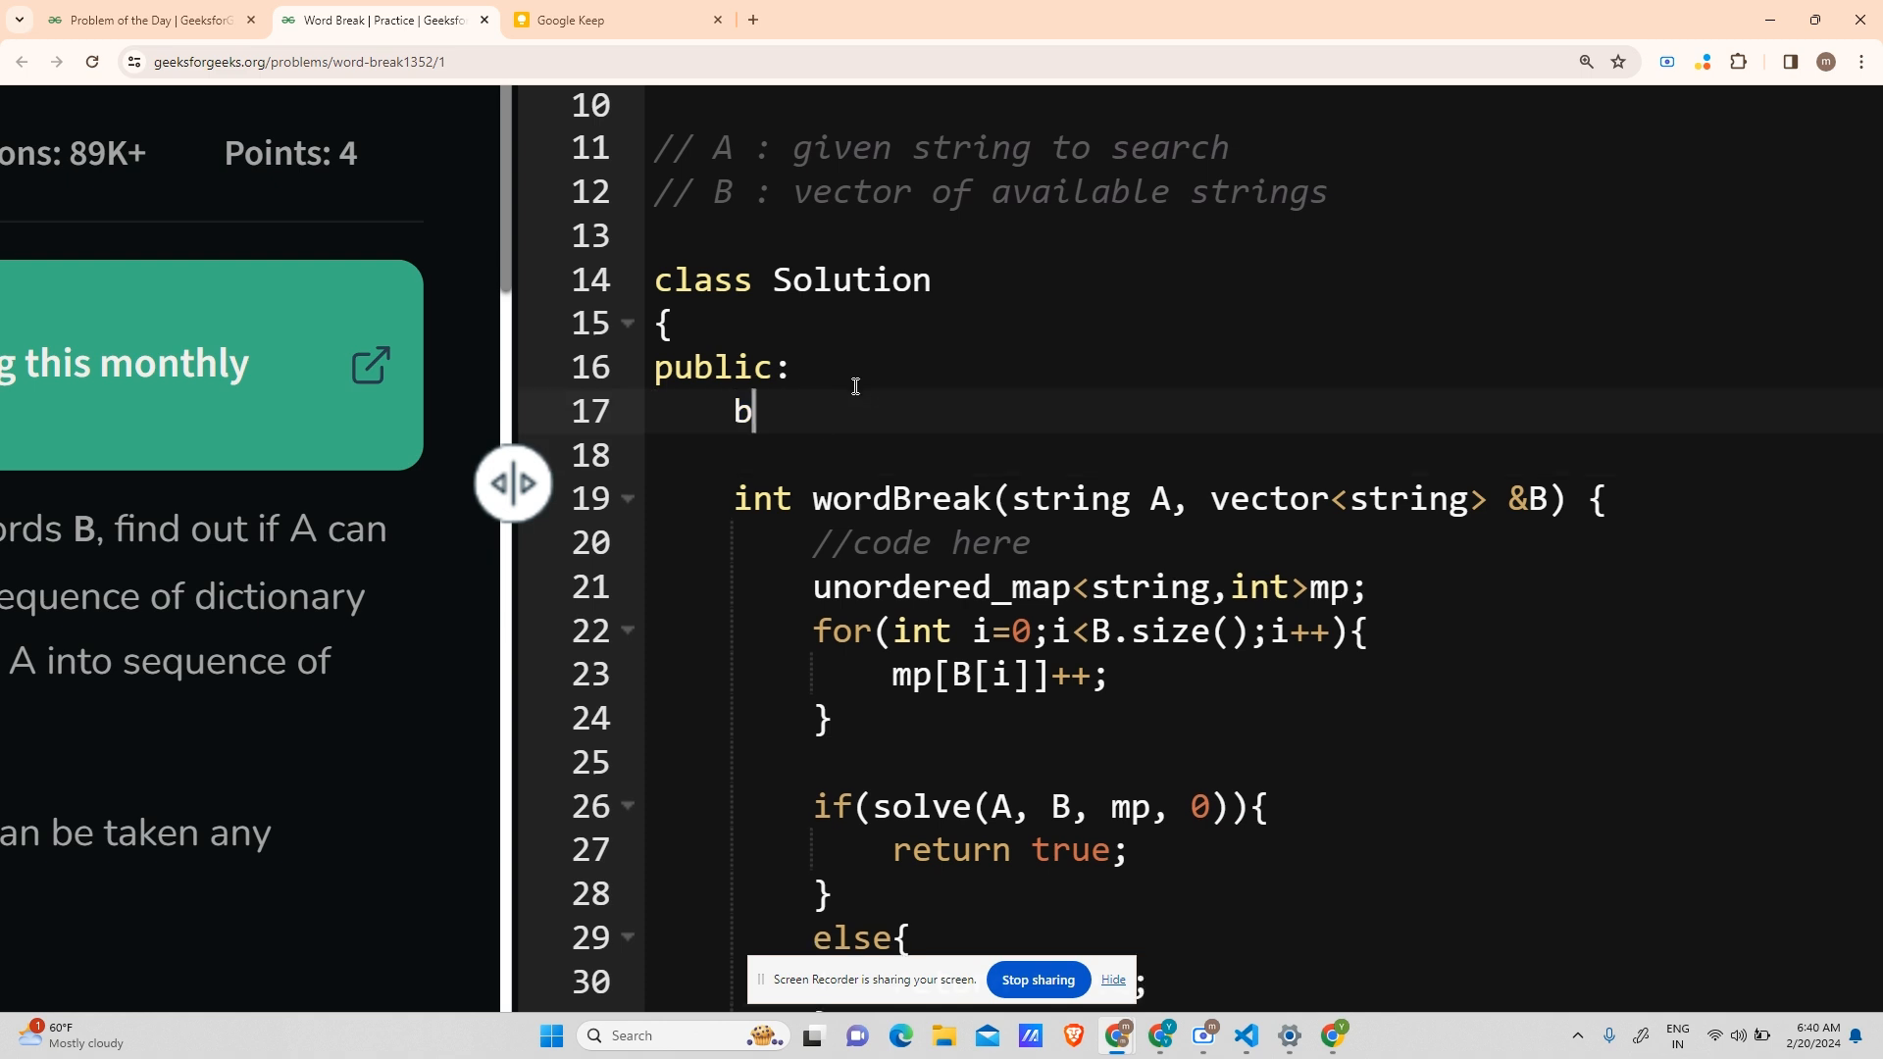
text(ool solv)
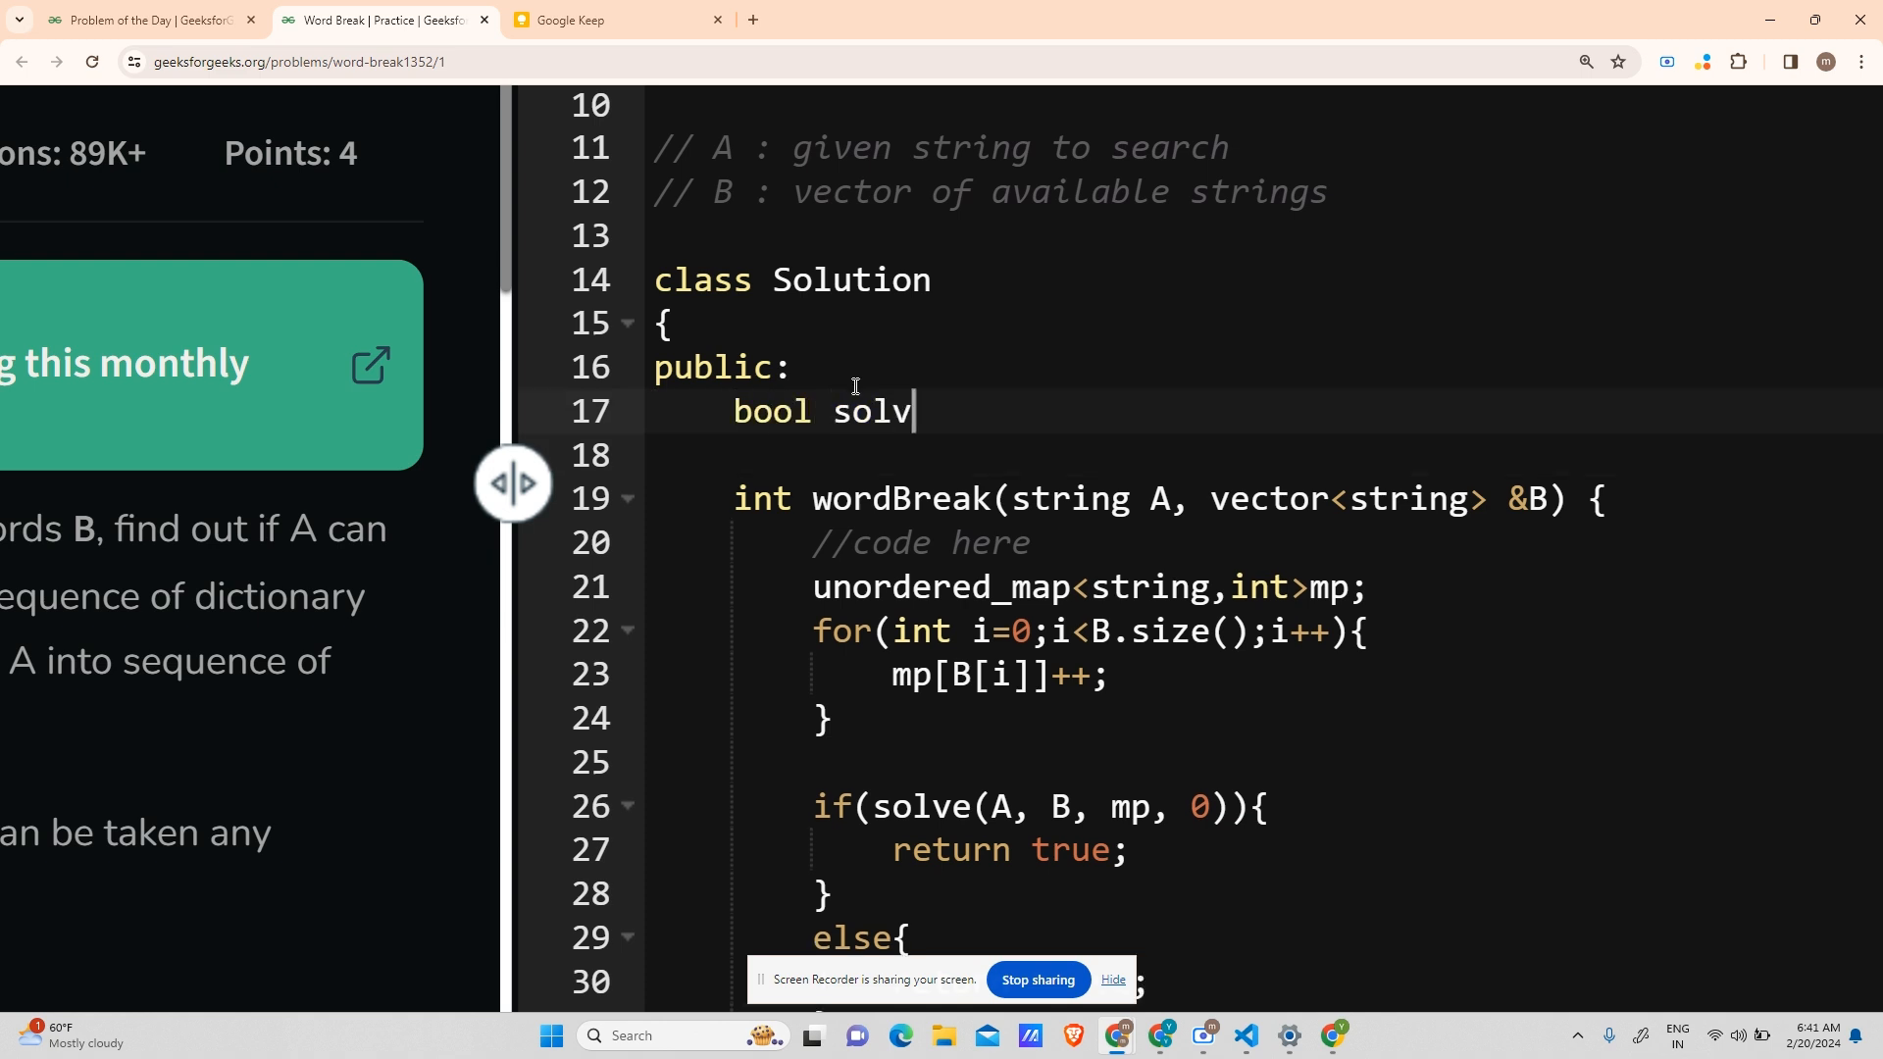
text(e(s)
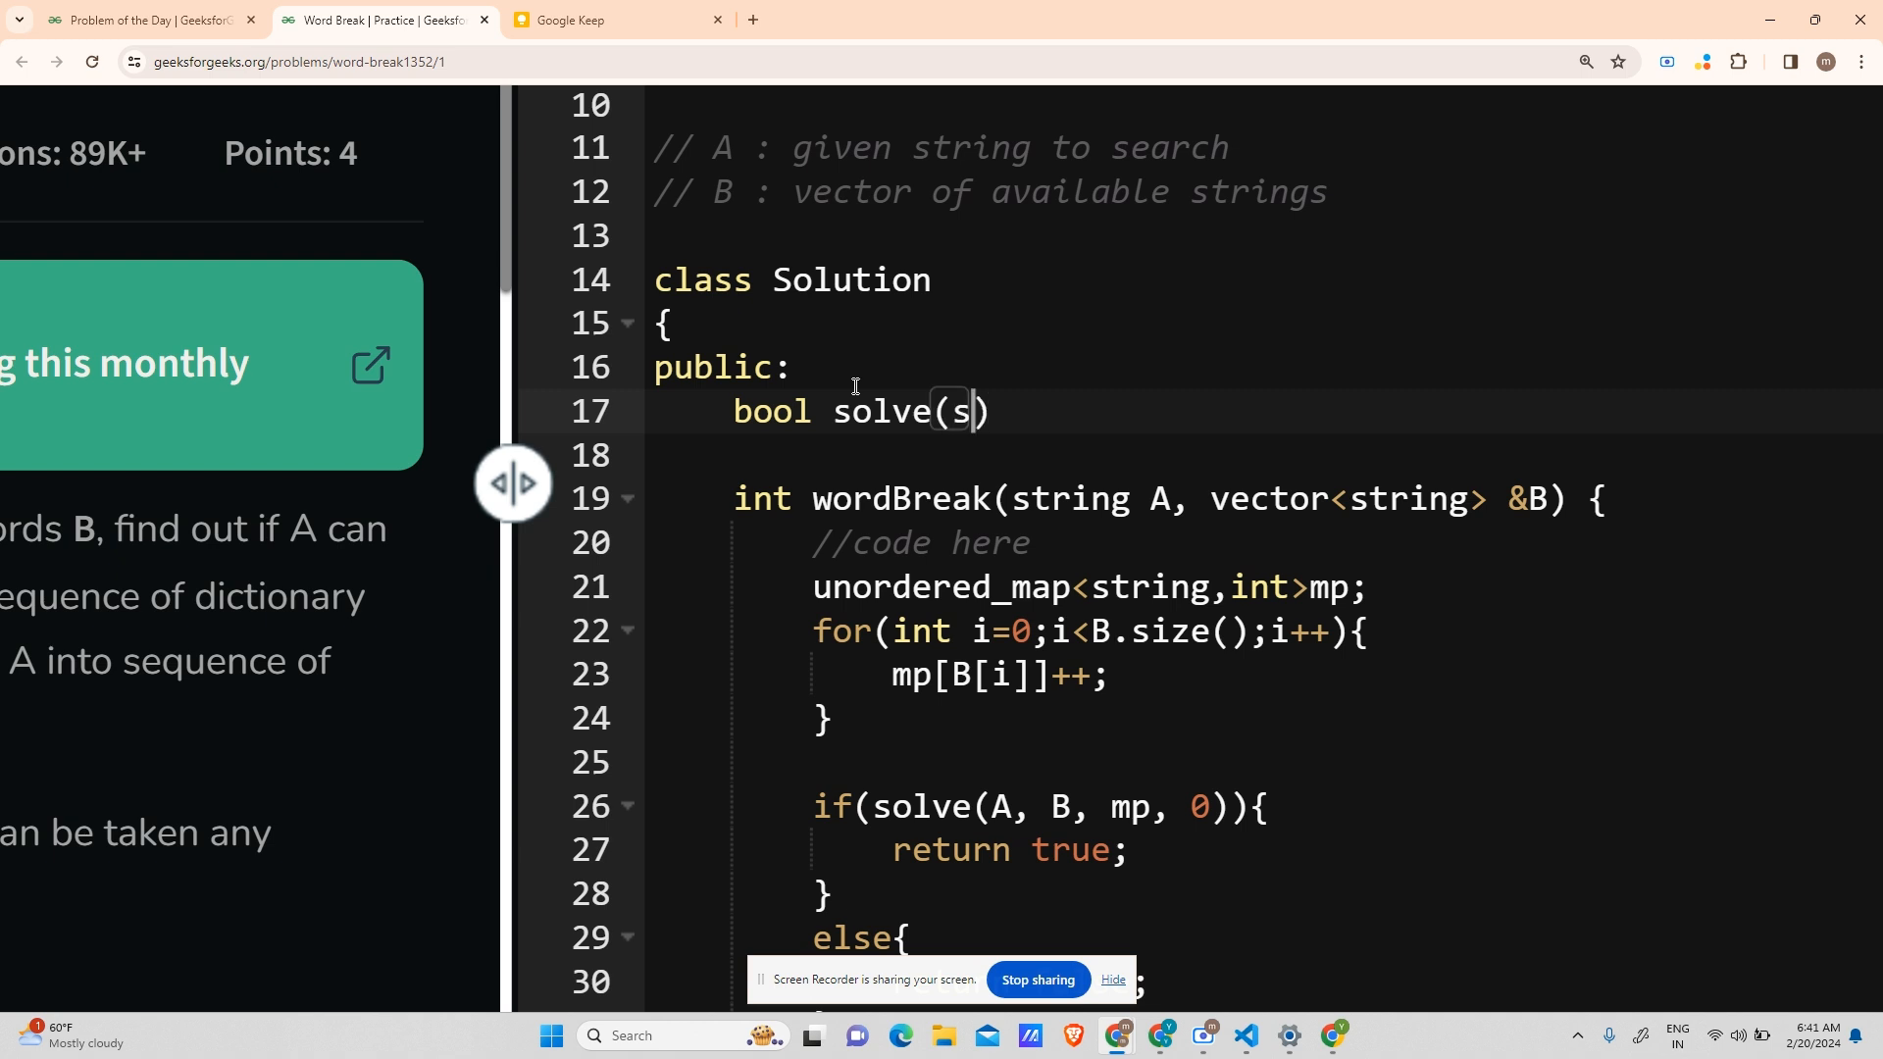
text(tring A,)
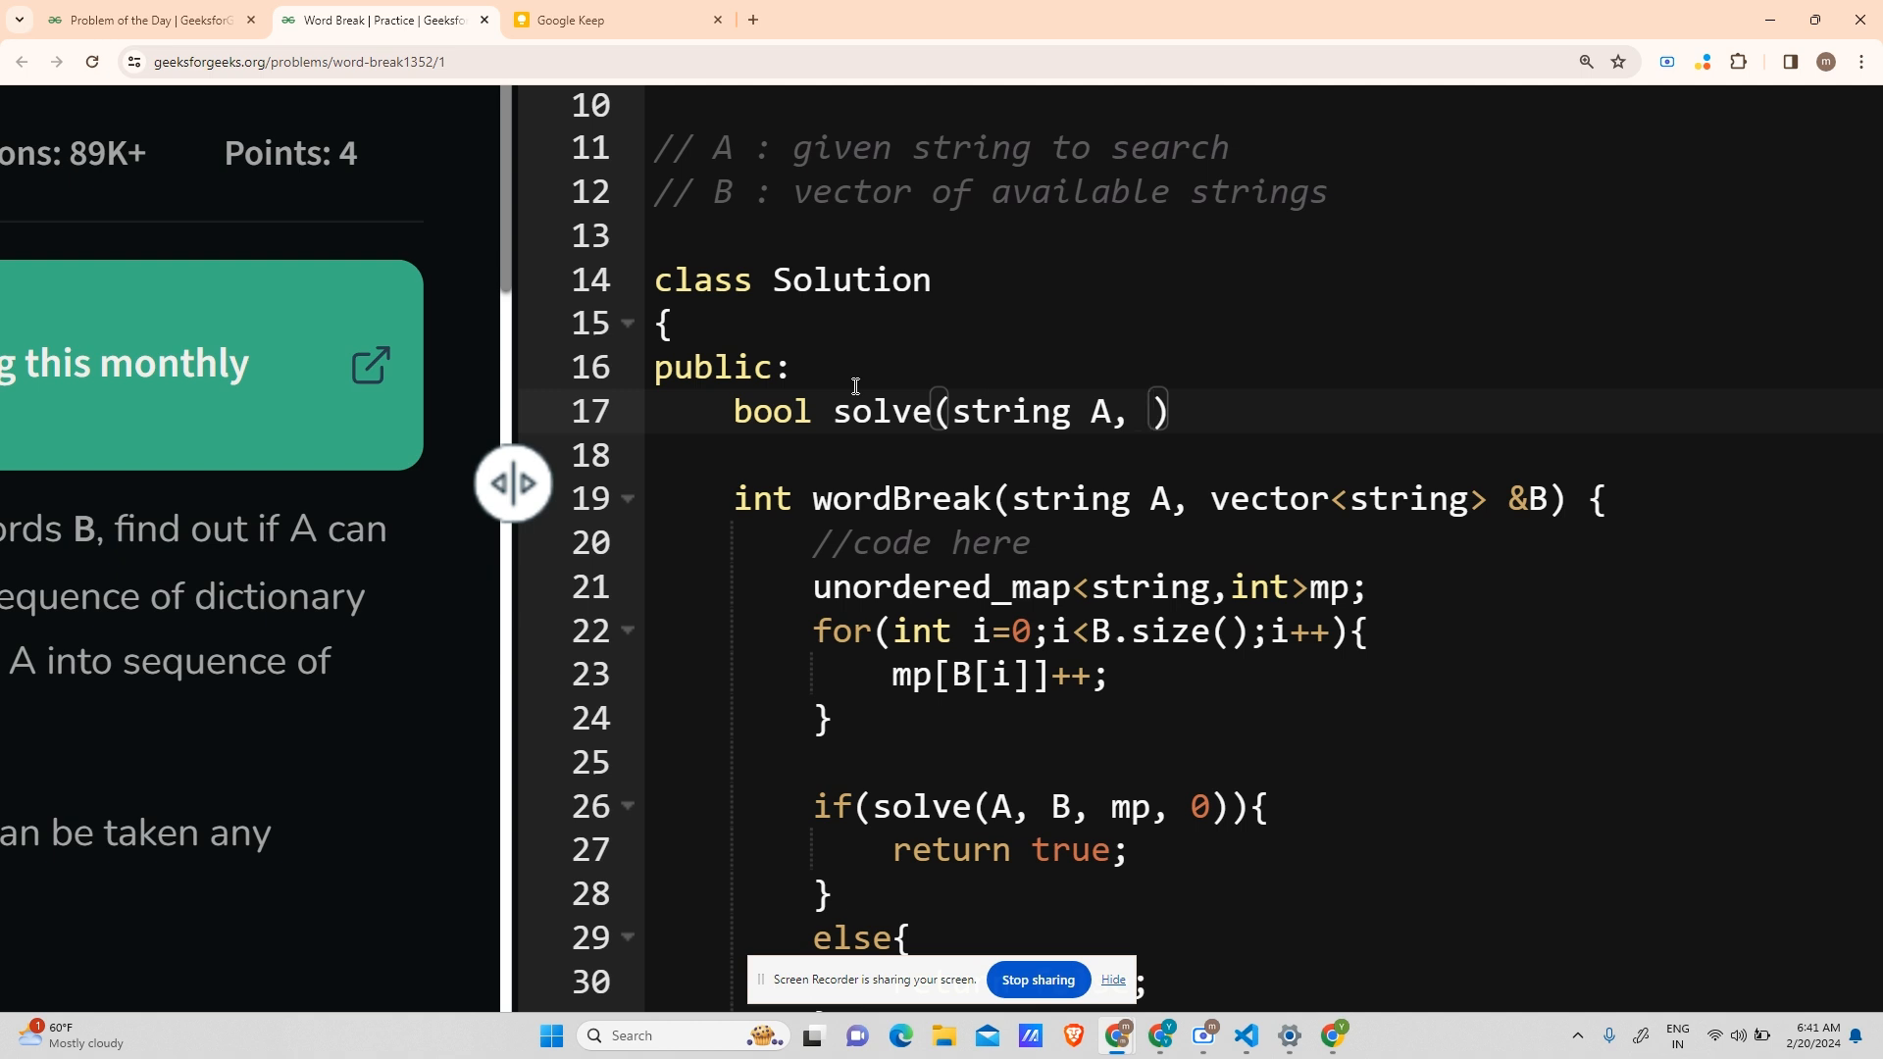
click(1055, 808)
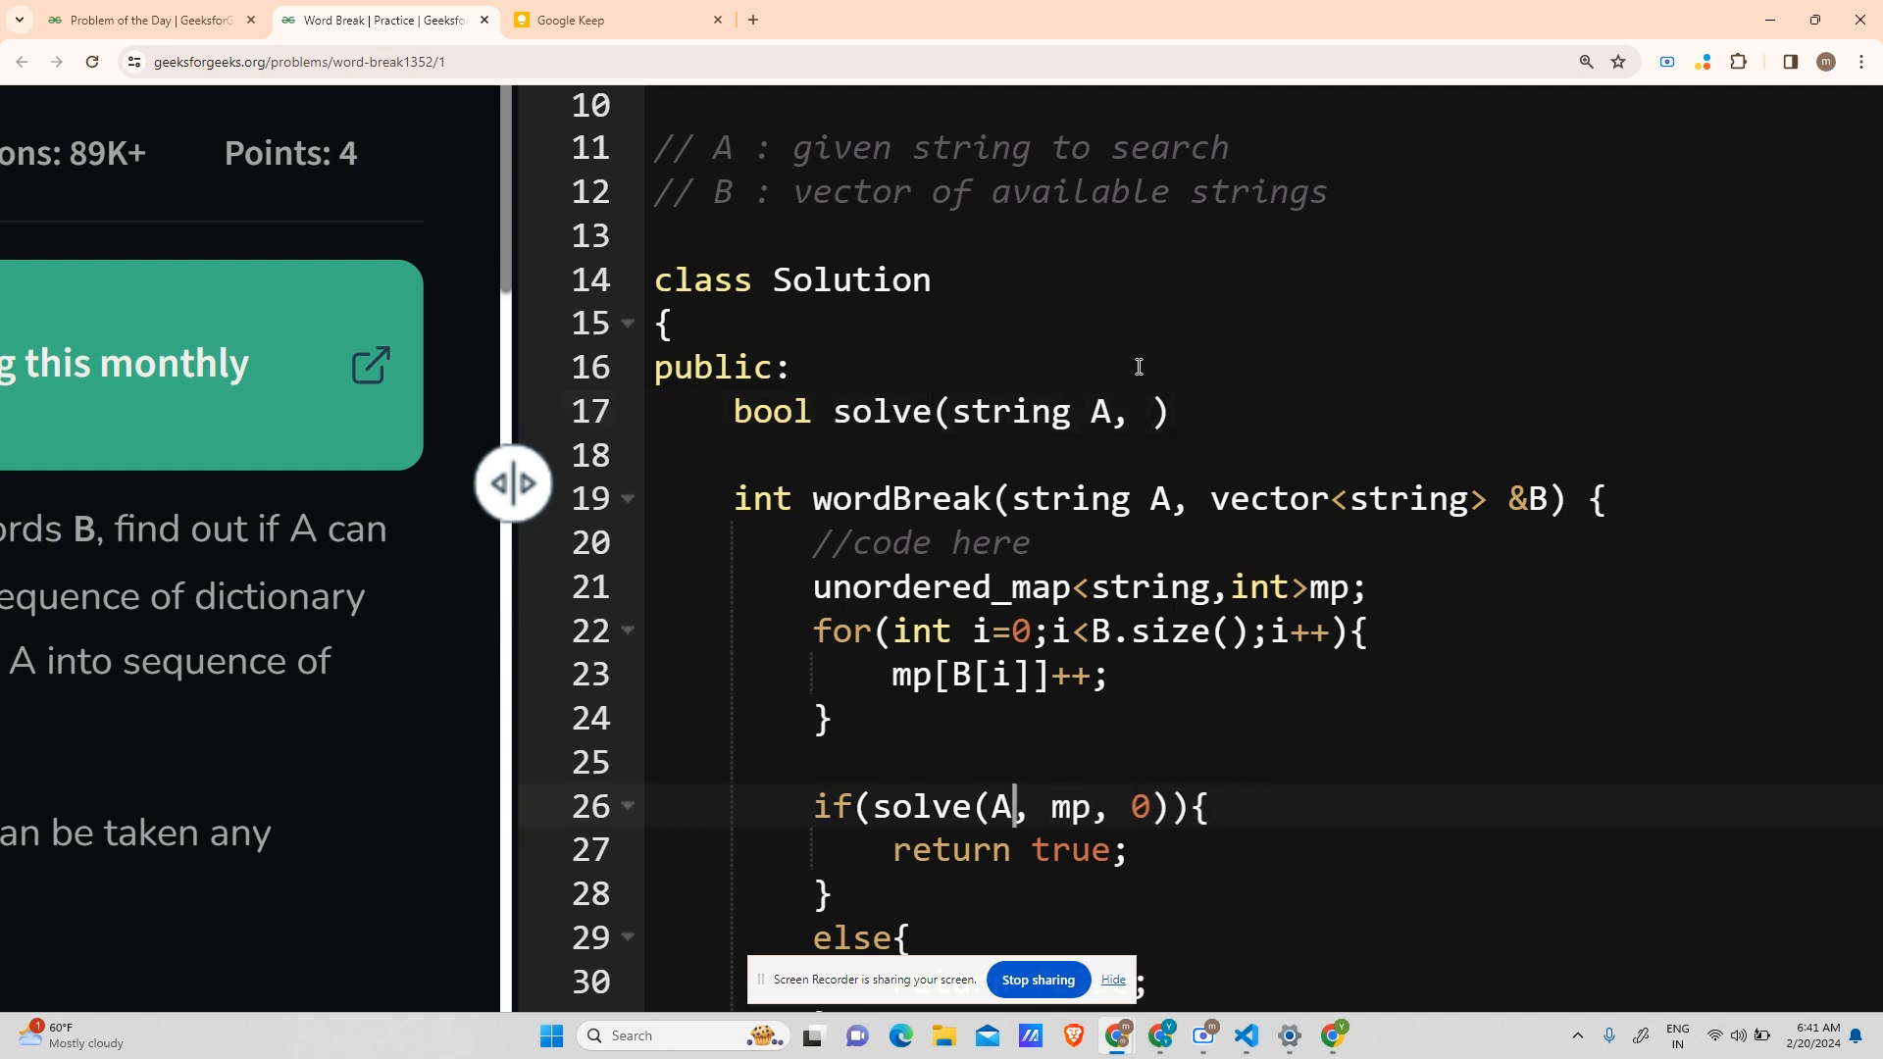
text(unore)
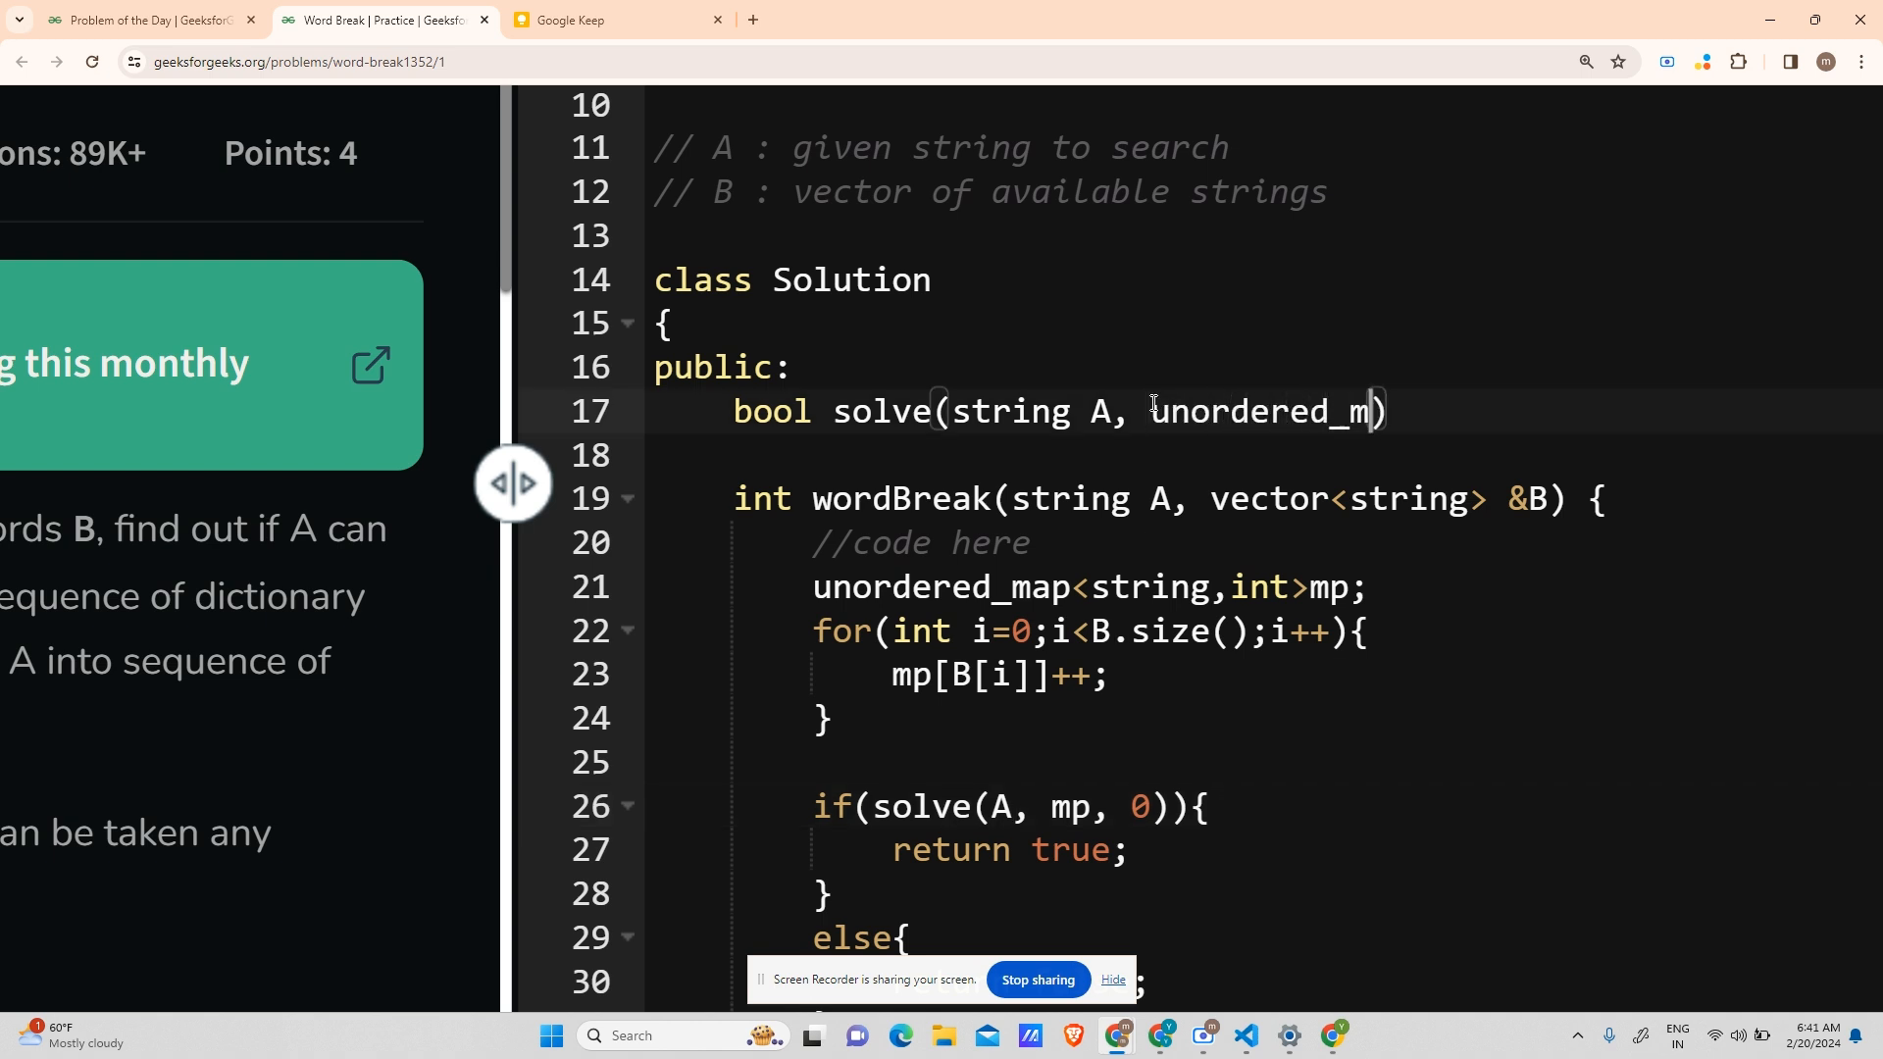
text(ap<string)
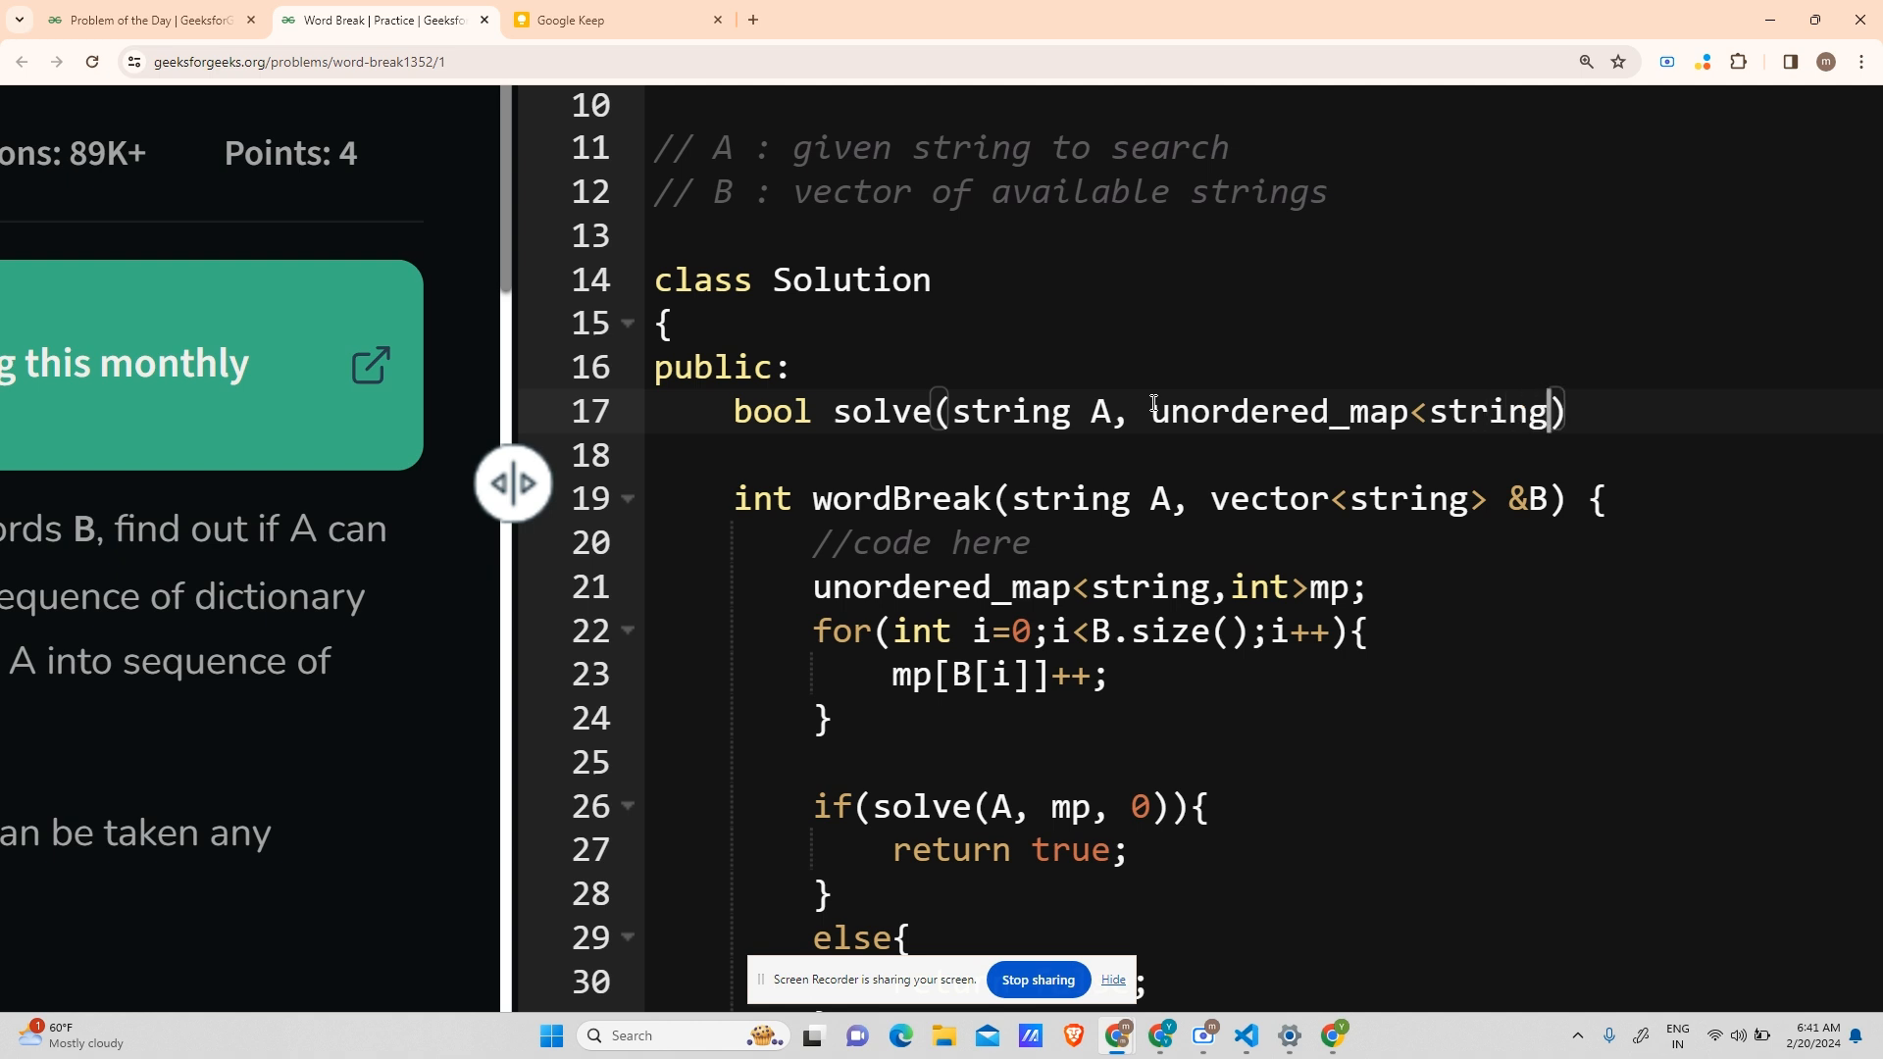
text(,int>)
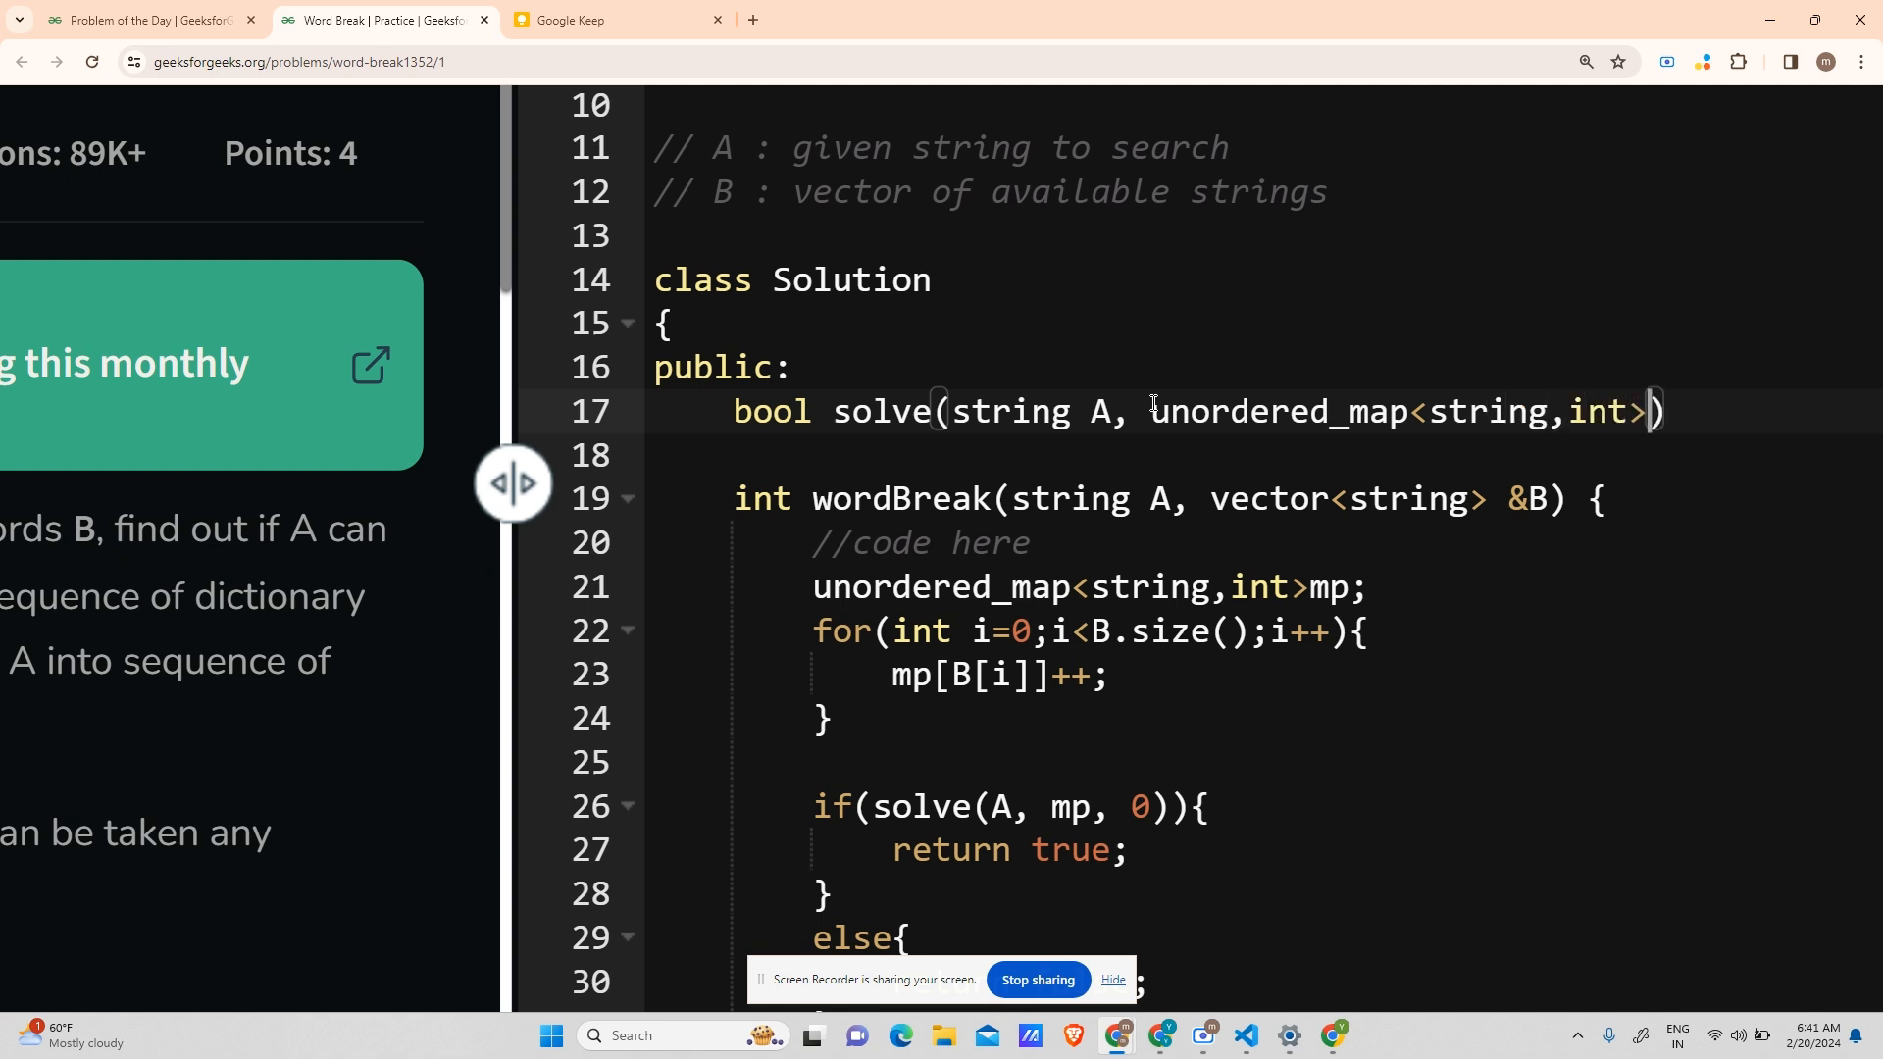
text(&m)
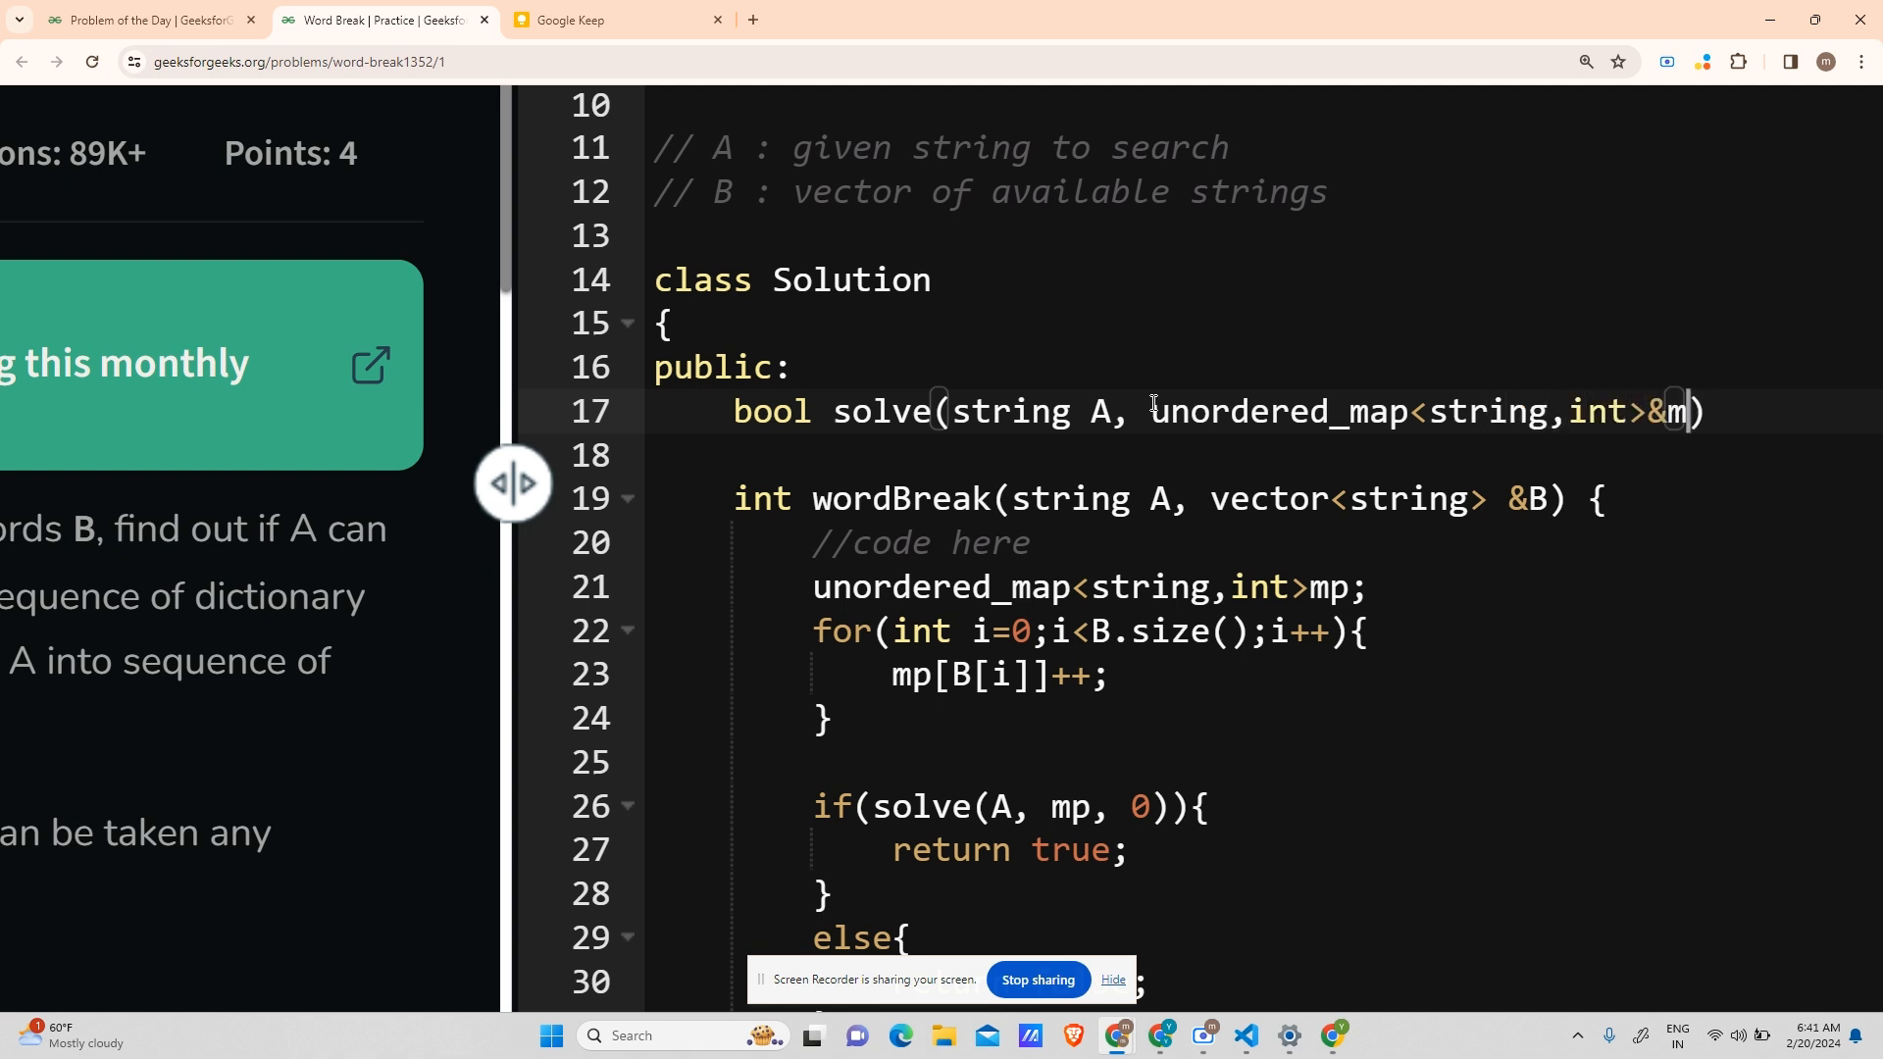
text(p, int ind)
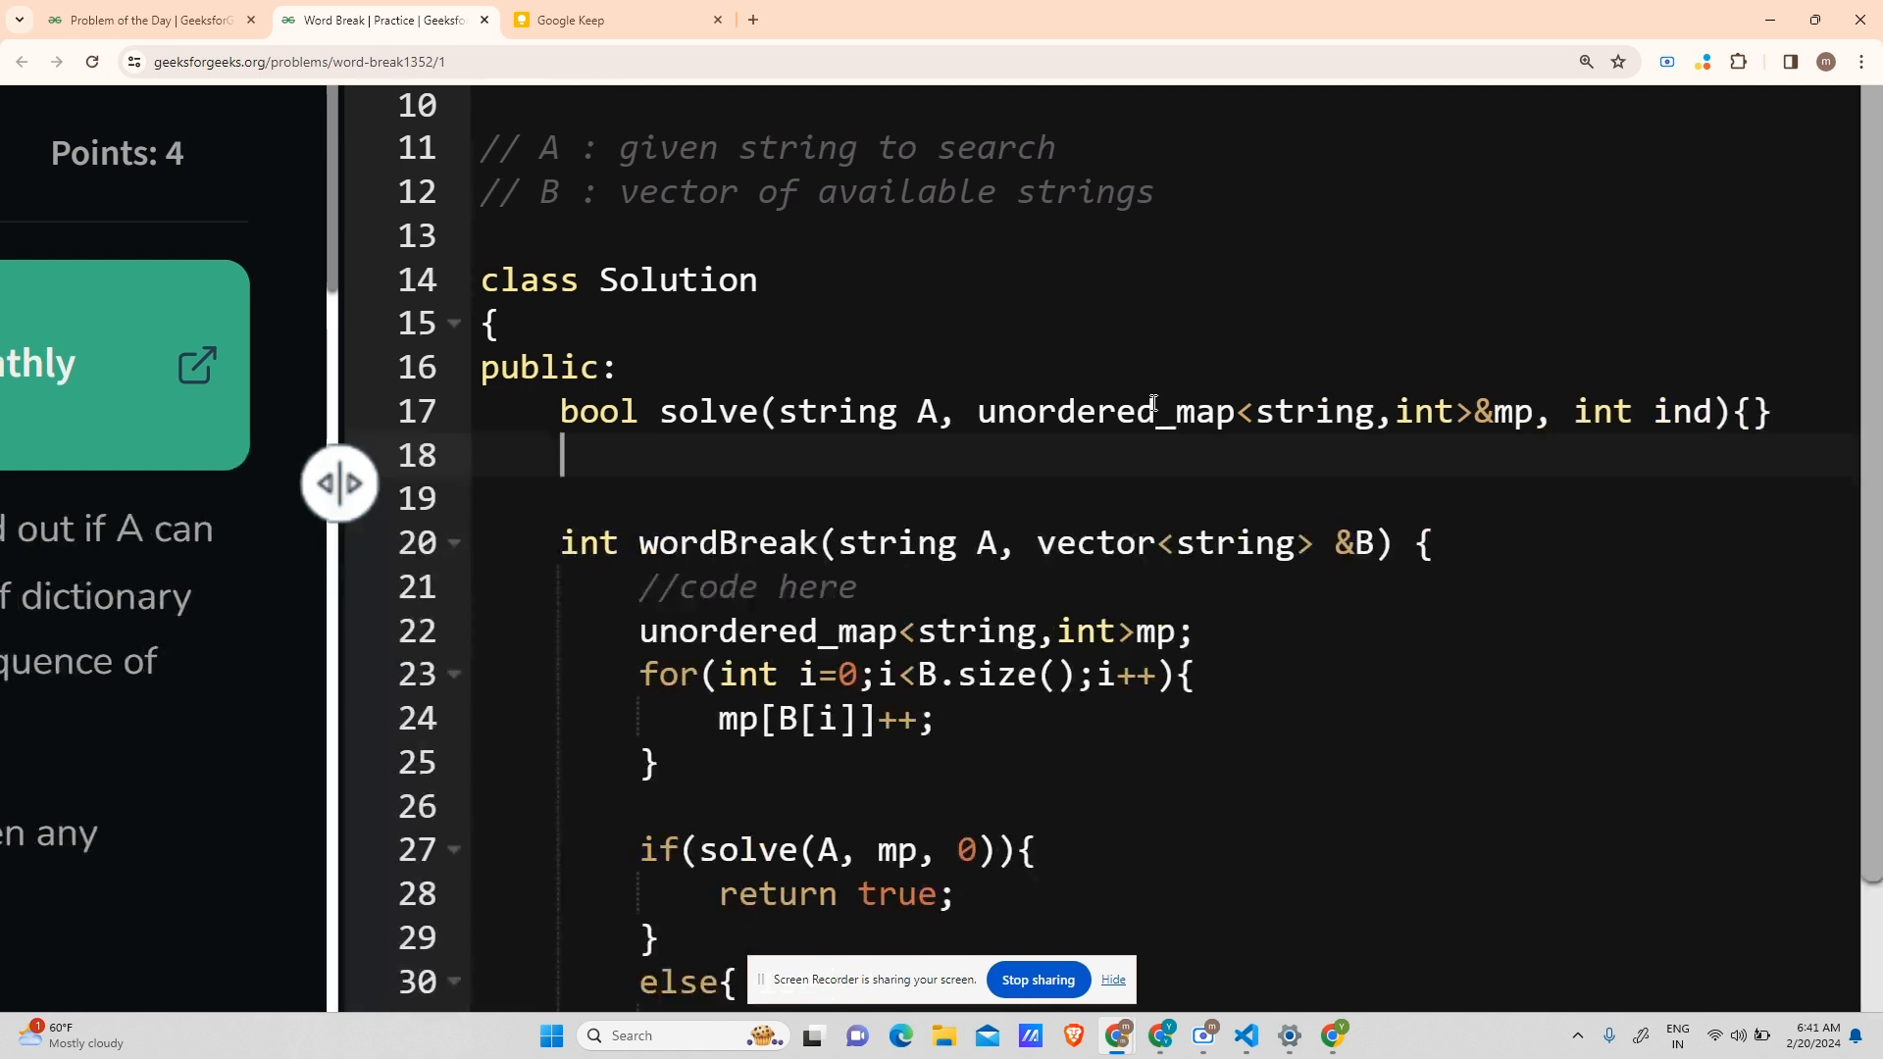
- Add the base case if(ind>=A.length()) return true; to solve
key(Enter)
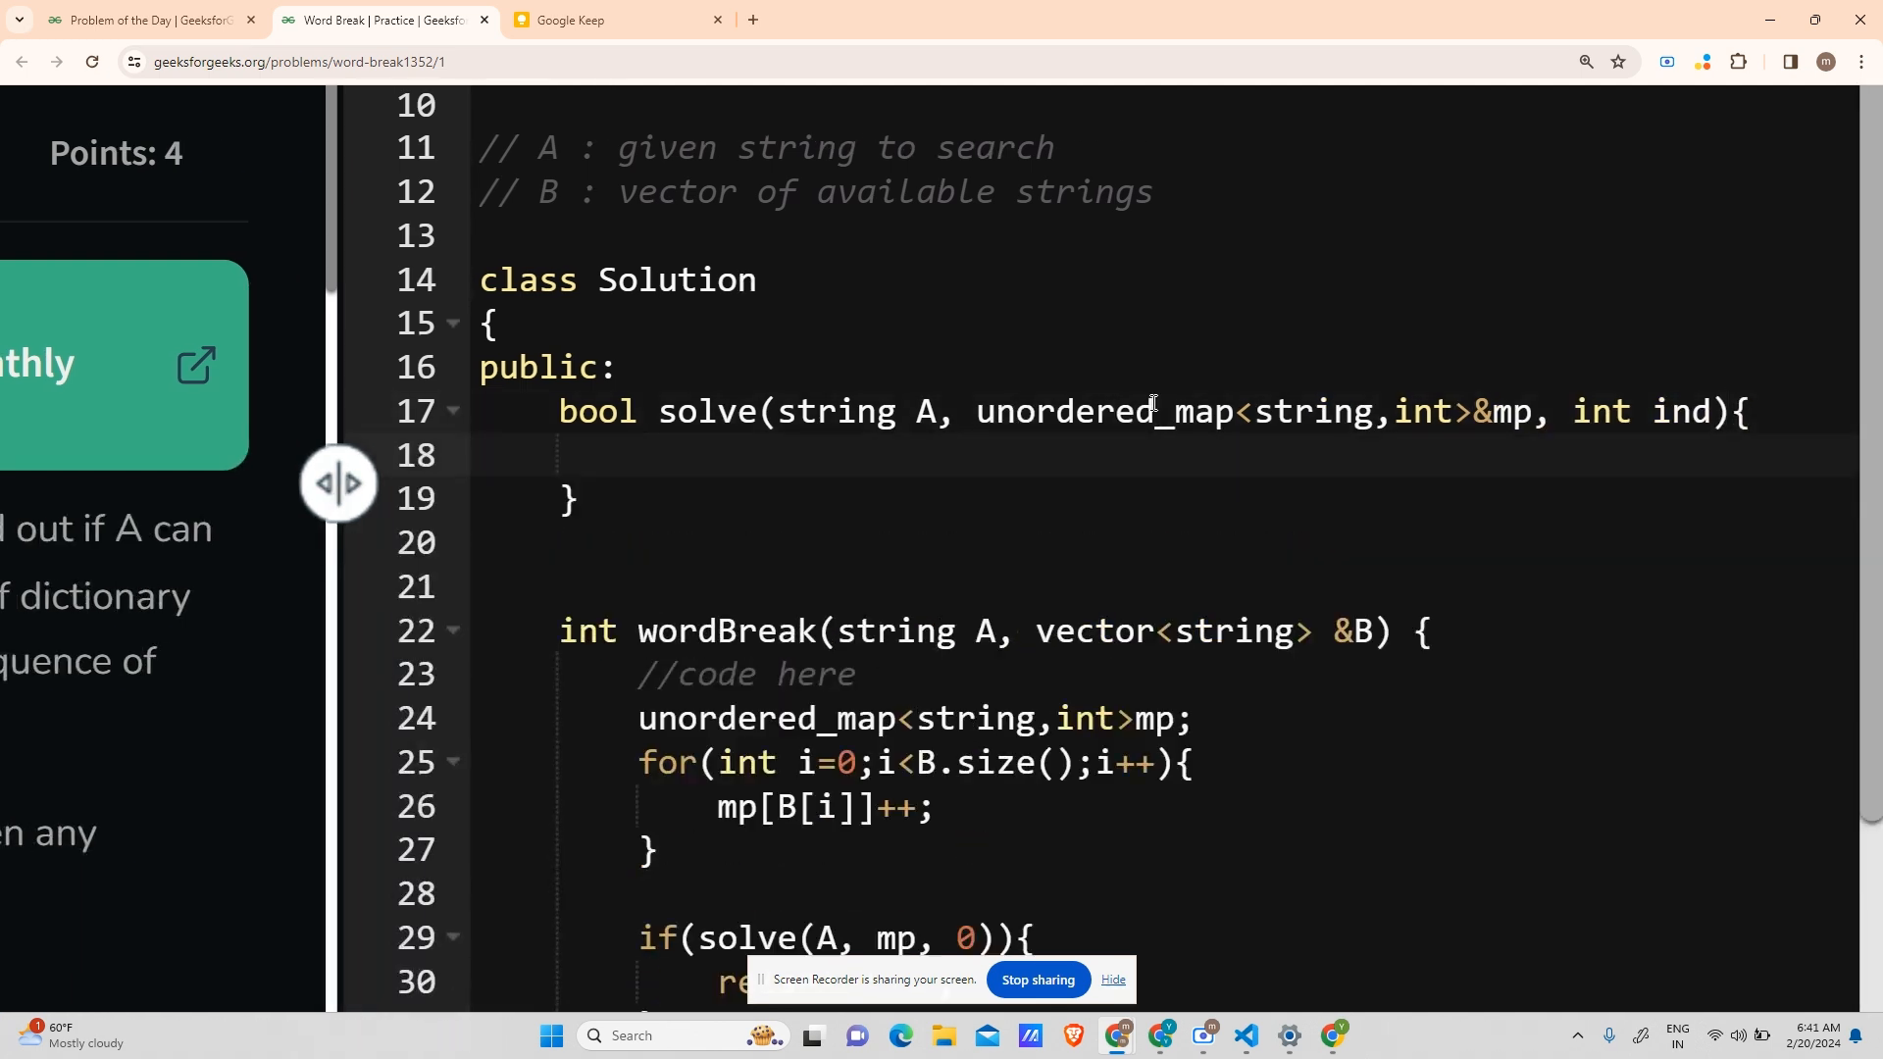
text(if(ind))
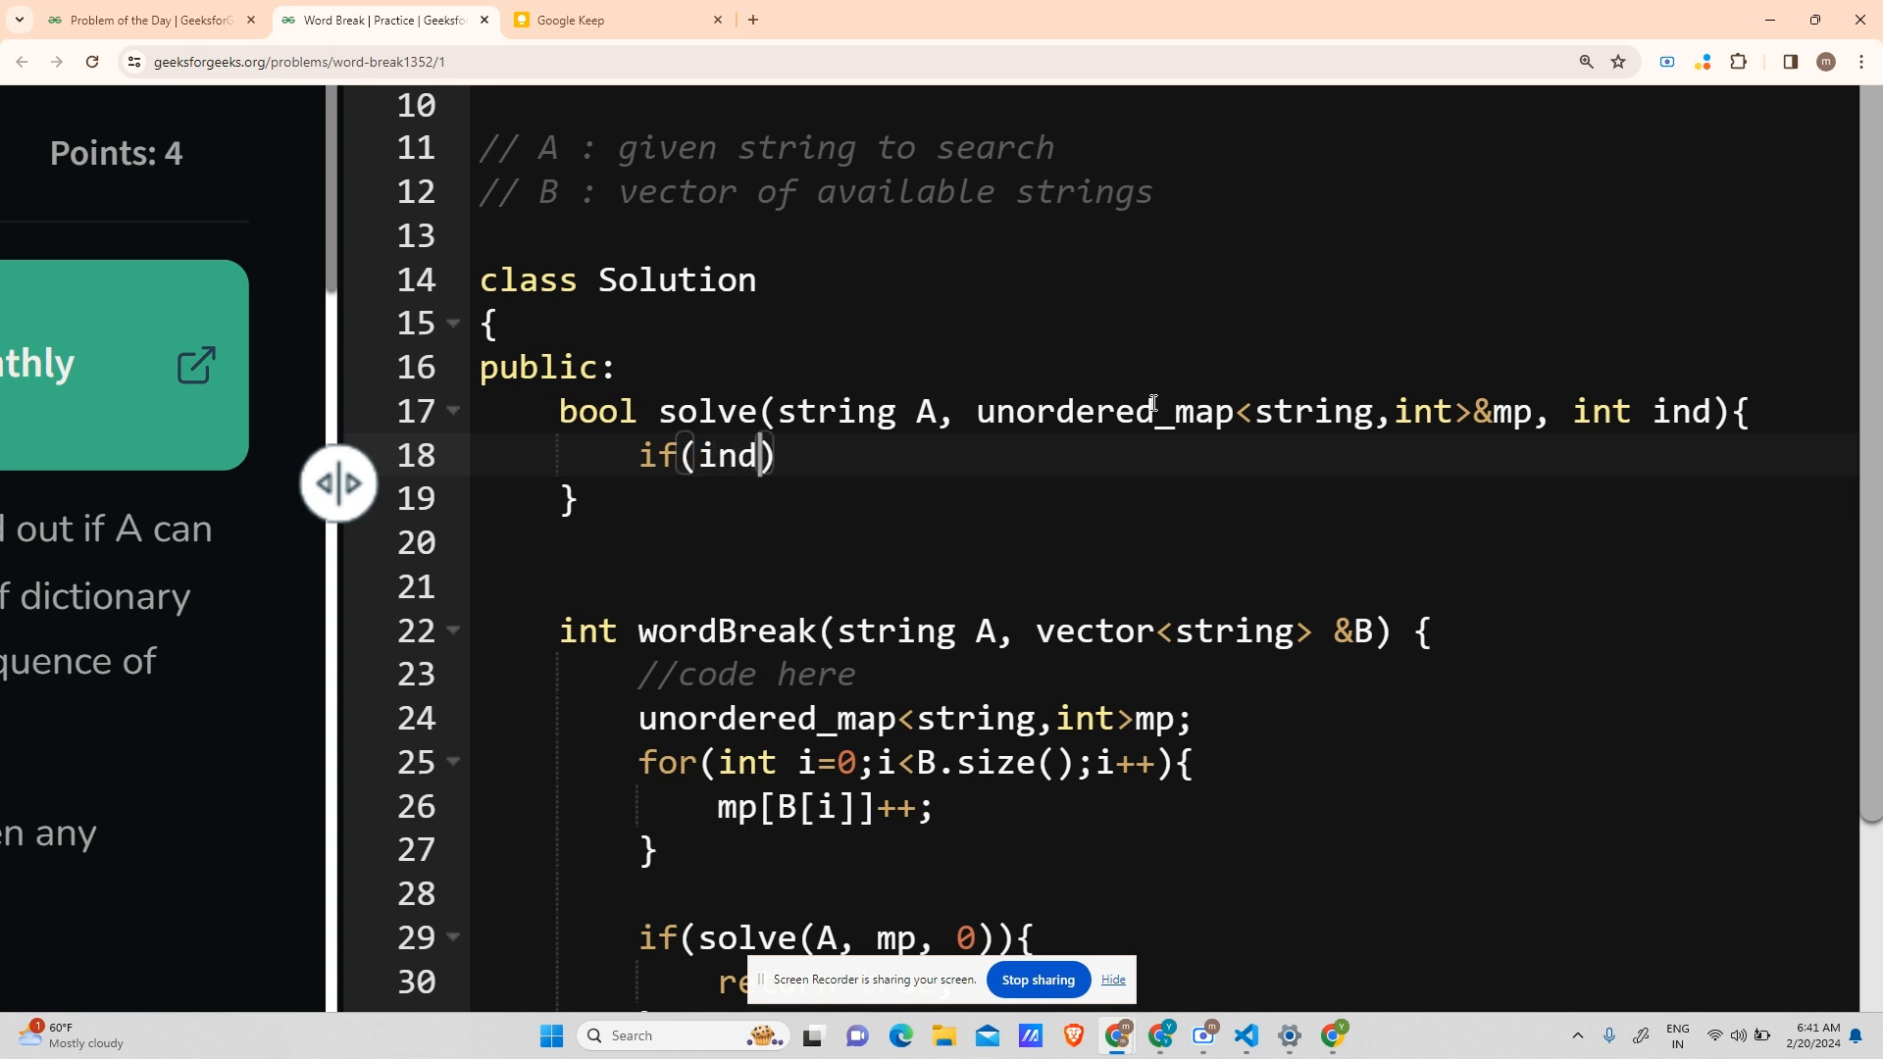
text(>=A.;)
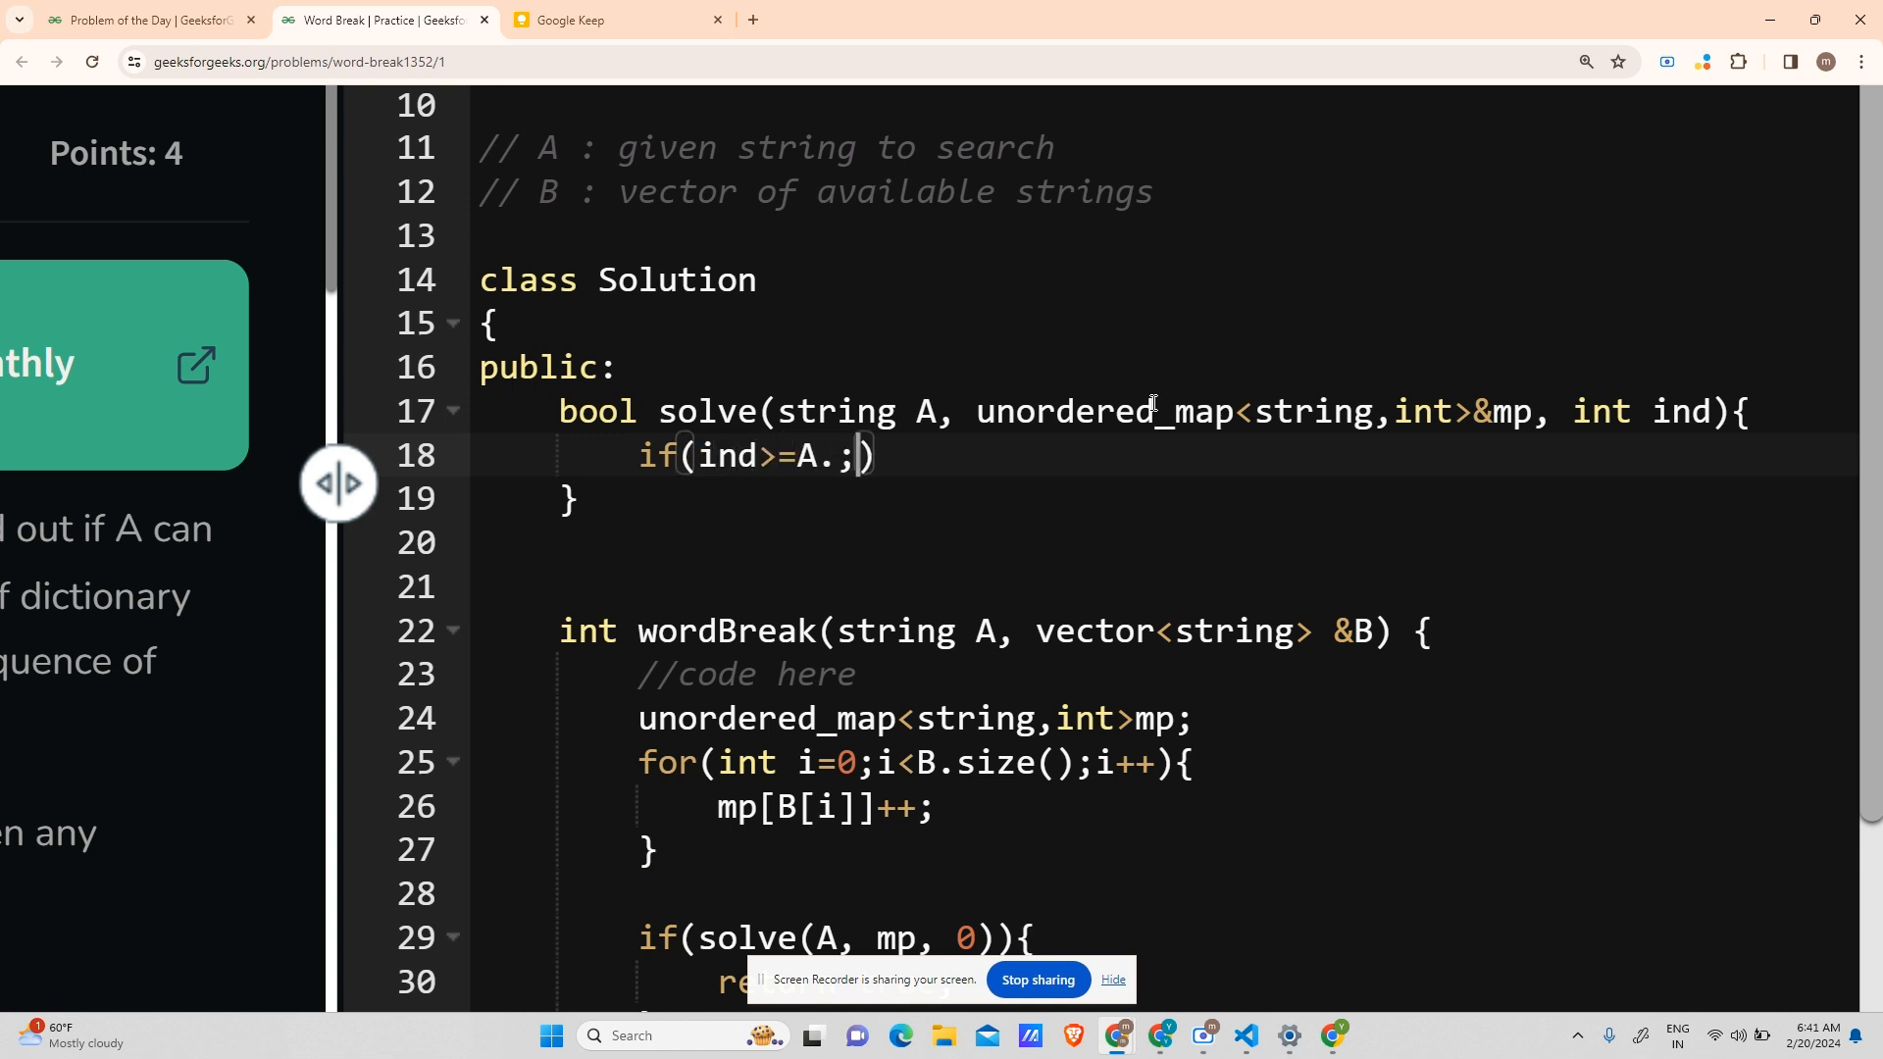
text(length()
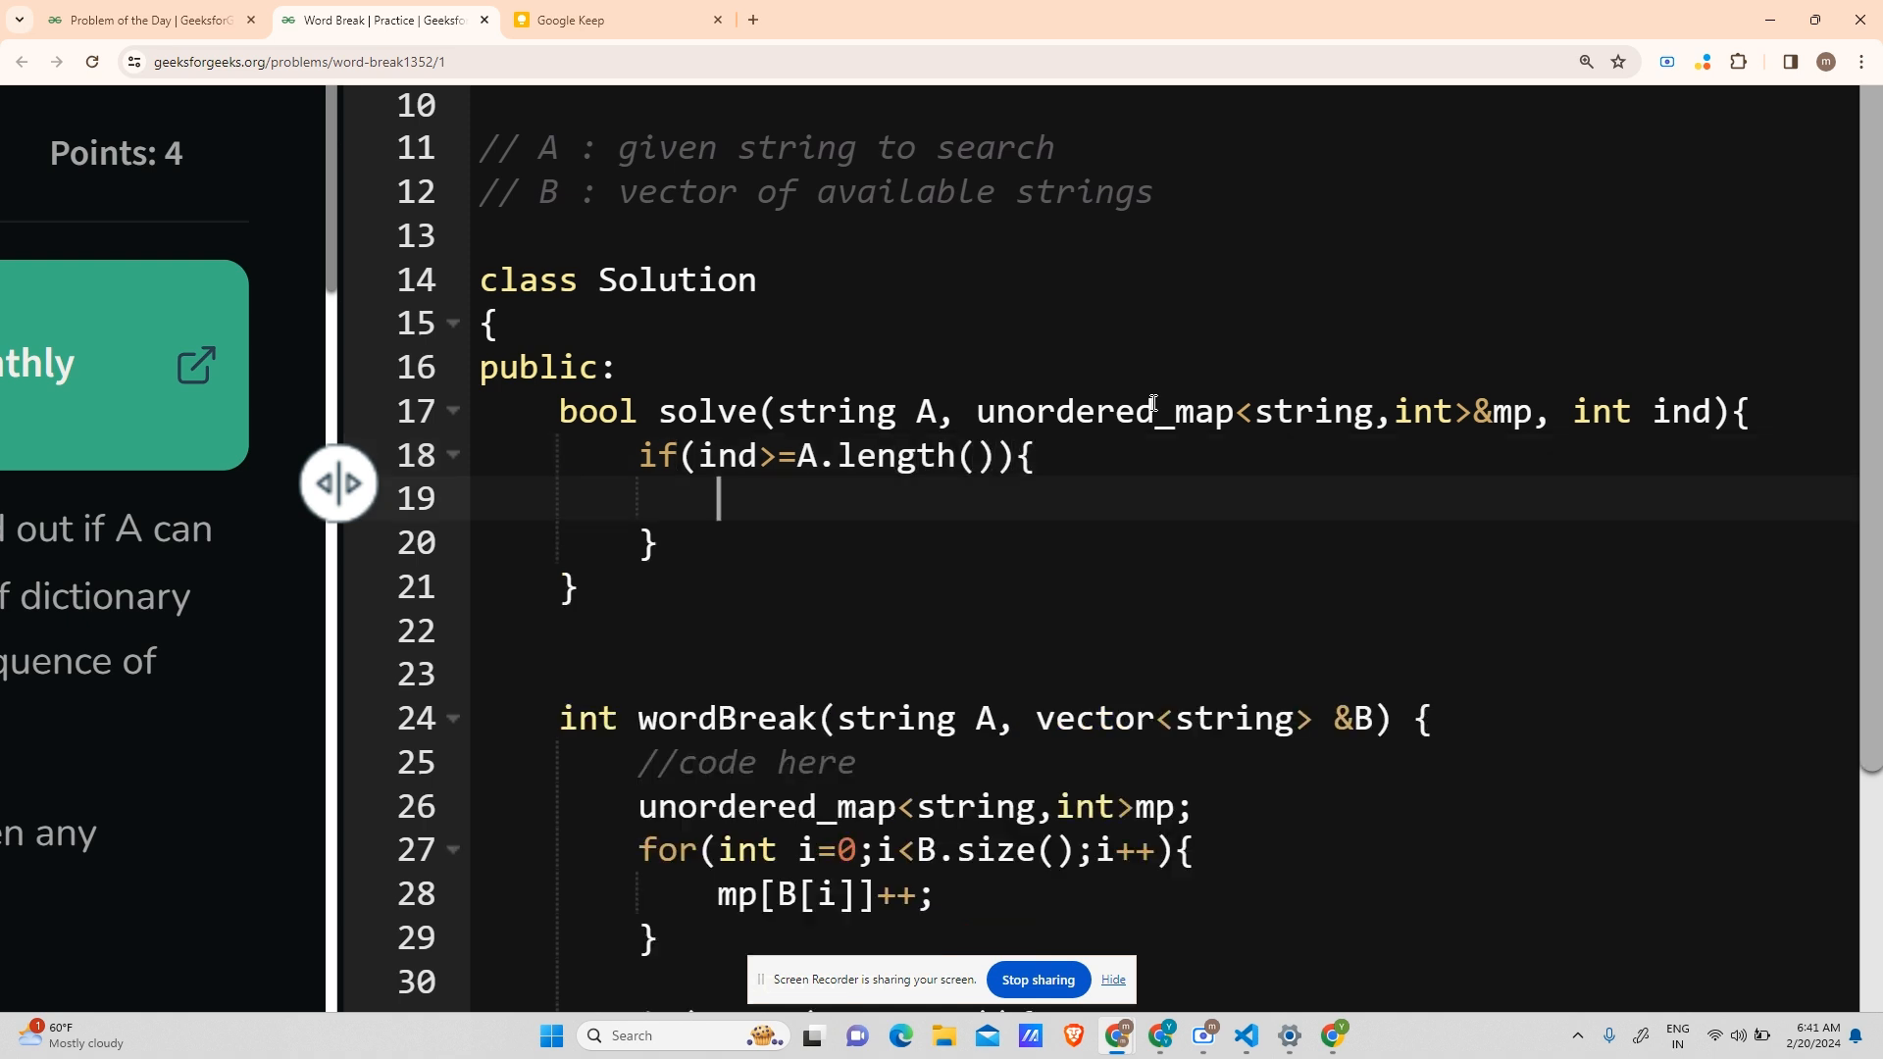
text(retu)
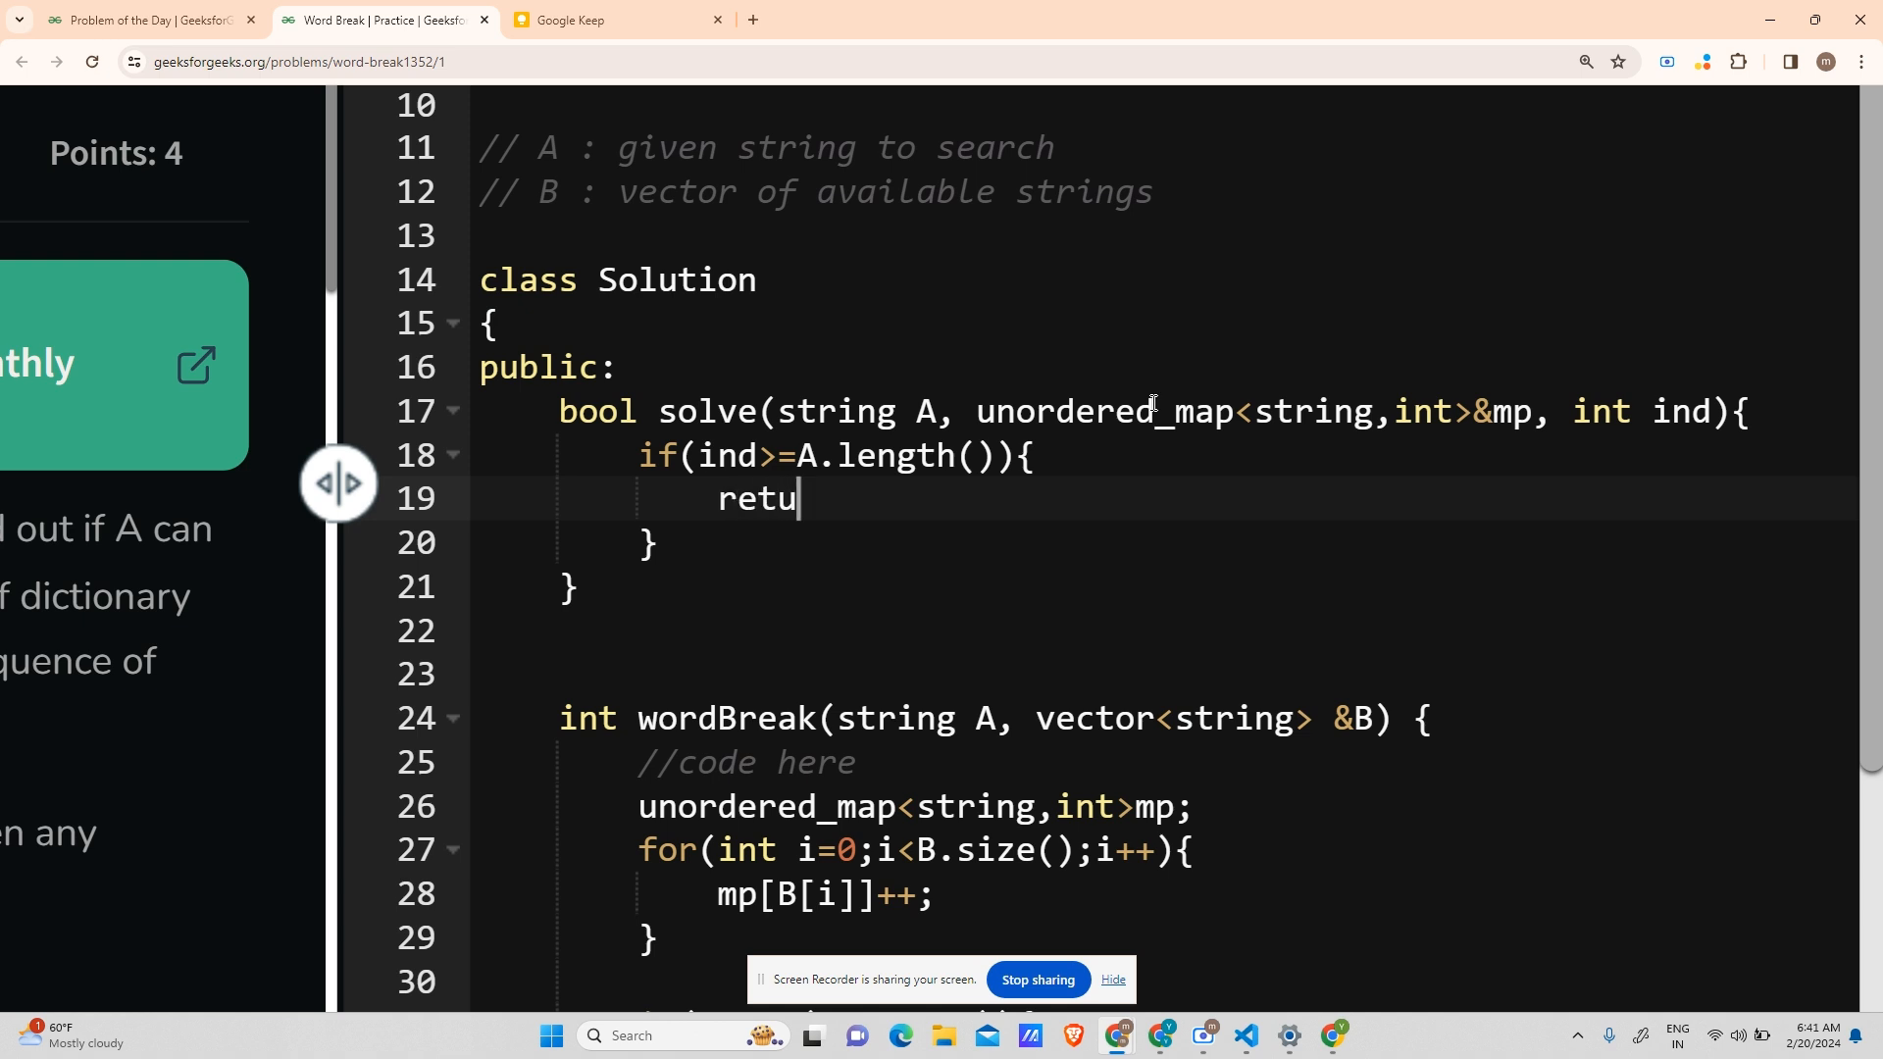
text(rn t)
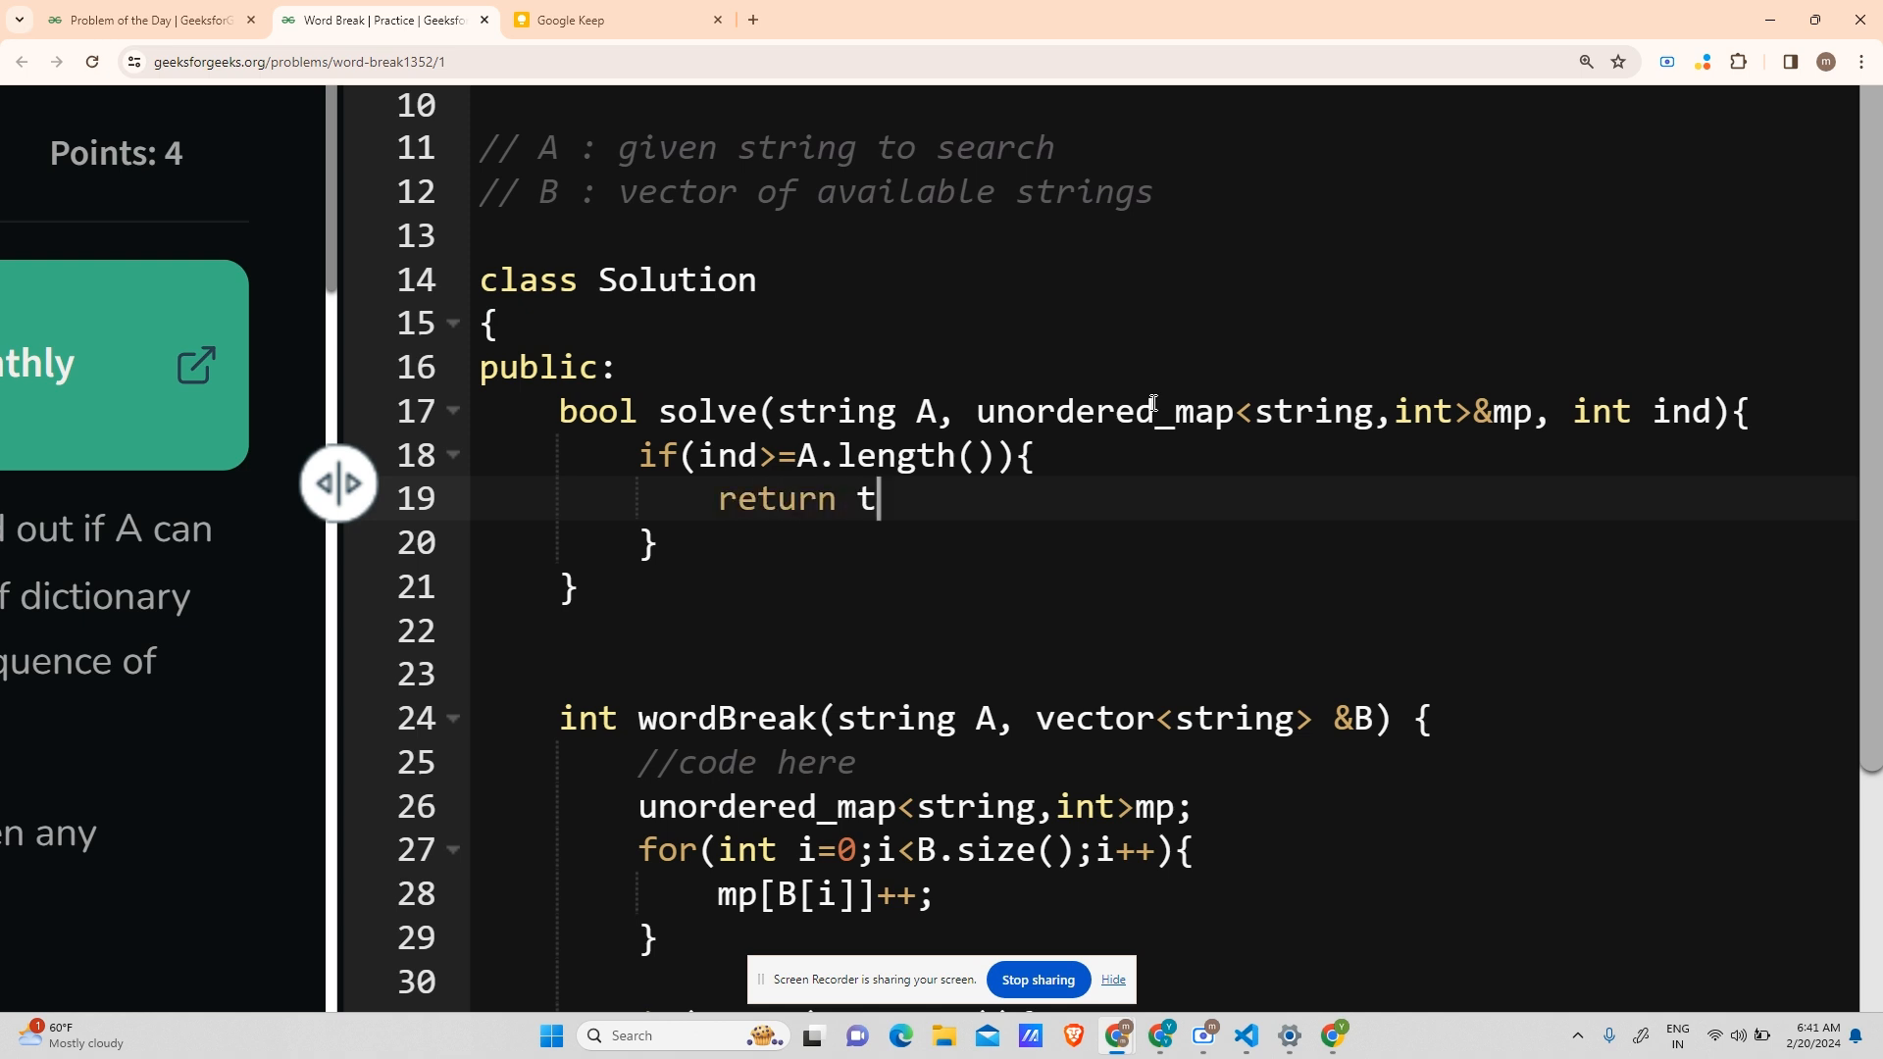
text(rue;)
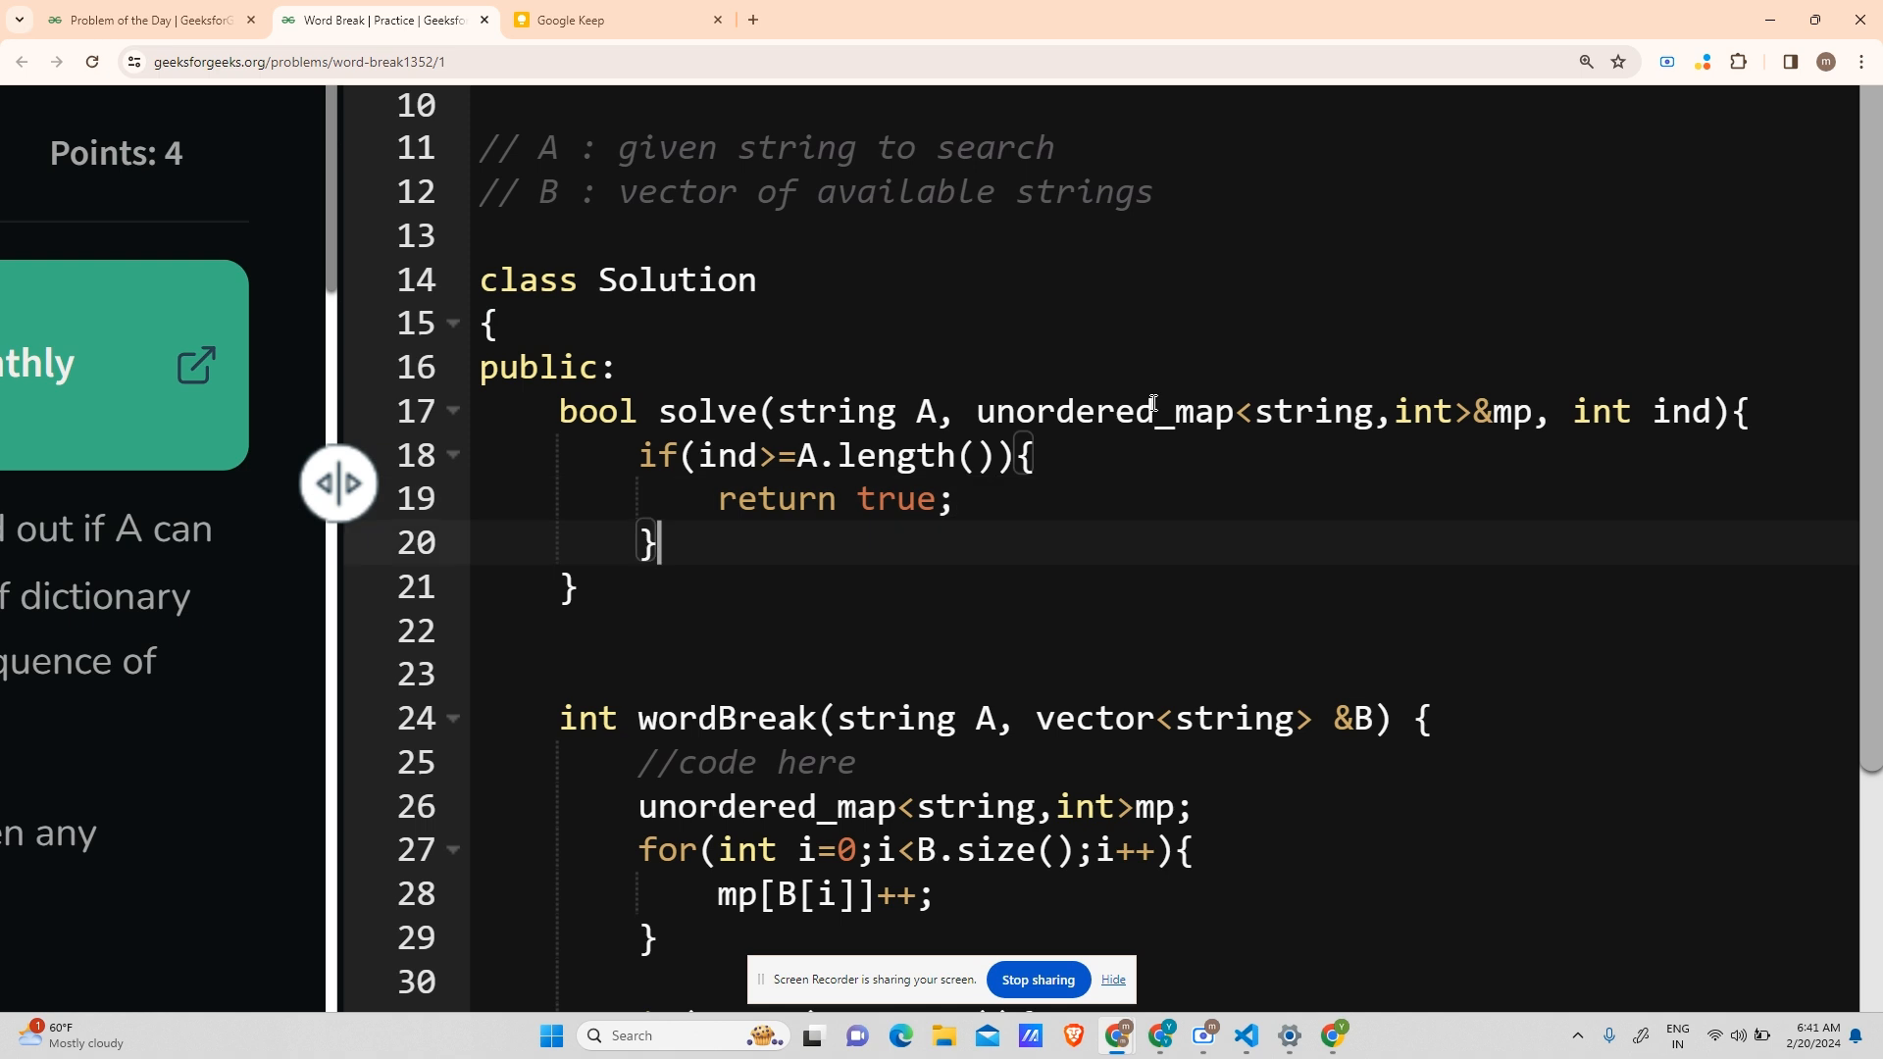
- Start a for loop with i running from ind to A.length()
key(enter)
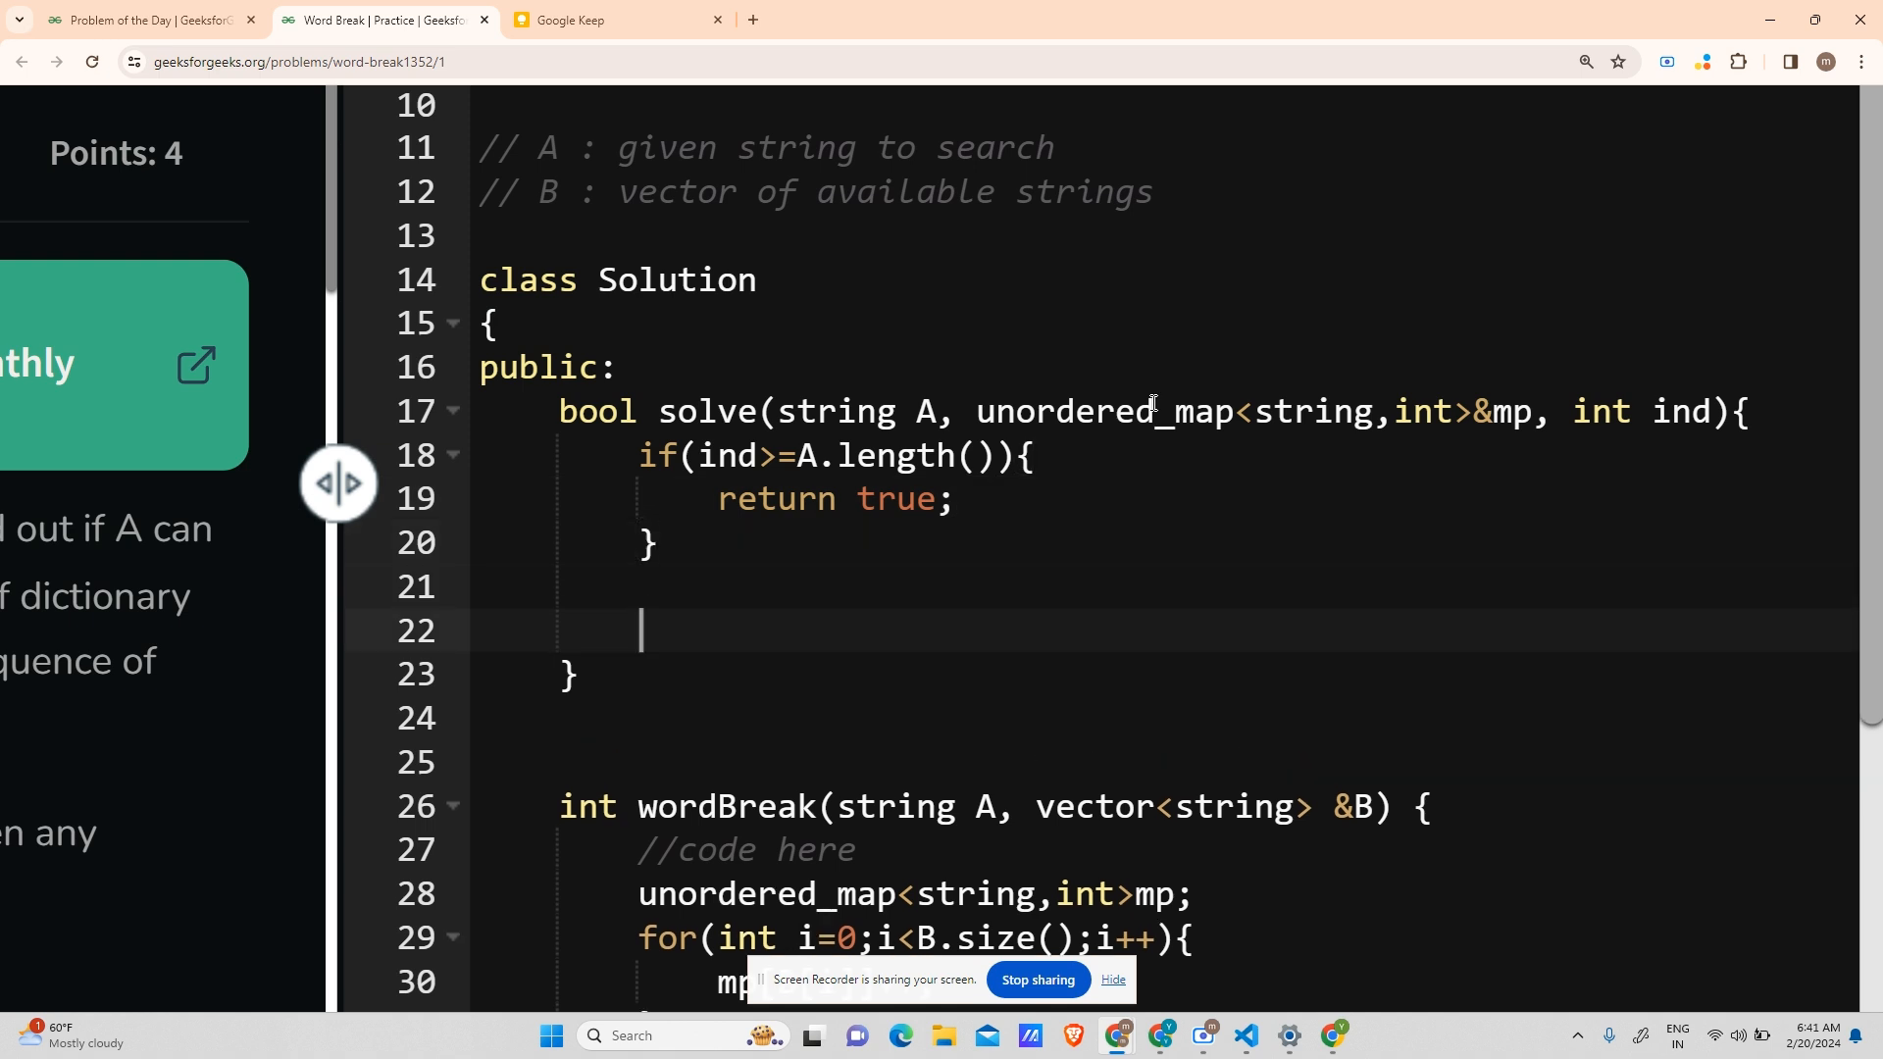
text(for()
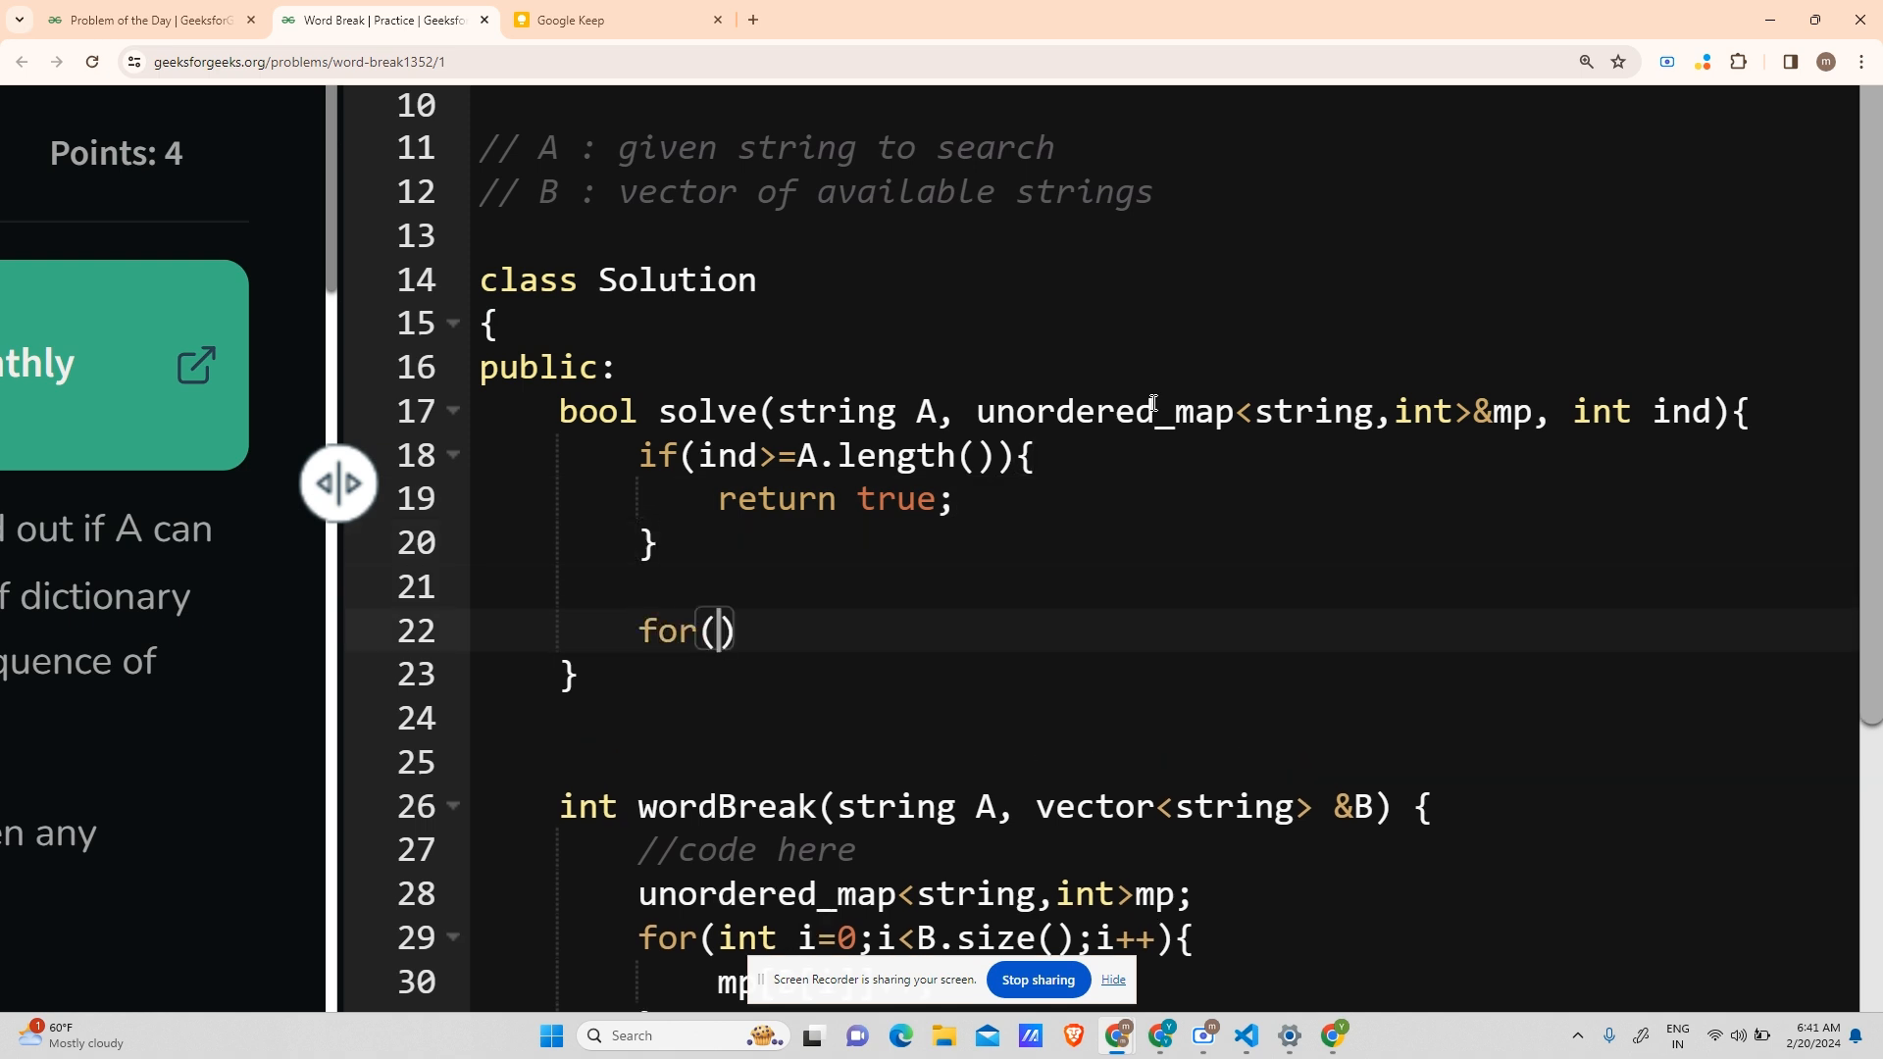
text(int i=i)
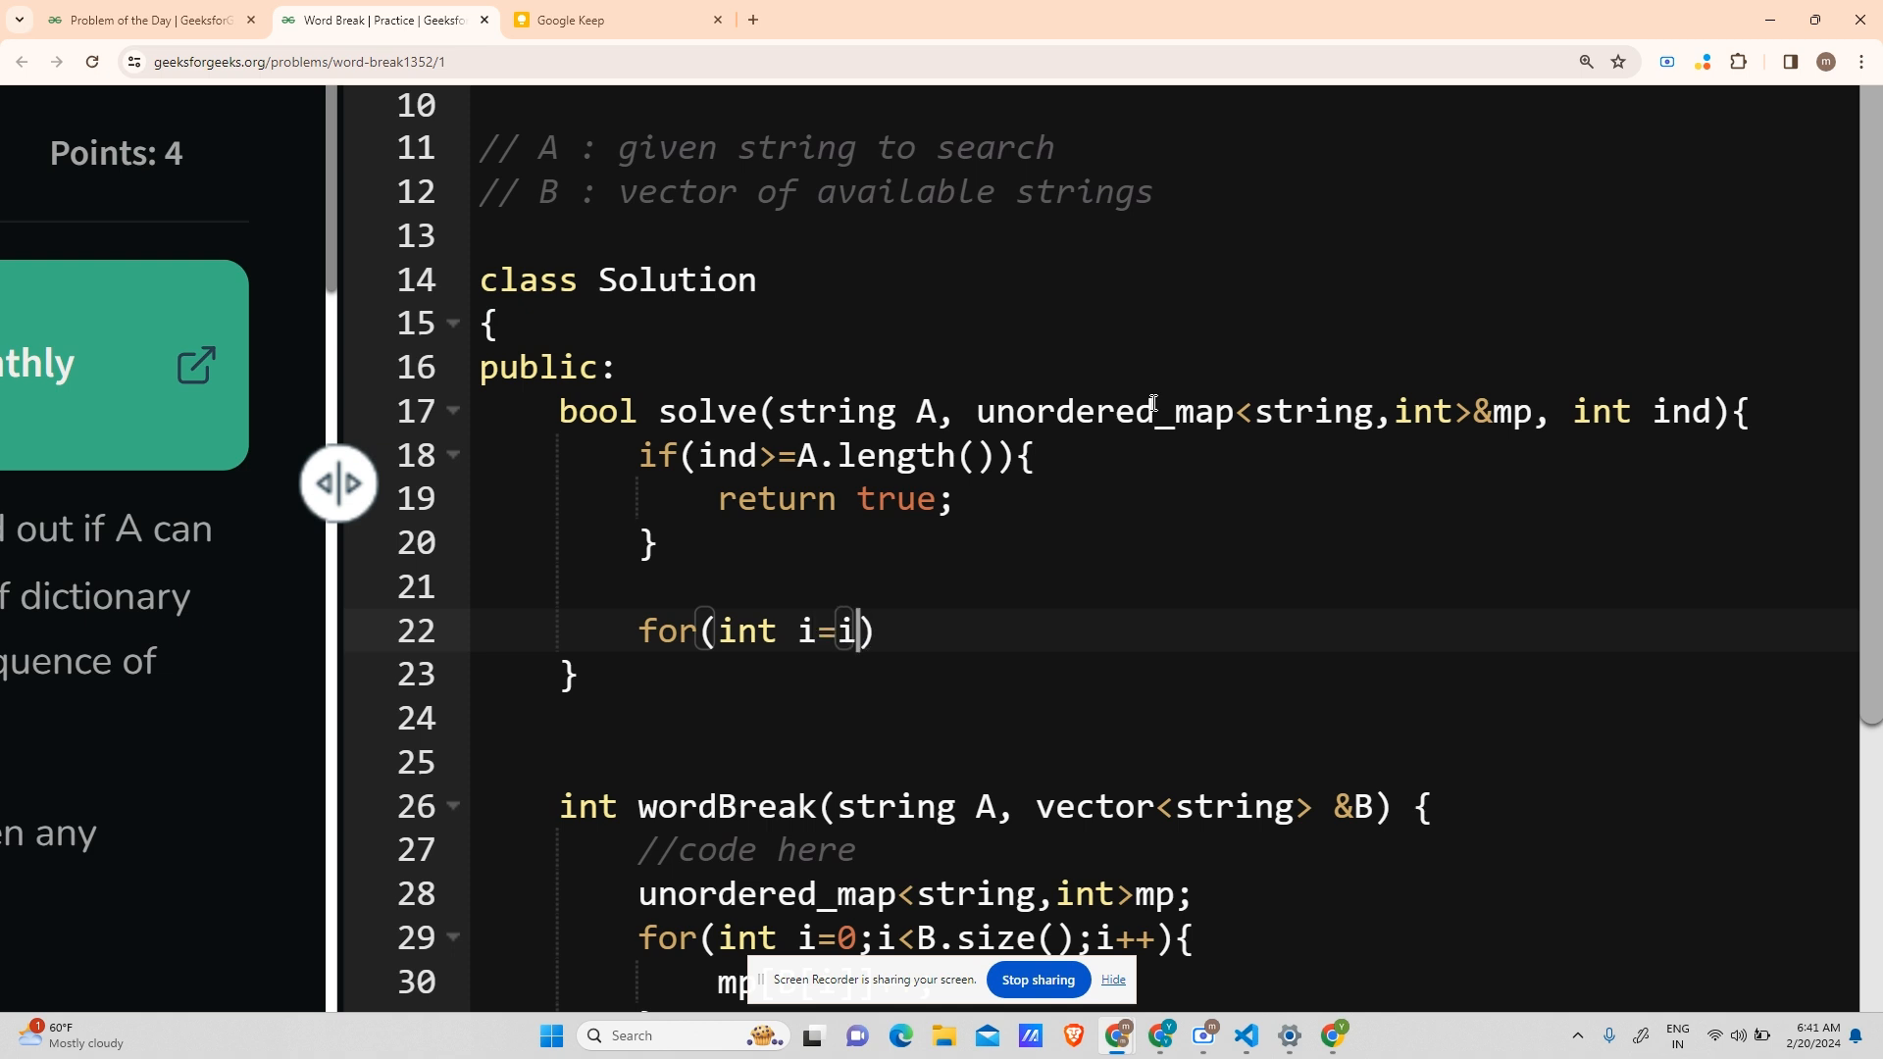
text(nd;i<)
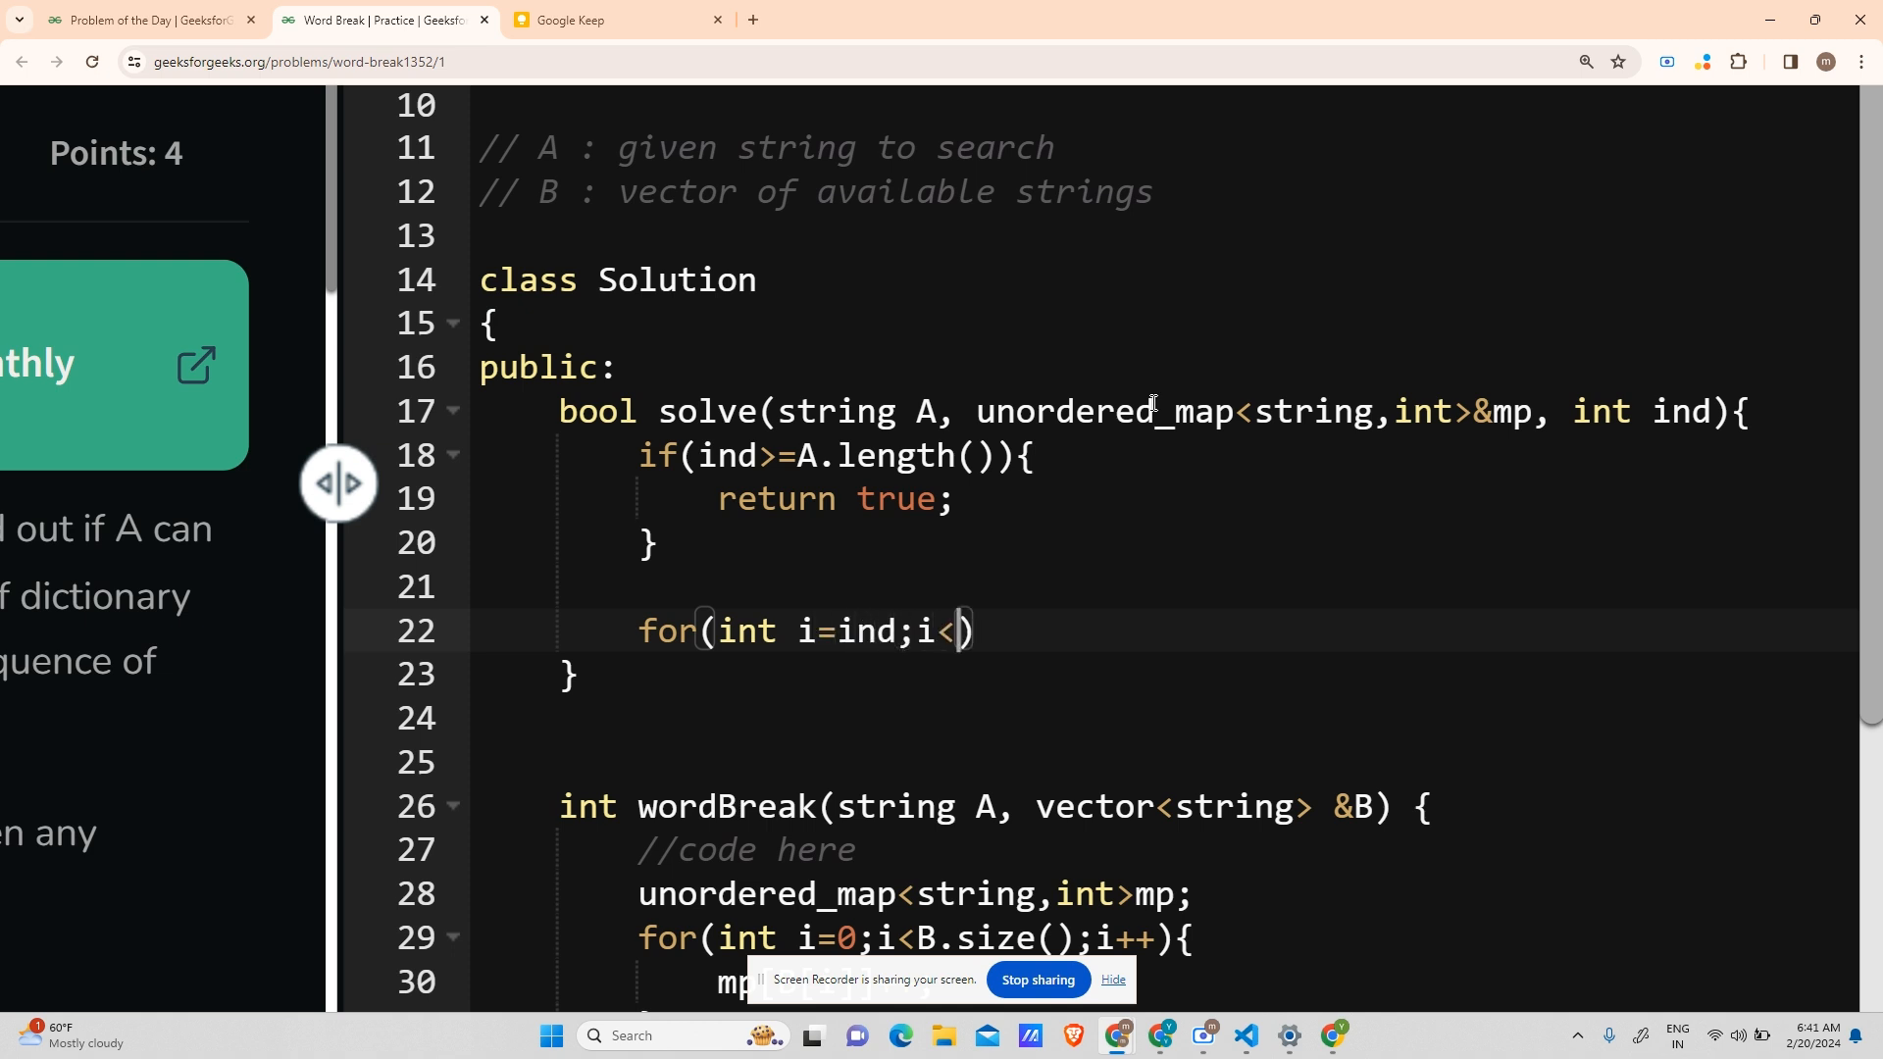
text(A.length)
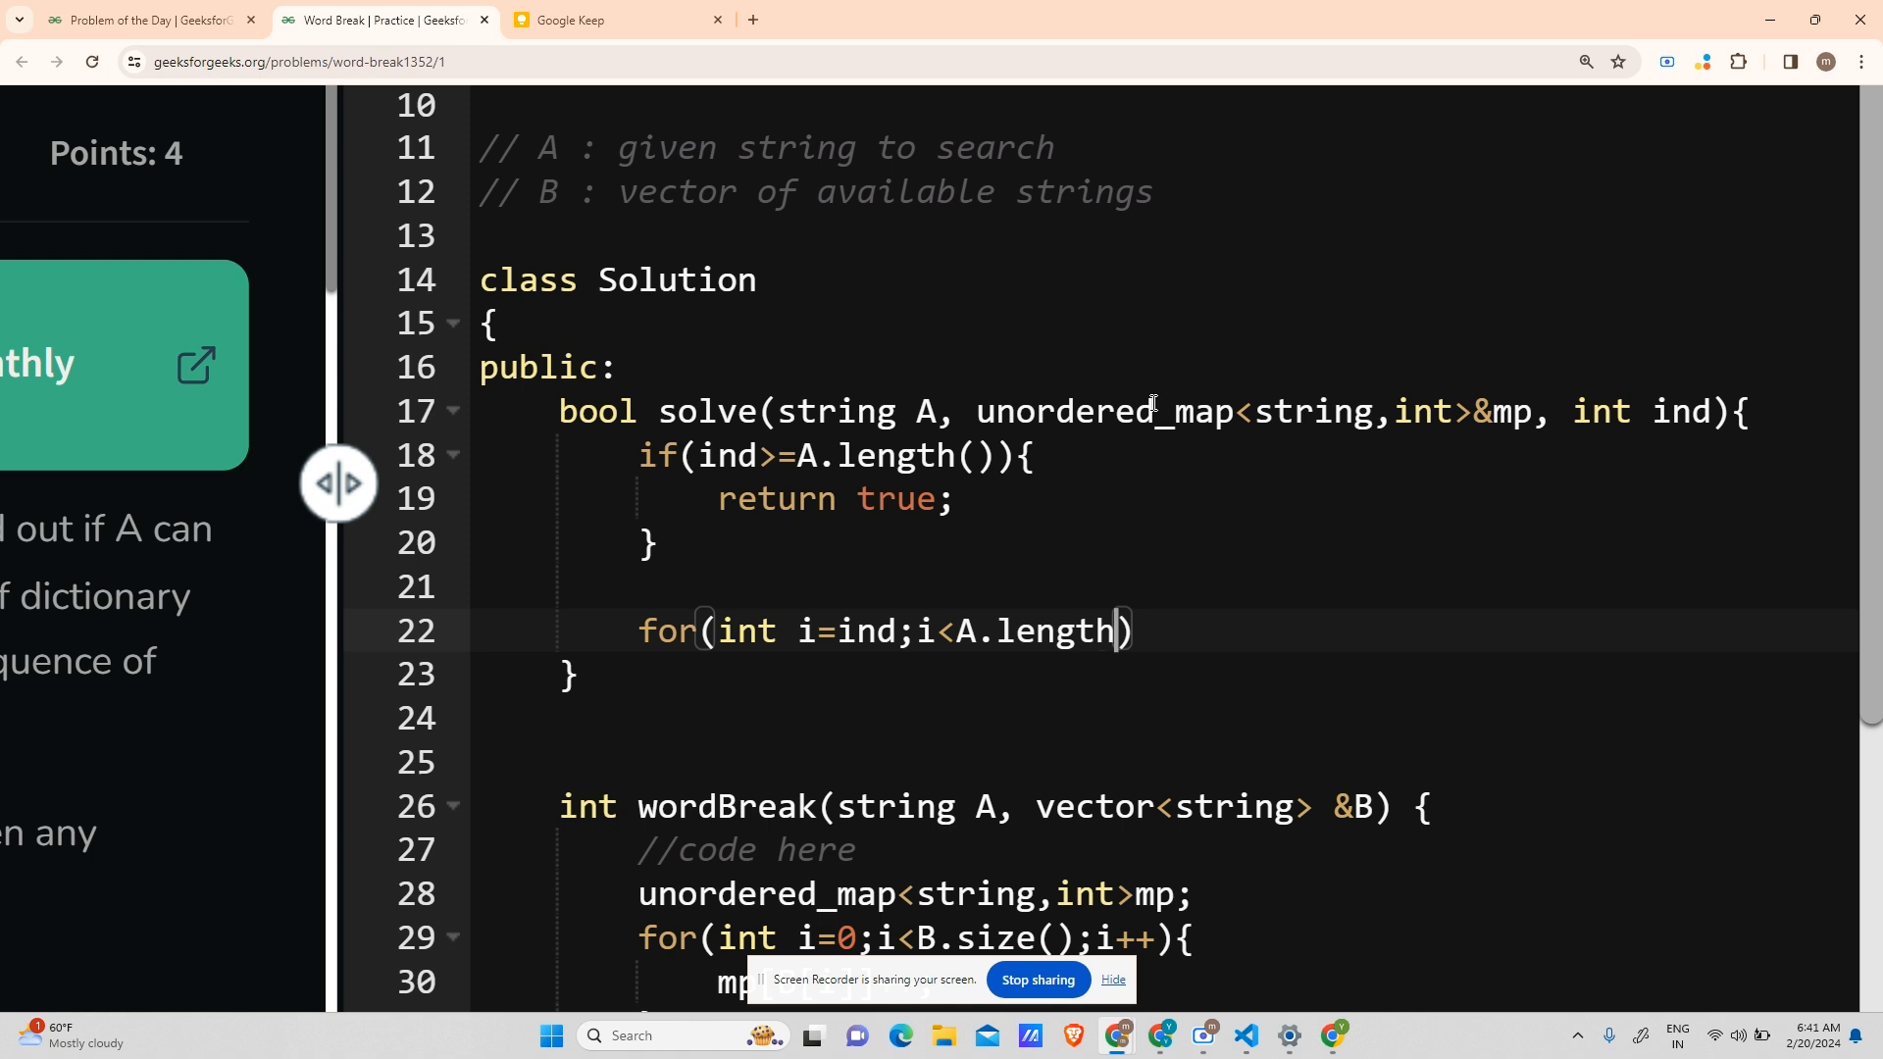
text();i++){)
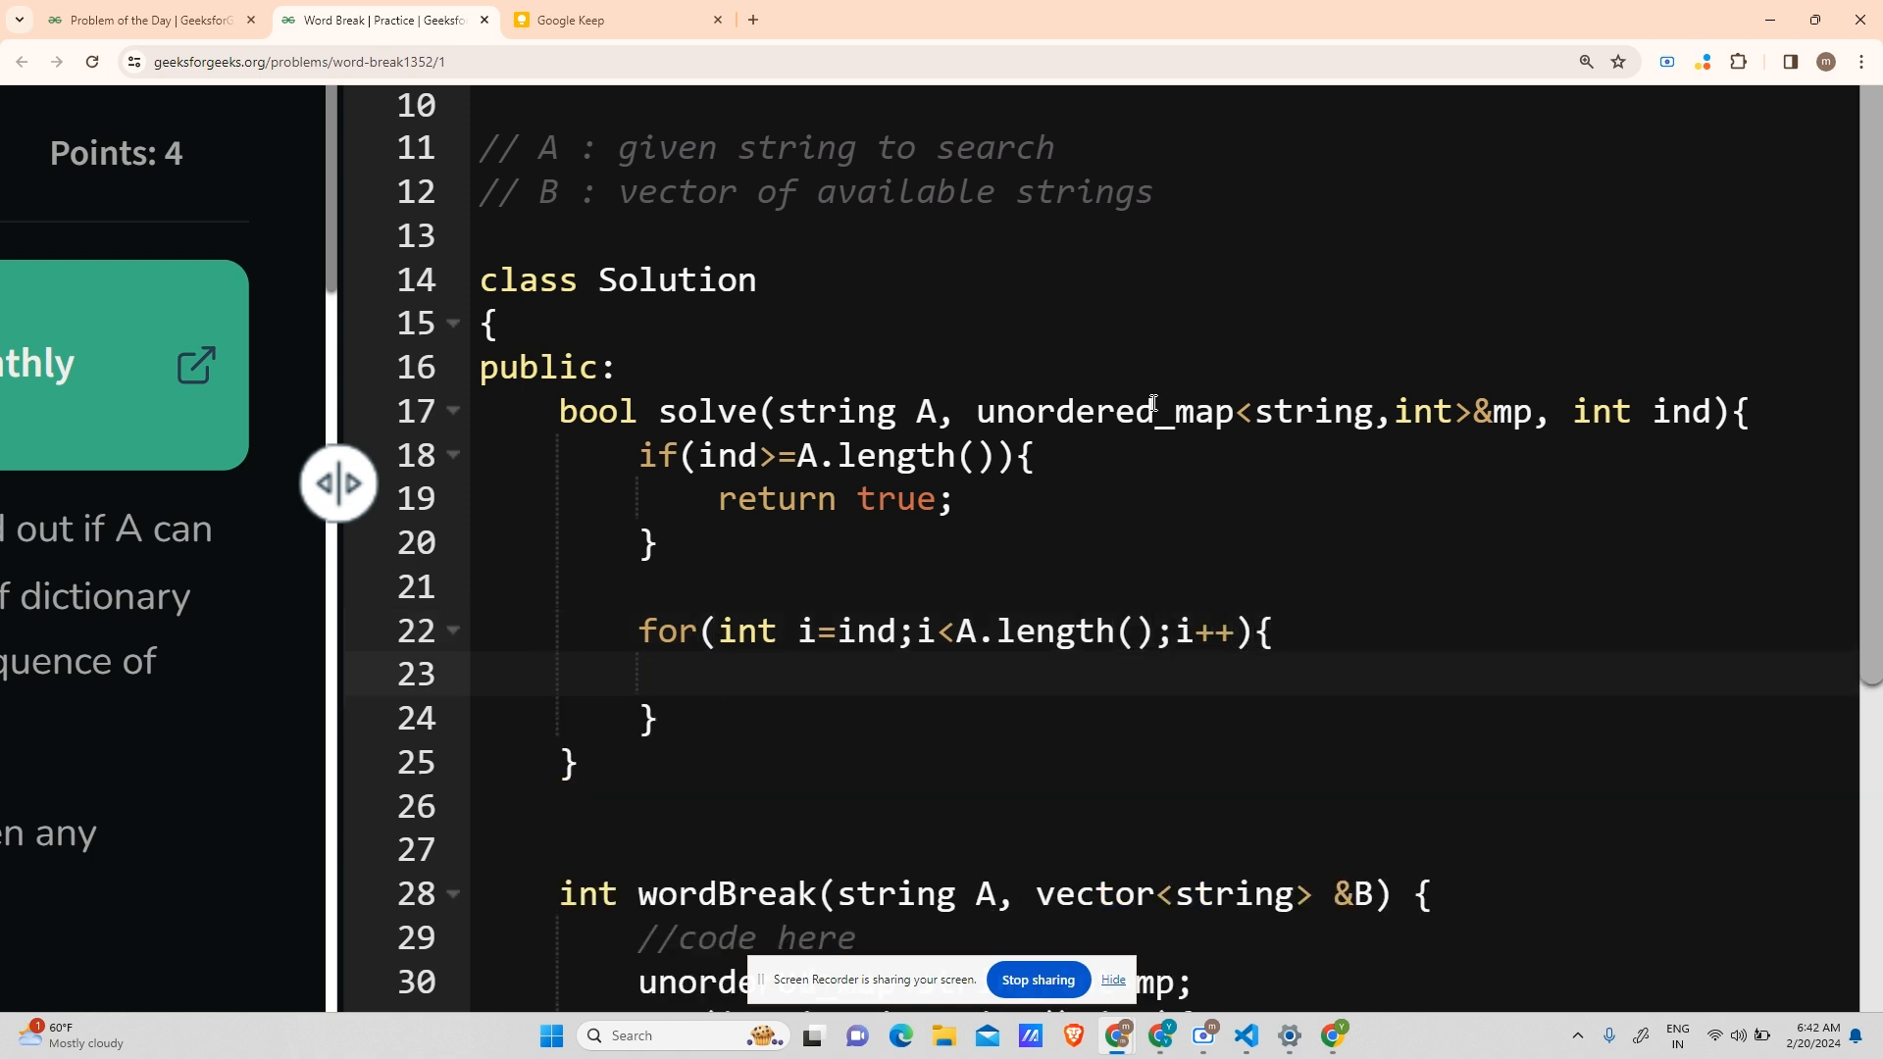
- Take the prefix string s=A.substr(ind, i-ind+1) inside the loop
text(string)
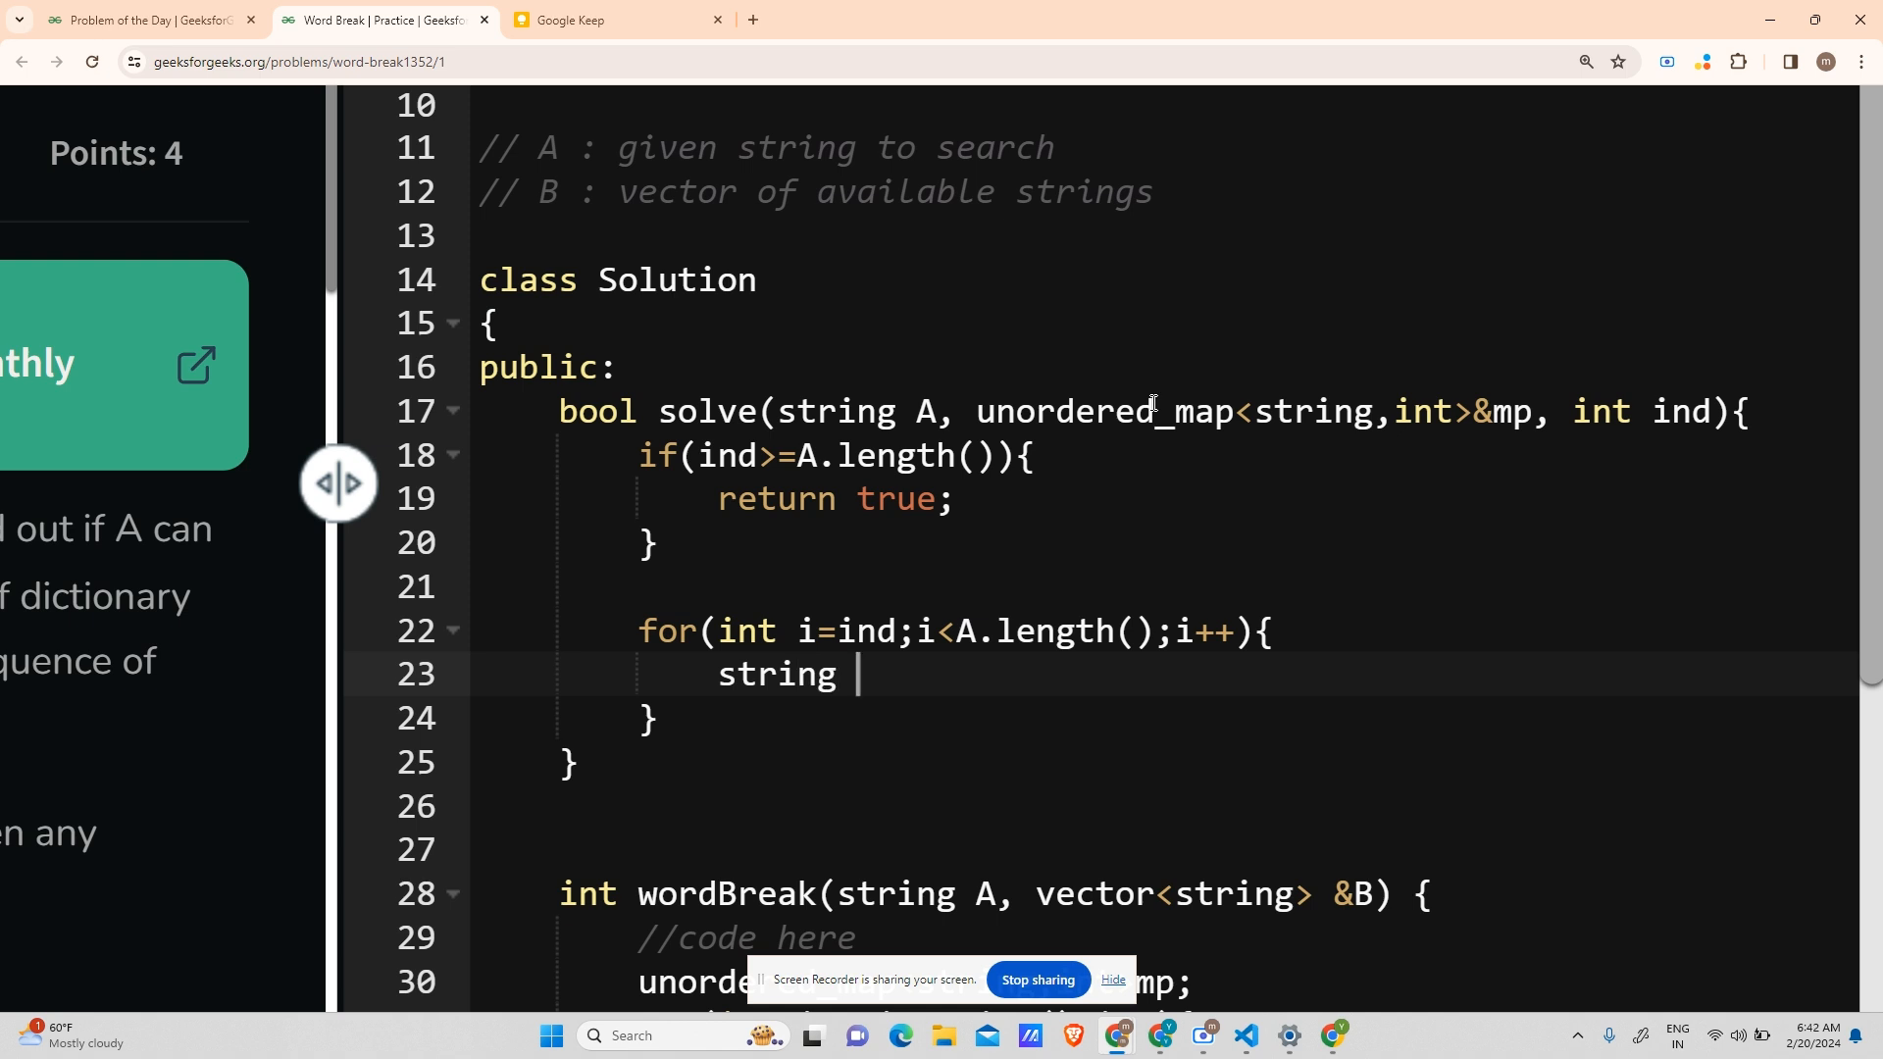
text(s=)
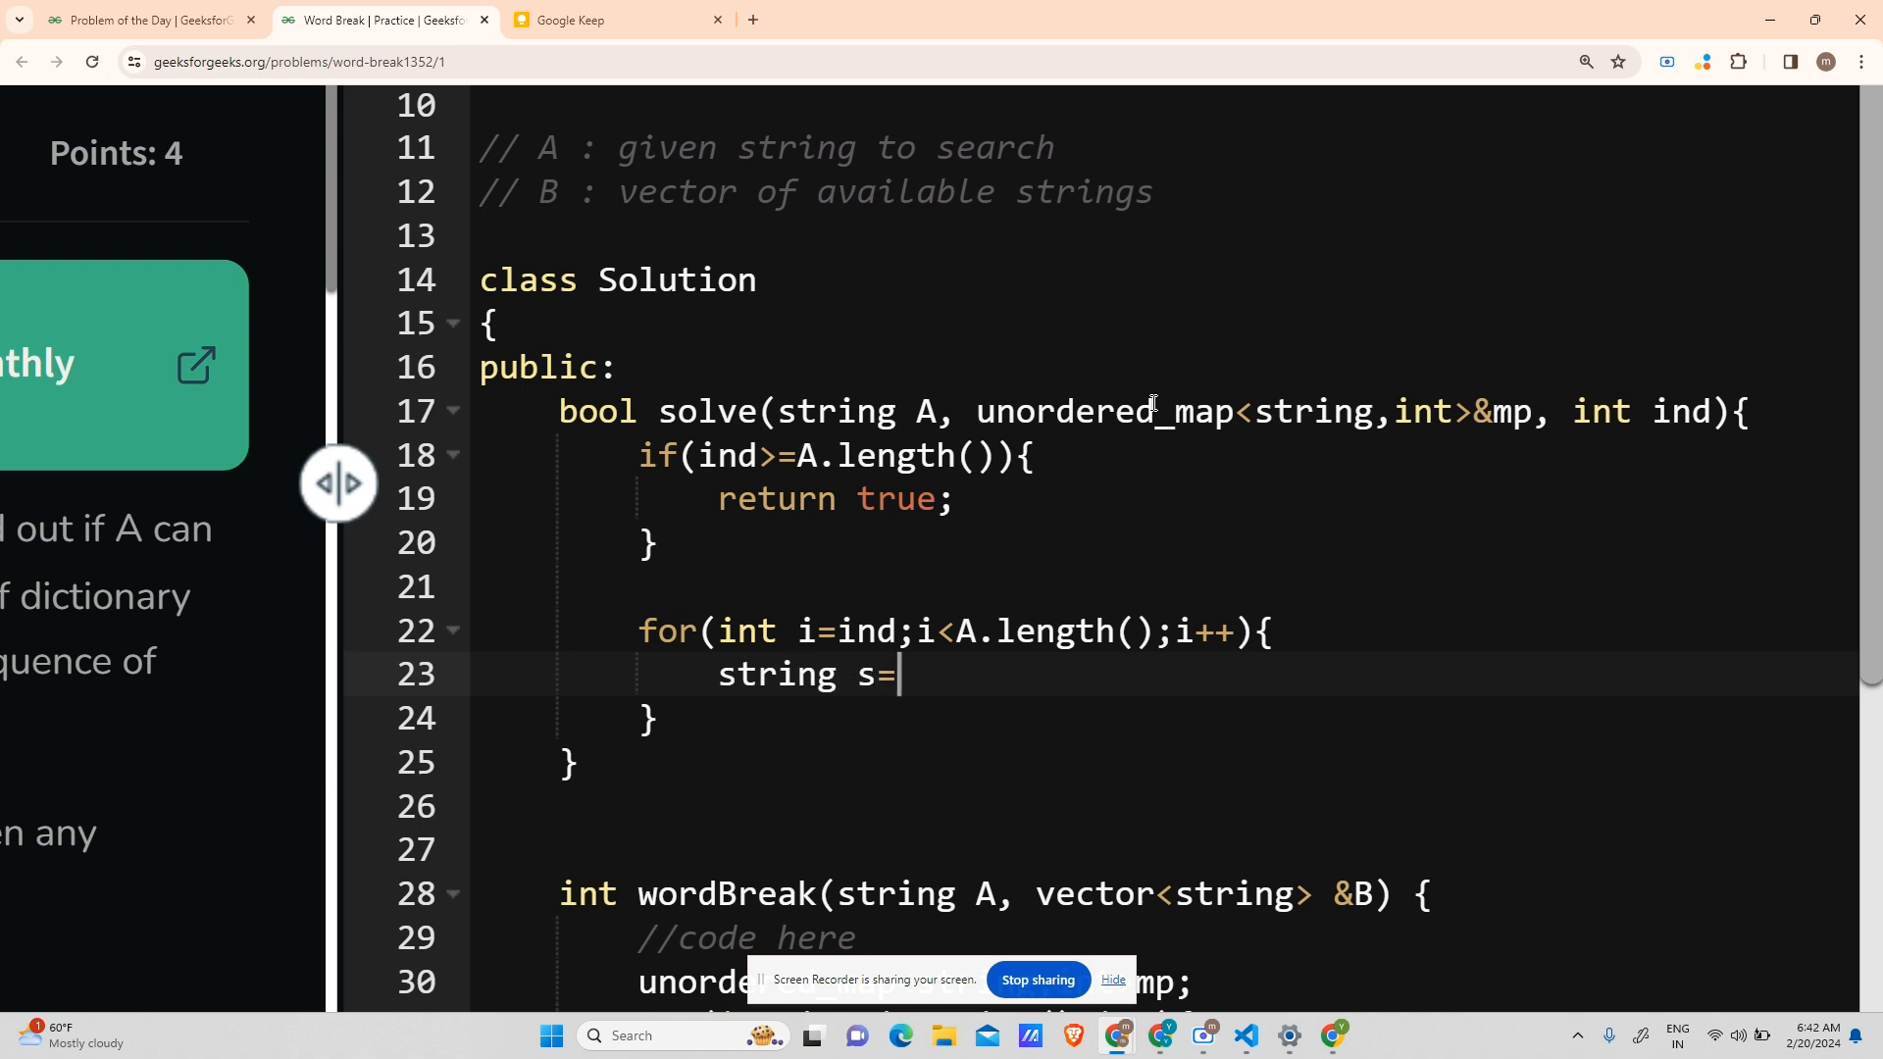
text(a)
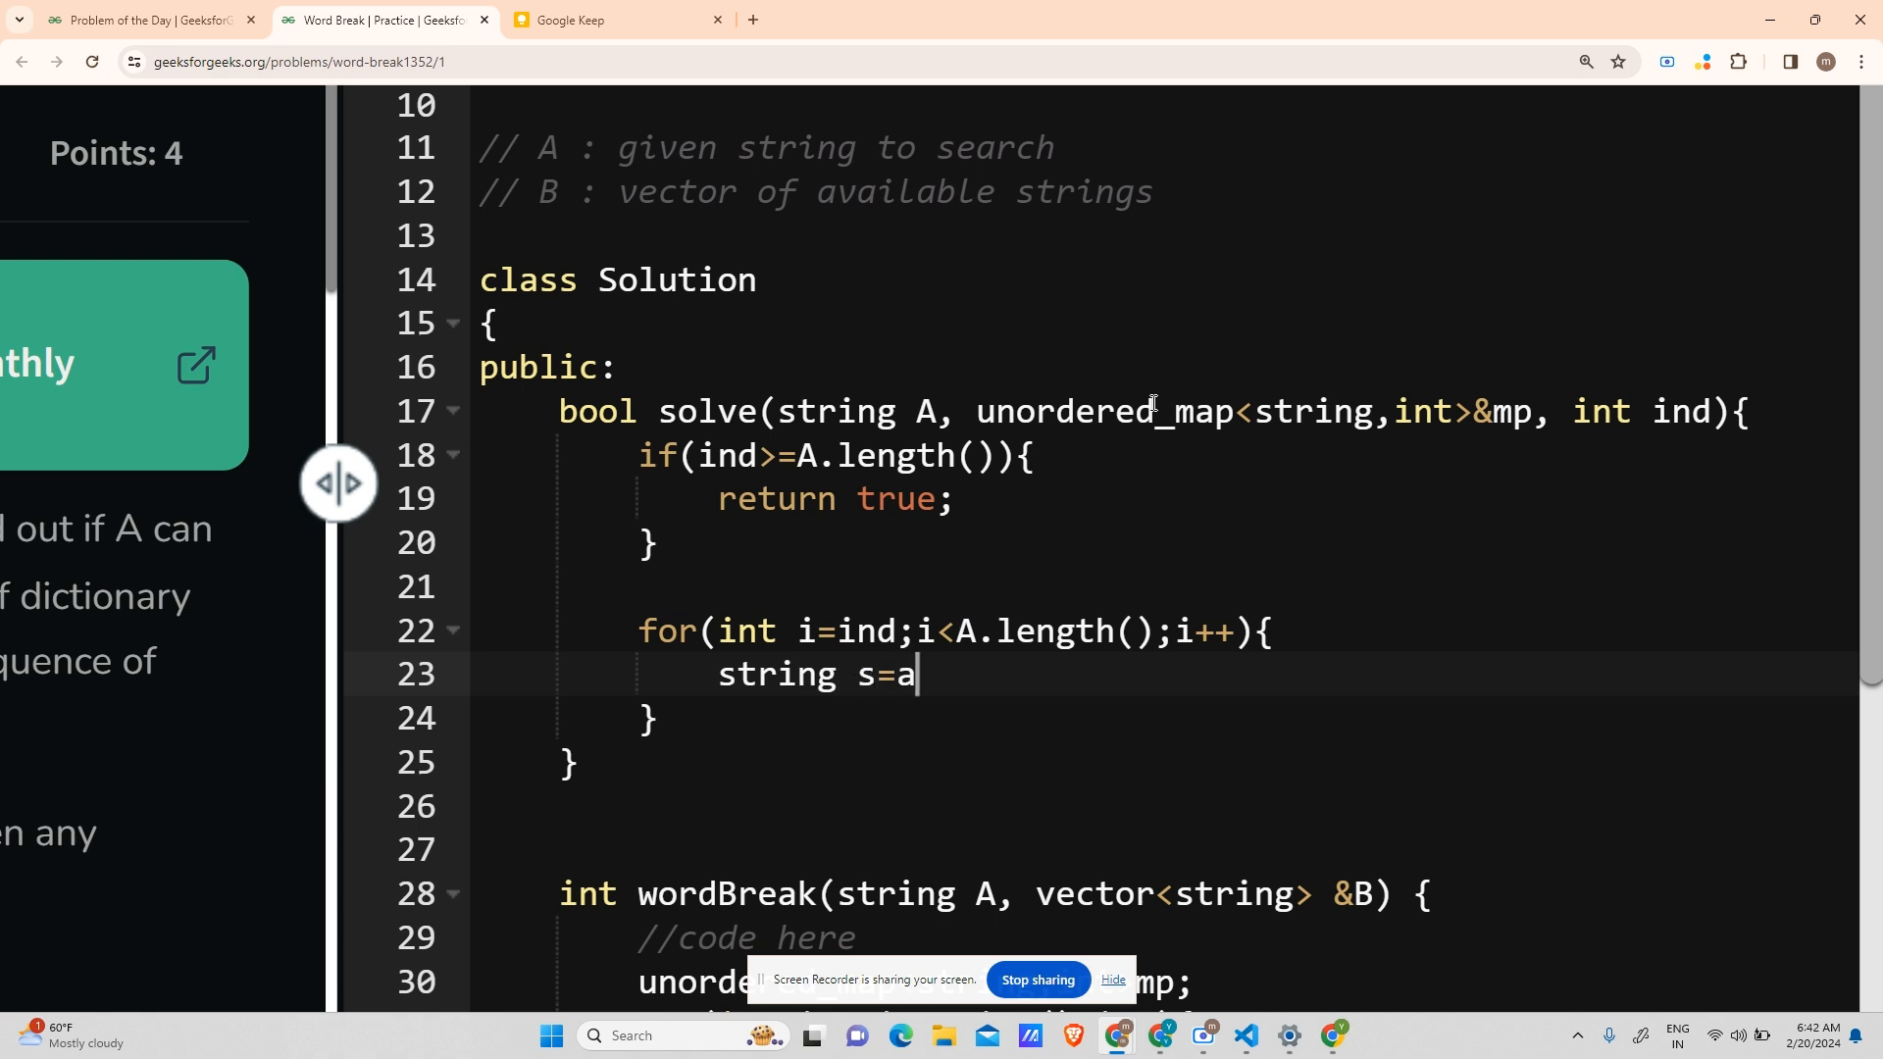
text(.isu)
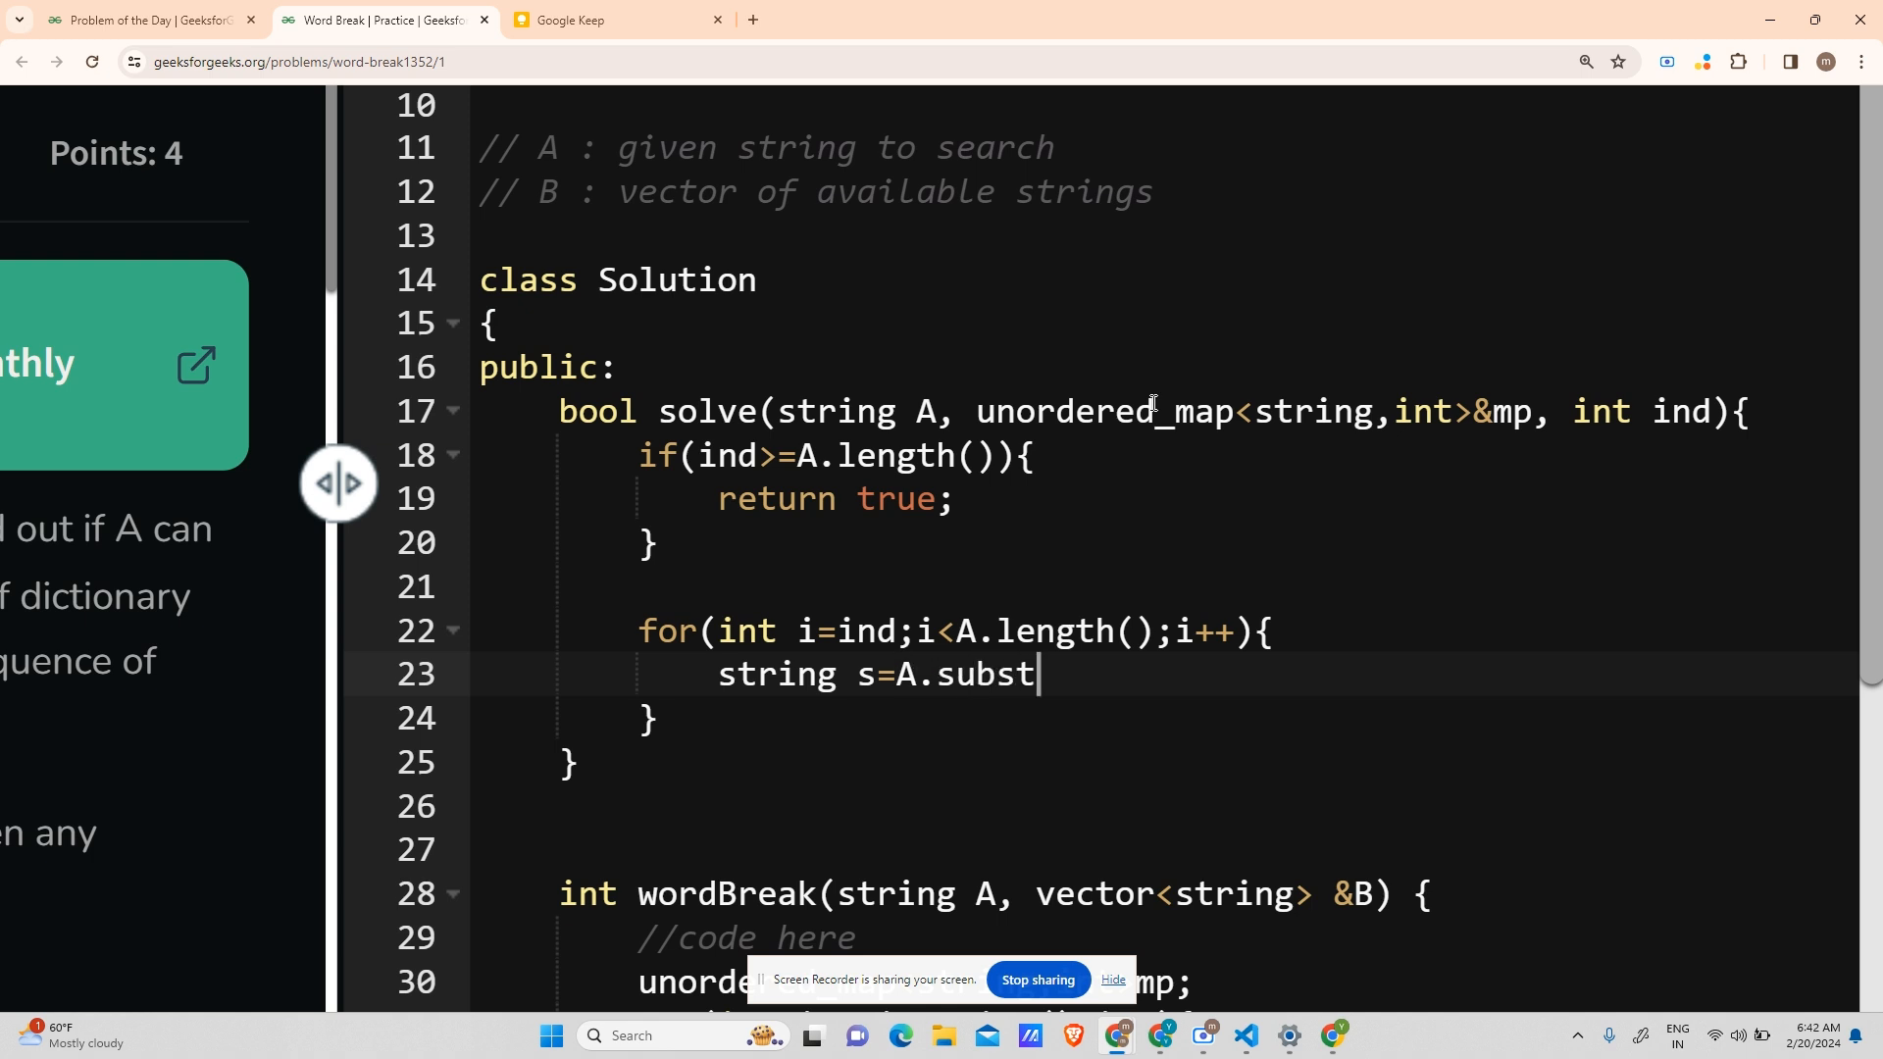
text(r(ind))
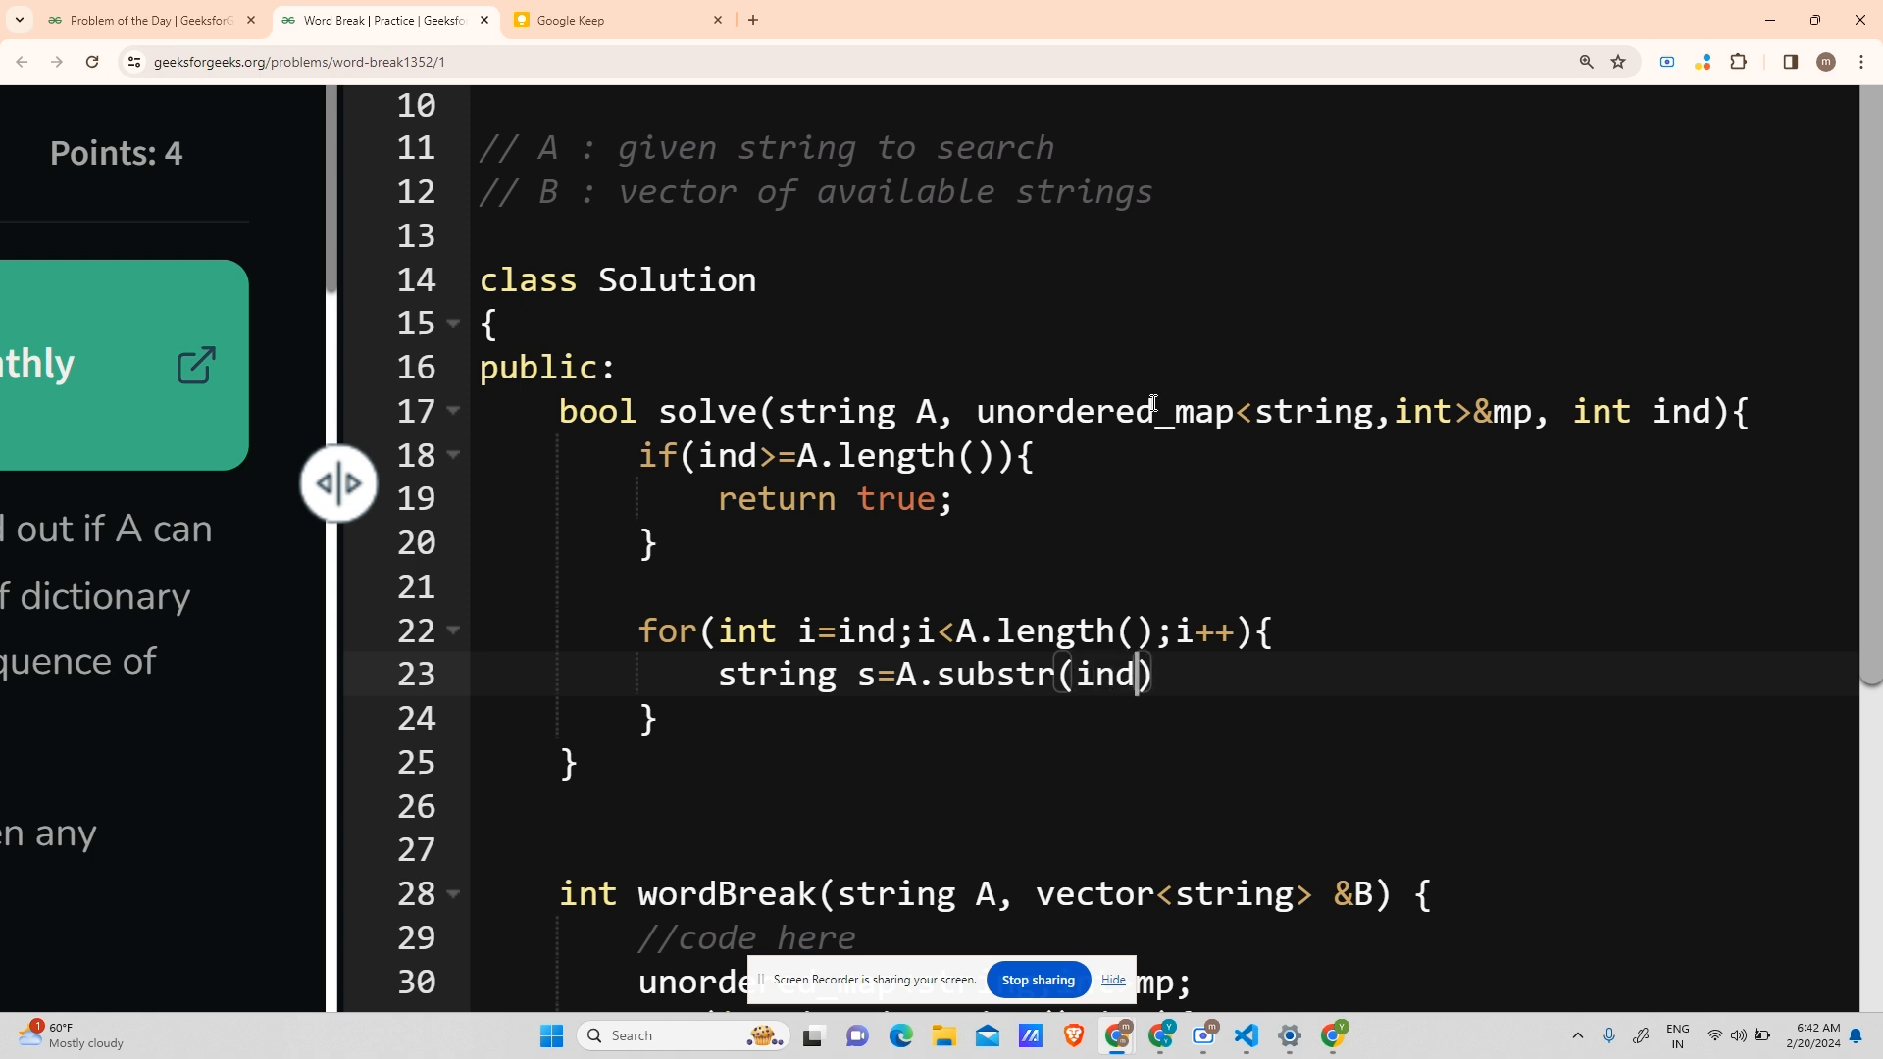
text(, i)
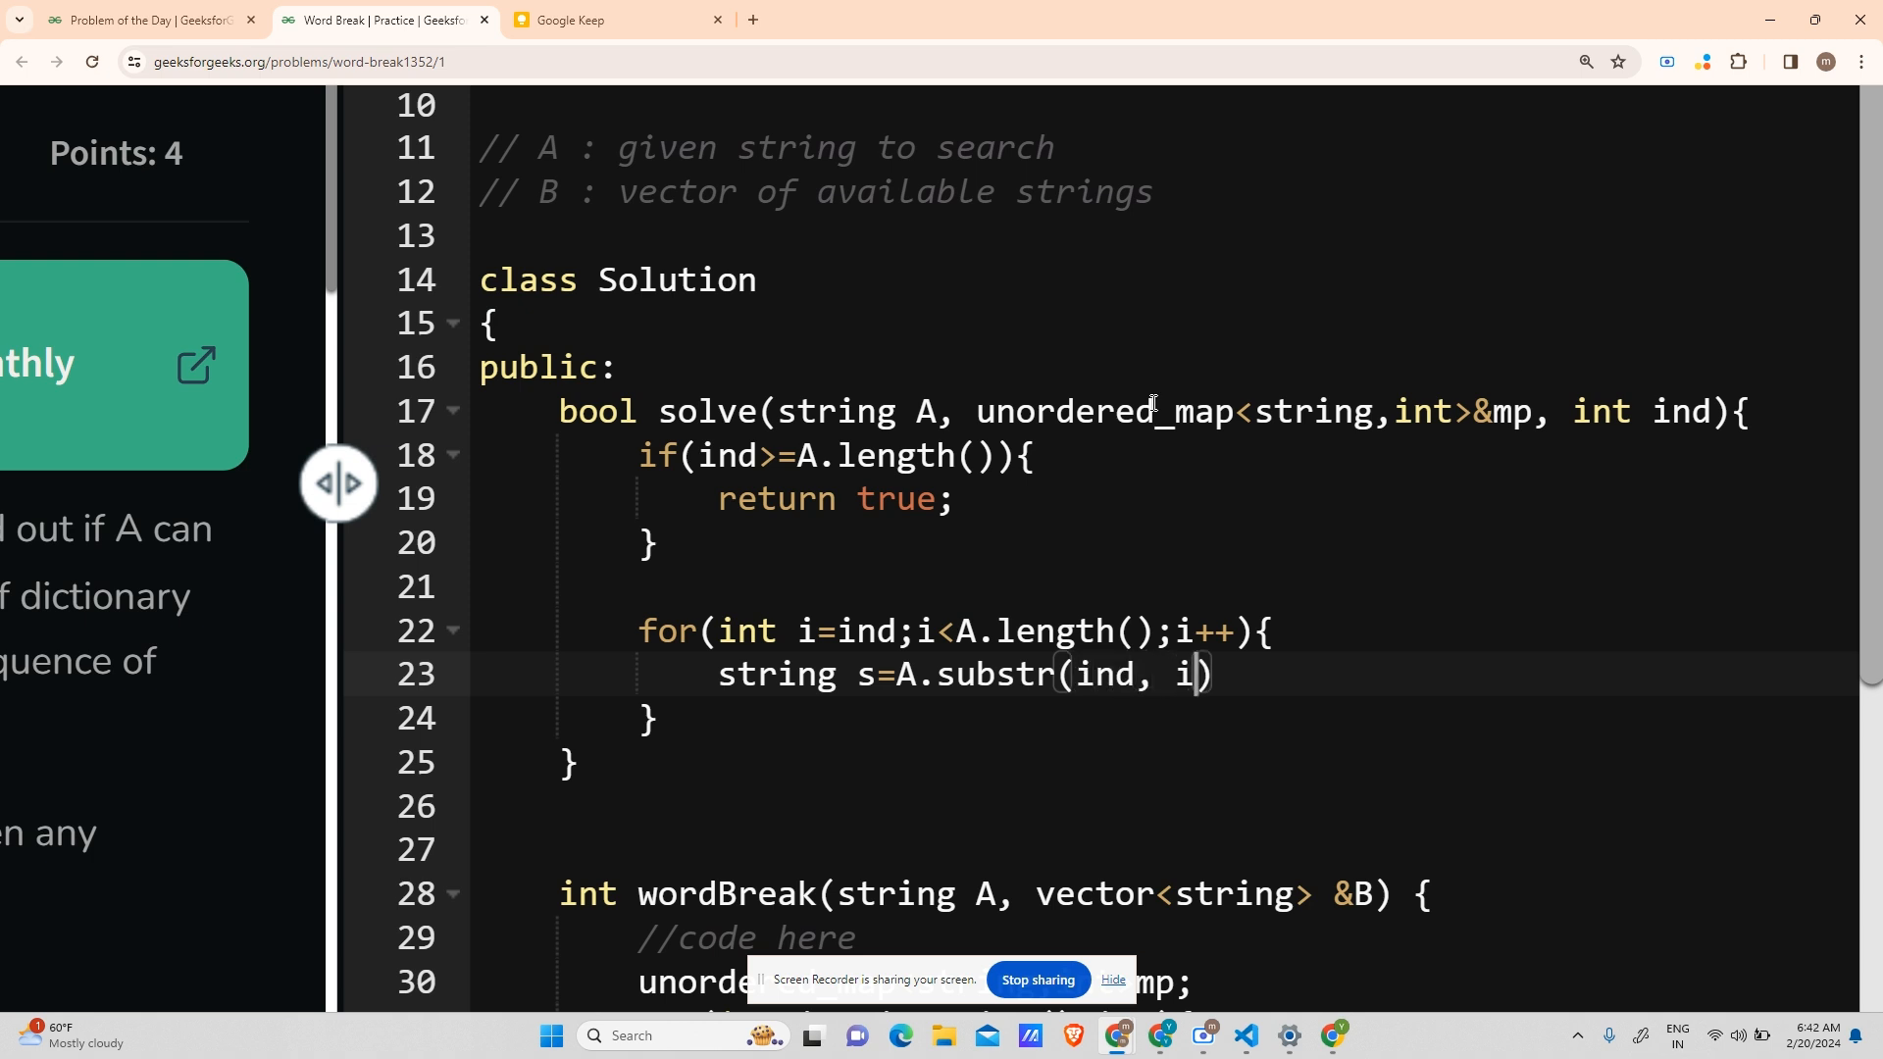
text(-ind+1)
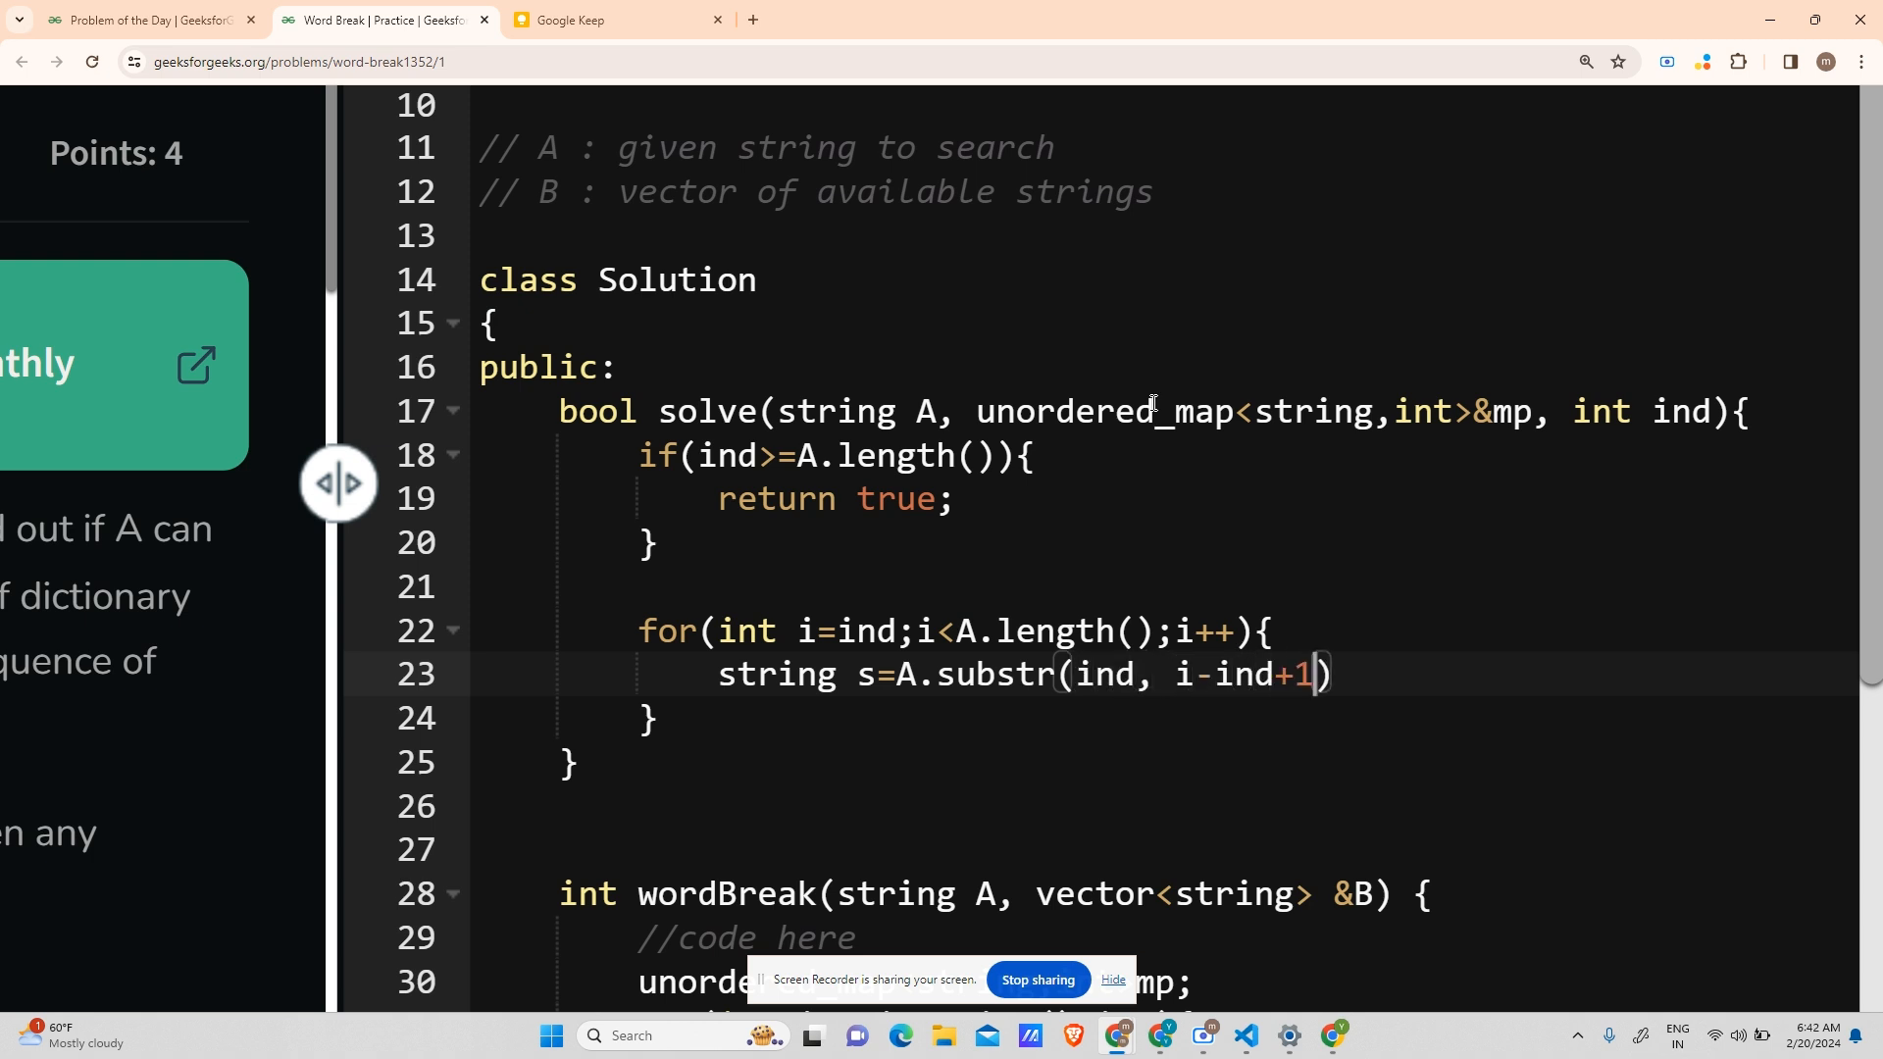
text(;)
text(if()
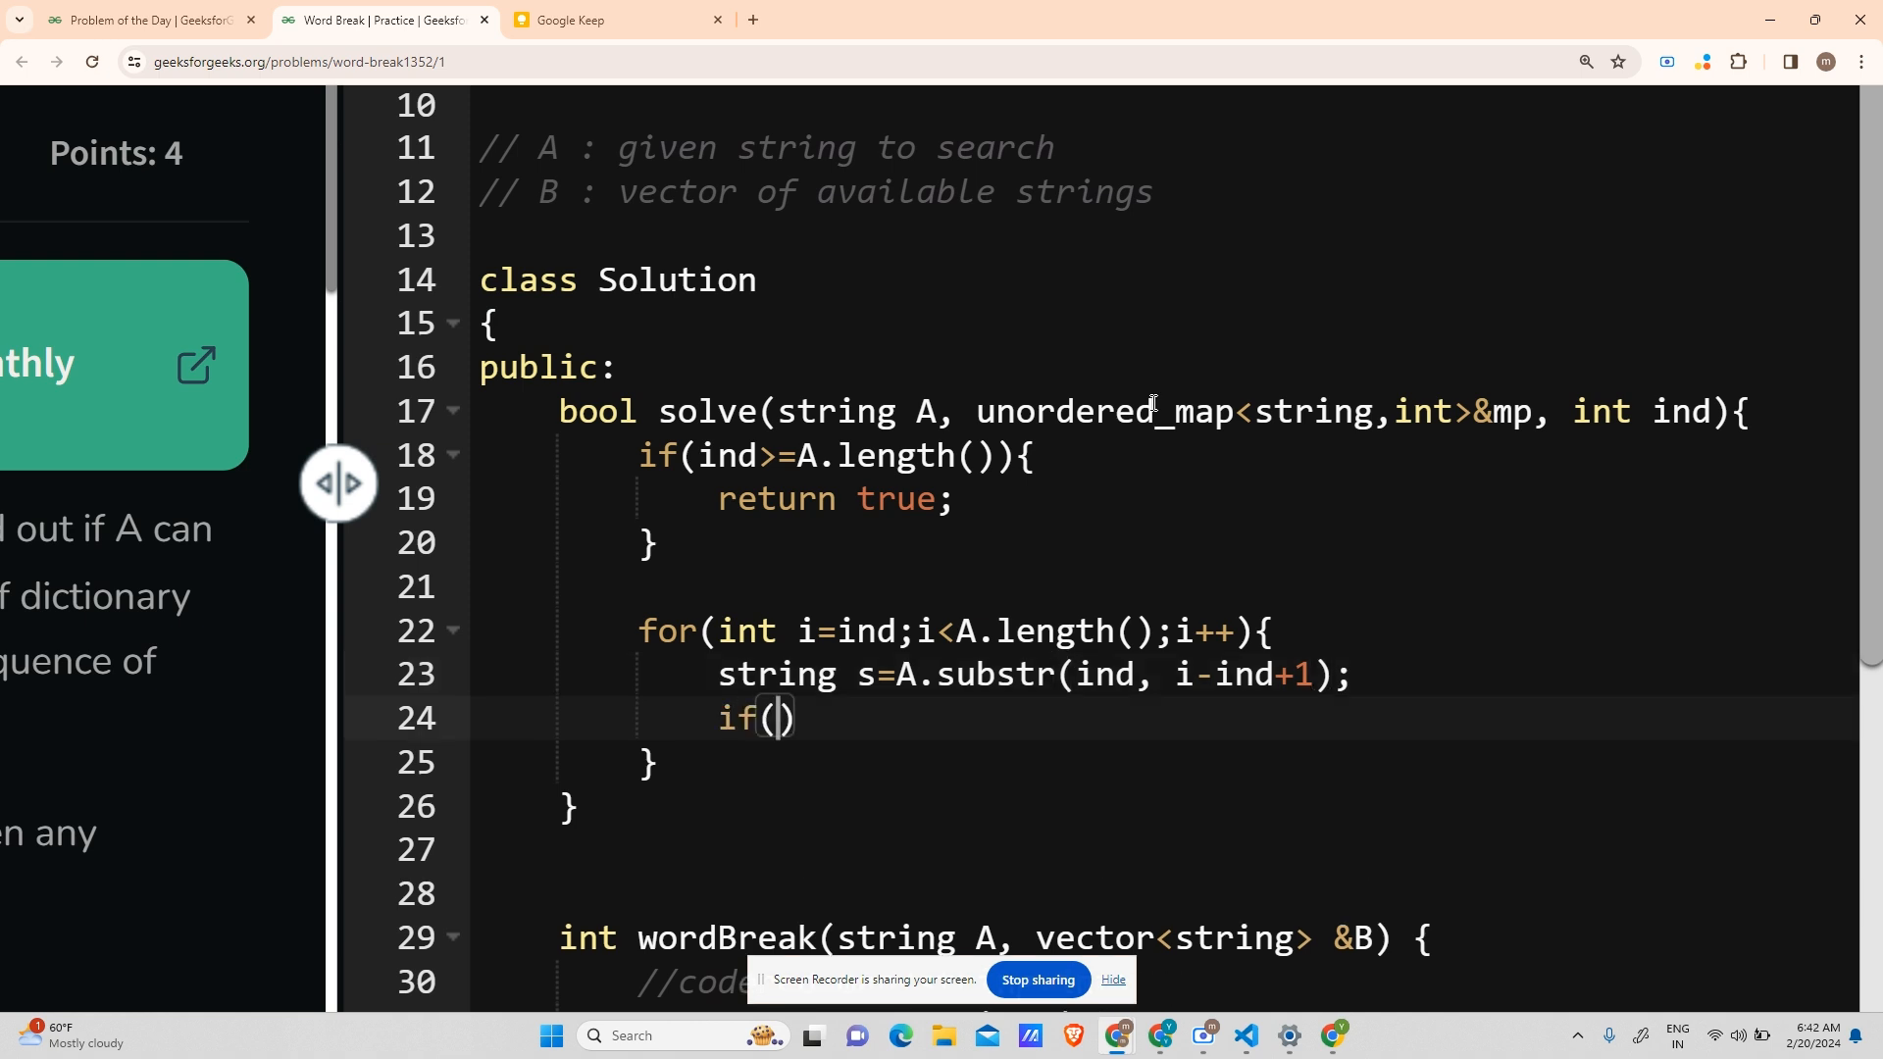
- Check whether s is in the dictionary with mp.find(s)!=mp.end()
text(m)
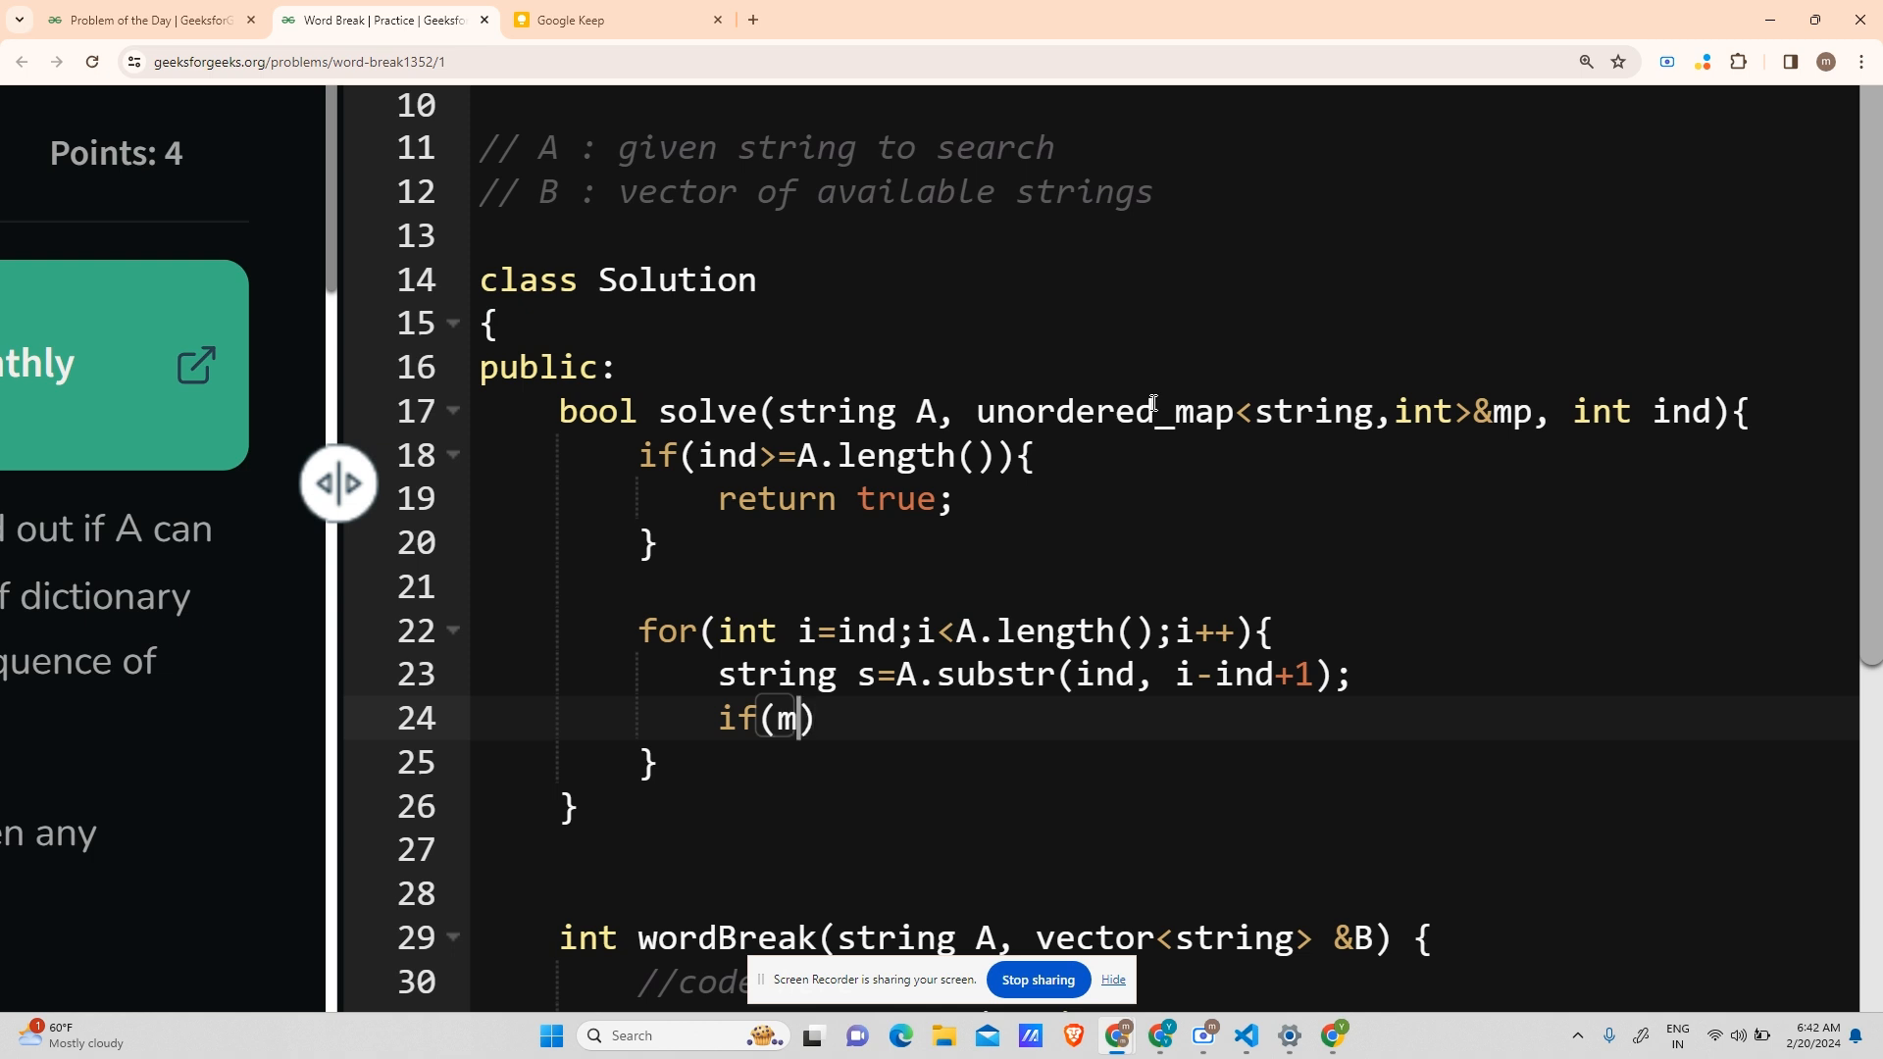
text(p.find)
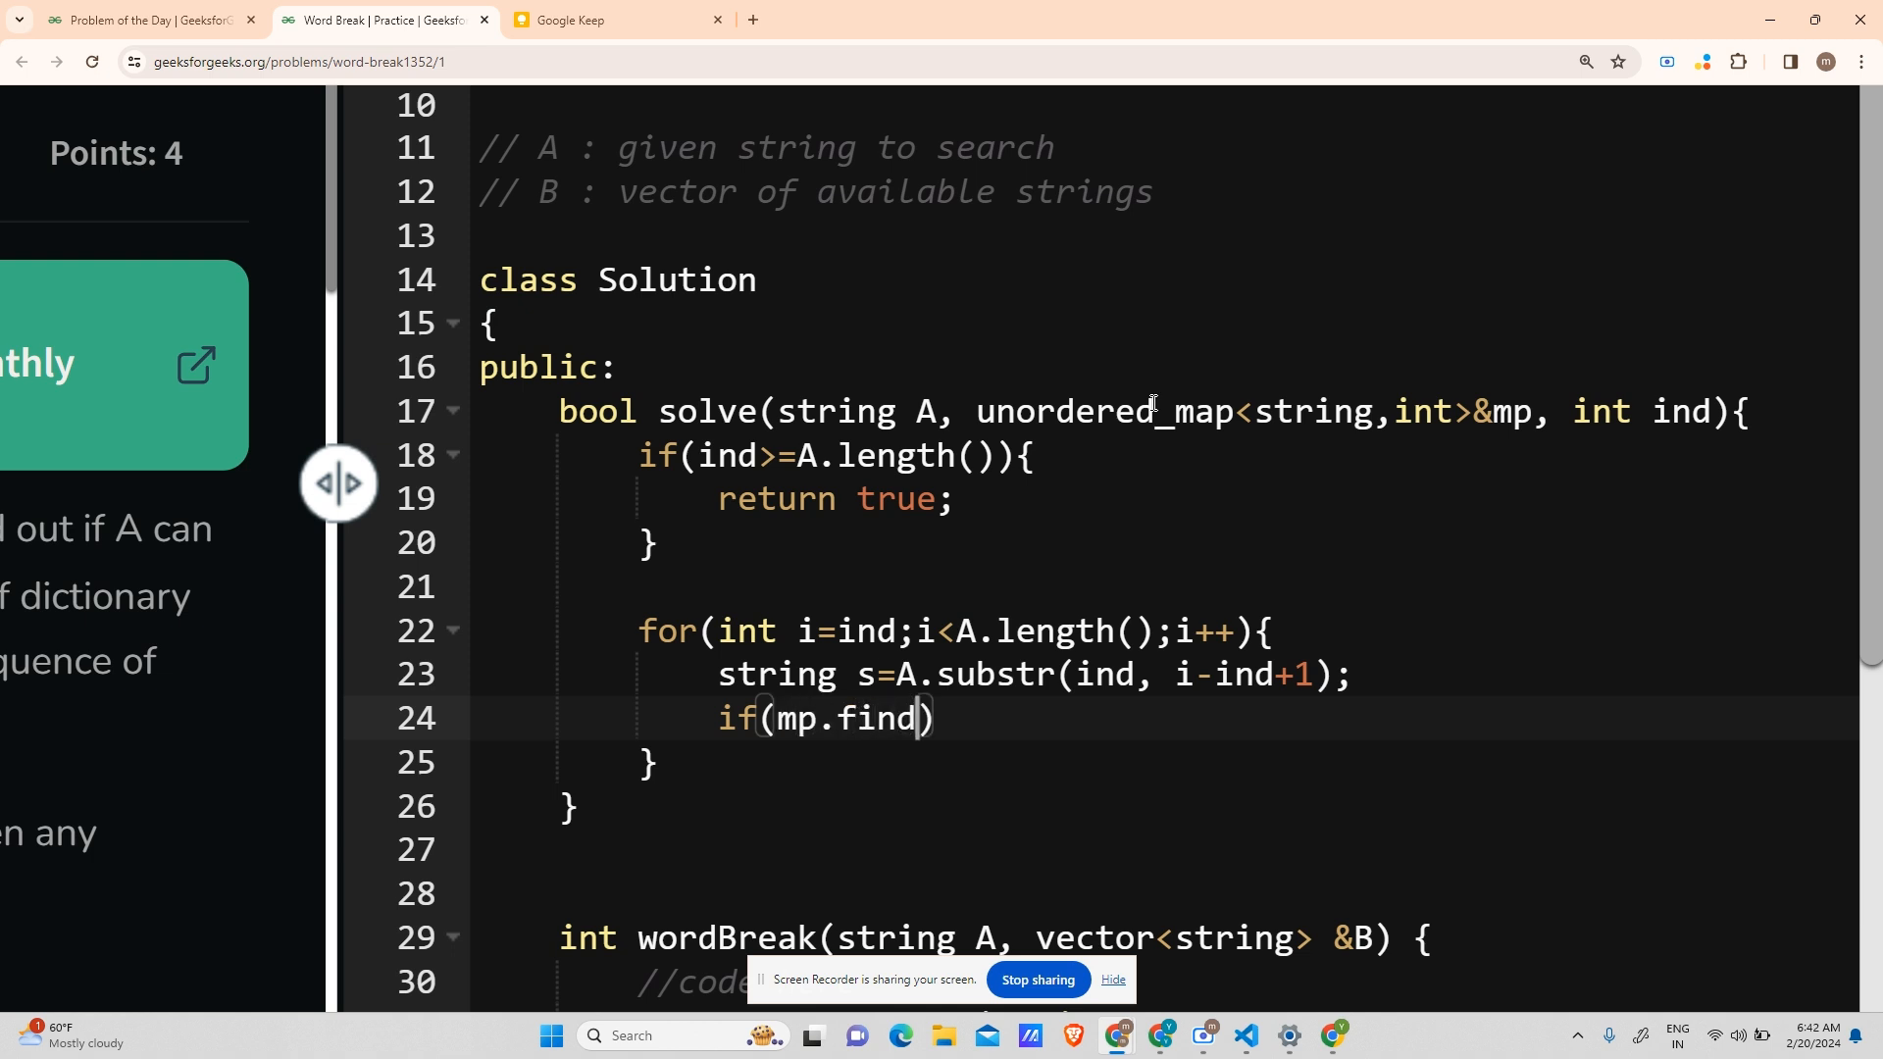
text(s)!=))
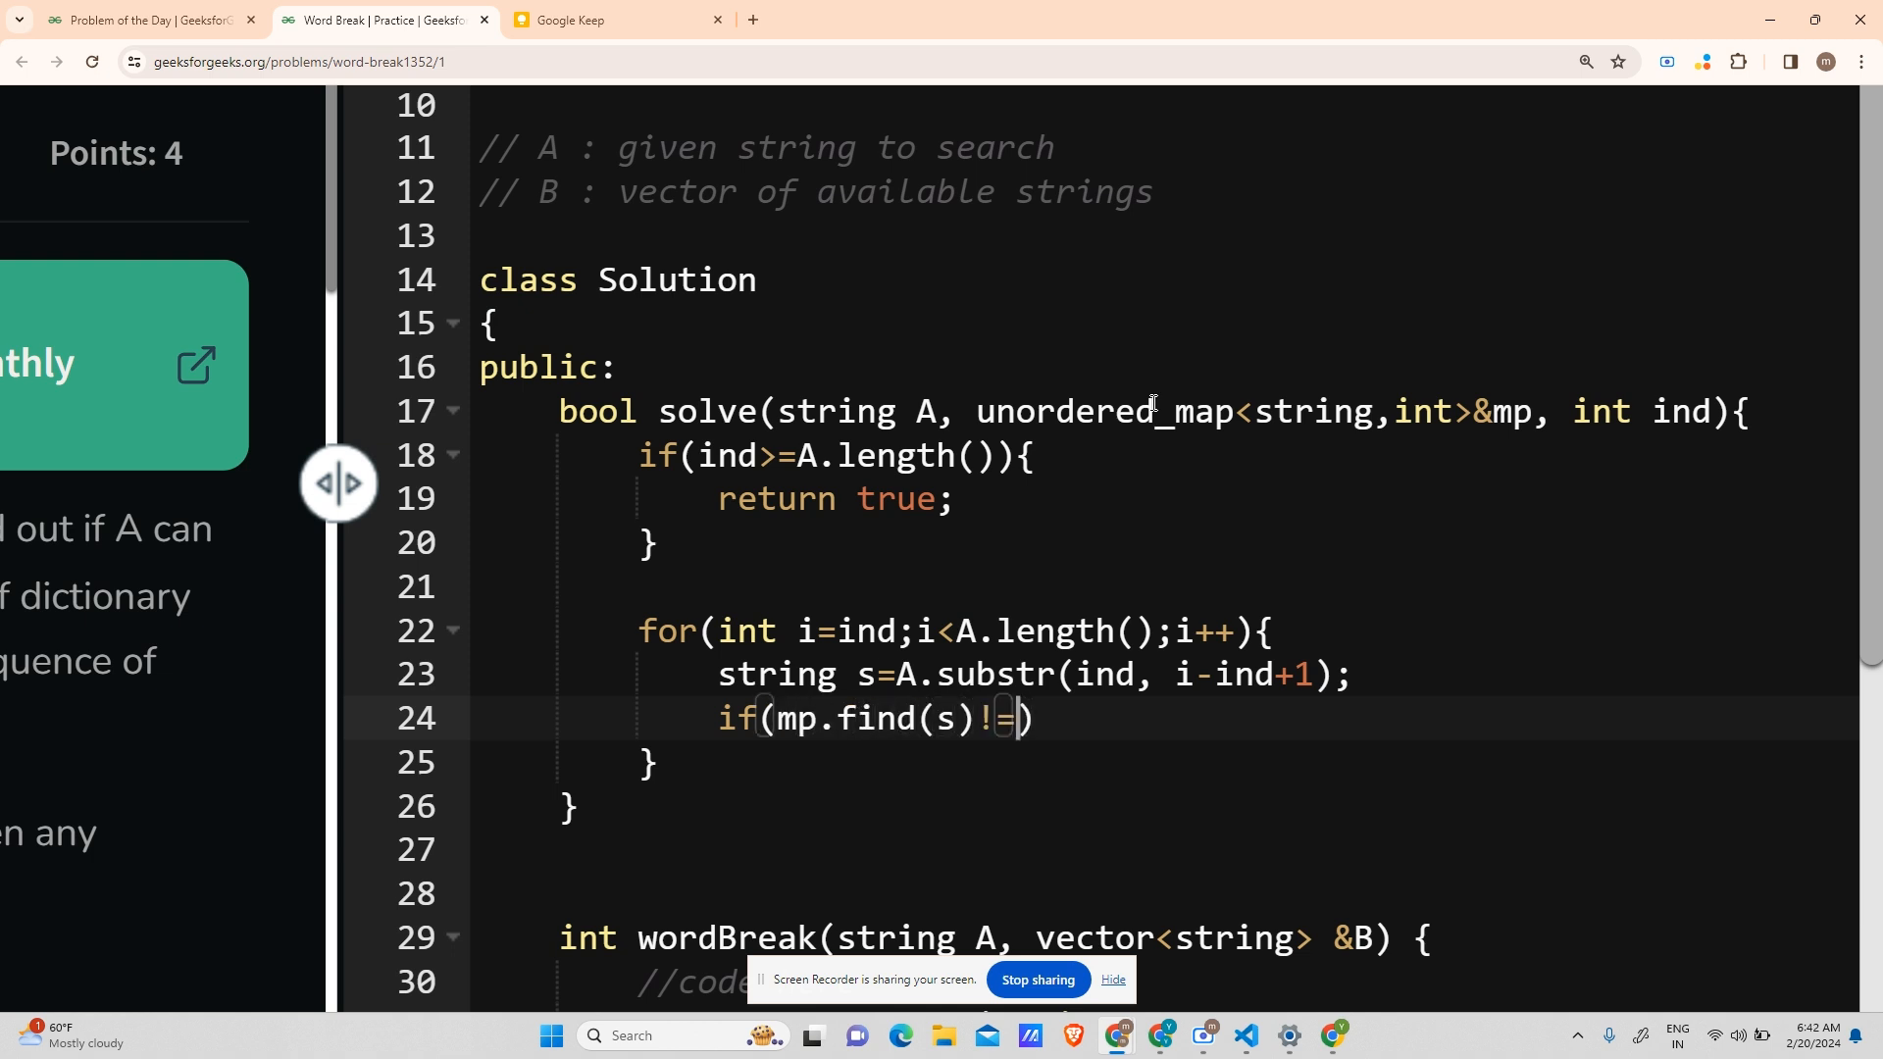
text(mp.end())
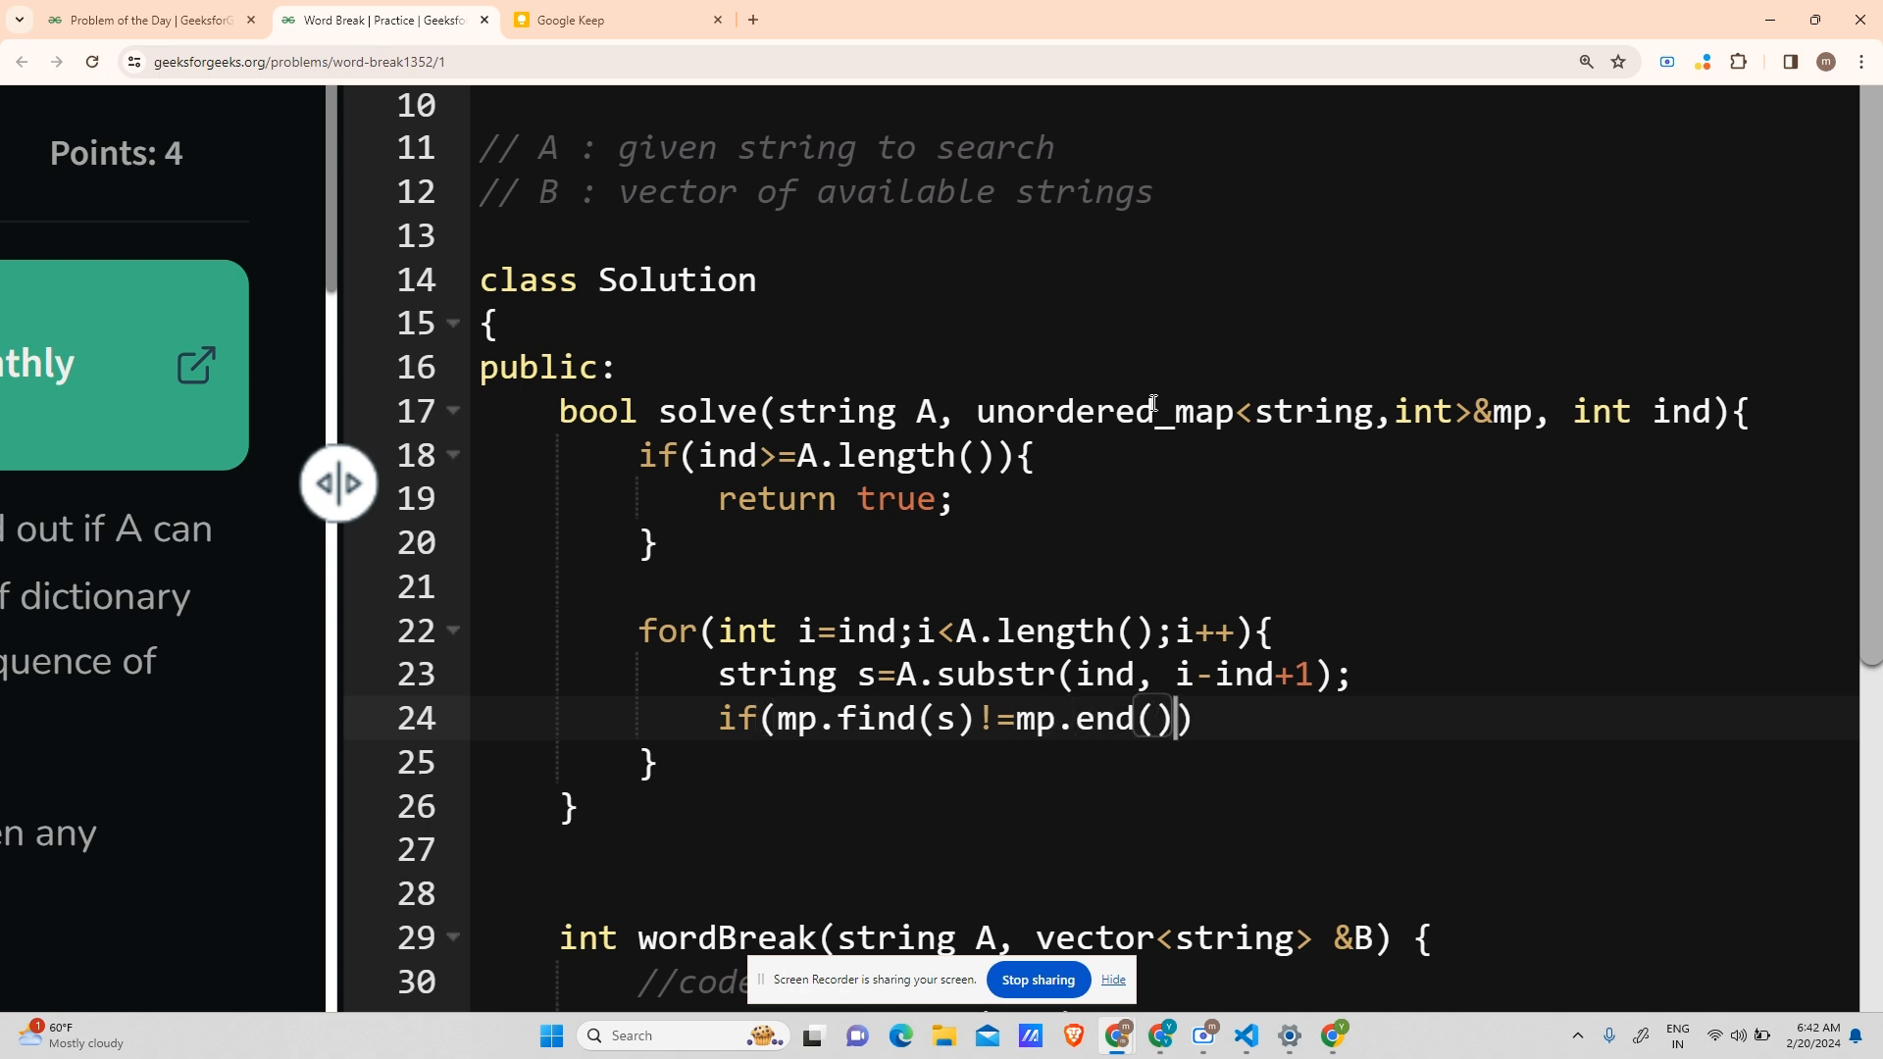
text({)
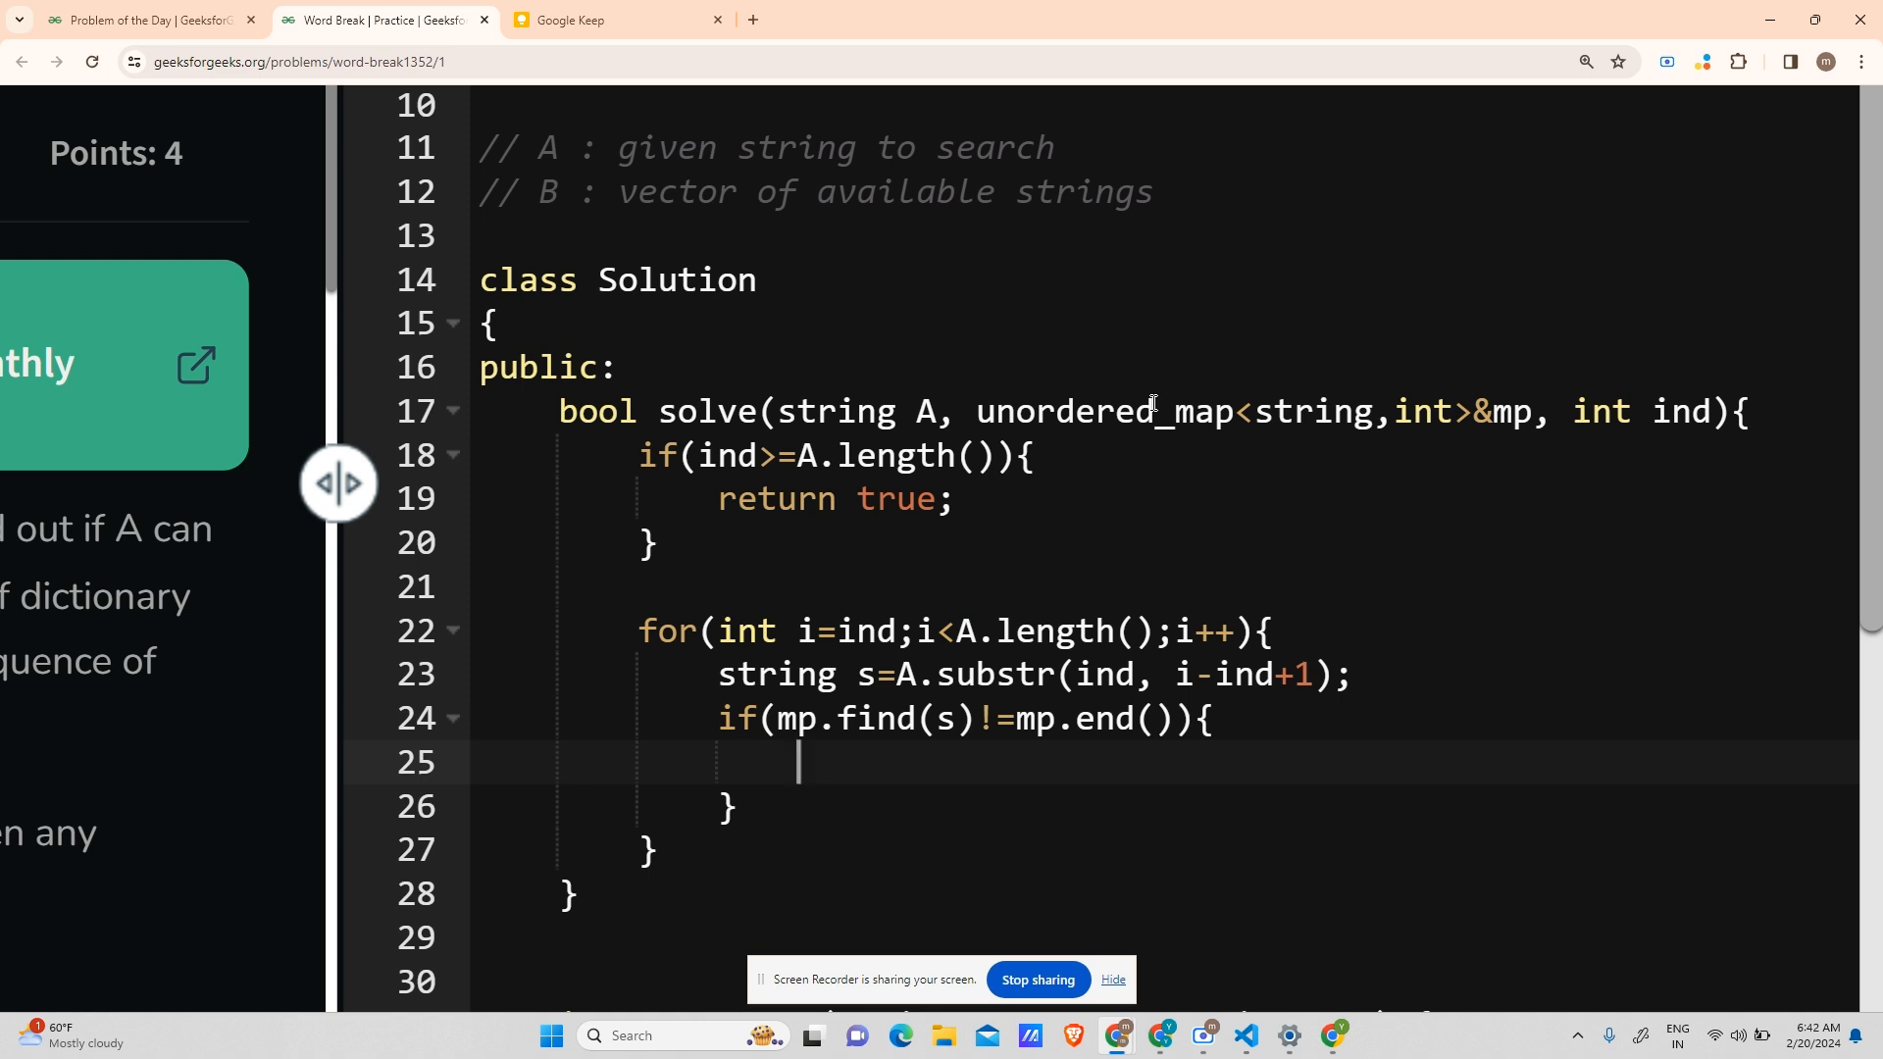
- Return true when solve(A, mp, i+1) succeeds on the remainder
text(if(solve()))
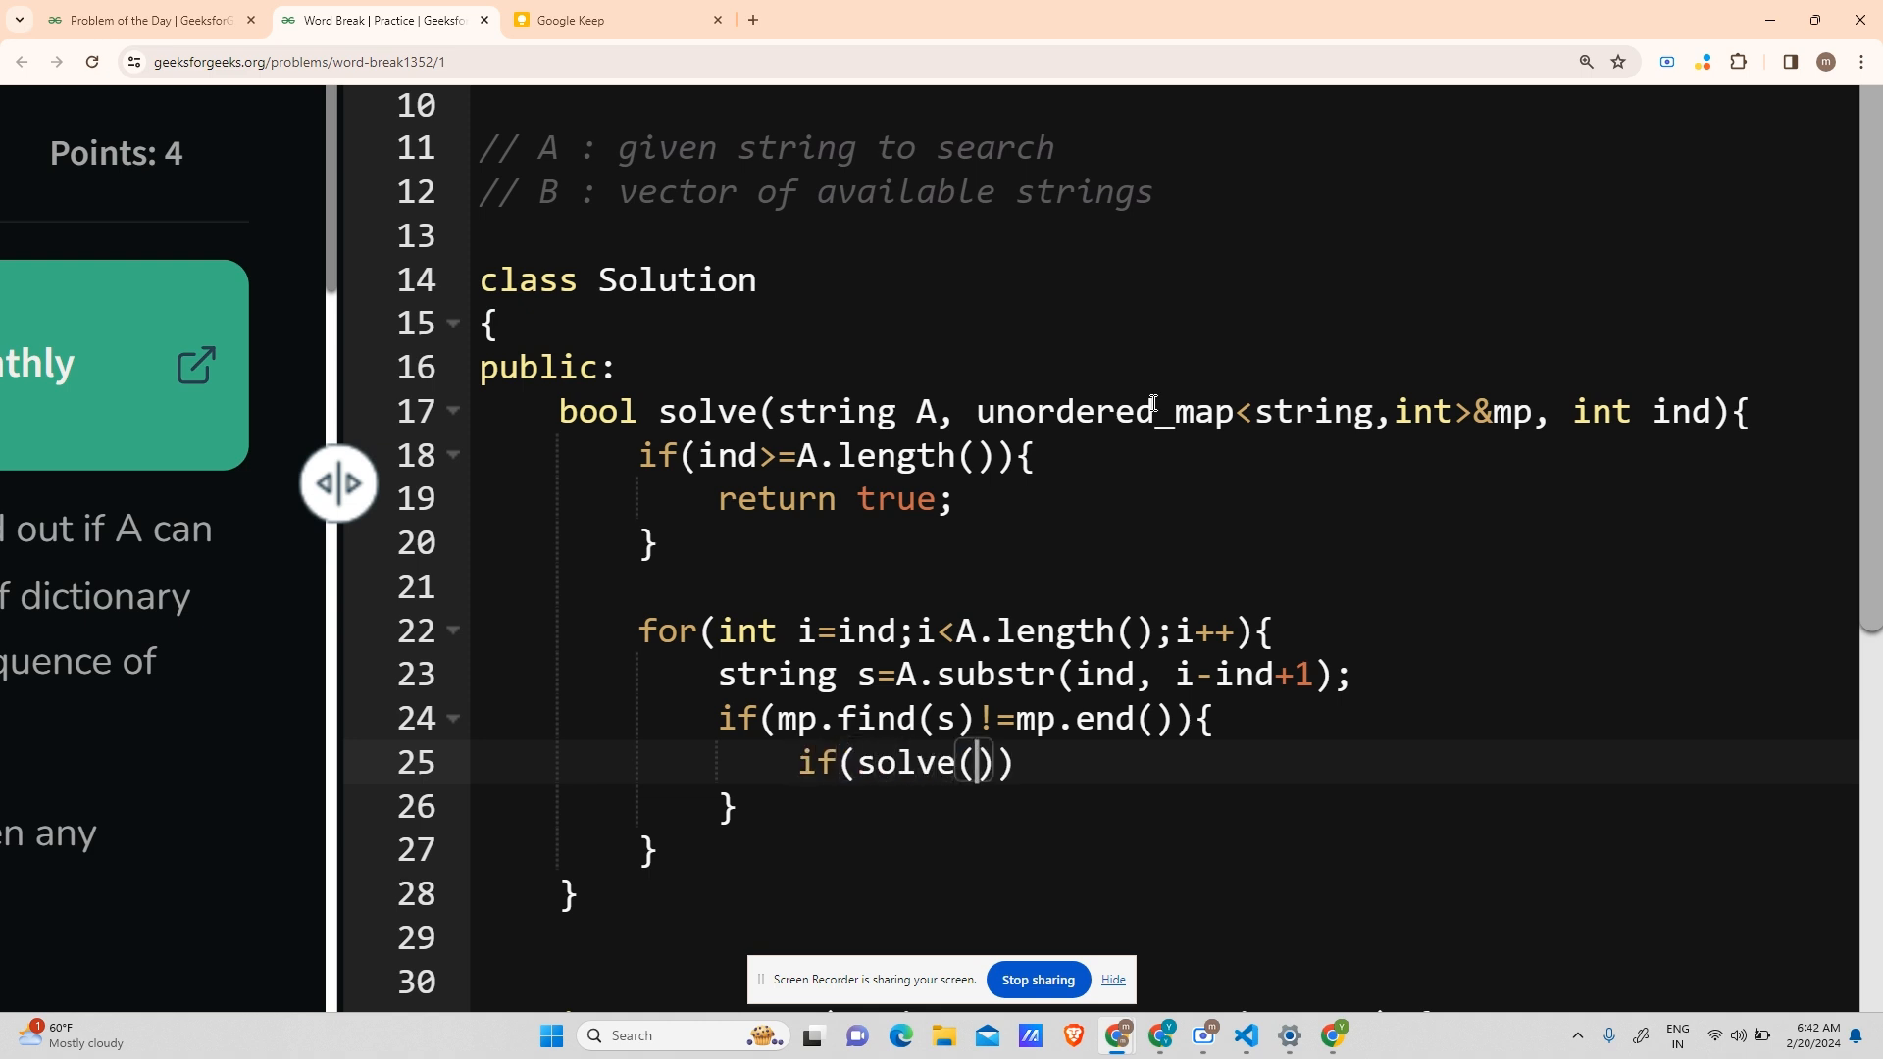
text(A,)
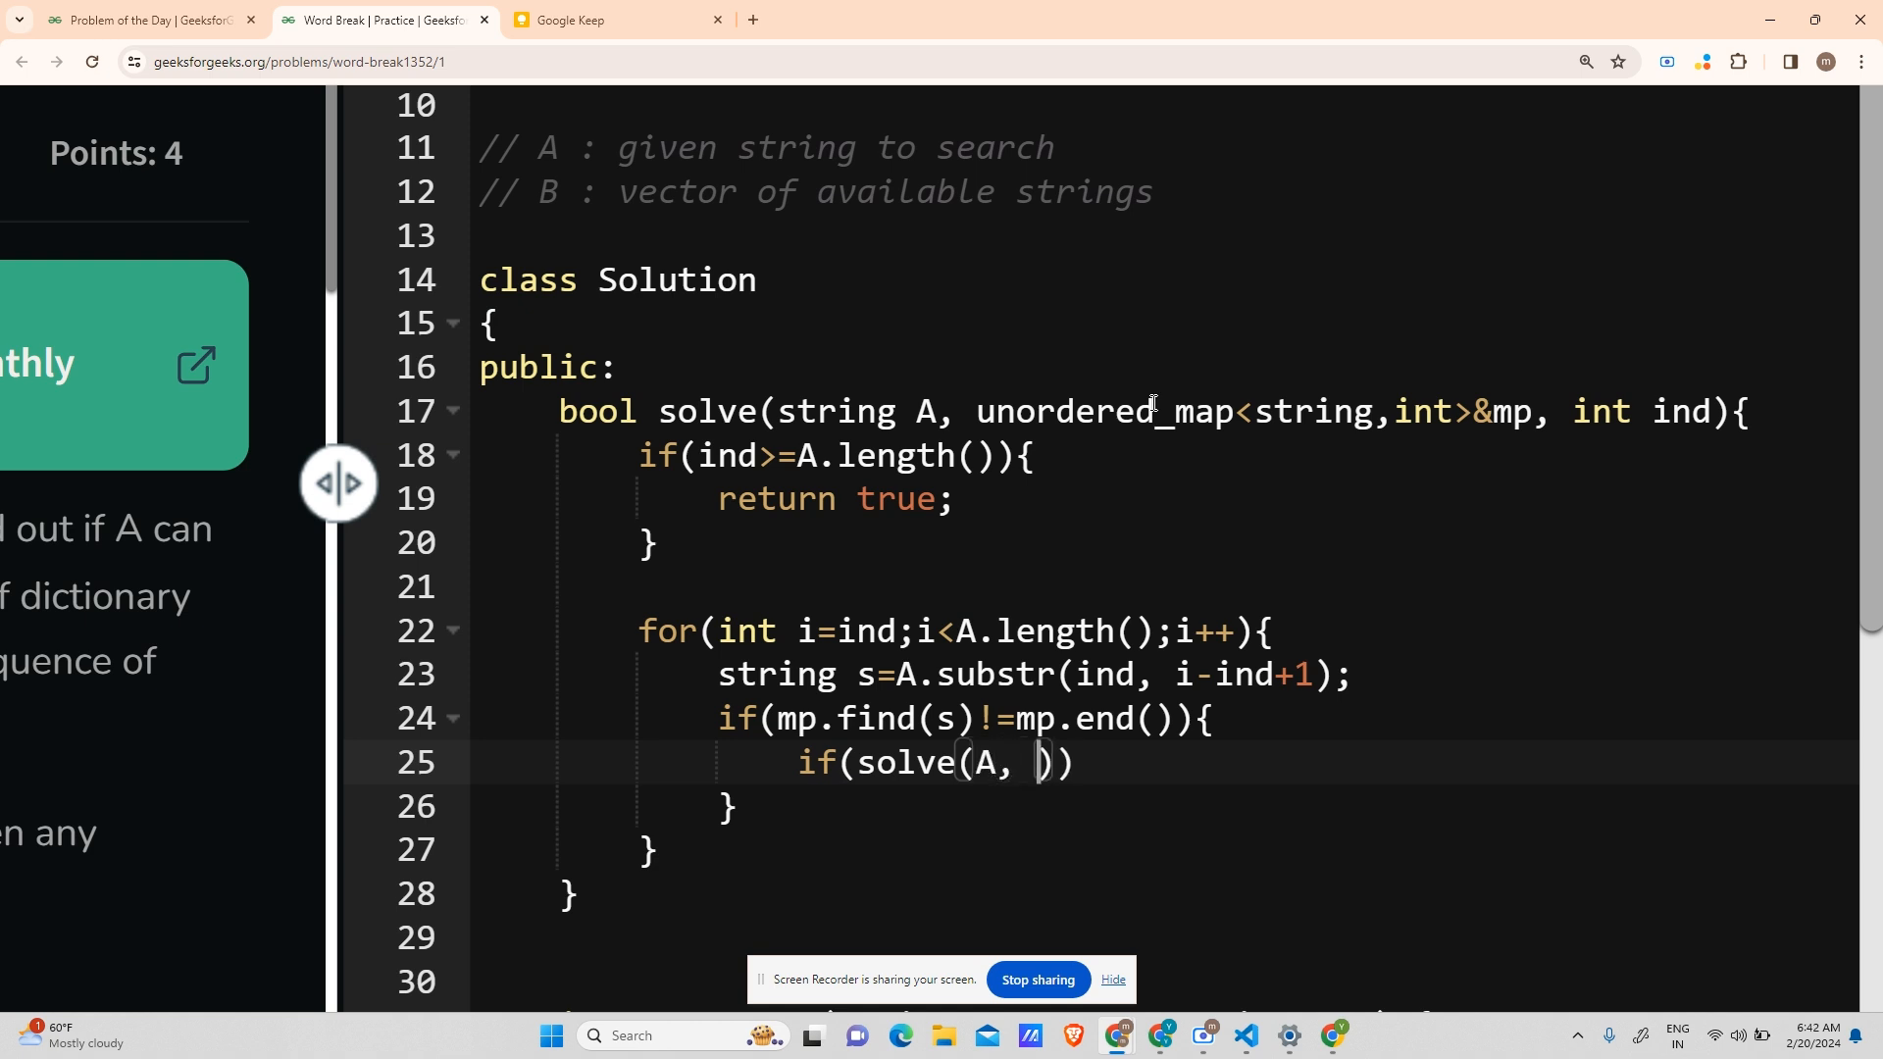
text(mp,)
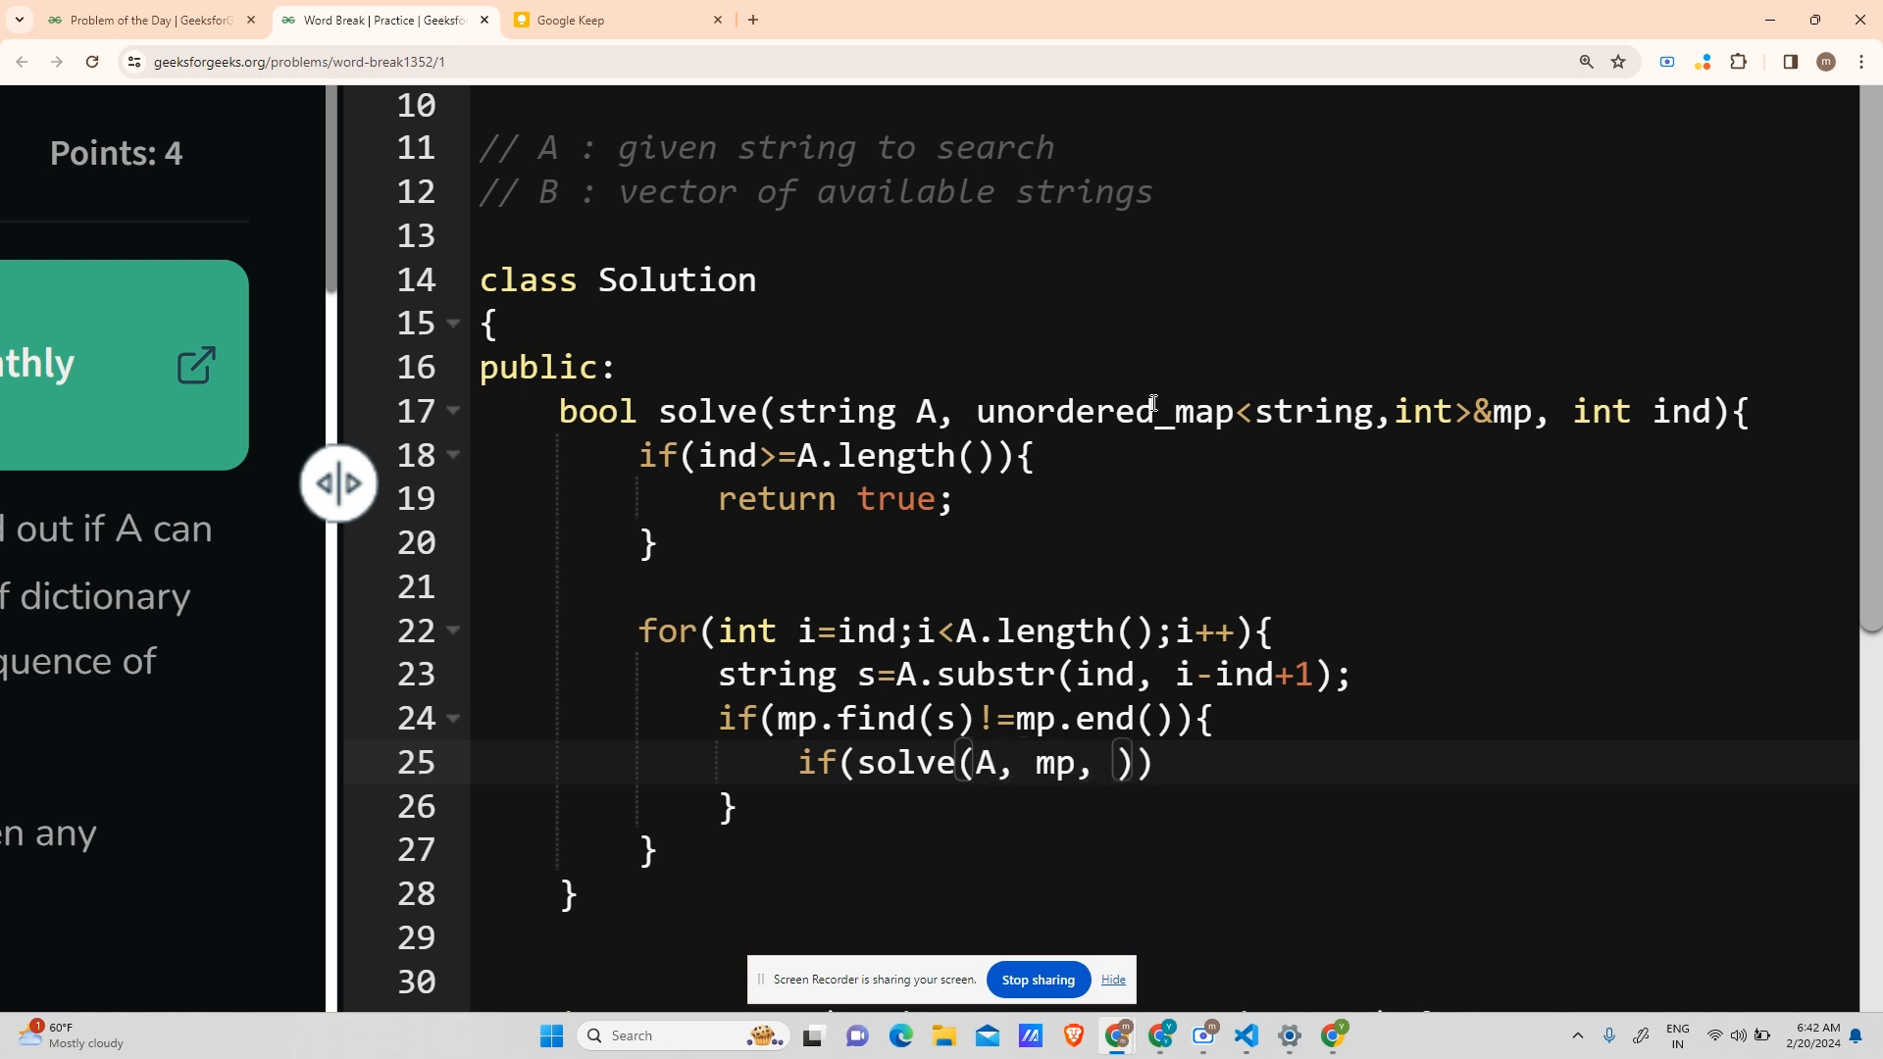
text(i+1)
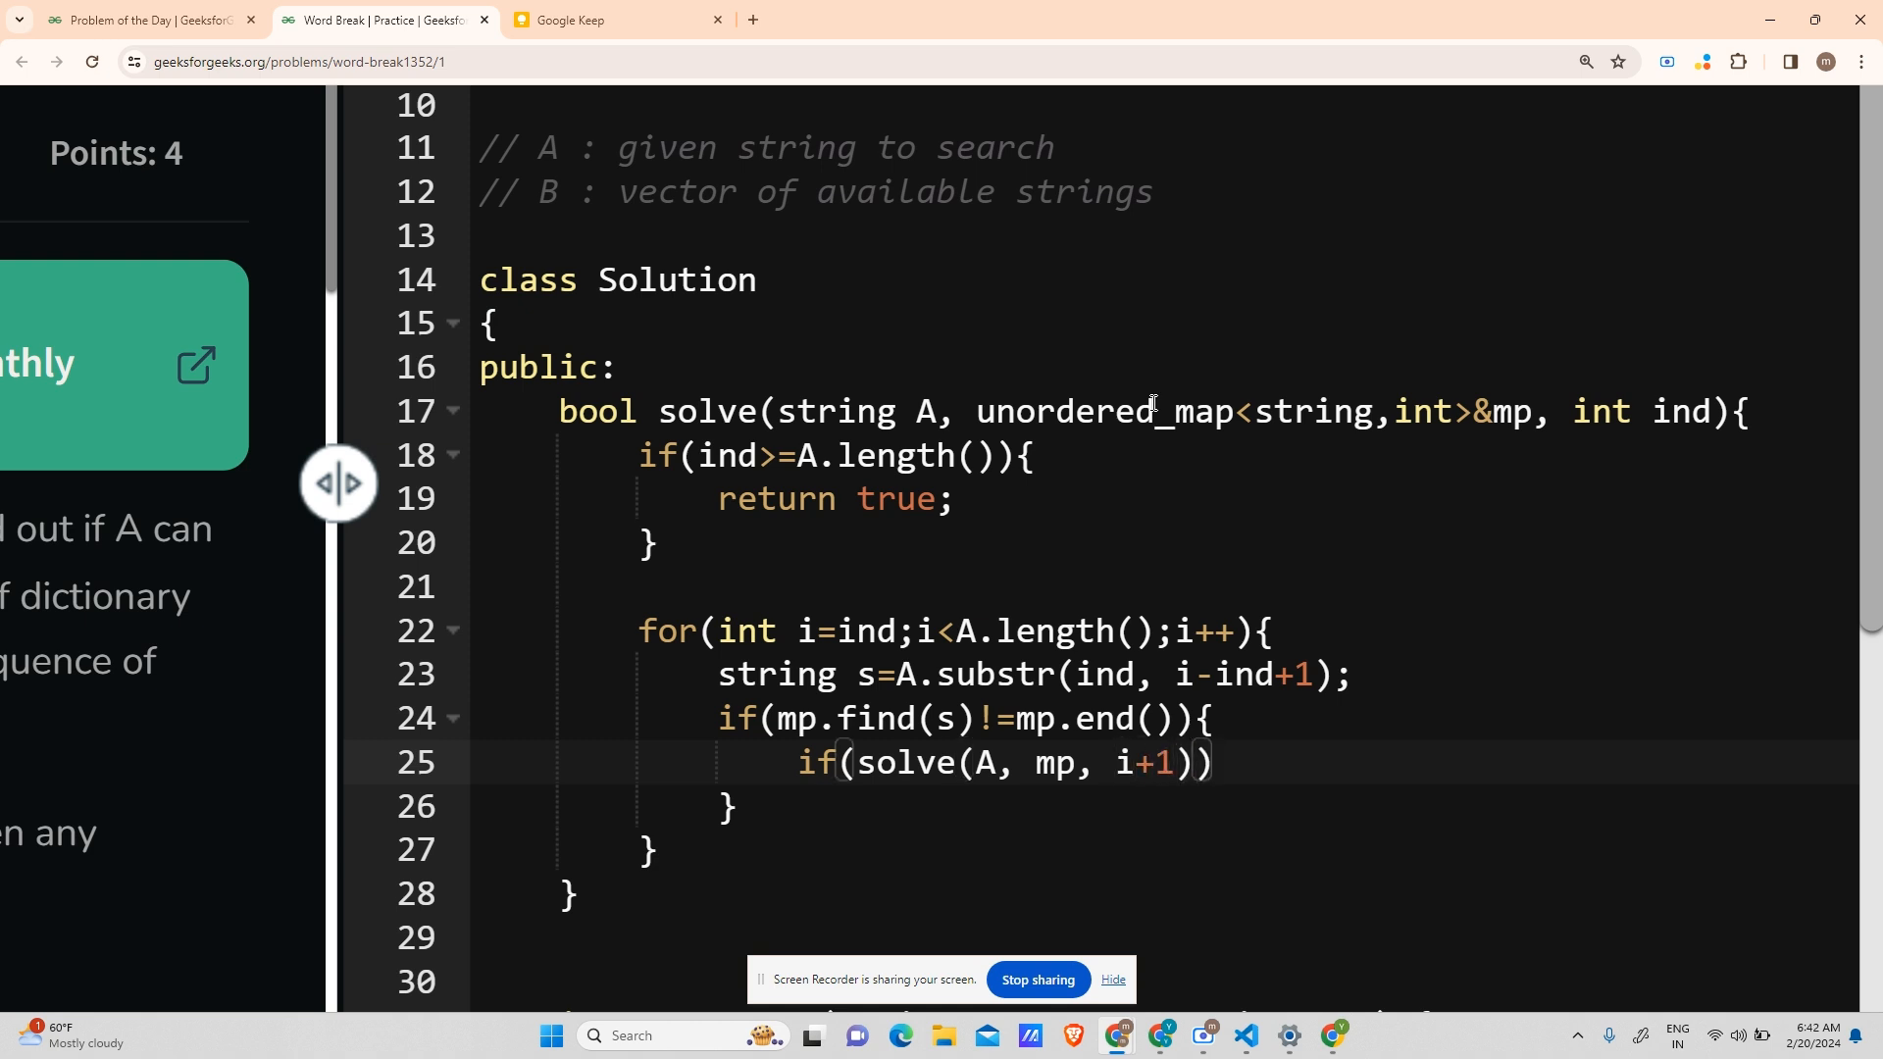
text({)
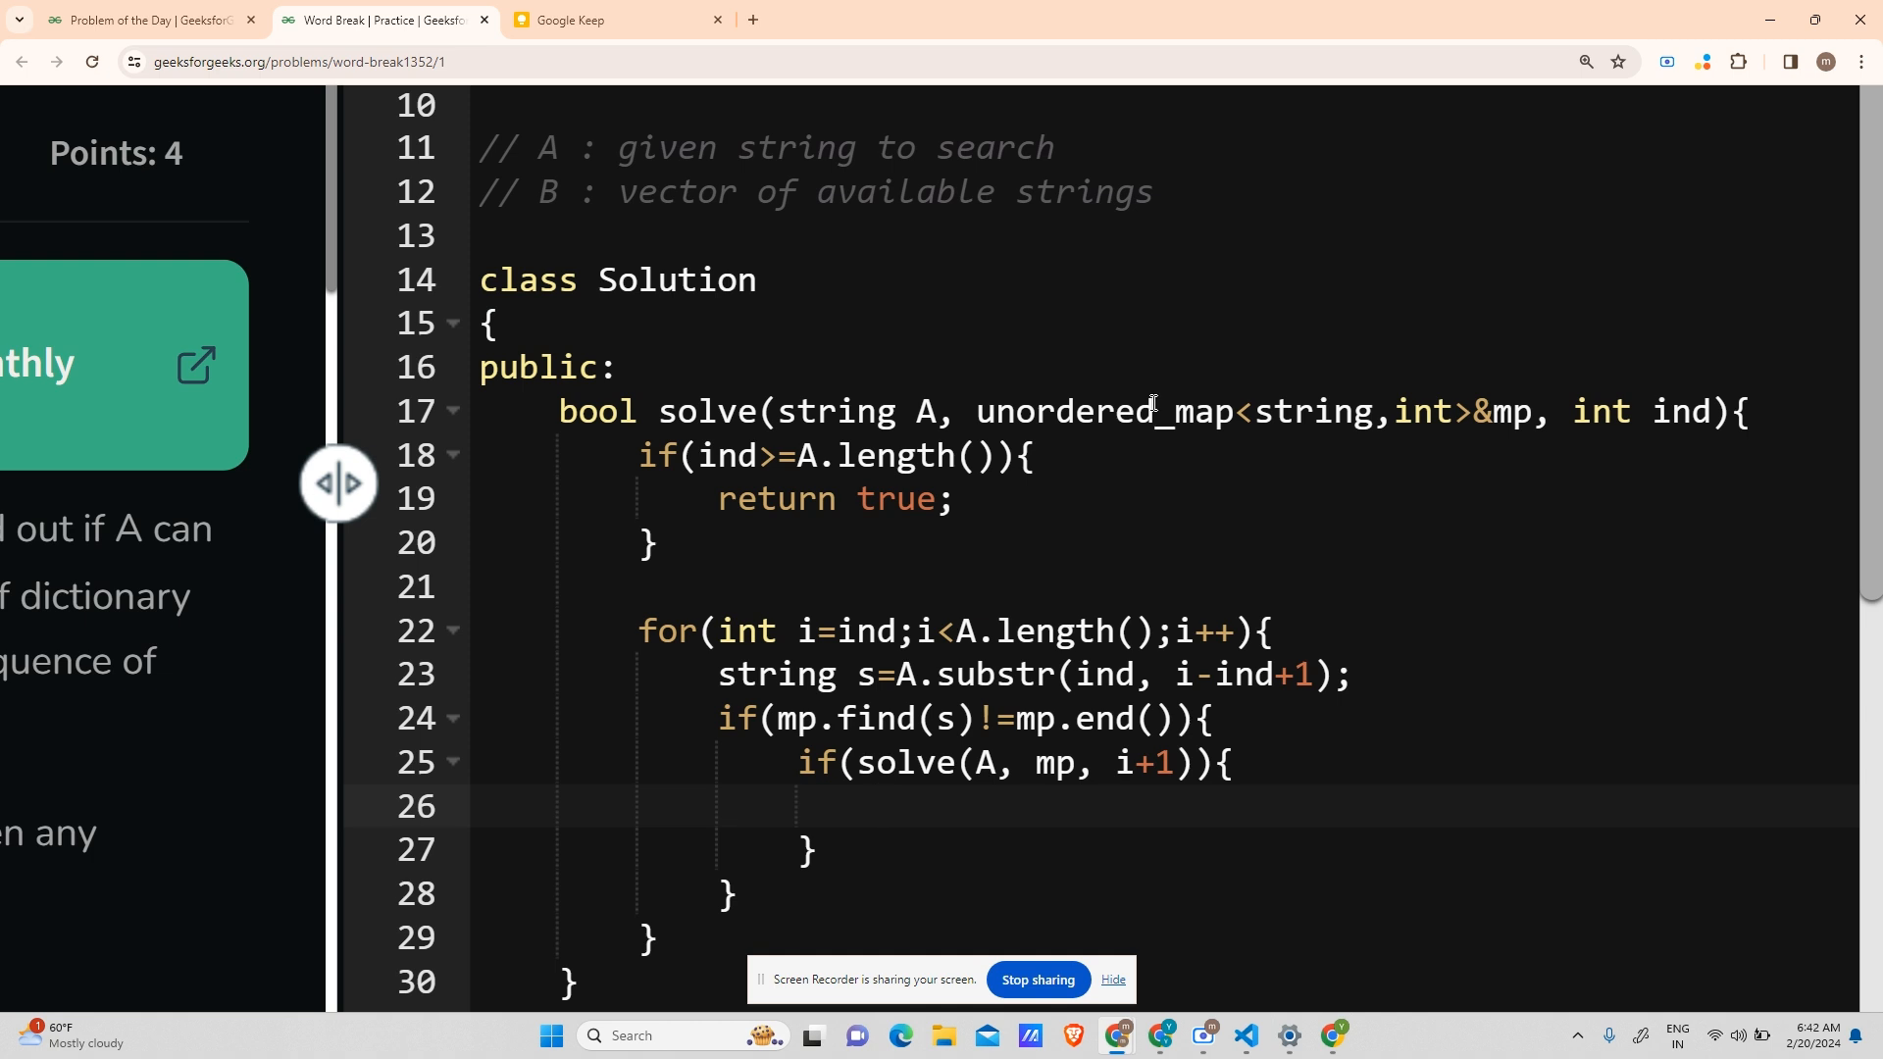
text(return tru)
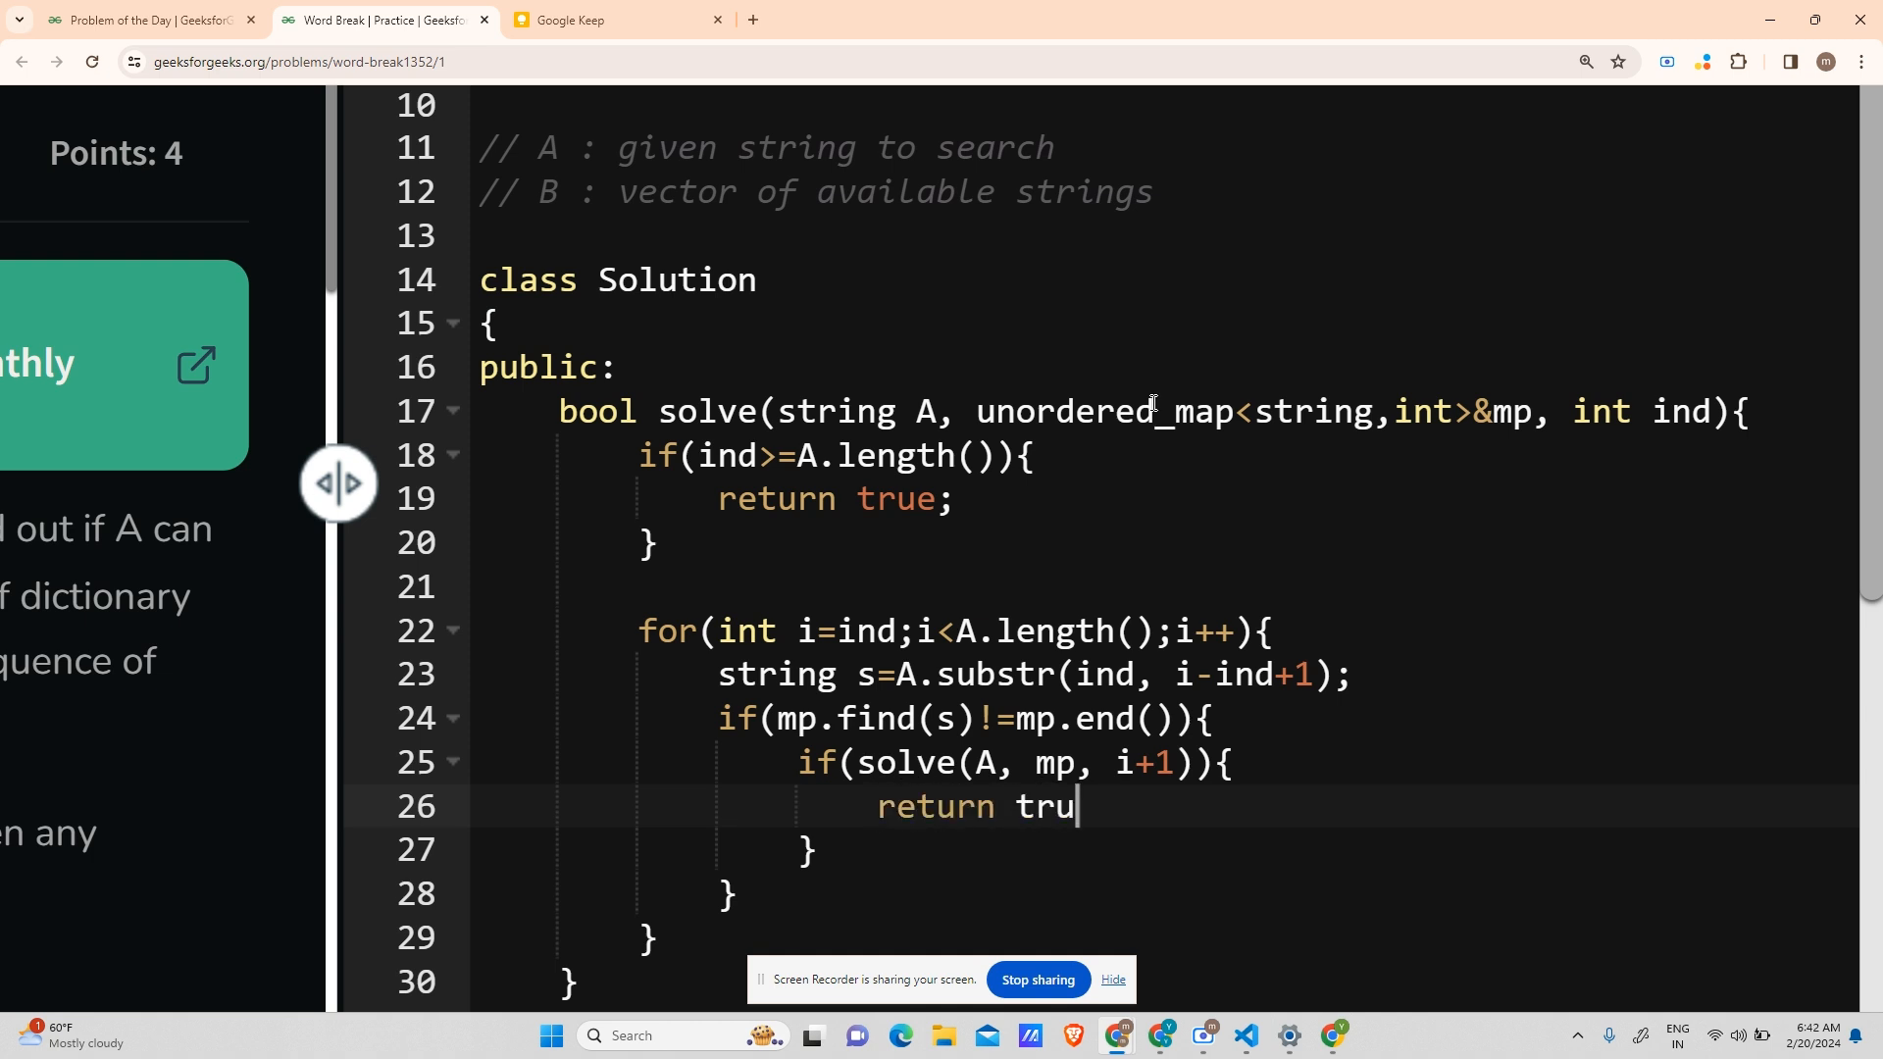
text(e;)
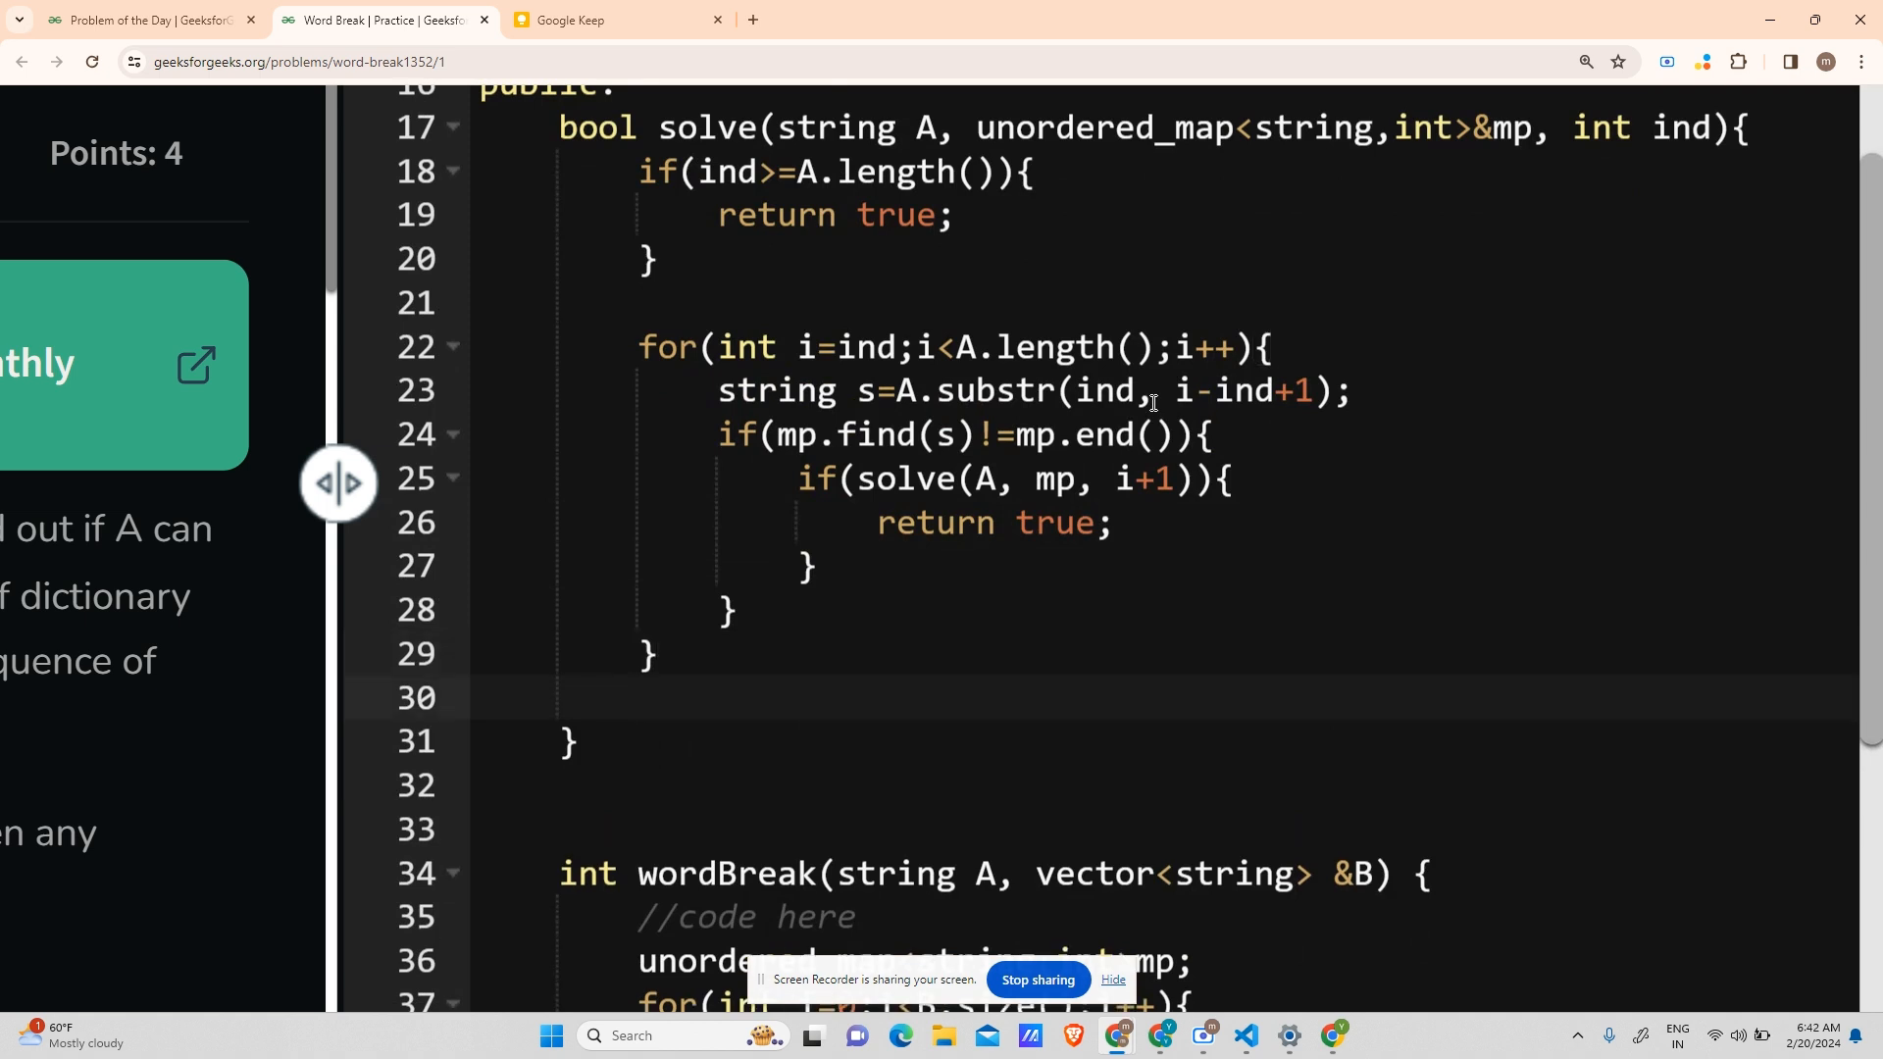
text(return false;)
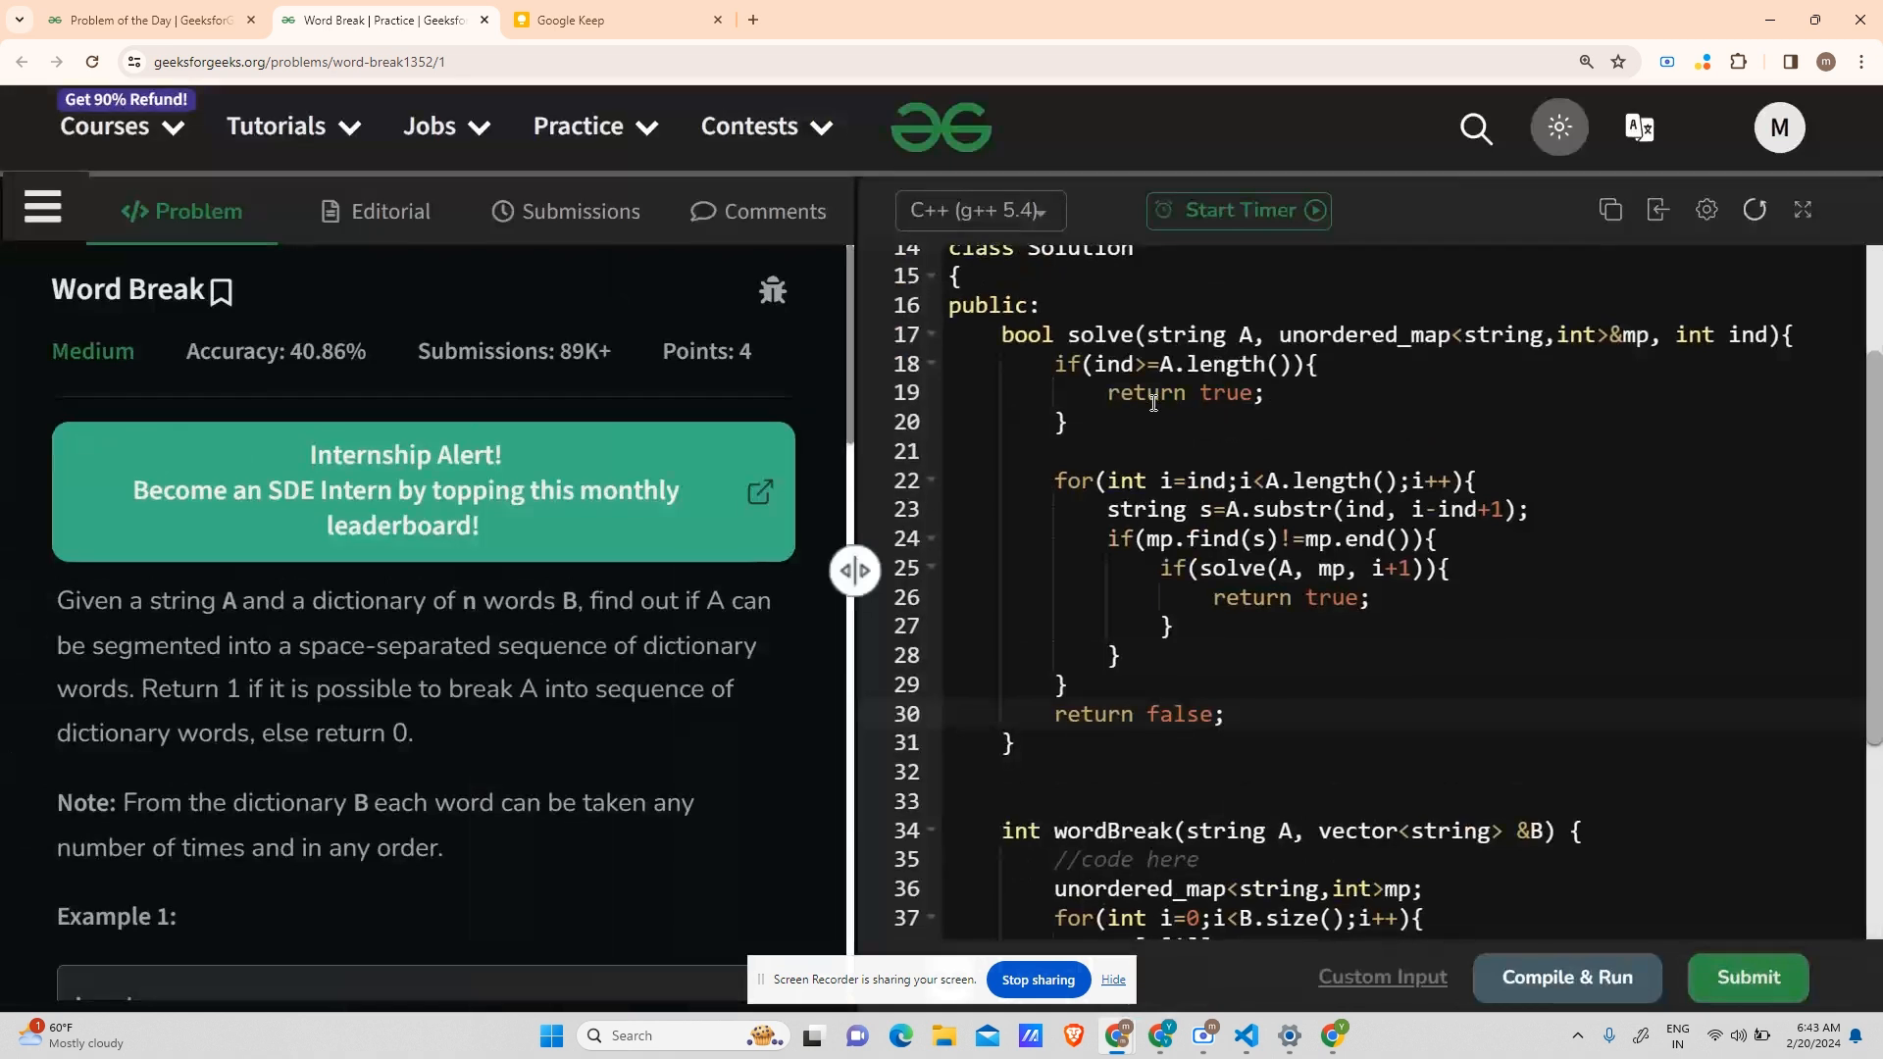
- Compile & Run on the sample input, then Submit to pass all 1120 test cases
click(1565, 977)
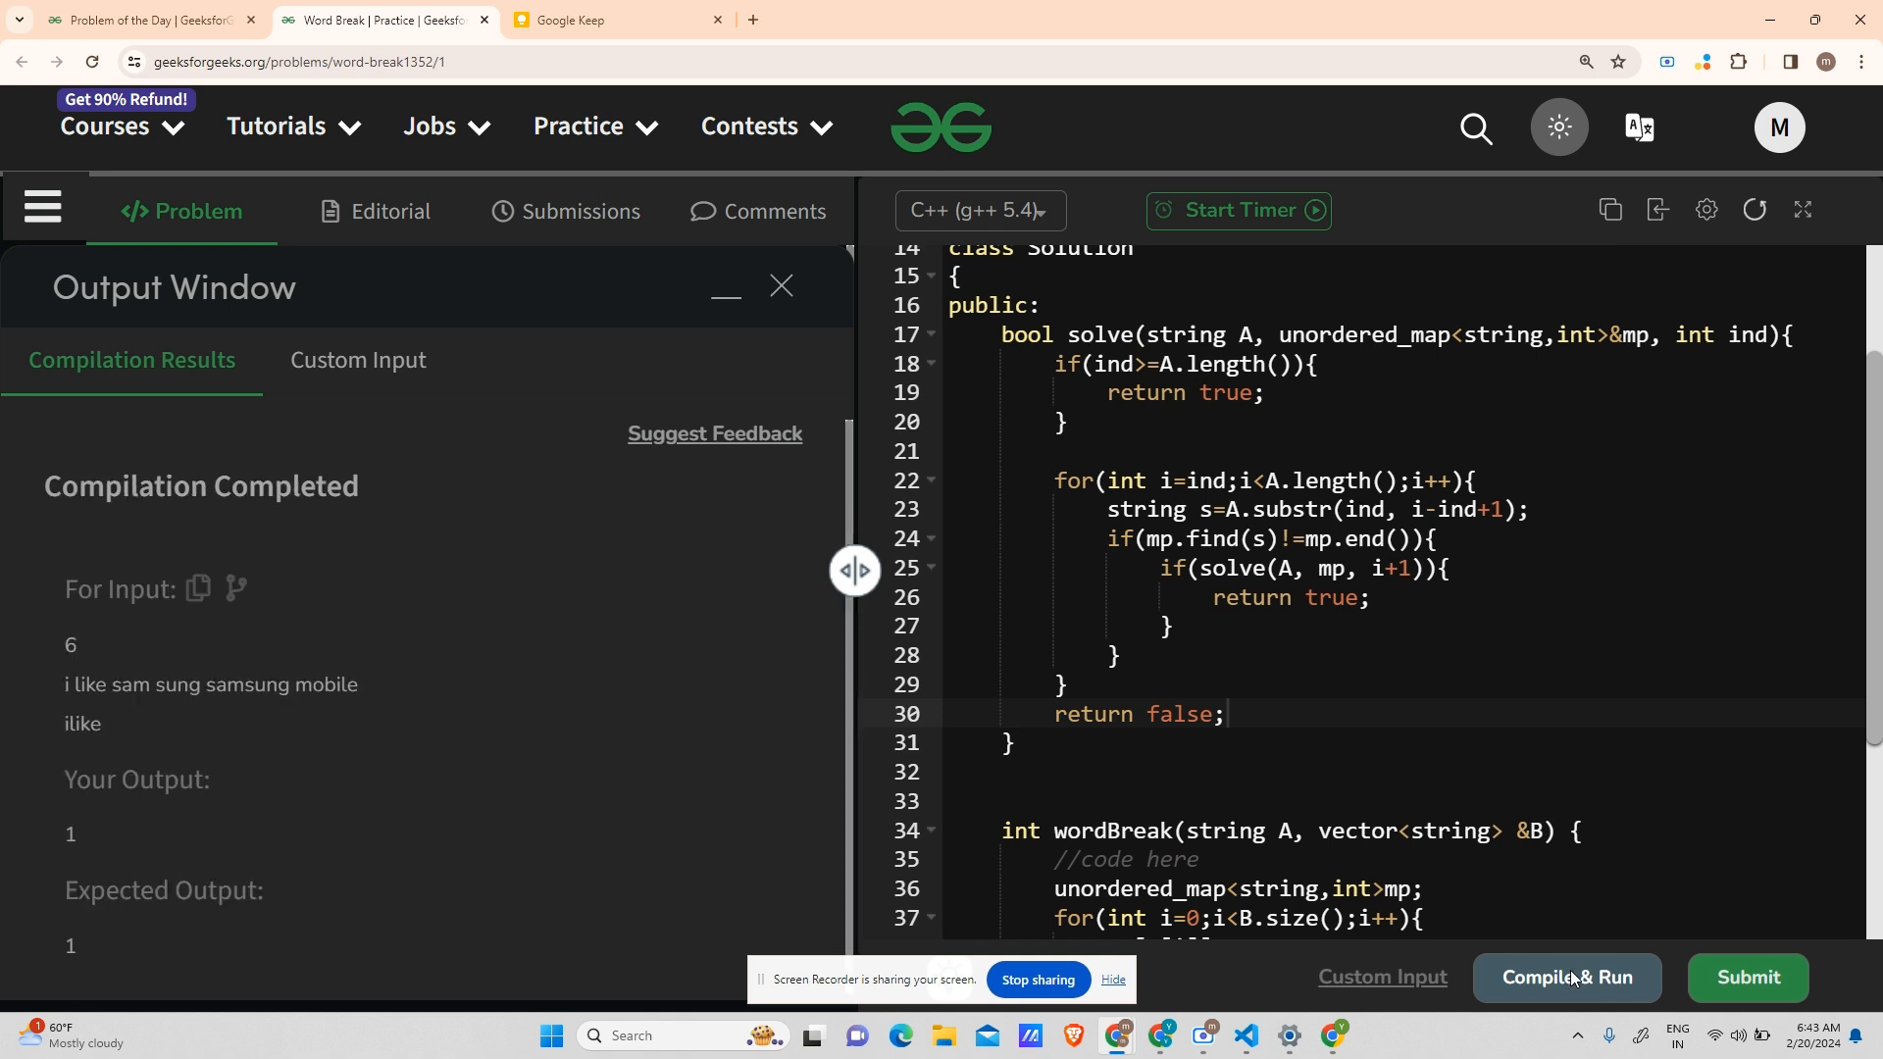
mouse_move(1734, 1002)
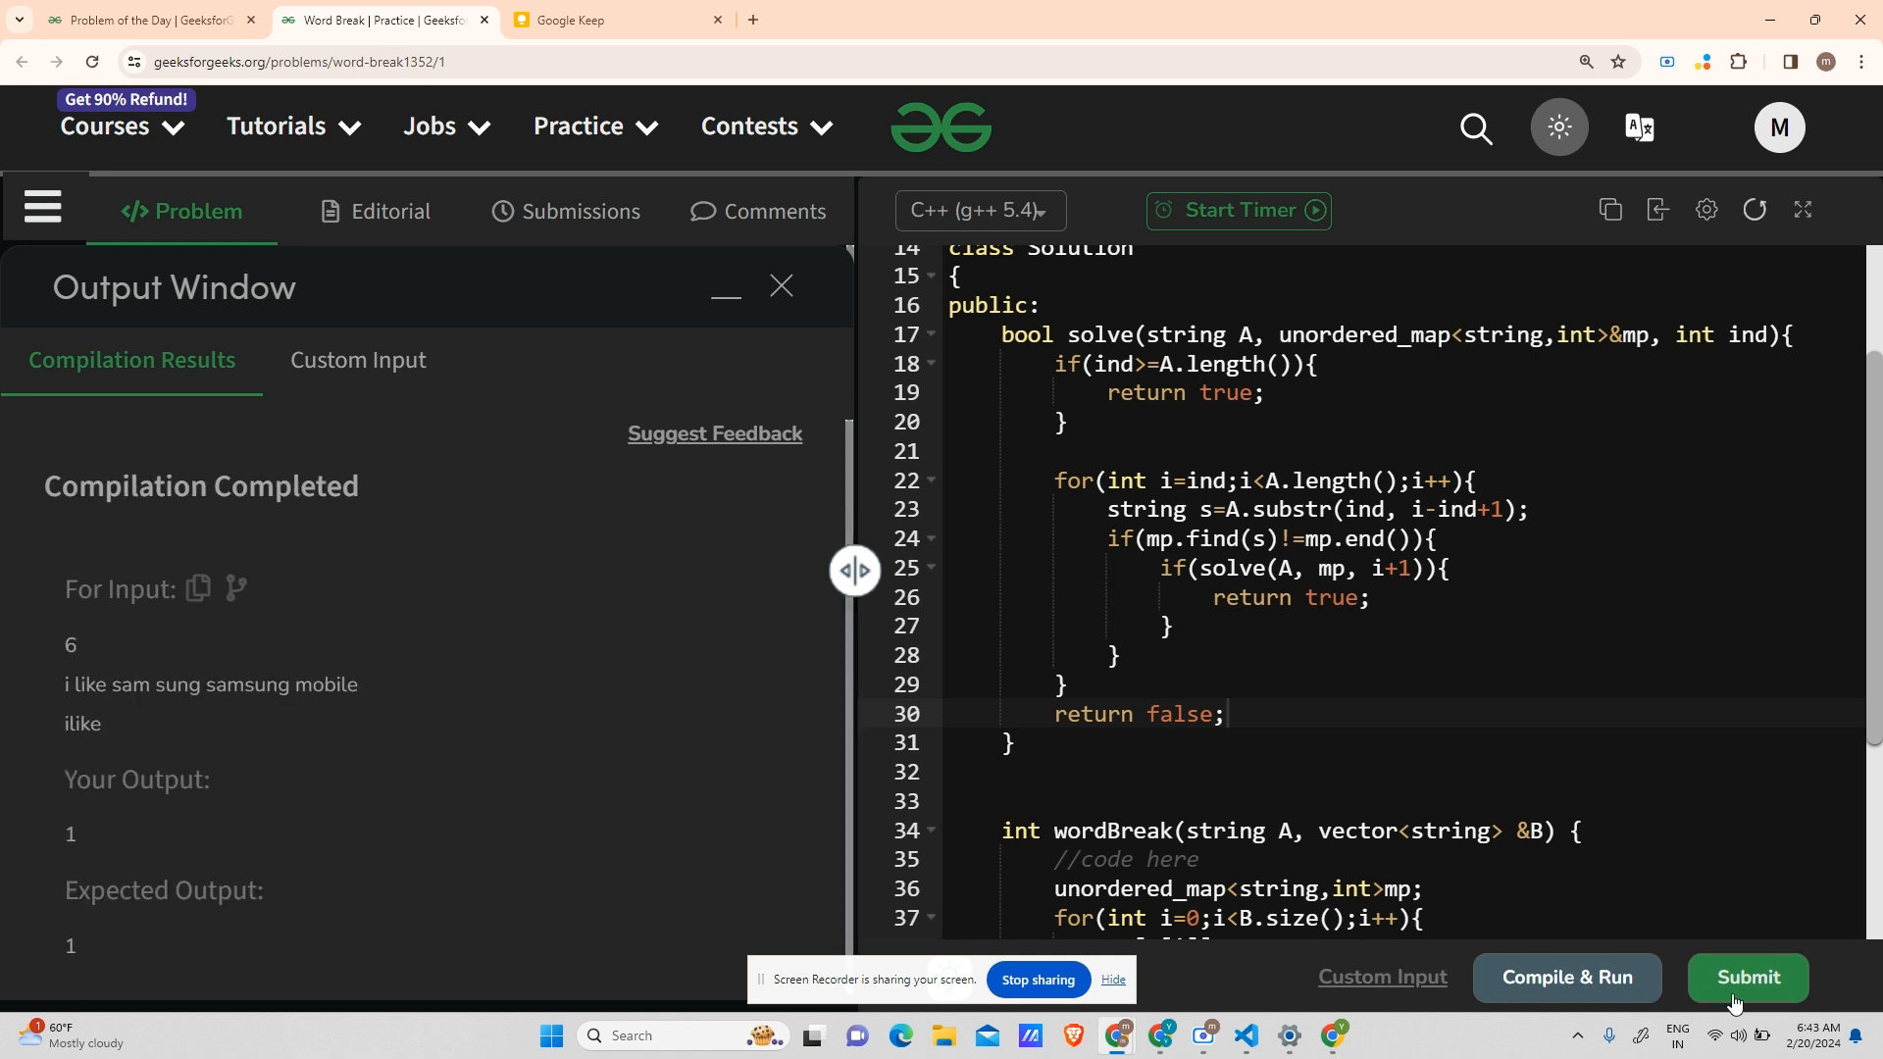
click(1746, 977)
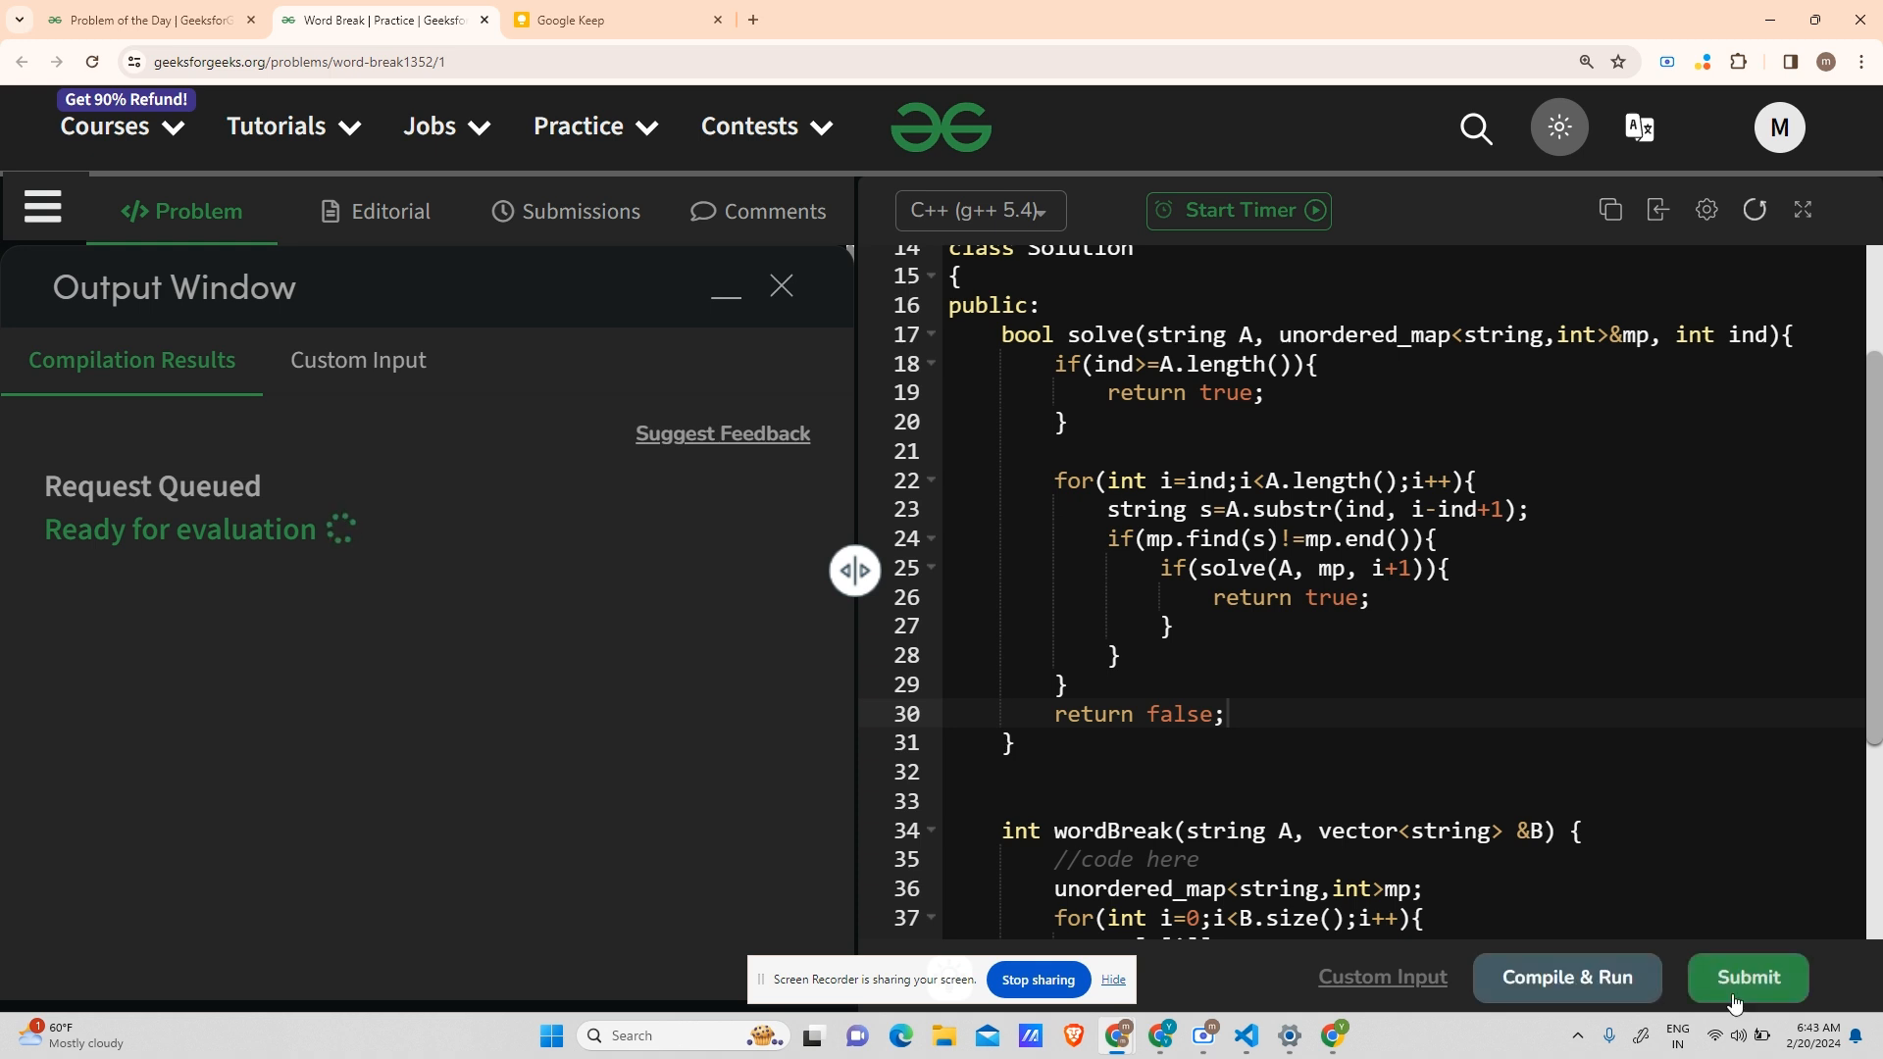
click(1744, 977)
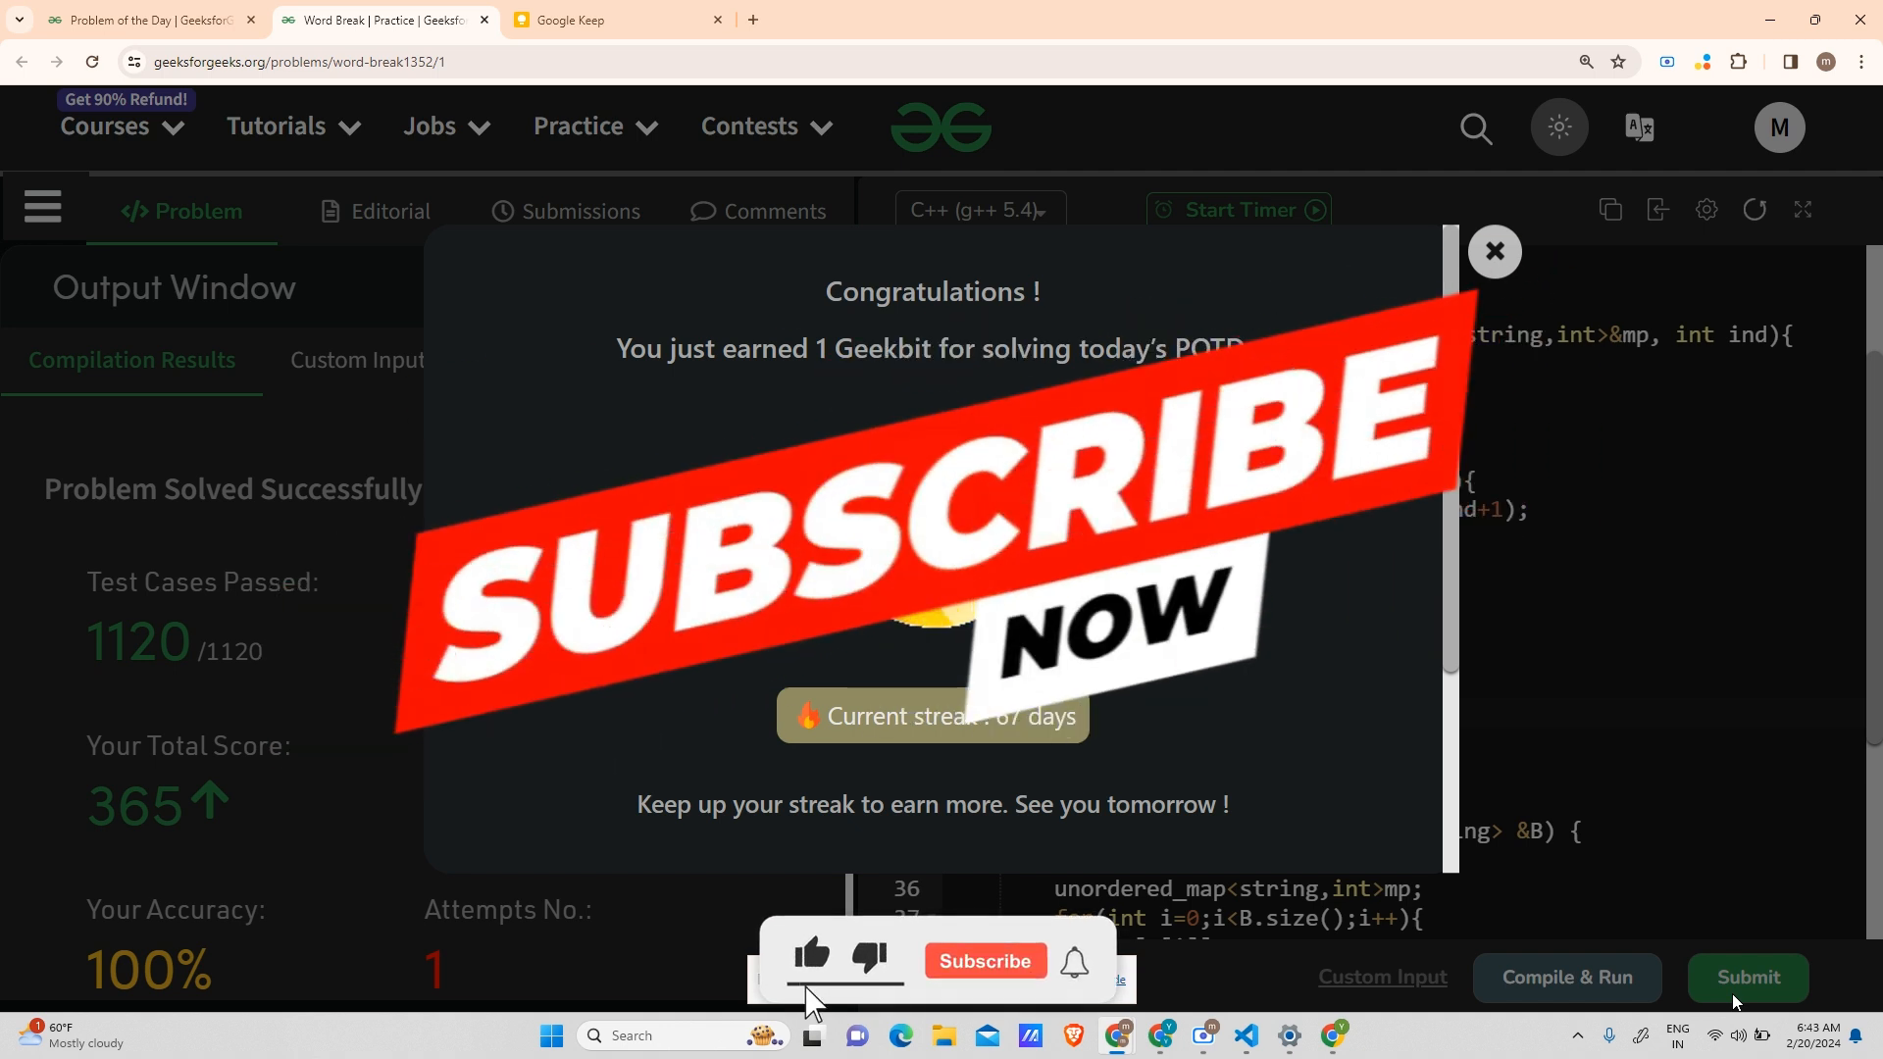
click(984, 961)
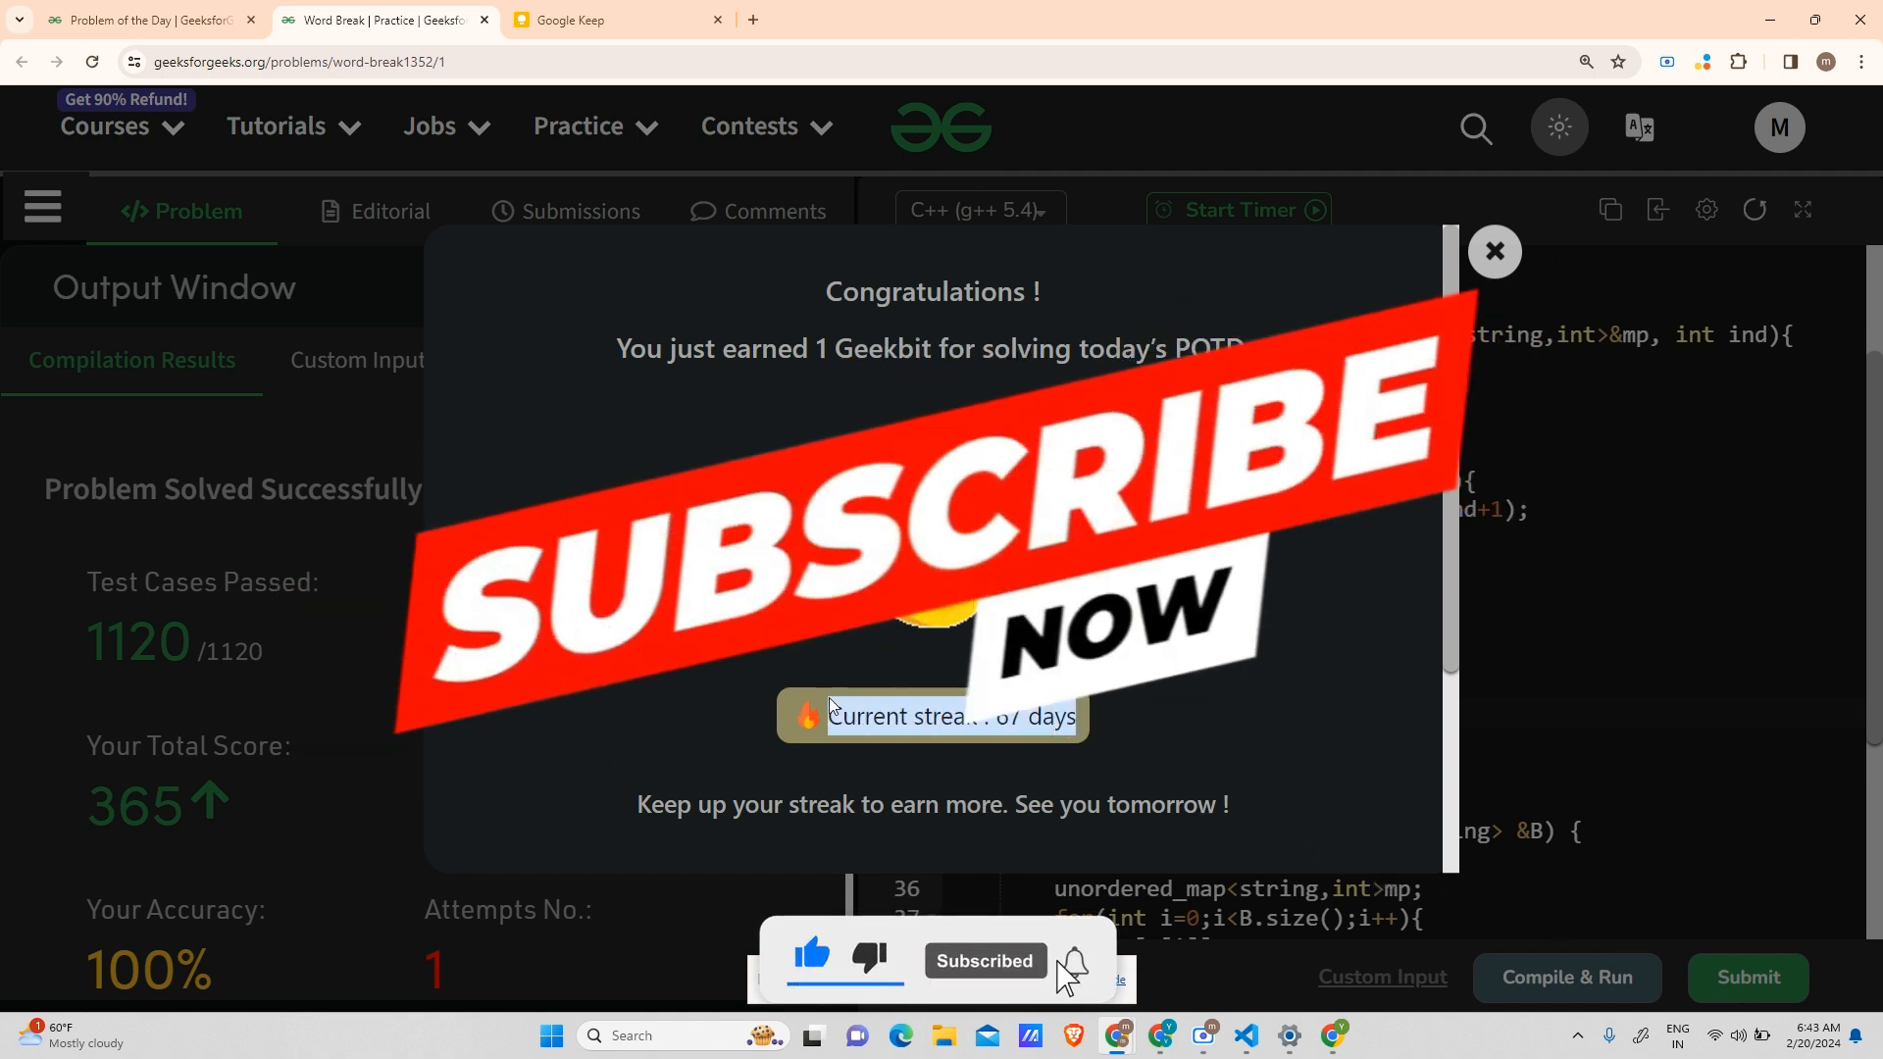